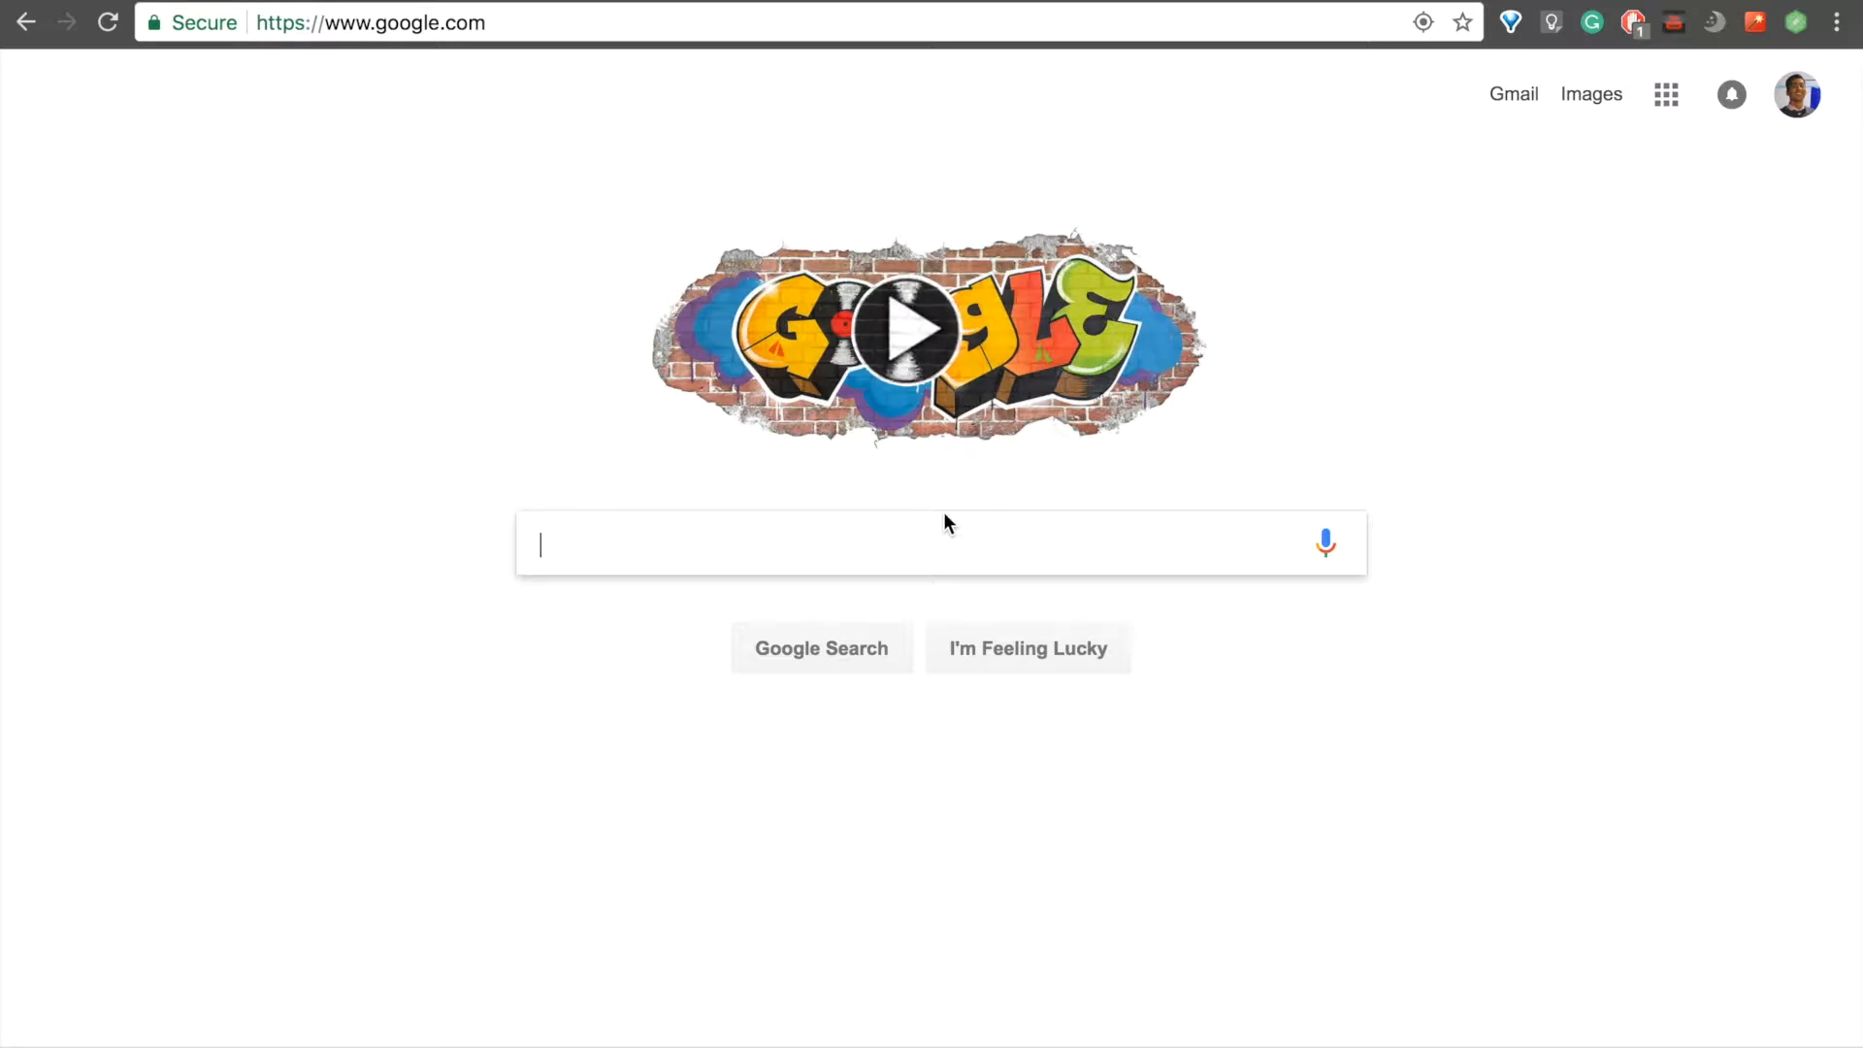
pyautogui.moveTo(966, 522)
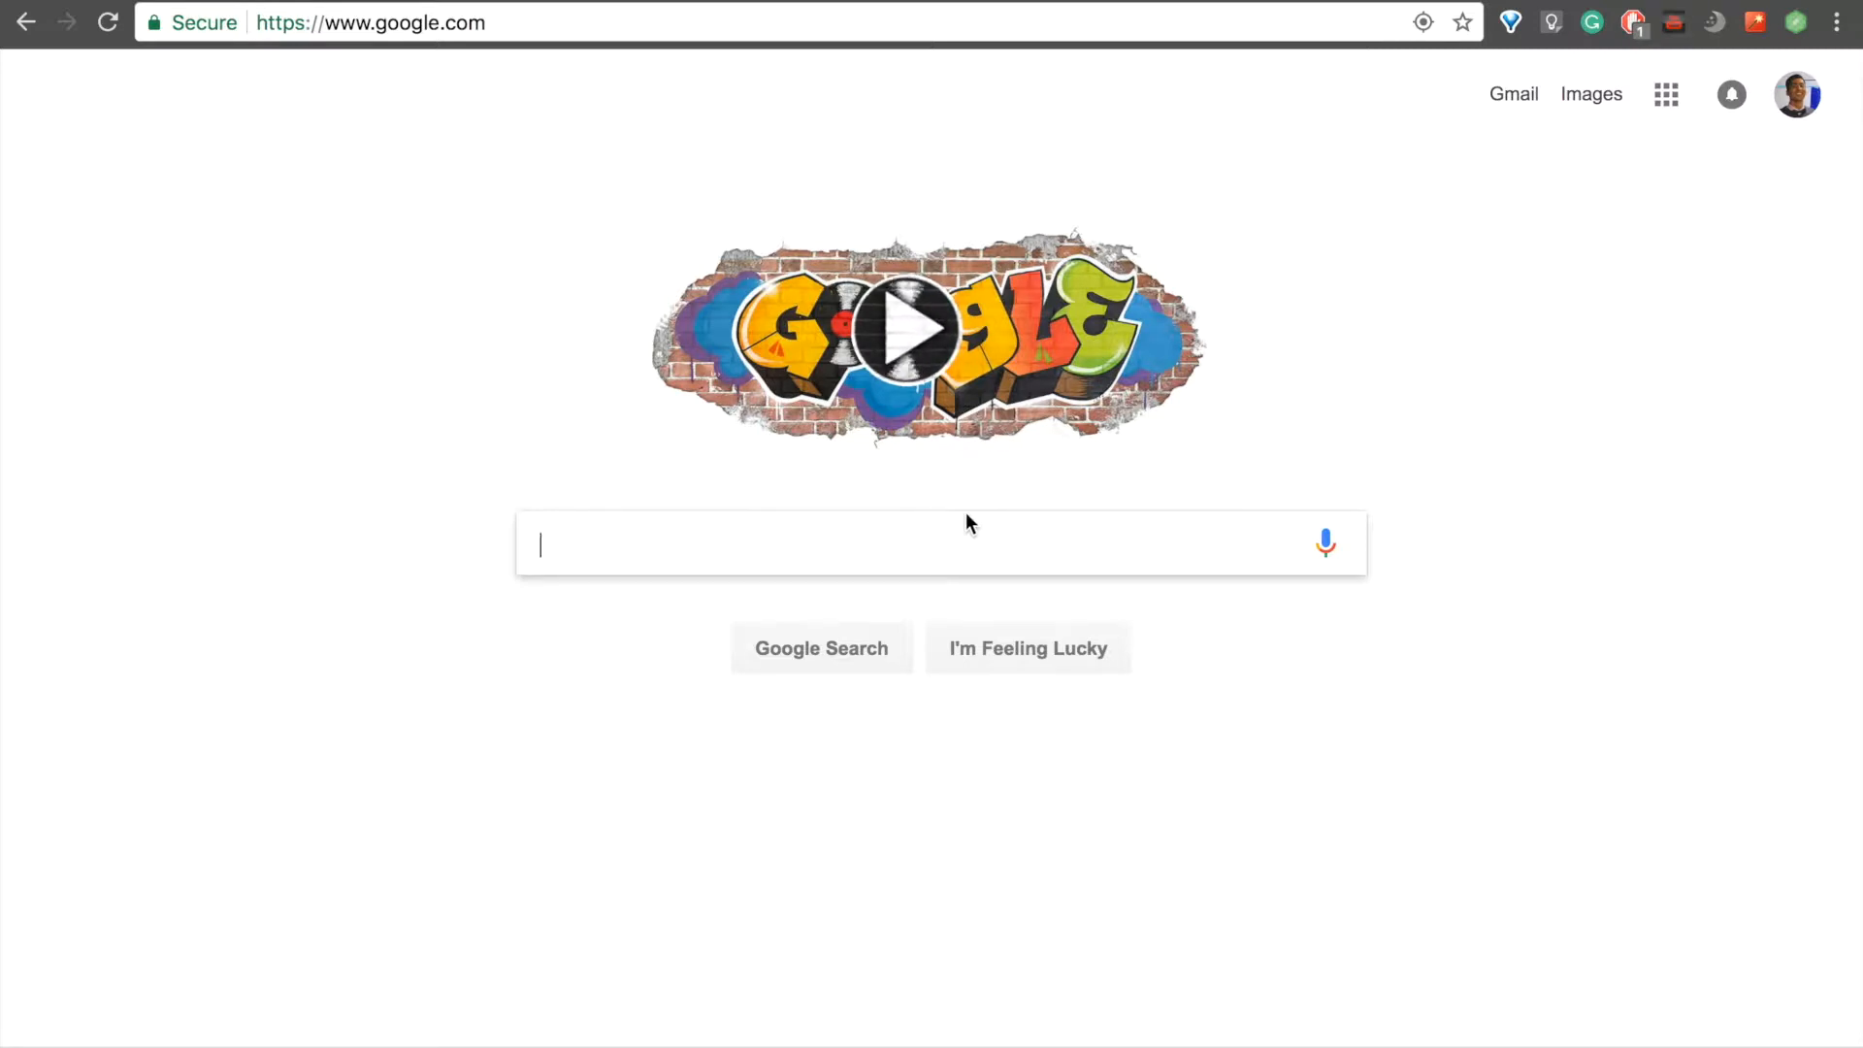
# - Log in to Voyager using the prefilled Jira URL, username and password
pyautogui.click(1797, 21)
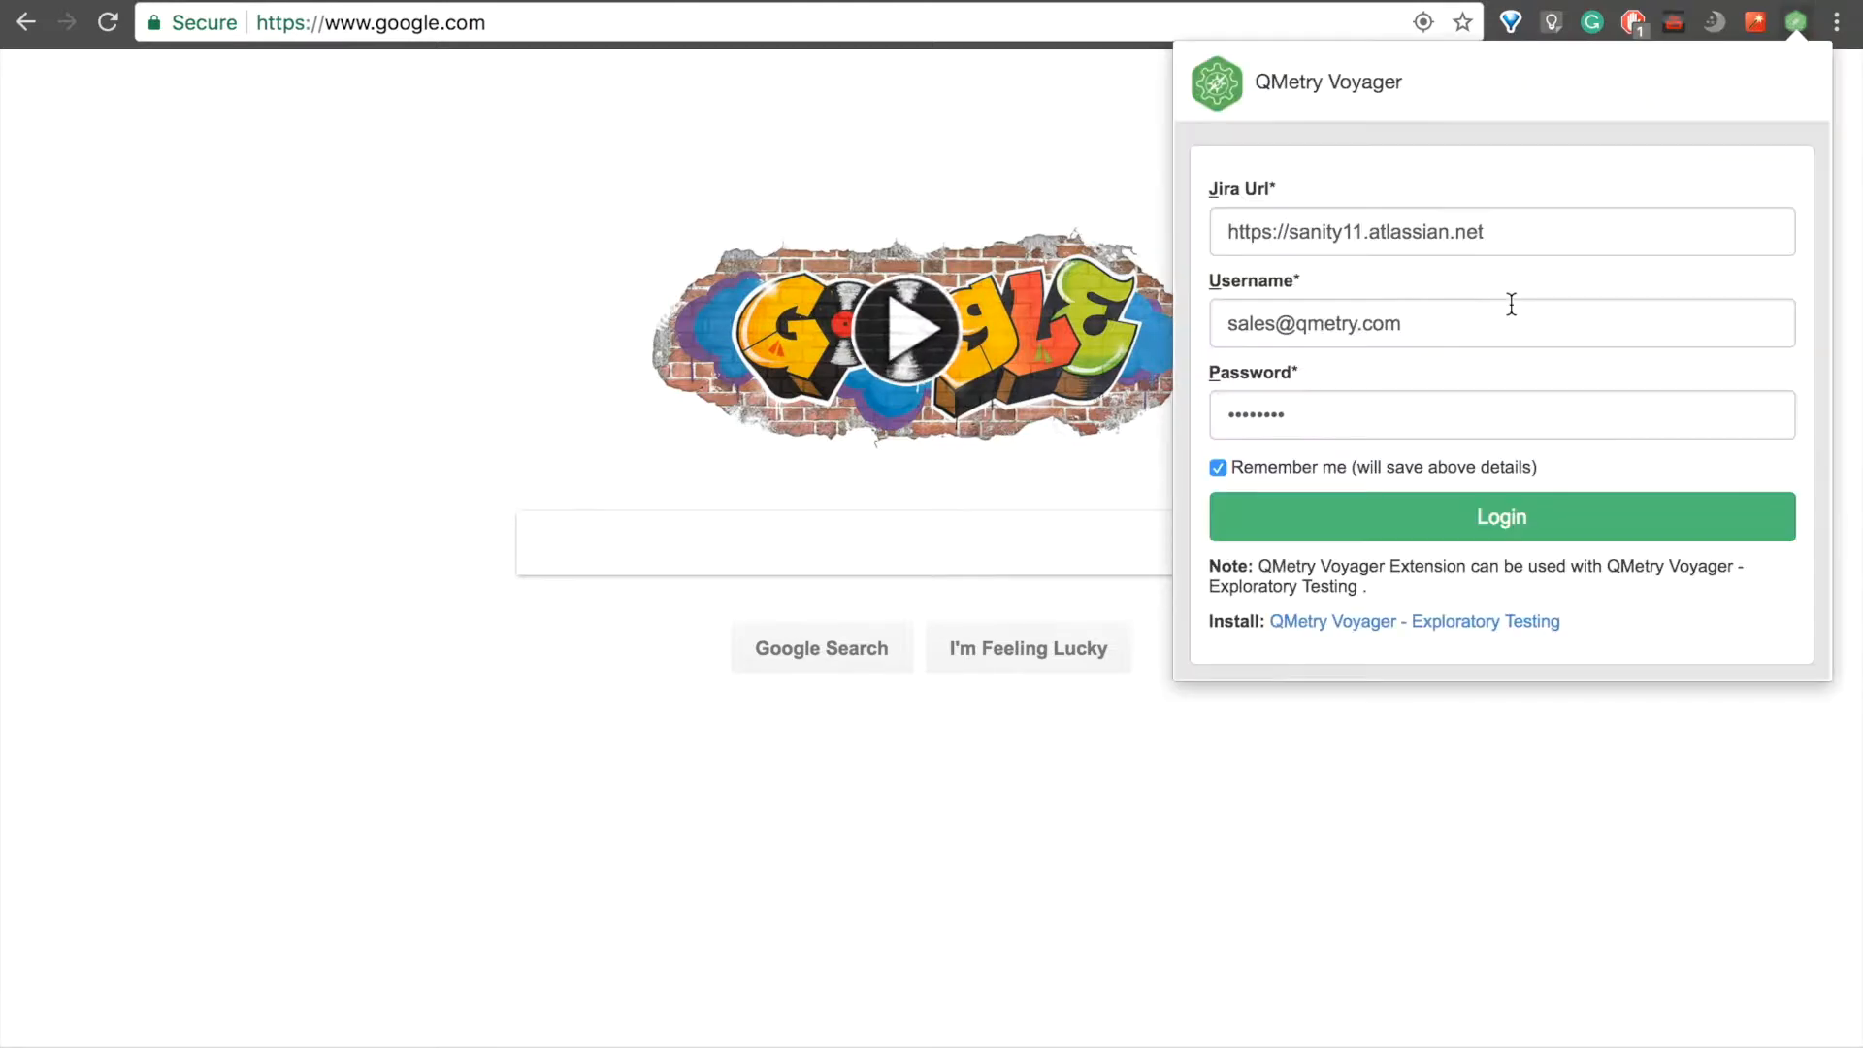
pyautogui.moveTo(1387, 322)
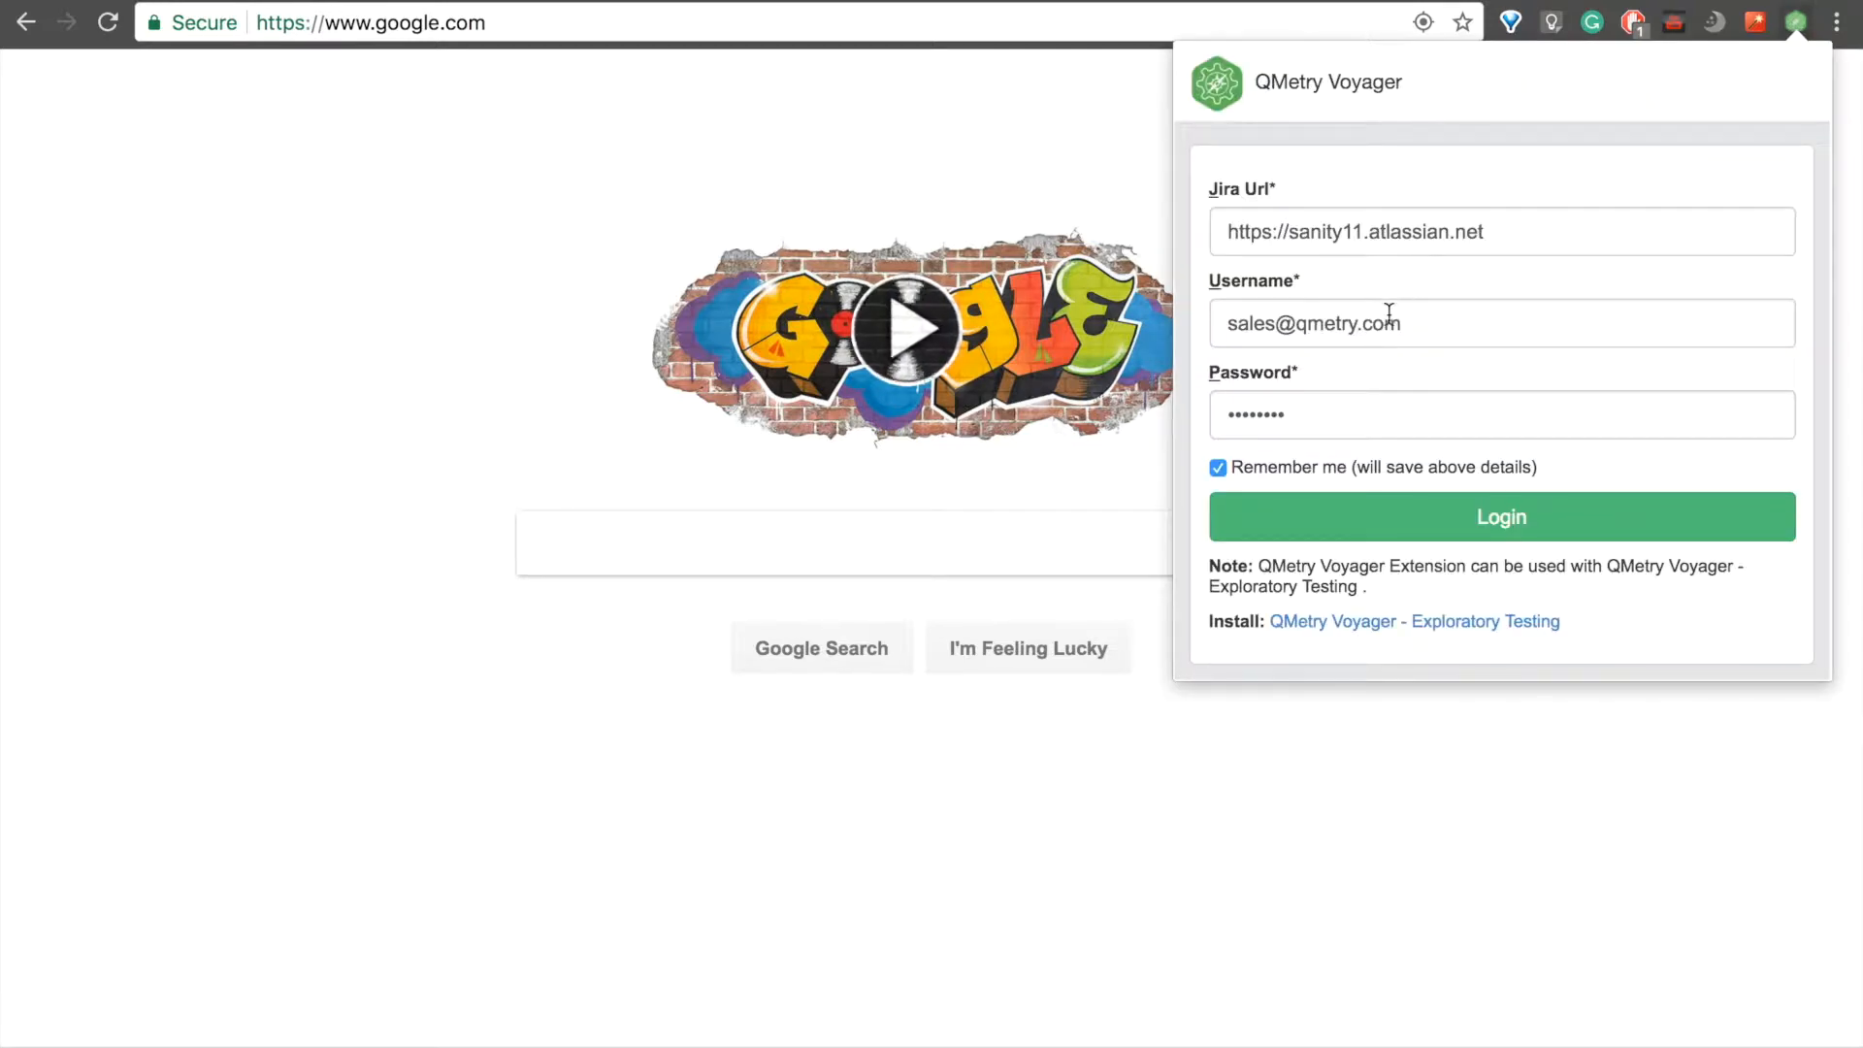
pyautogui.moveTo(1478, 517)
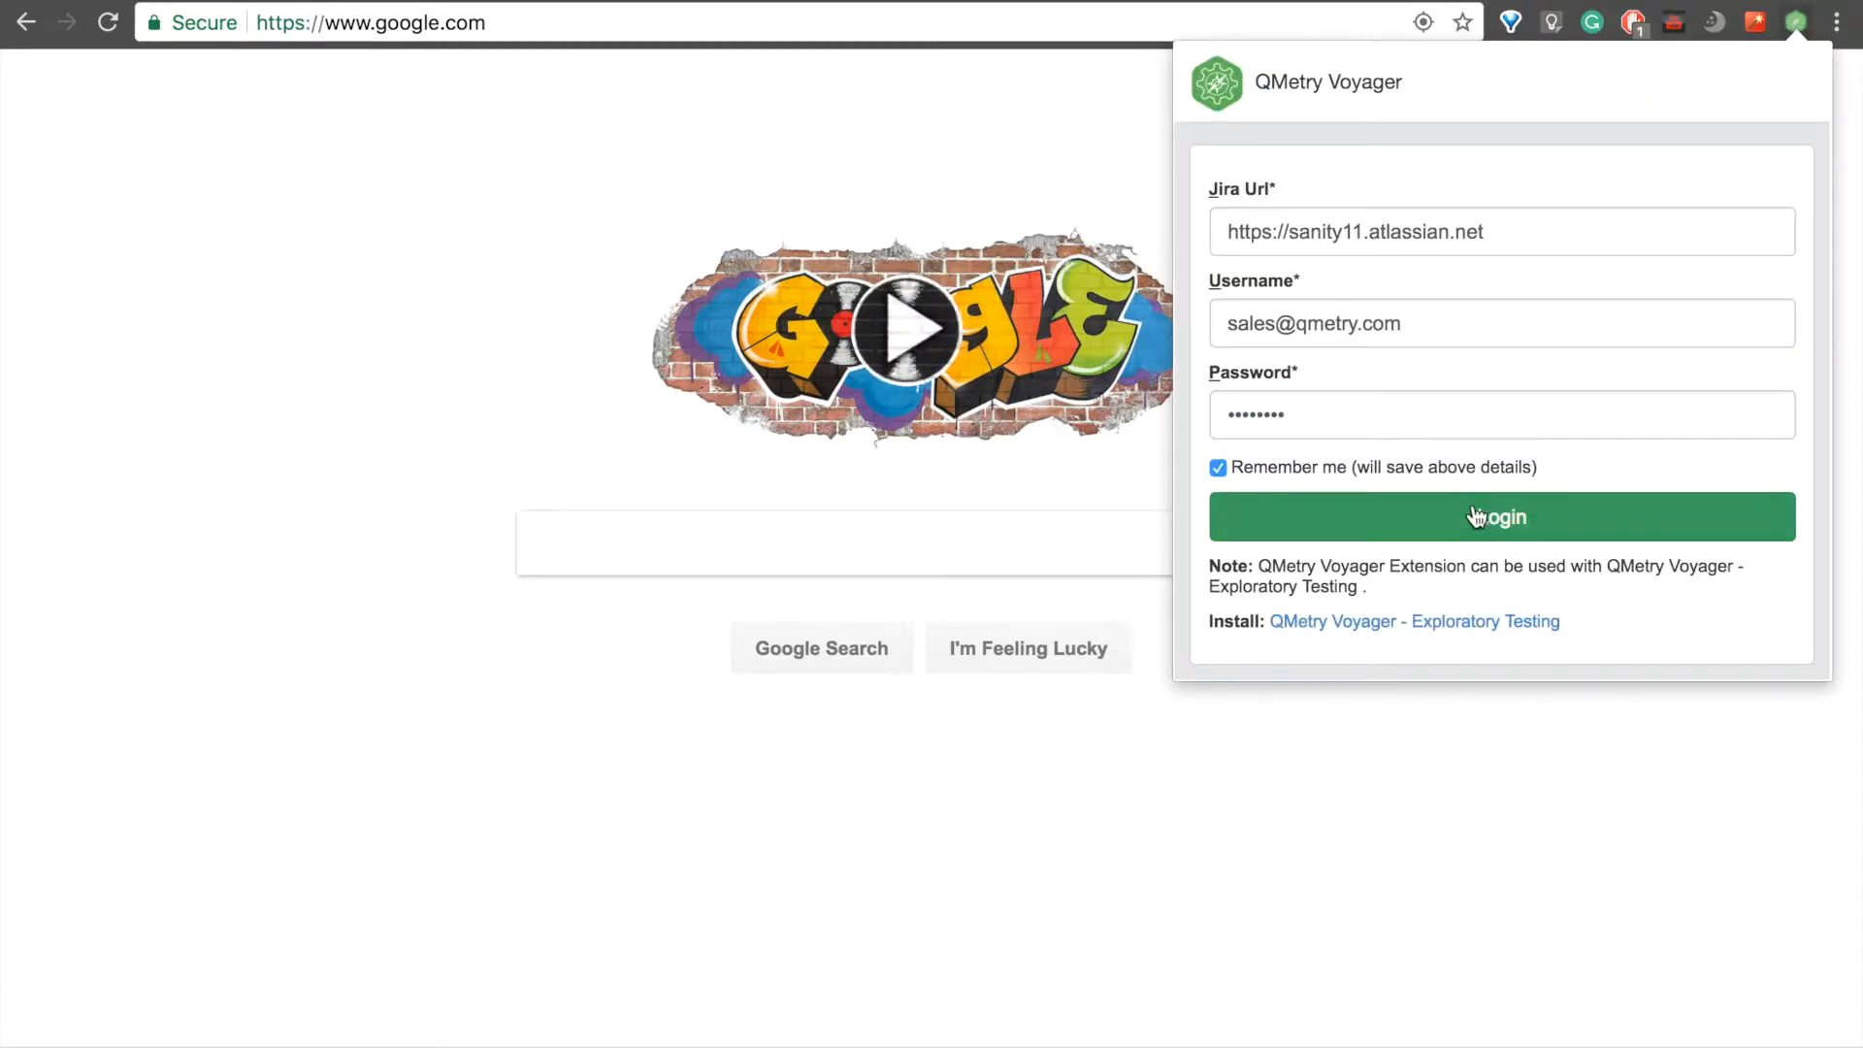
pyautogui.click(1500, 516)
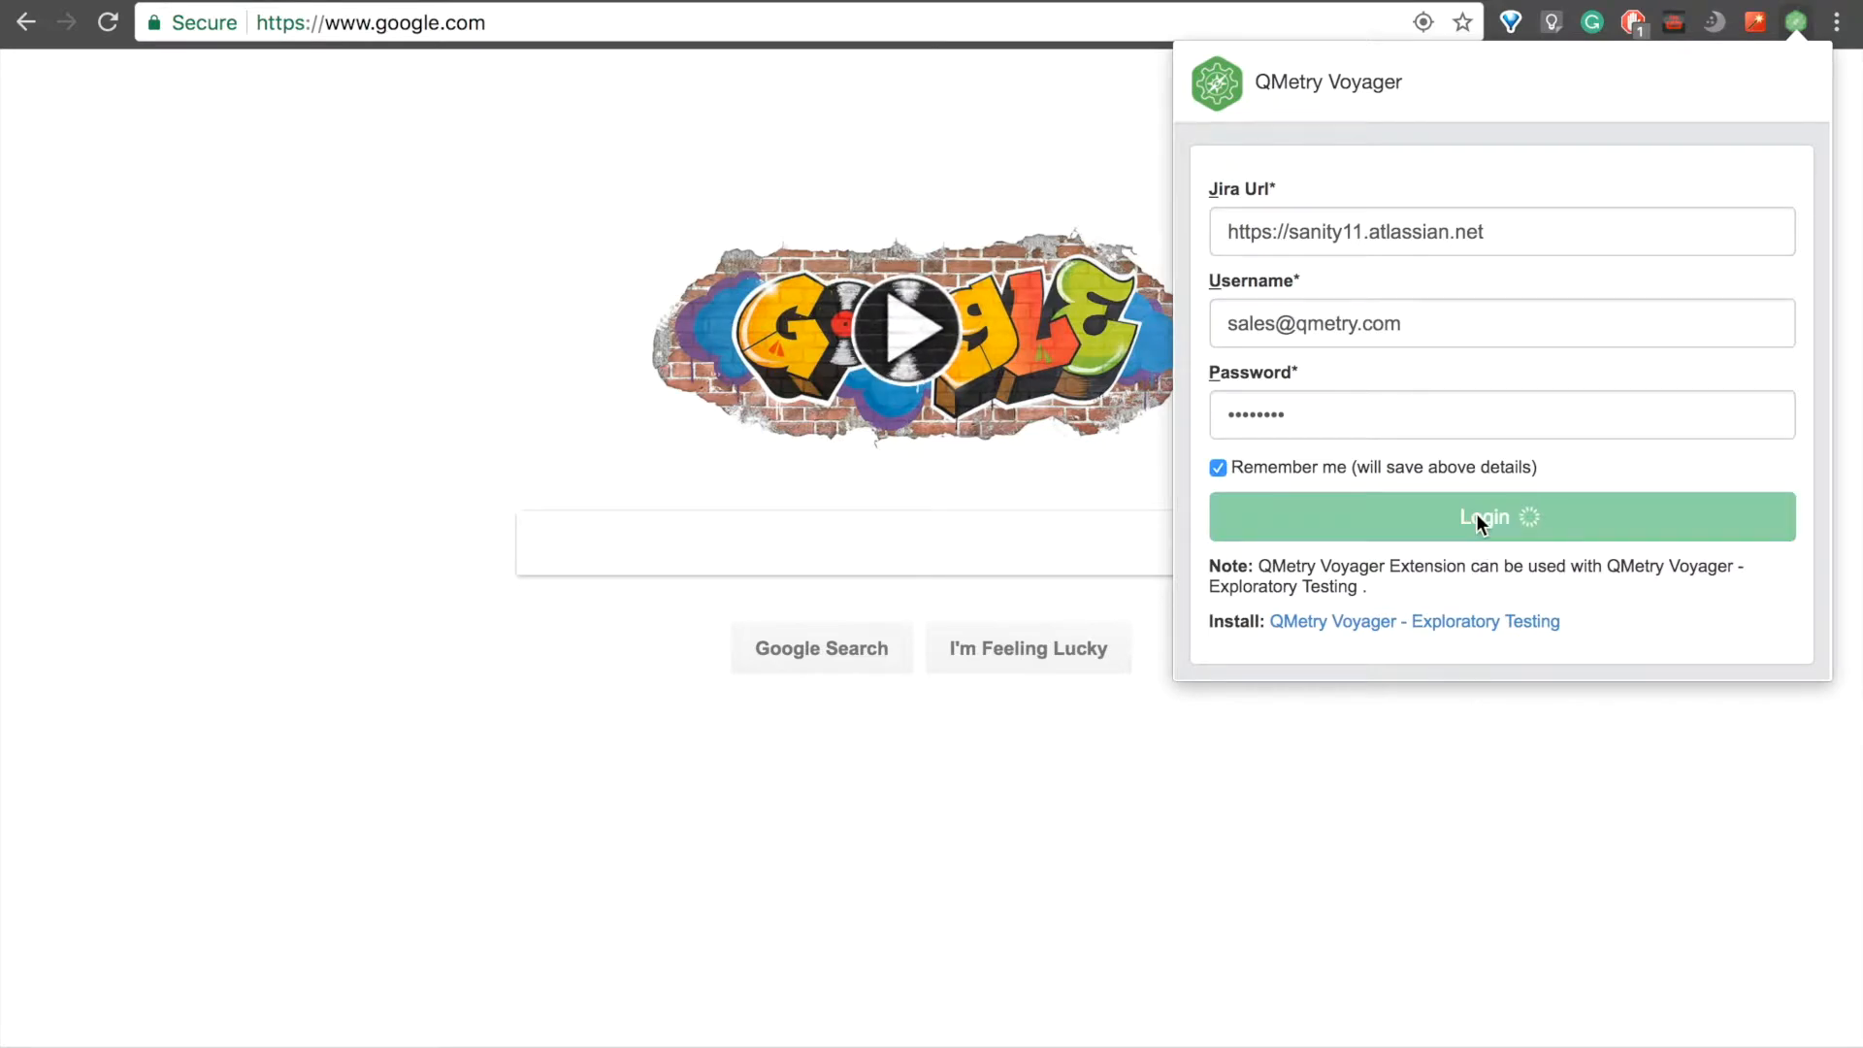
# - Wait for login until the new session form shows platform Mac (Chrome 60)
pyautogui.click(1500, 517)
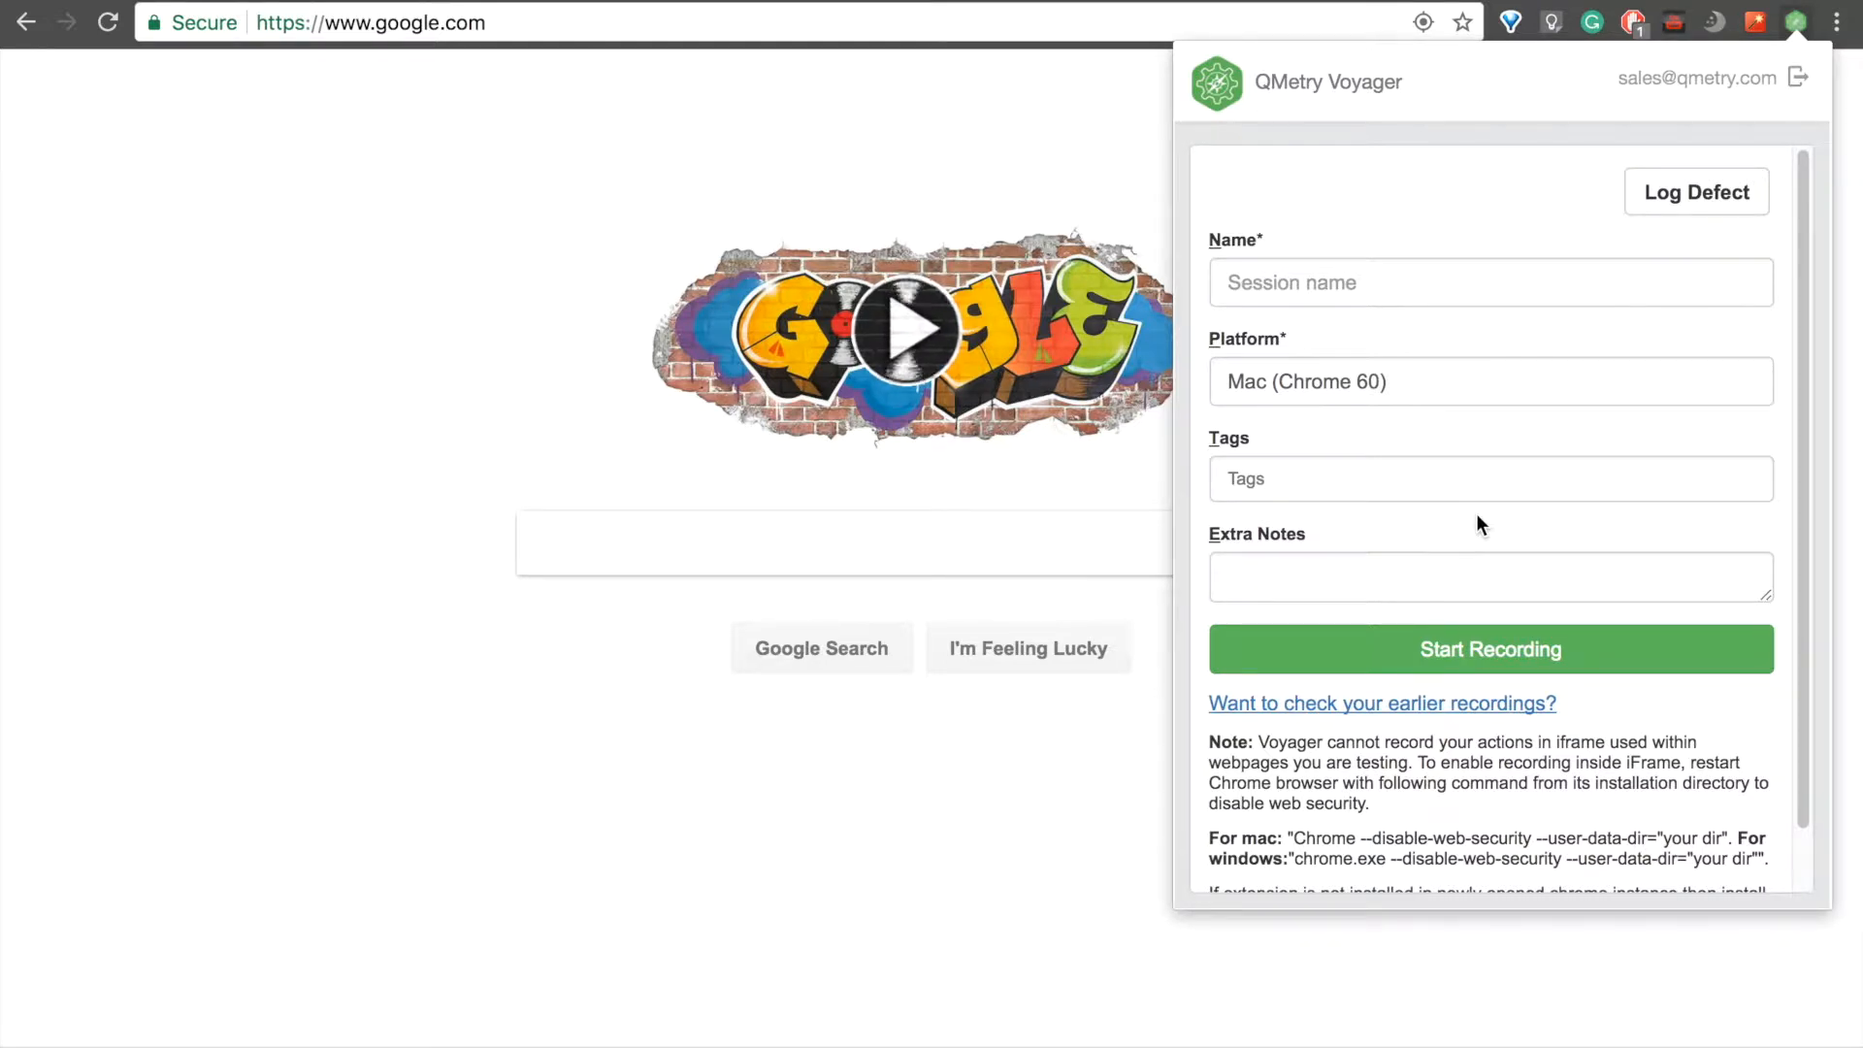
pyautogui.moveTo(1566, 433)
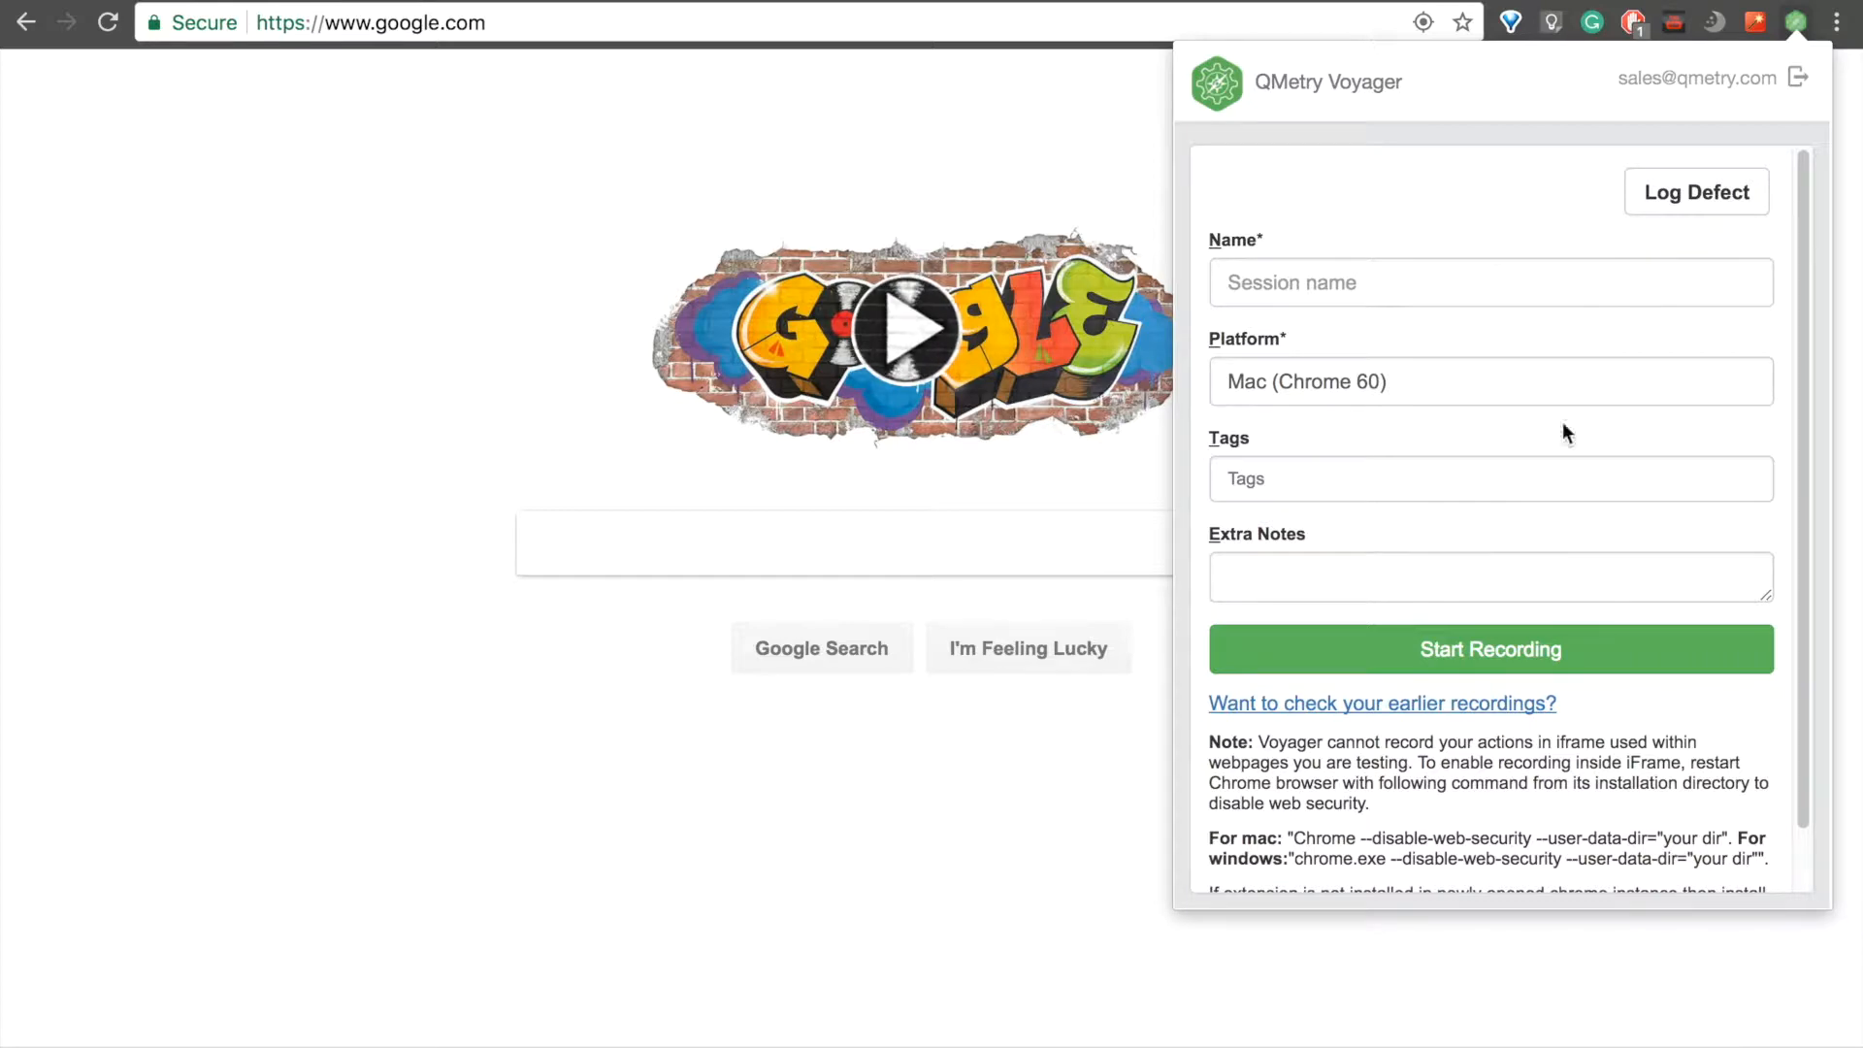
pyautogui.moveTo(531, 299)
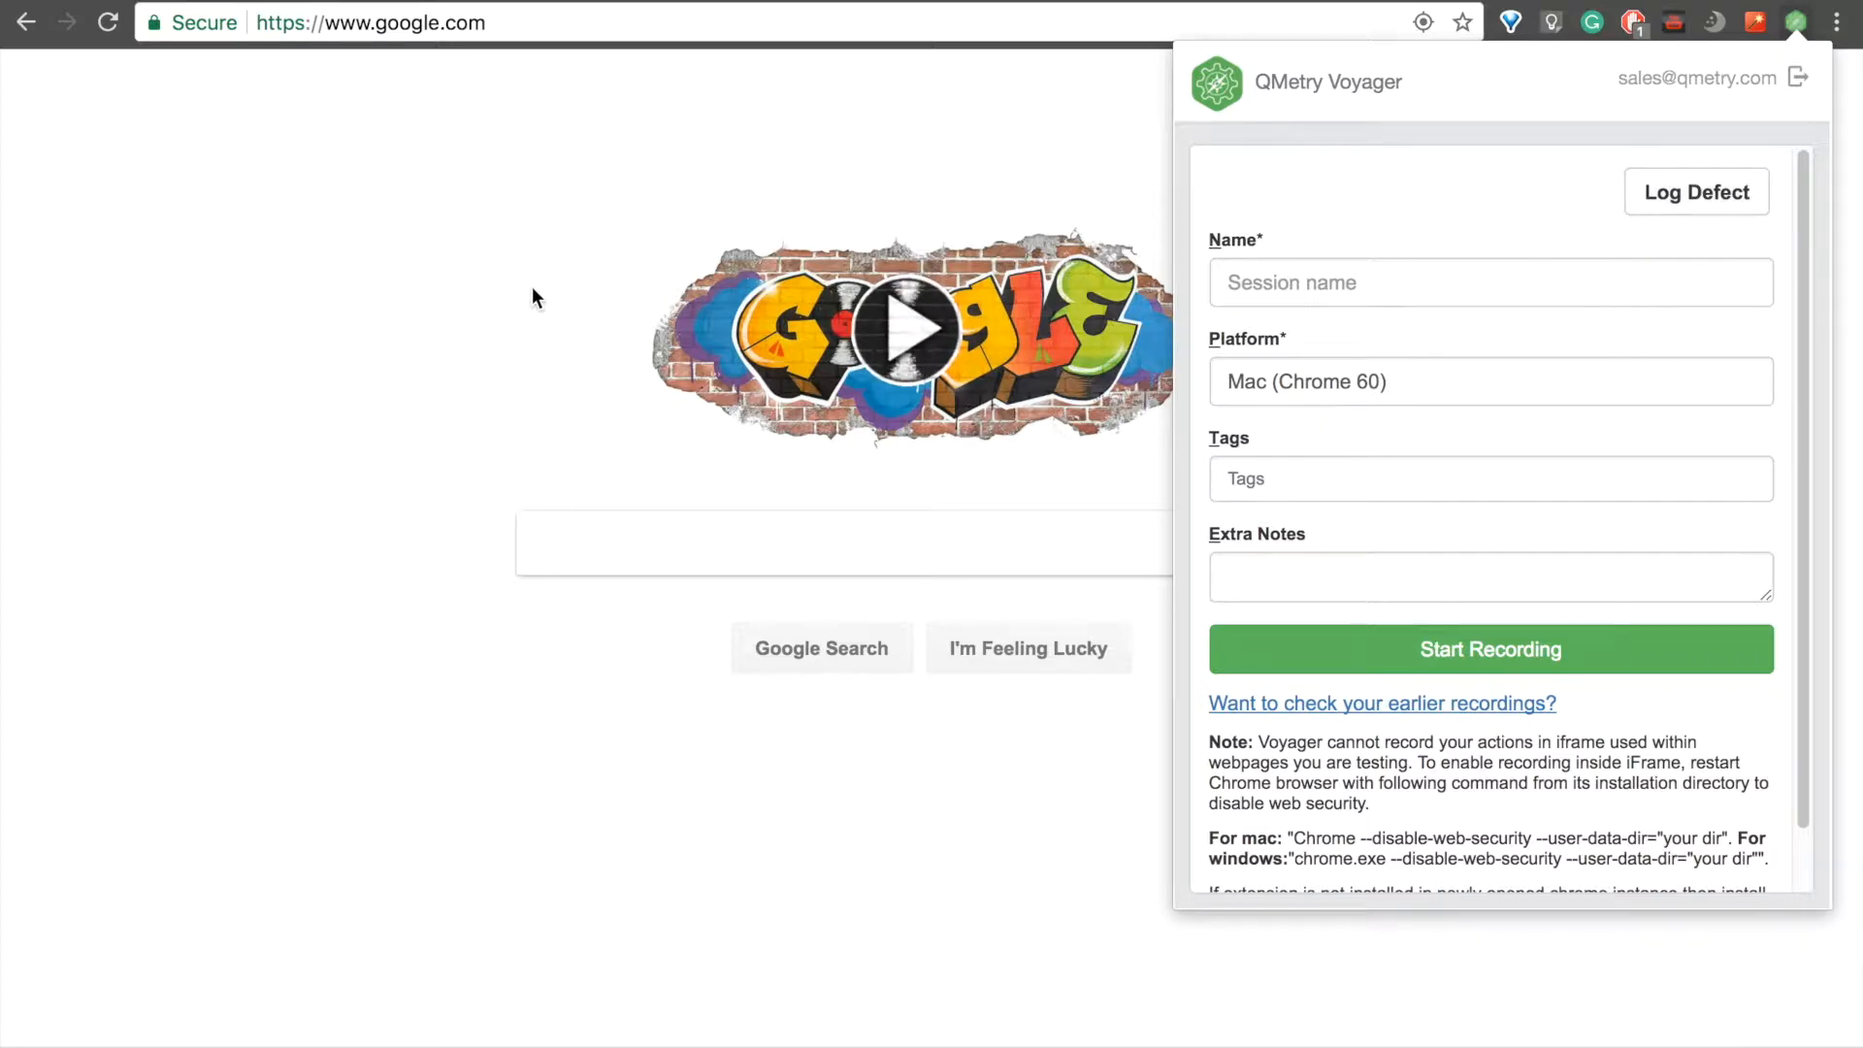
pyautogui.click(369, 23)
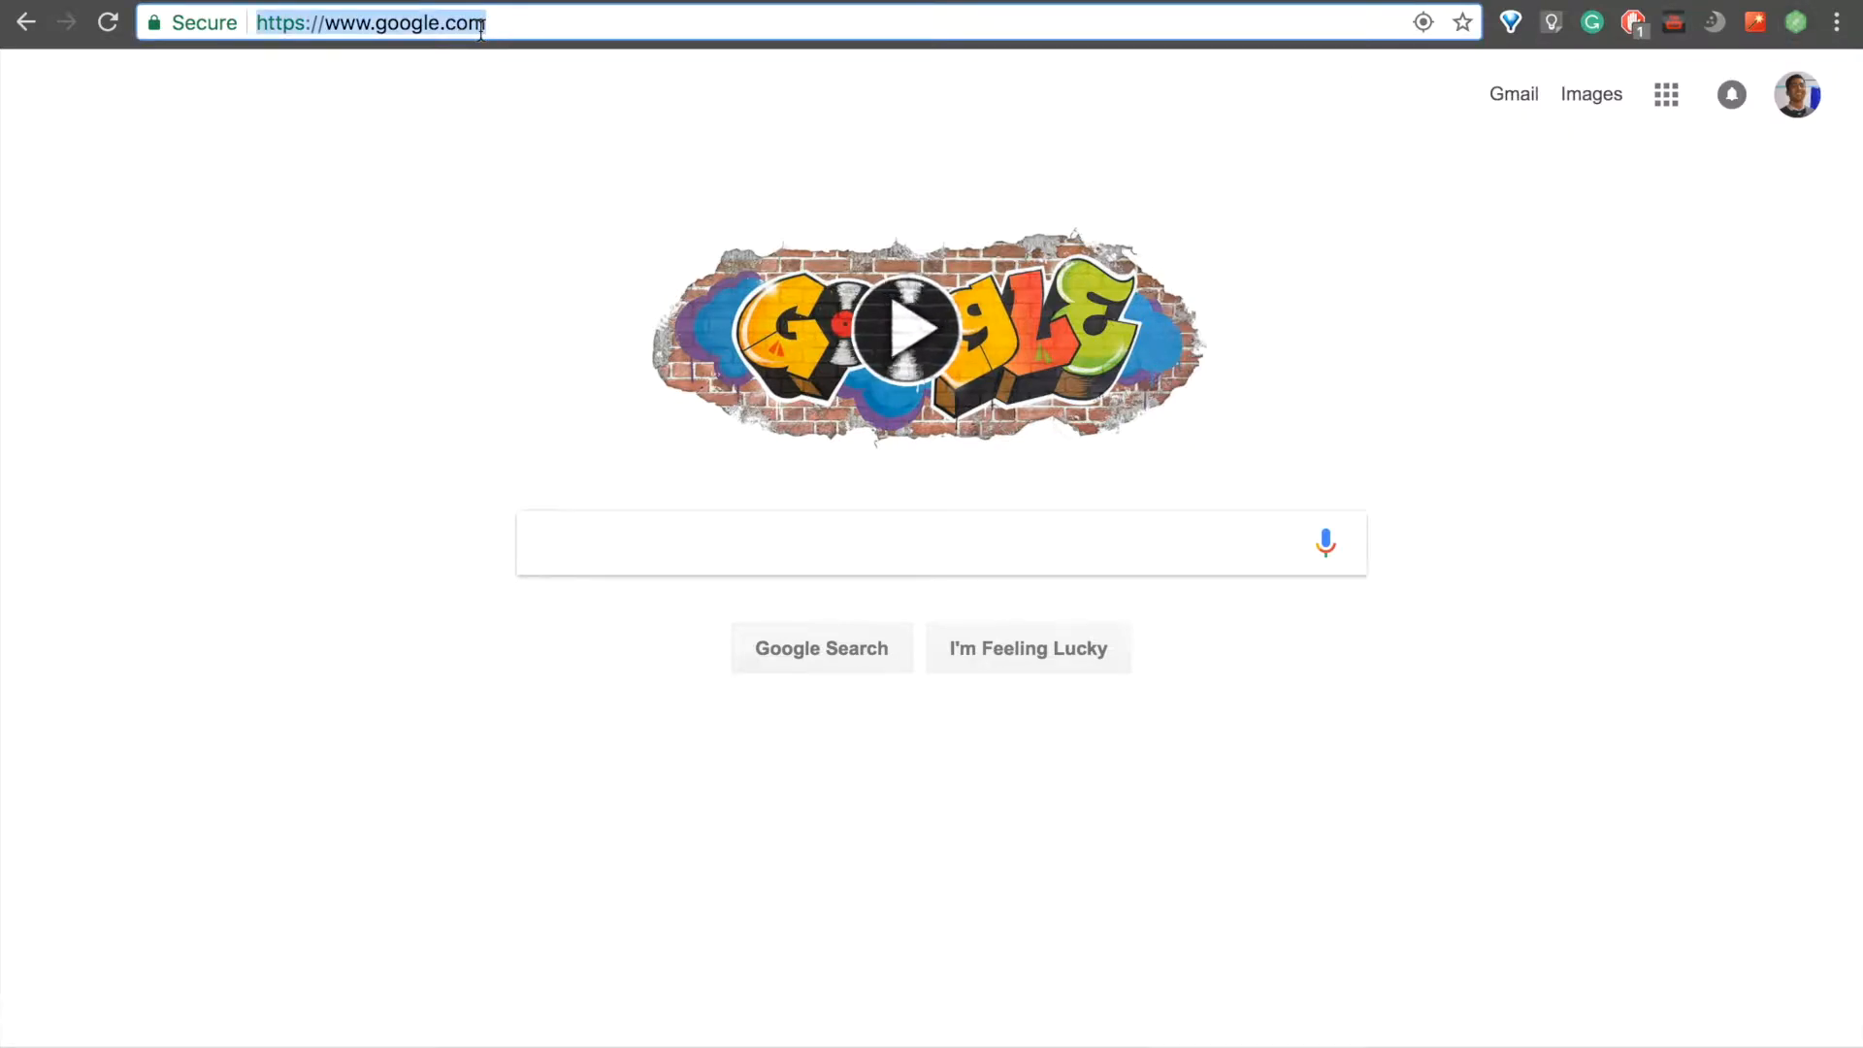
pyautogui.write('www.amazon.com')
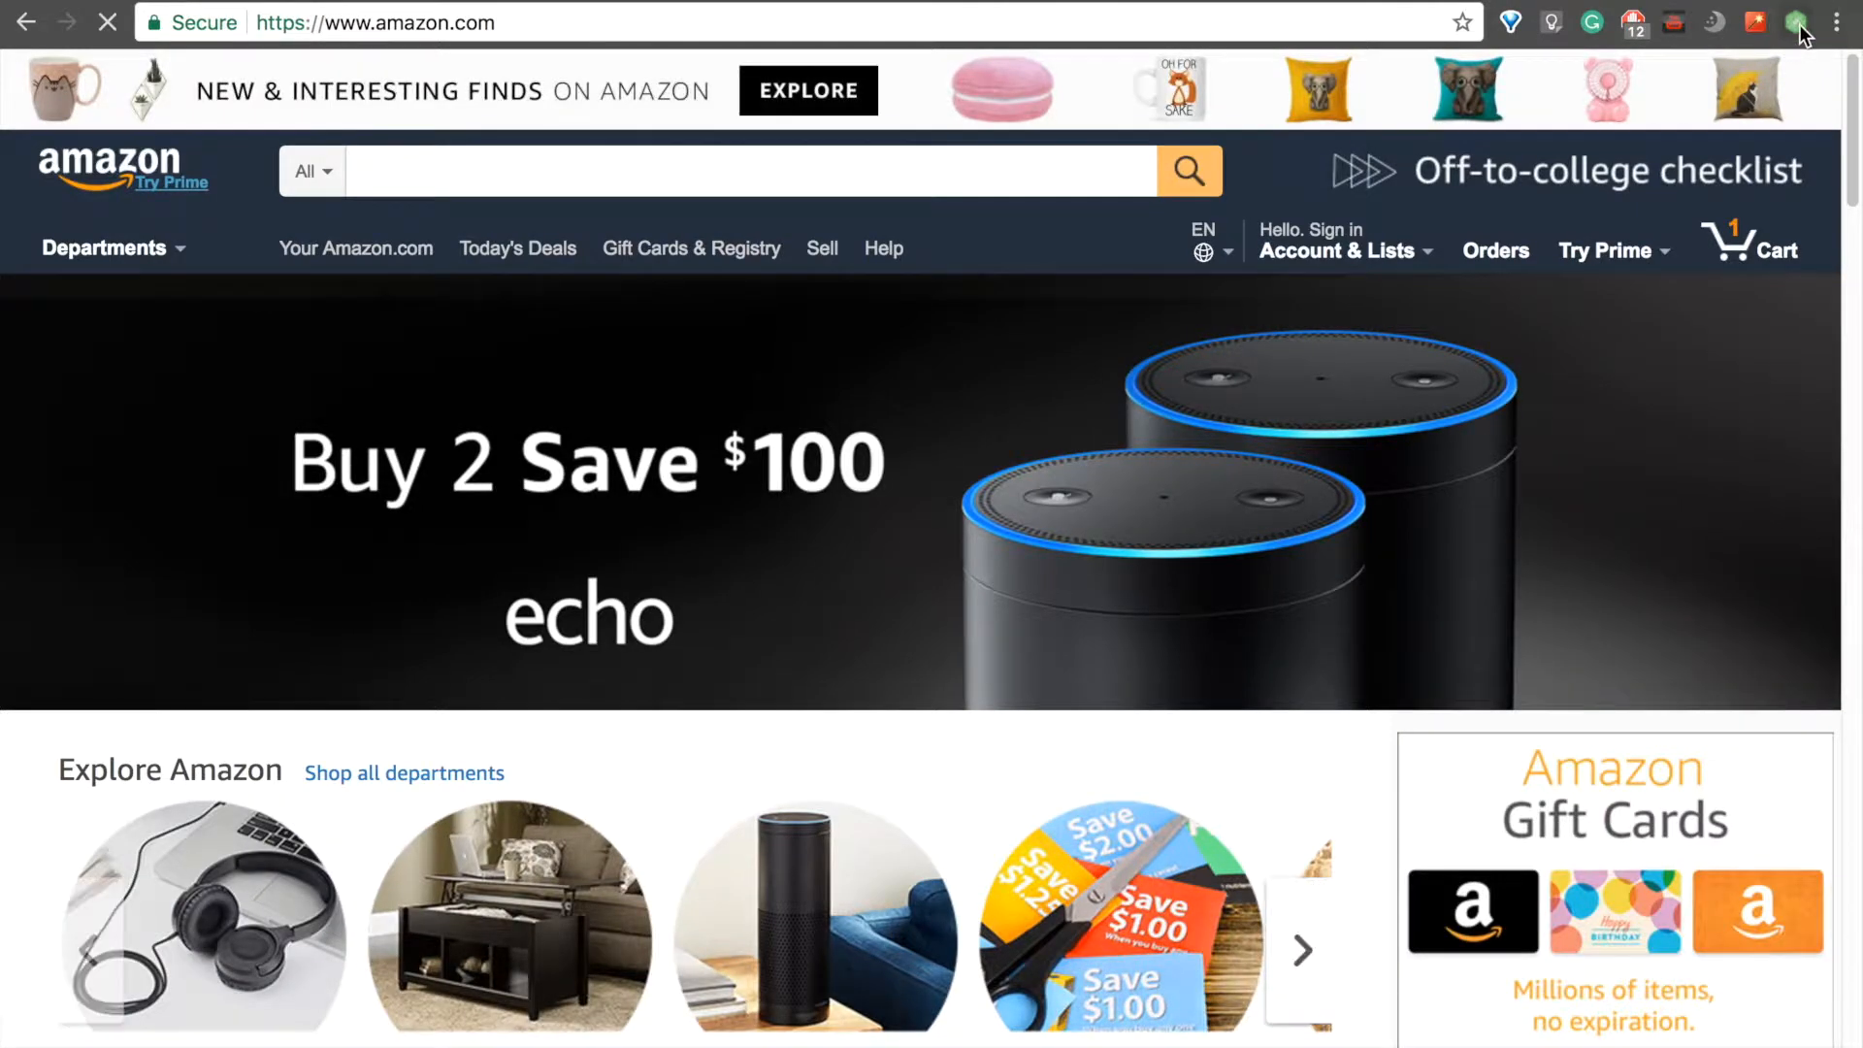
pyautogui.click(1803, 23)
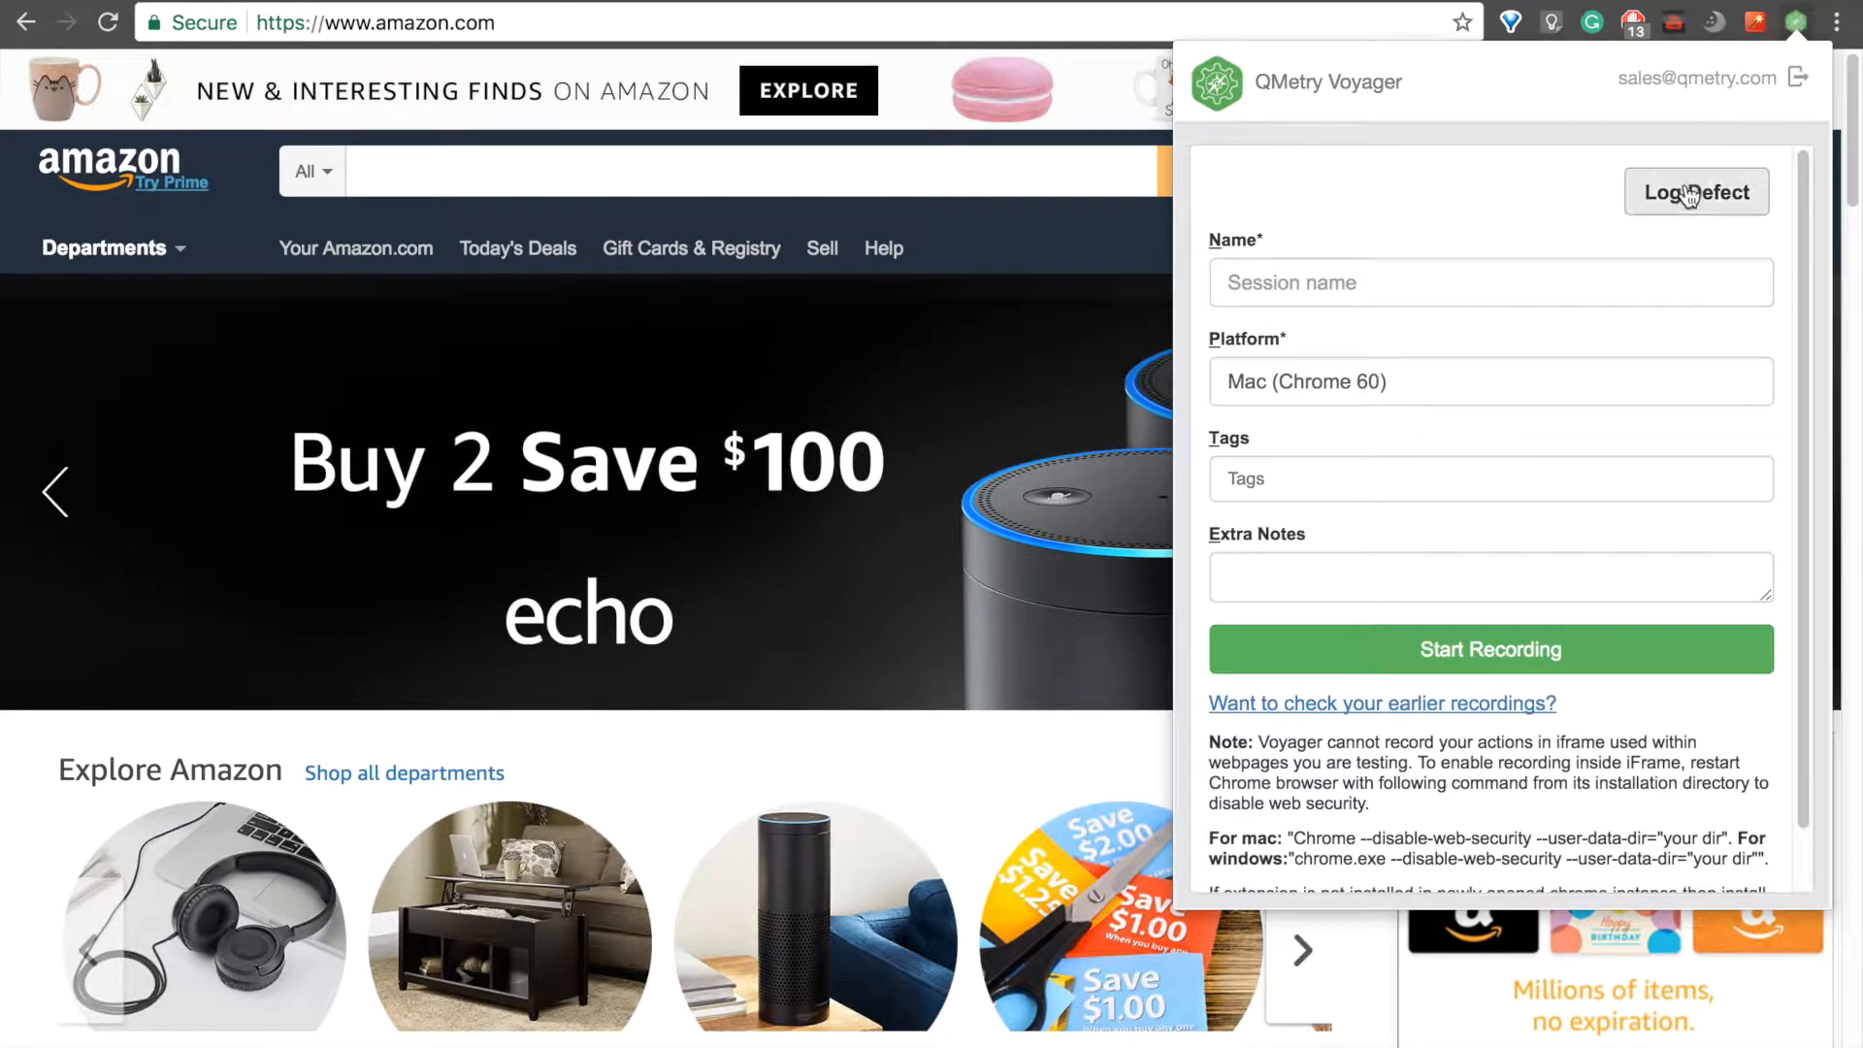
pyautogui.click(1696, 192)
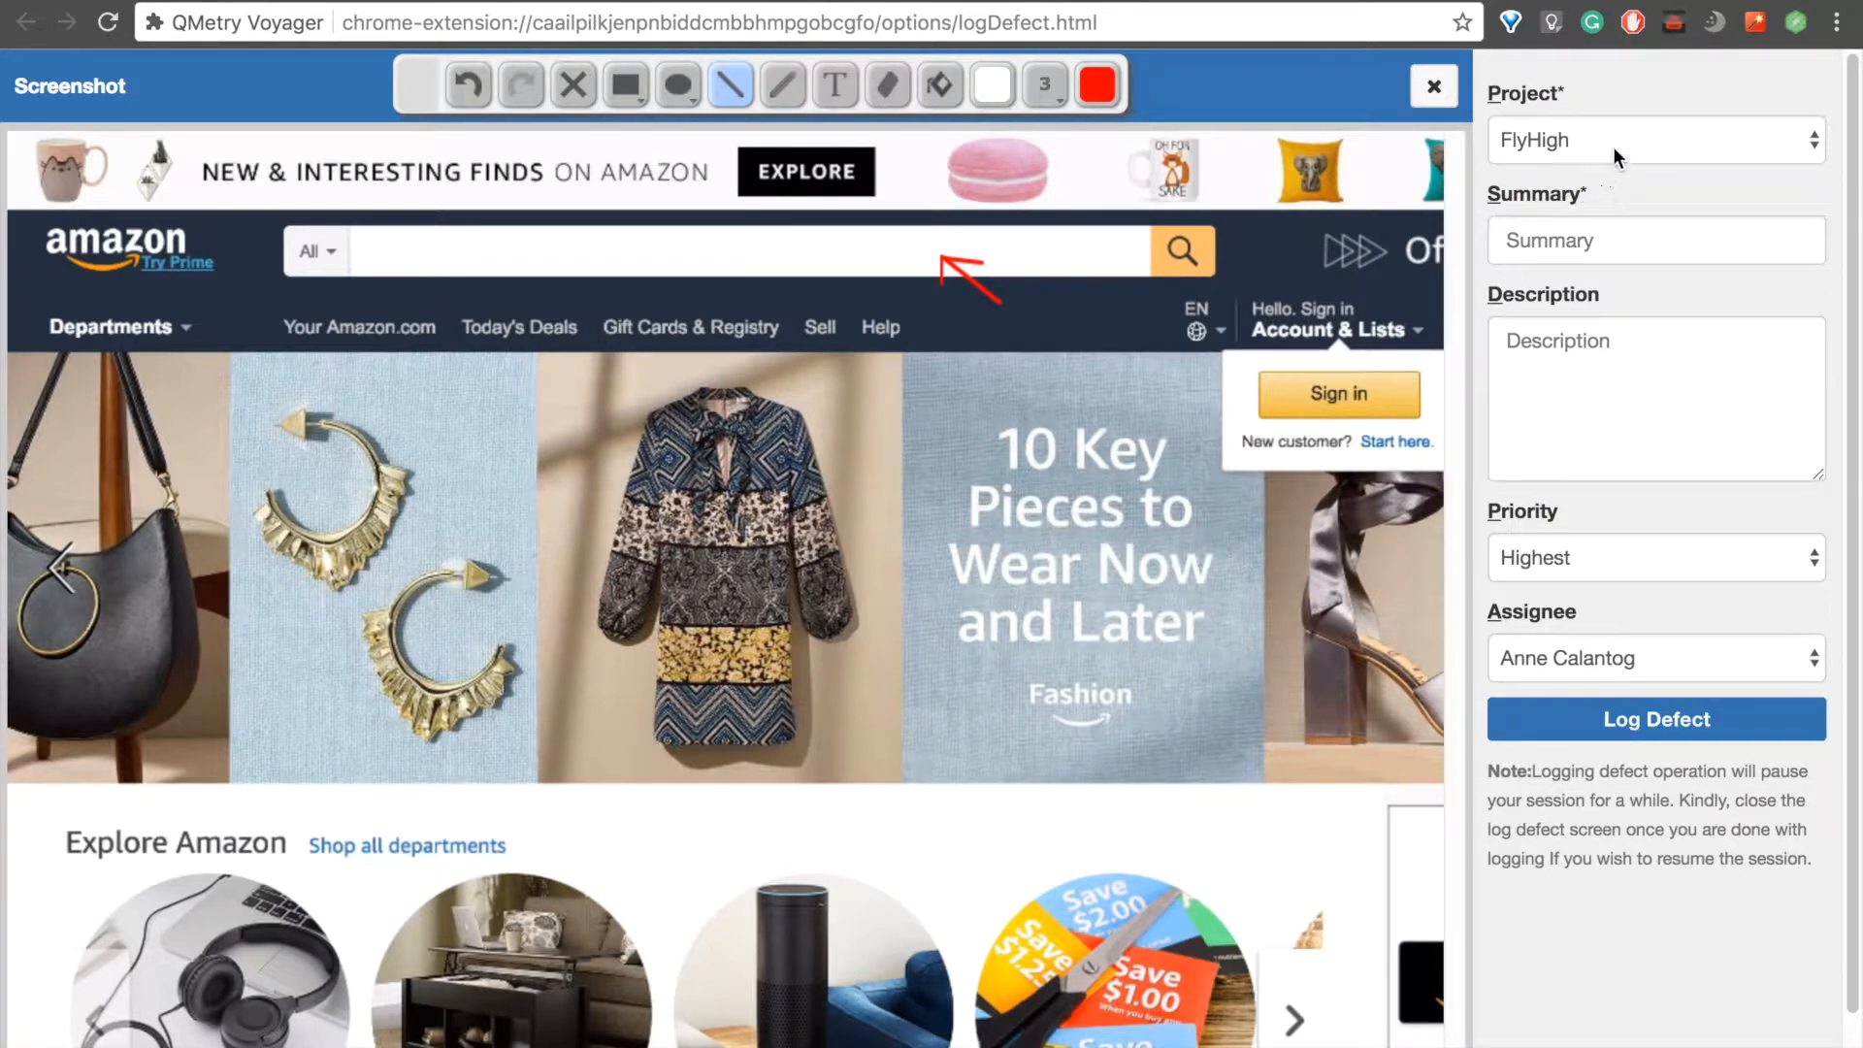
# - Set project TEST and summary 'Search Bar Not Working' for the defect
pyautogui.click(1651, 139)
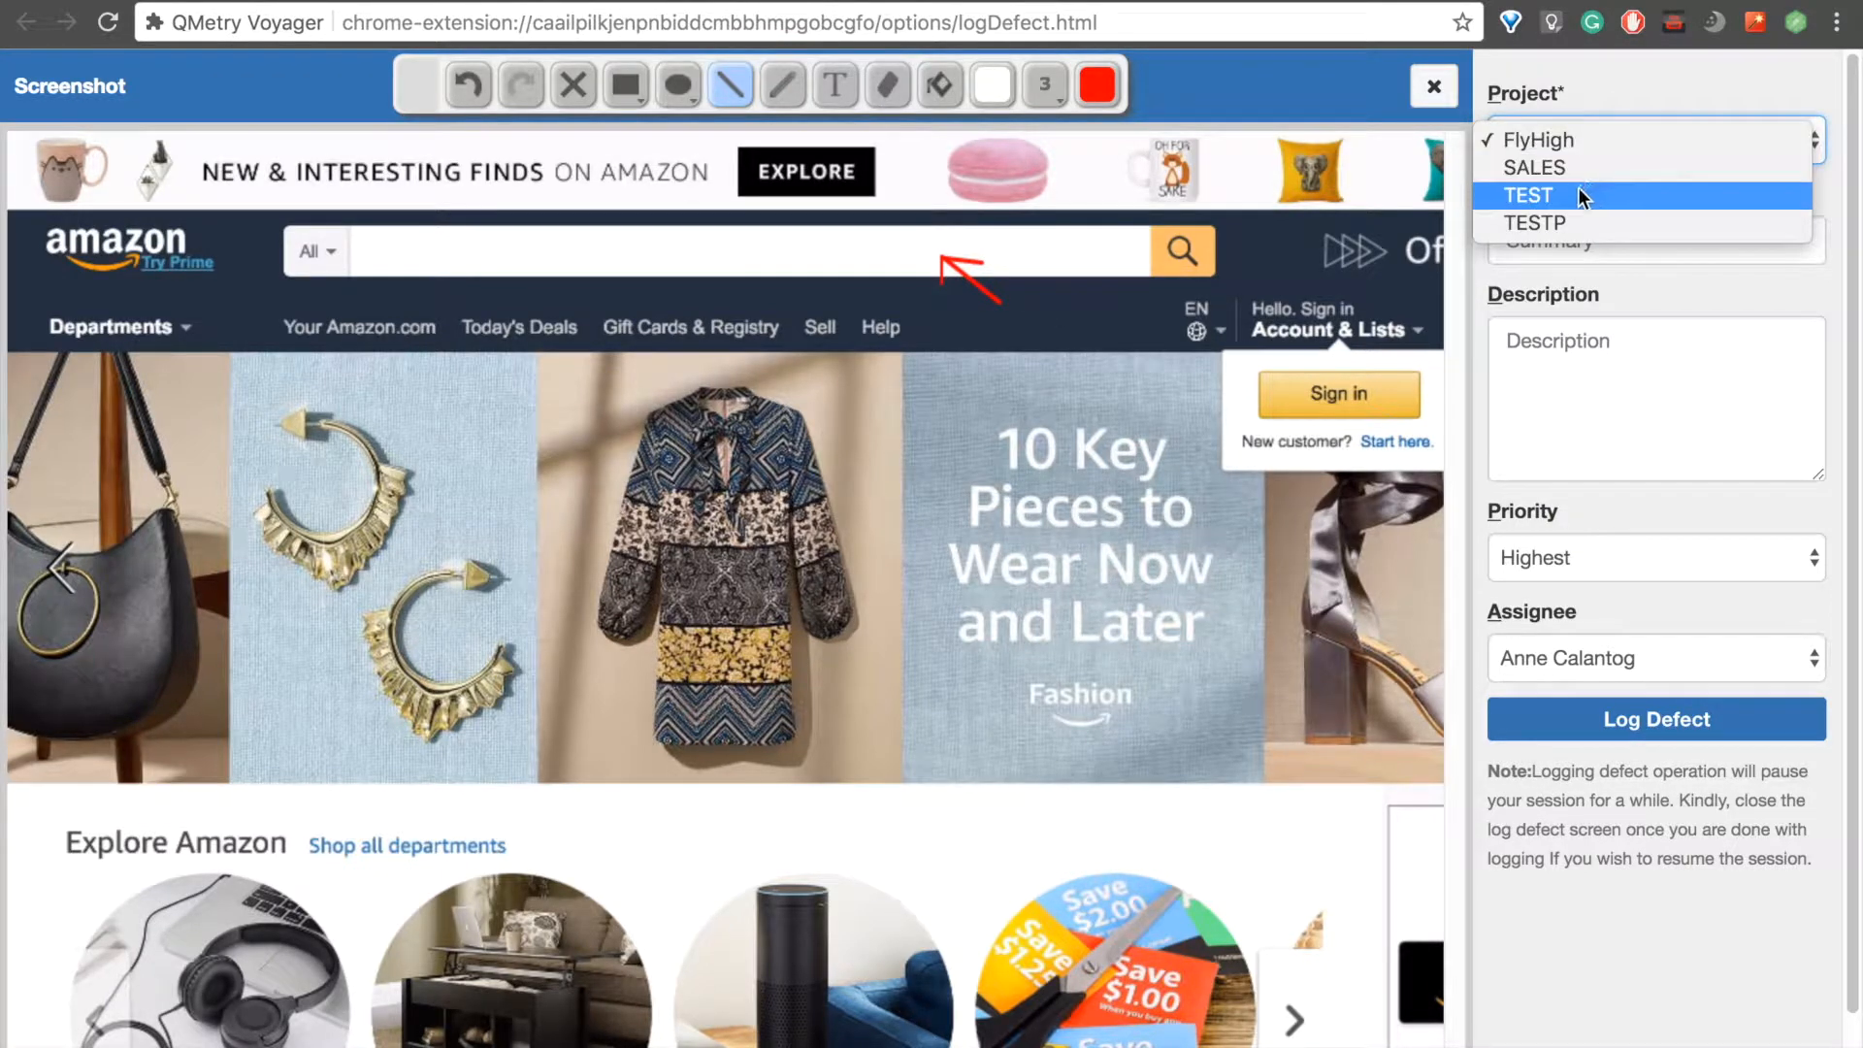
pyautogui.click(1527, 196)
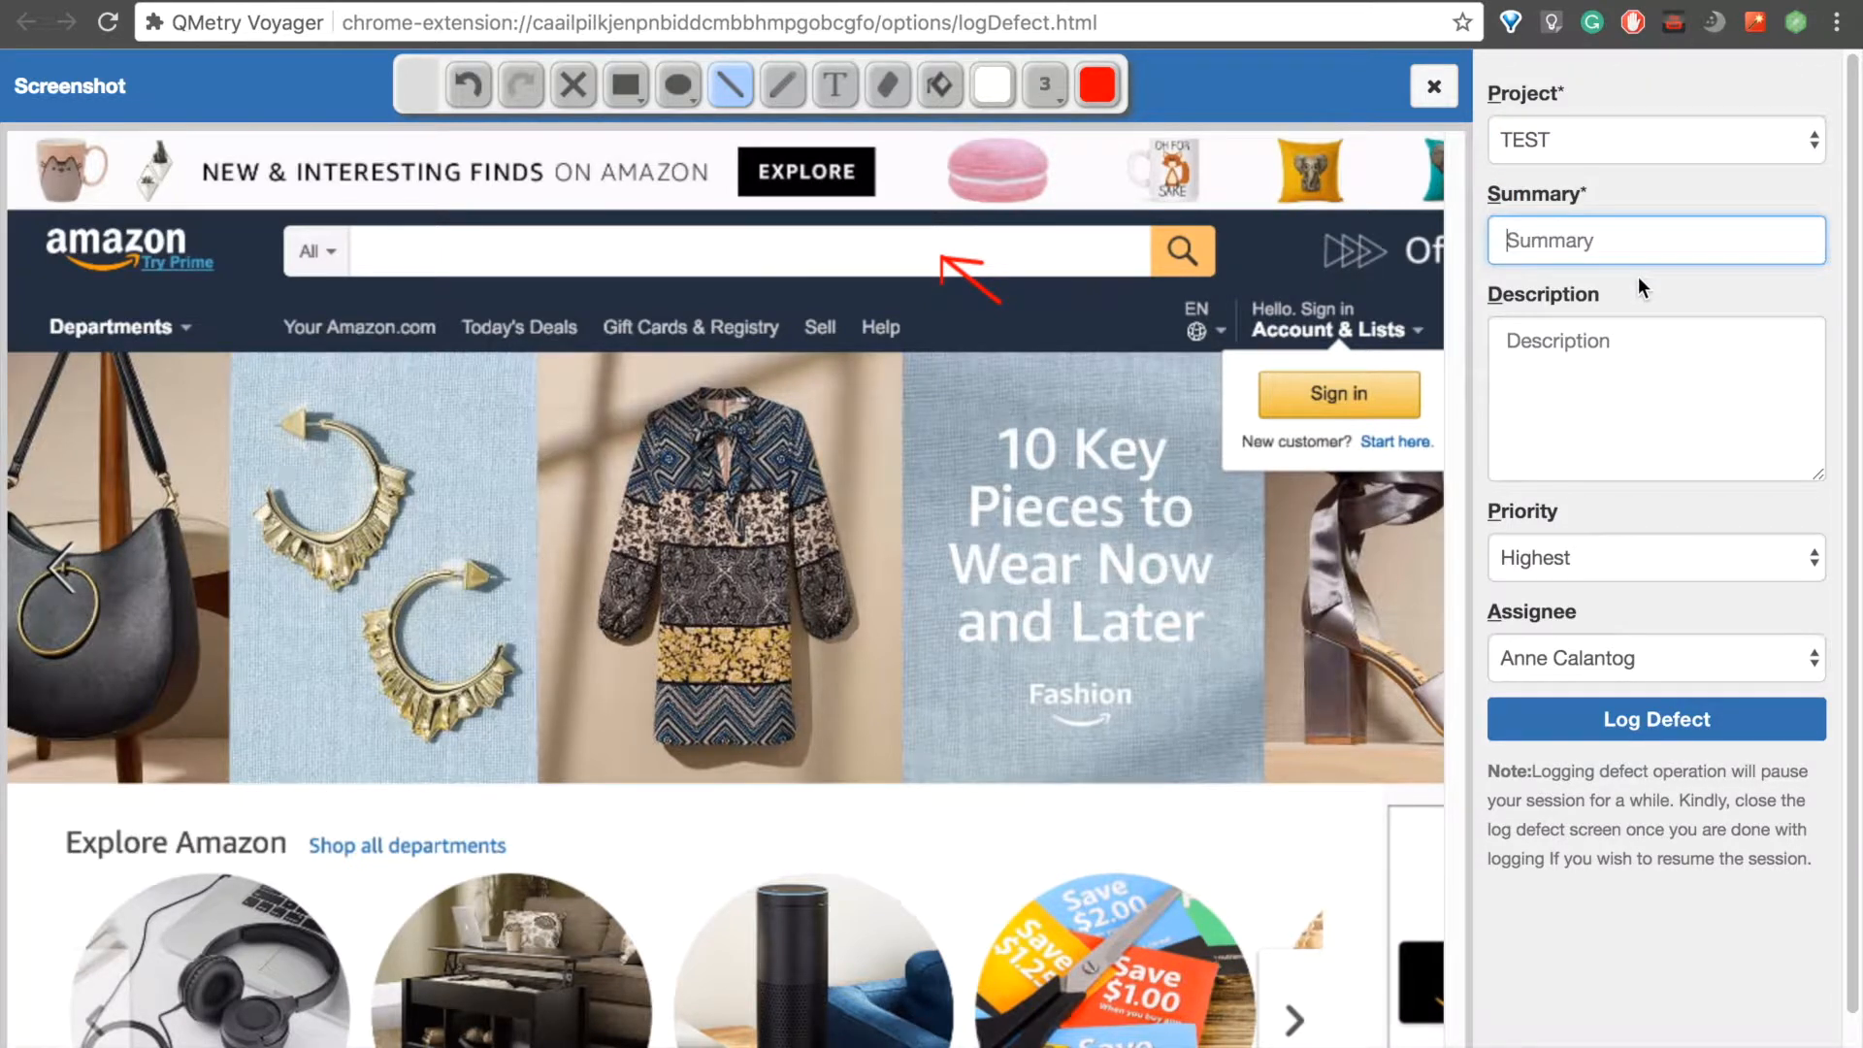
pyautogui.click(1655, 240)
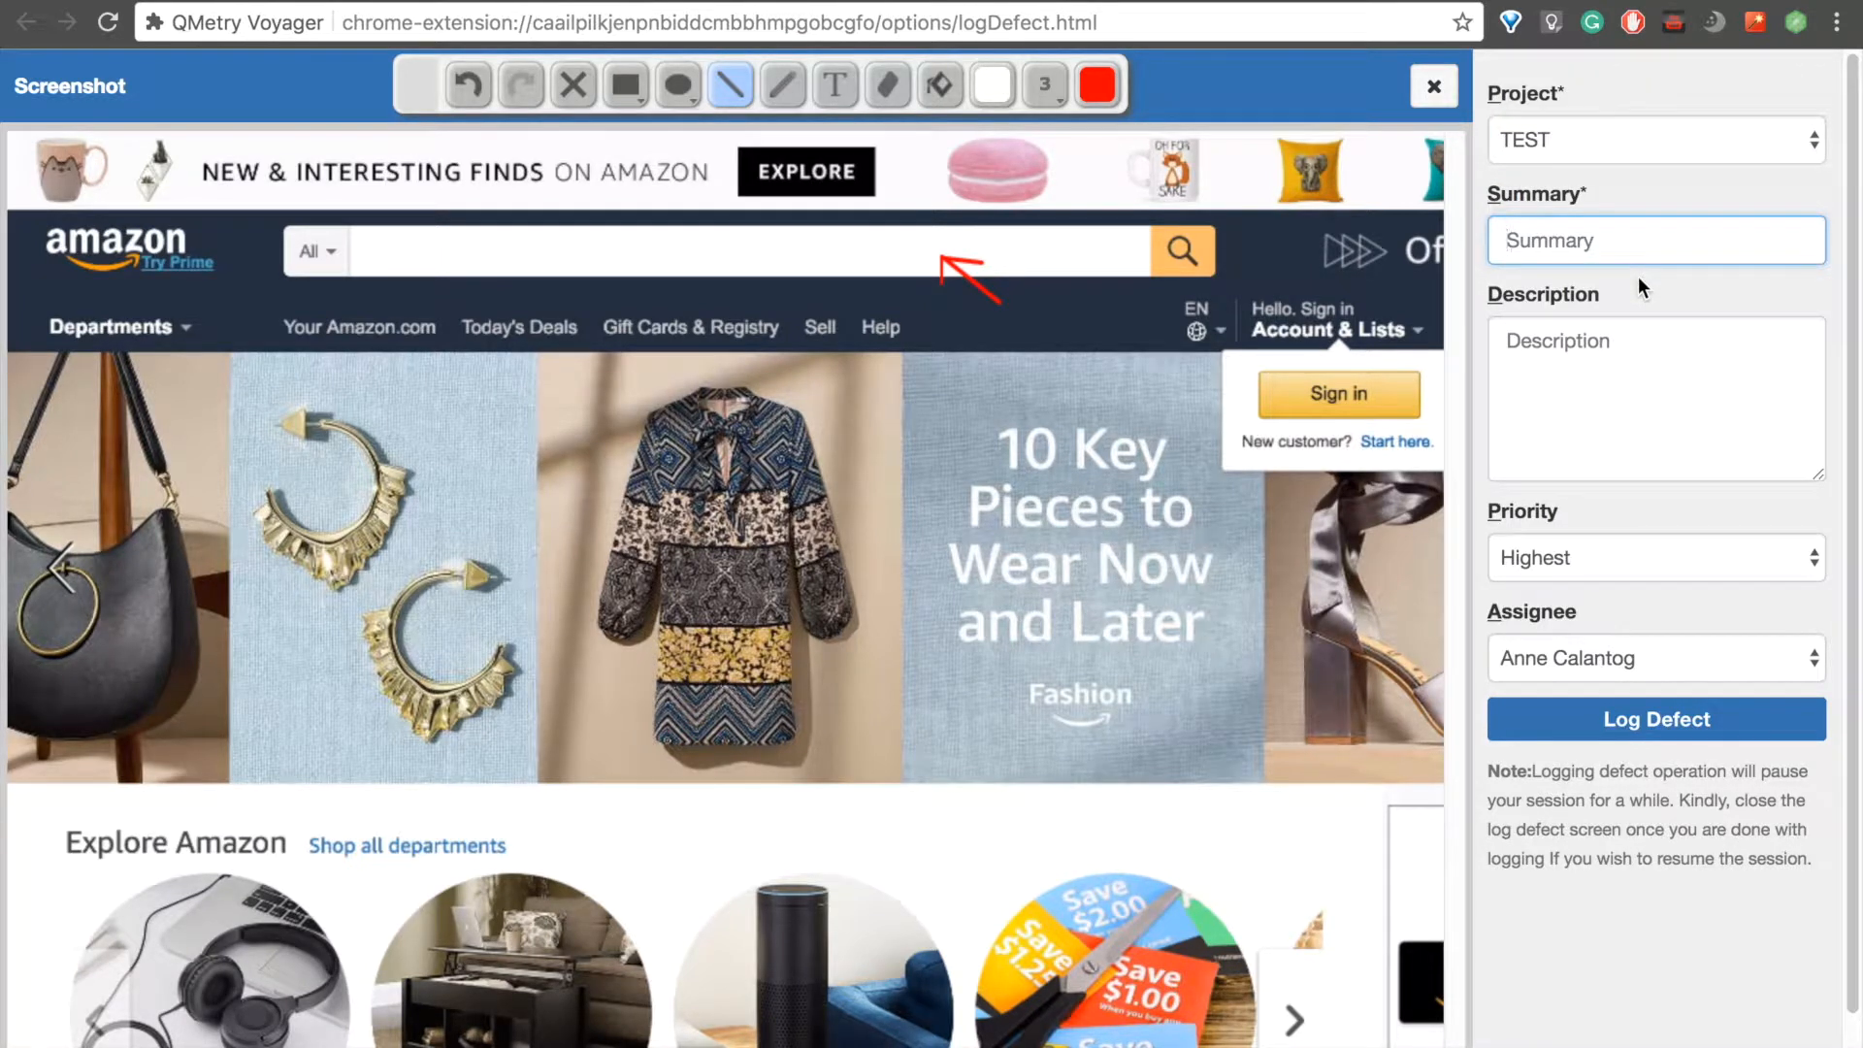
pyautogui.write('Search Bar')
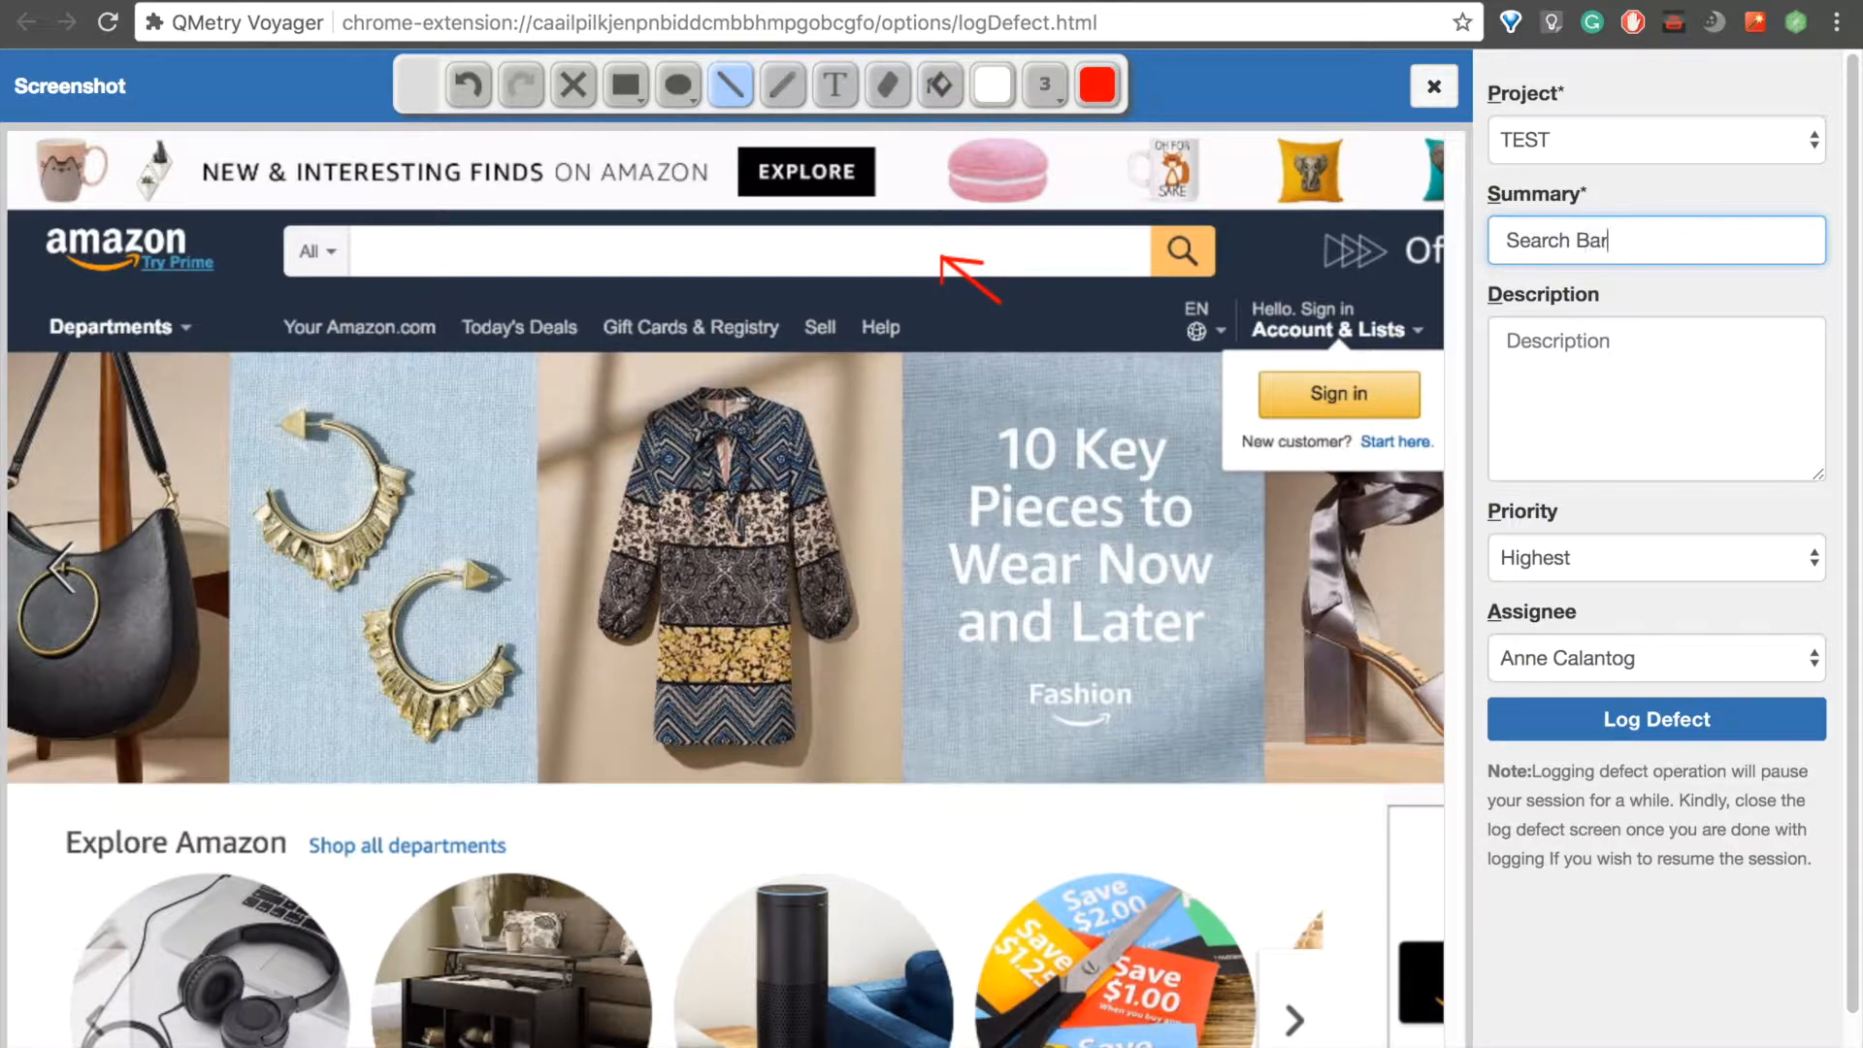
pyautogui.write('Not Working')
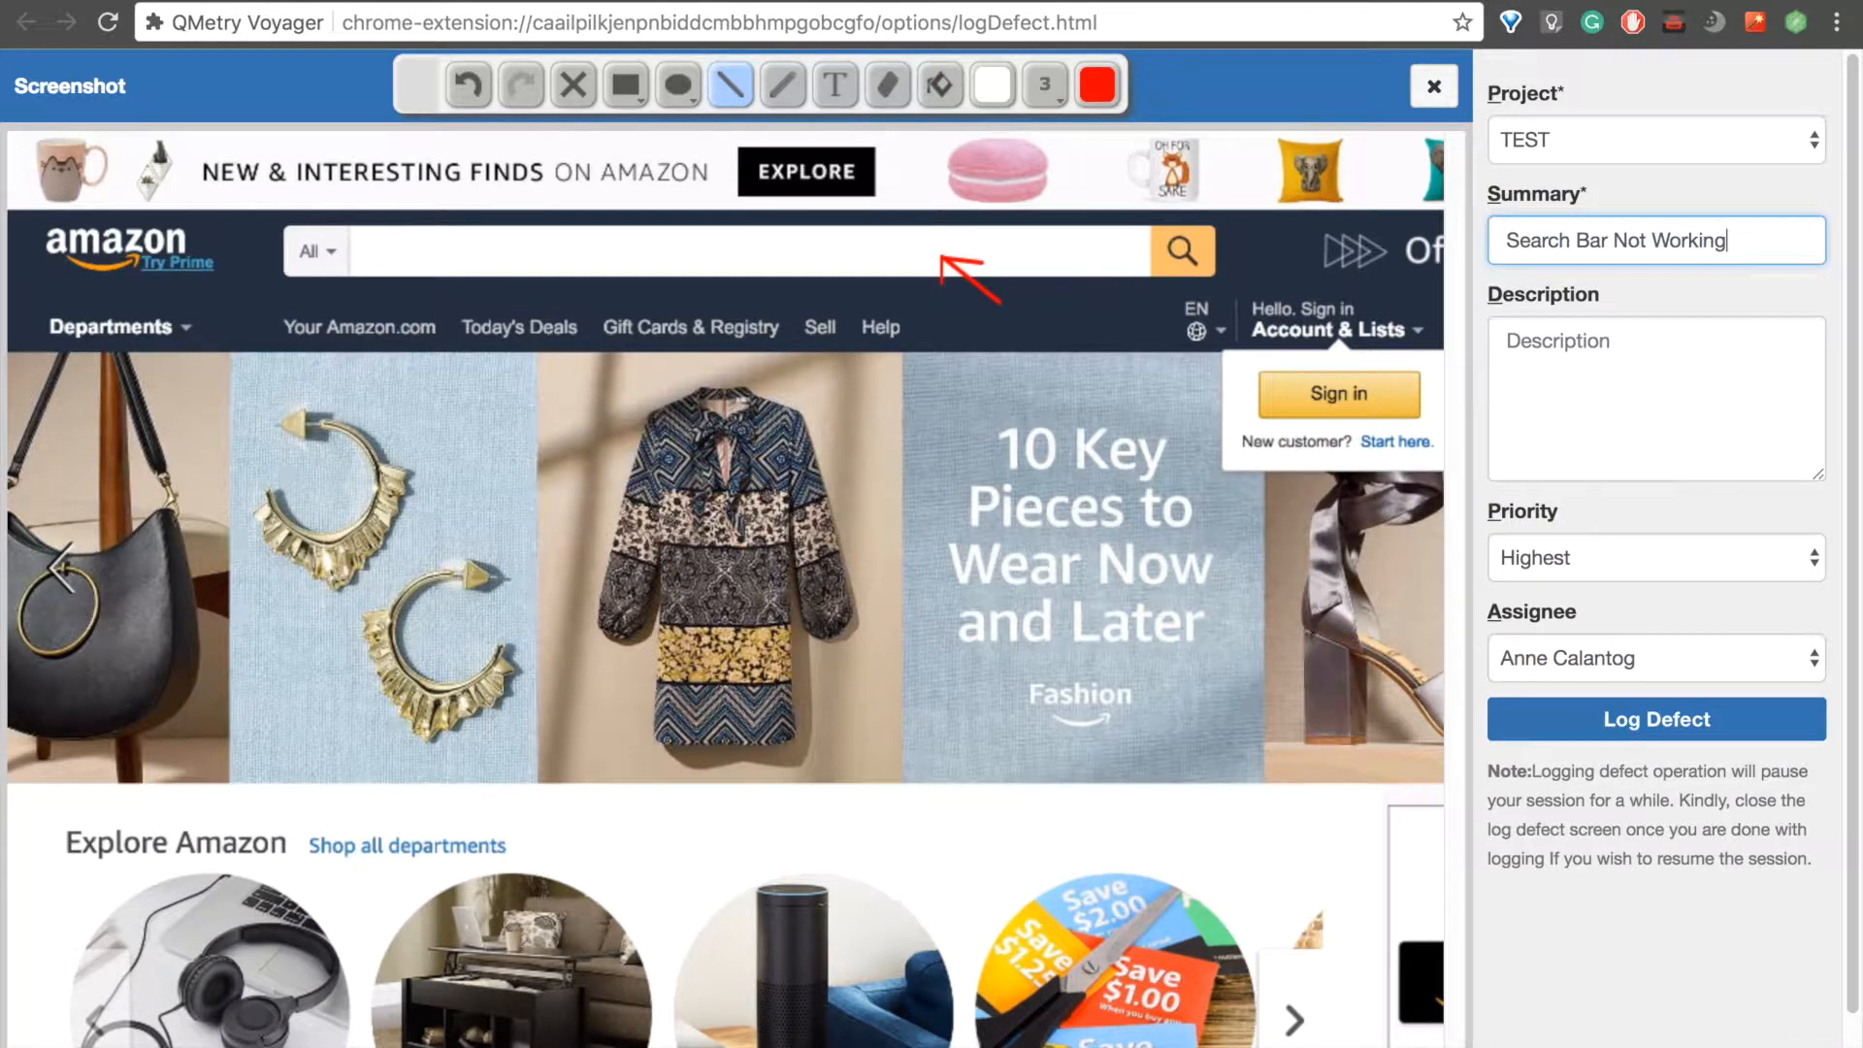
# - Describe being unable to input in the search box, assign to Admin and submit as TEST-3703
pyautogui.click(1656, 397)
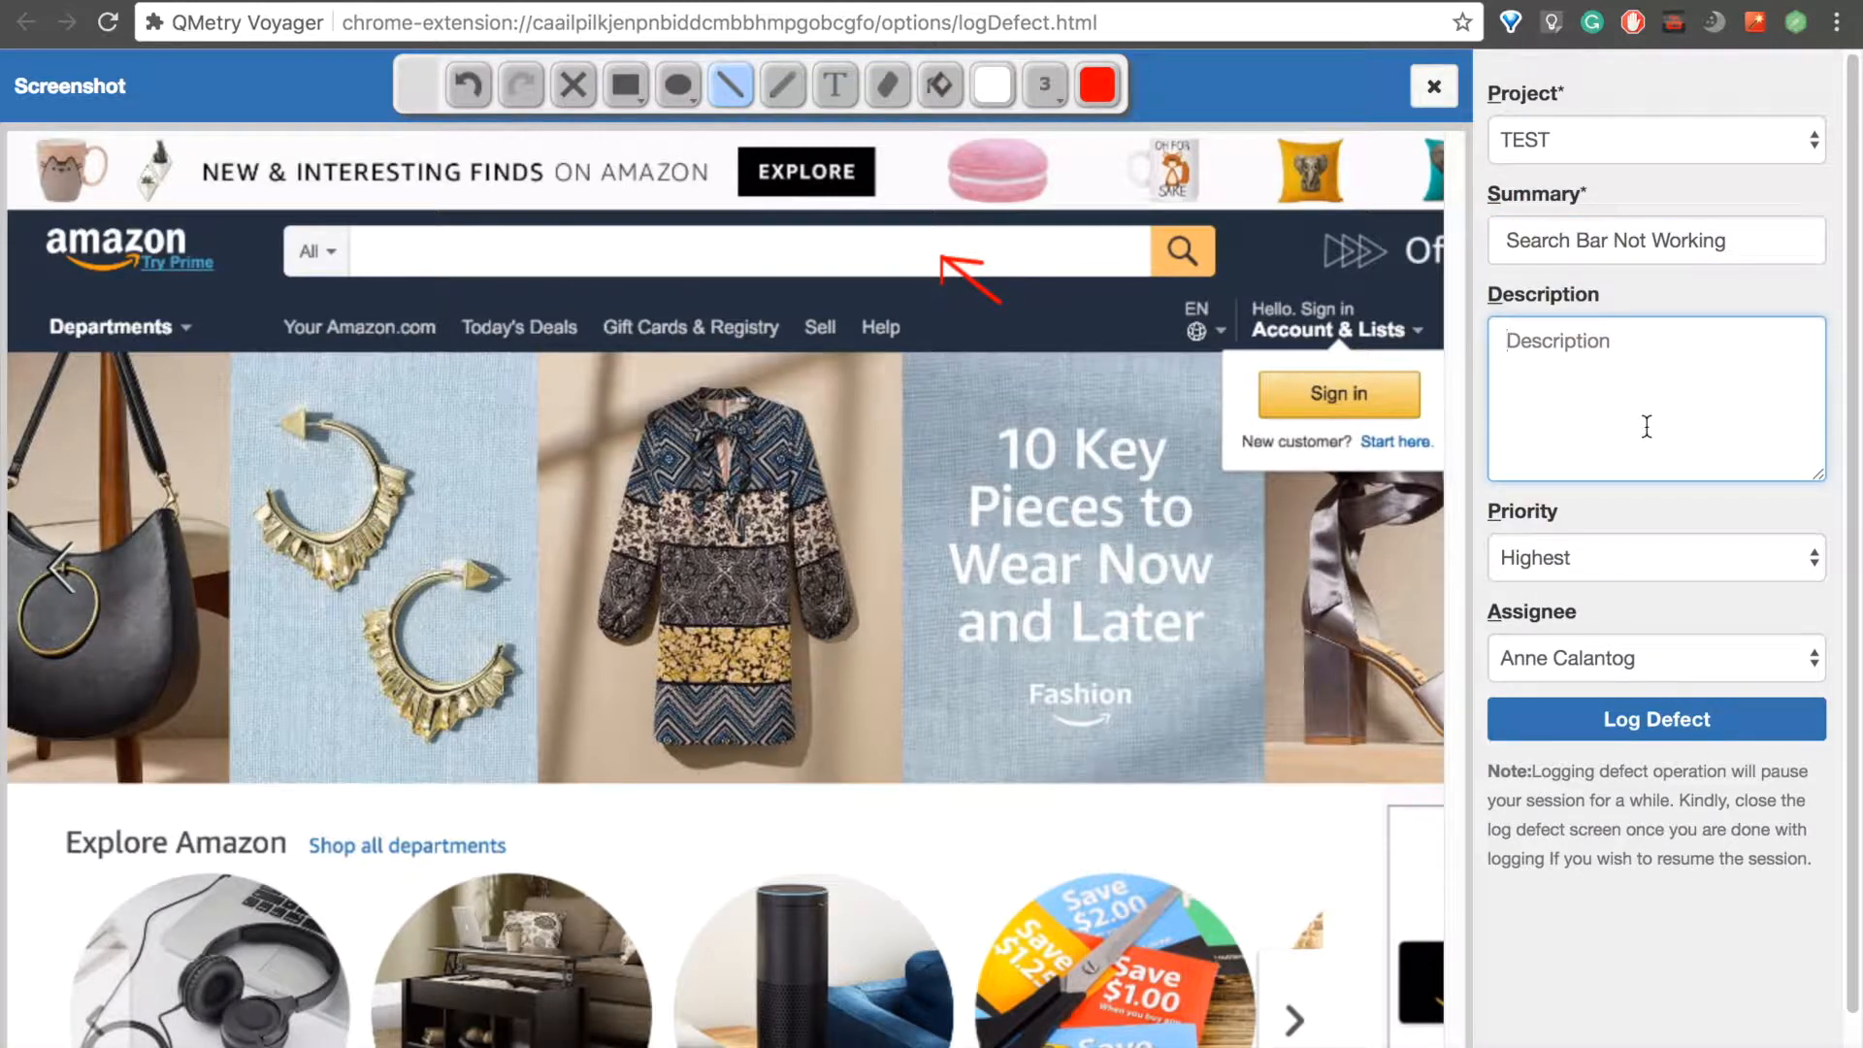
pyautogui.write('Unable to')
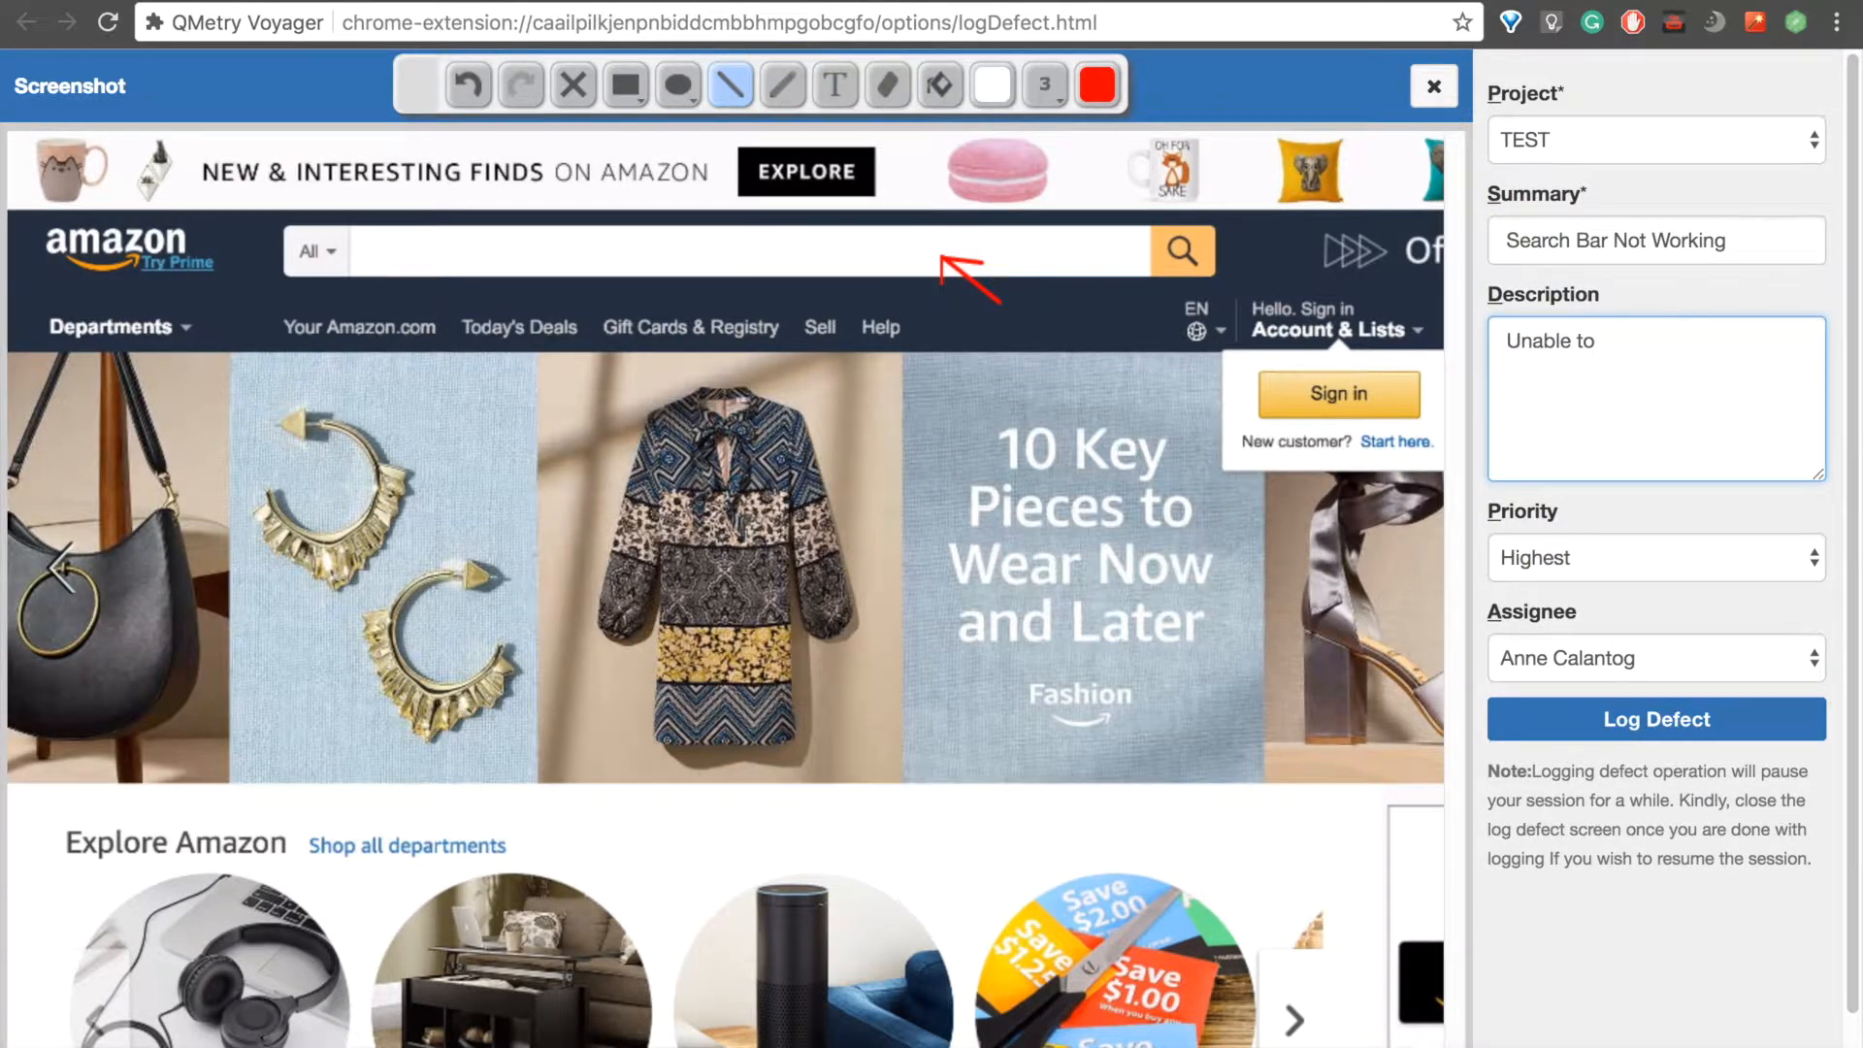
pyautogui.write('inp')
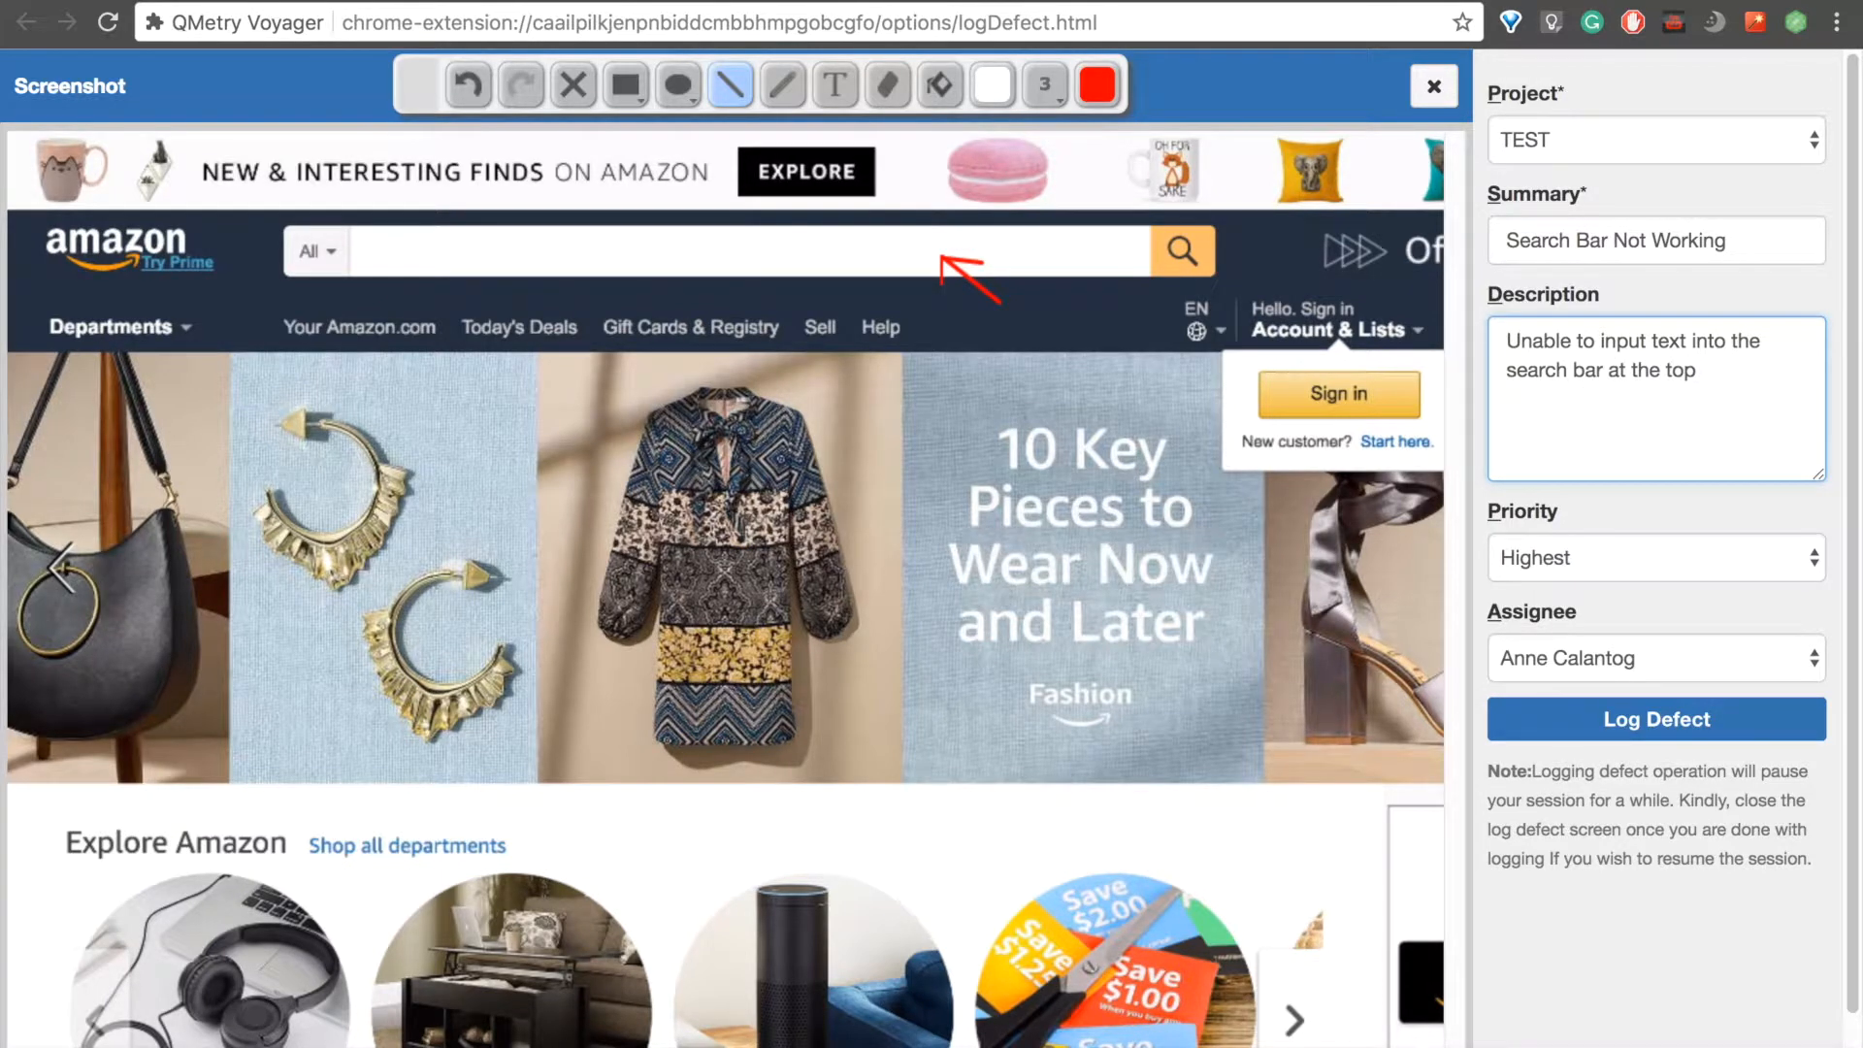
pyautogui.write('of the screen.')
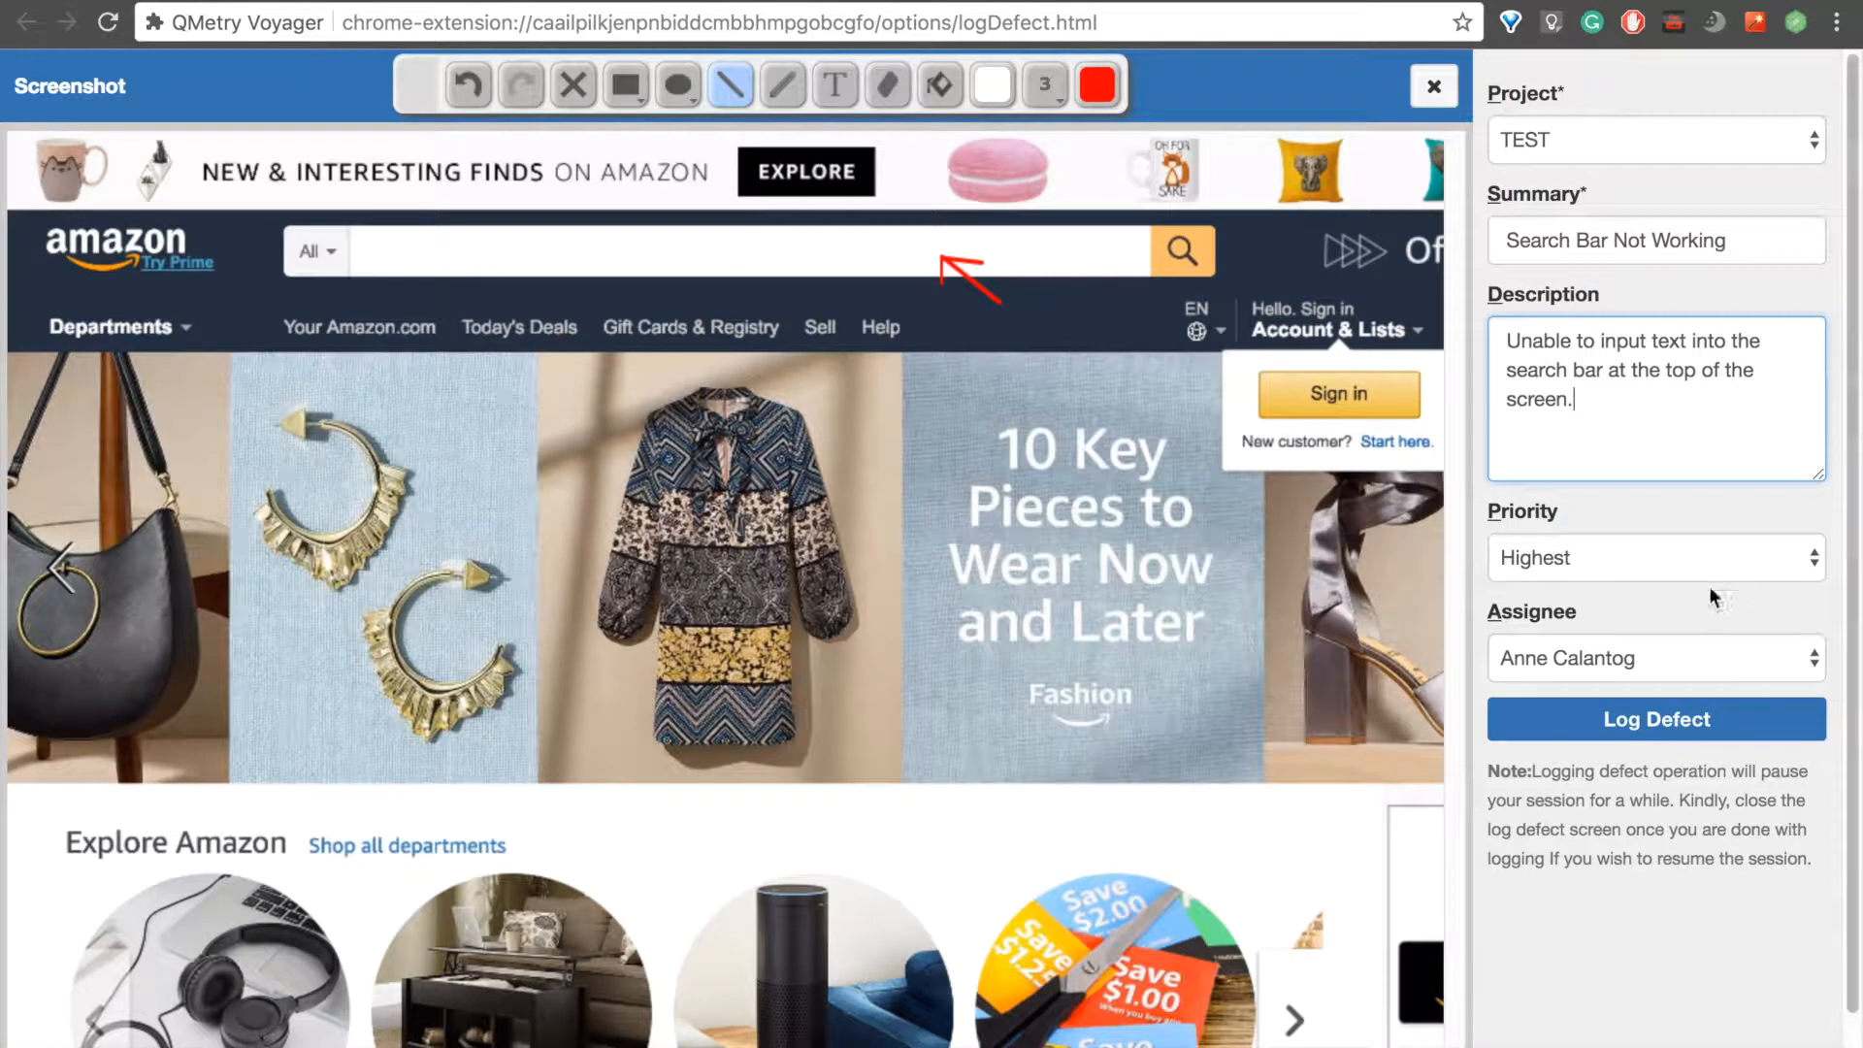
pyautogui.click(1651, 657)
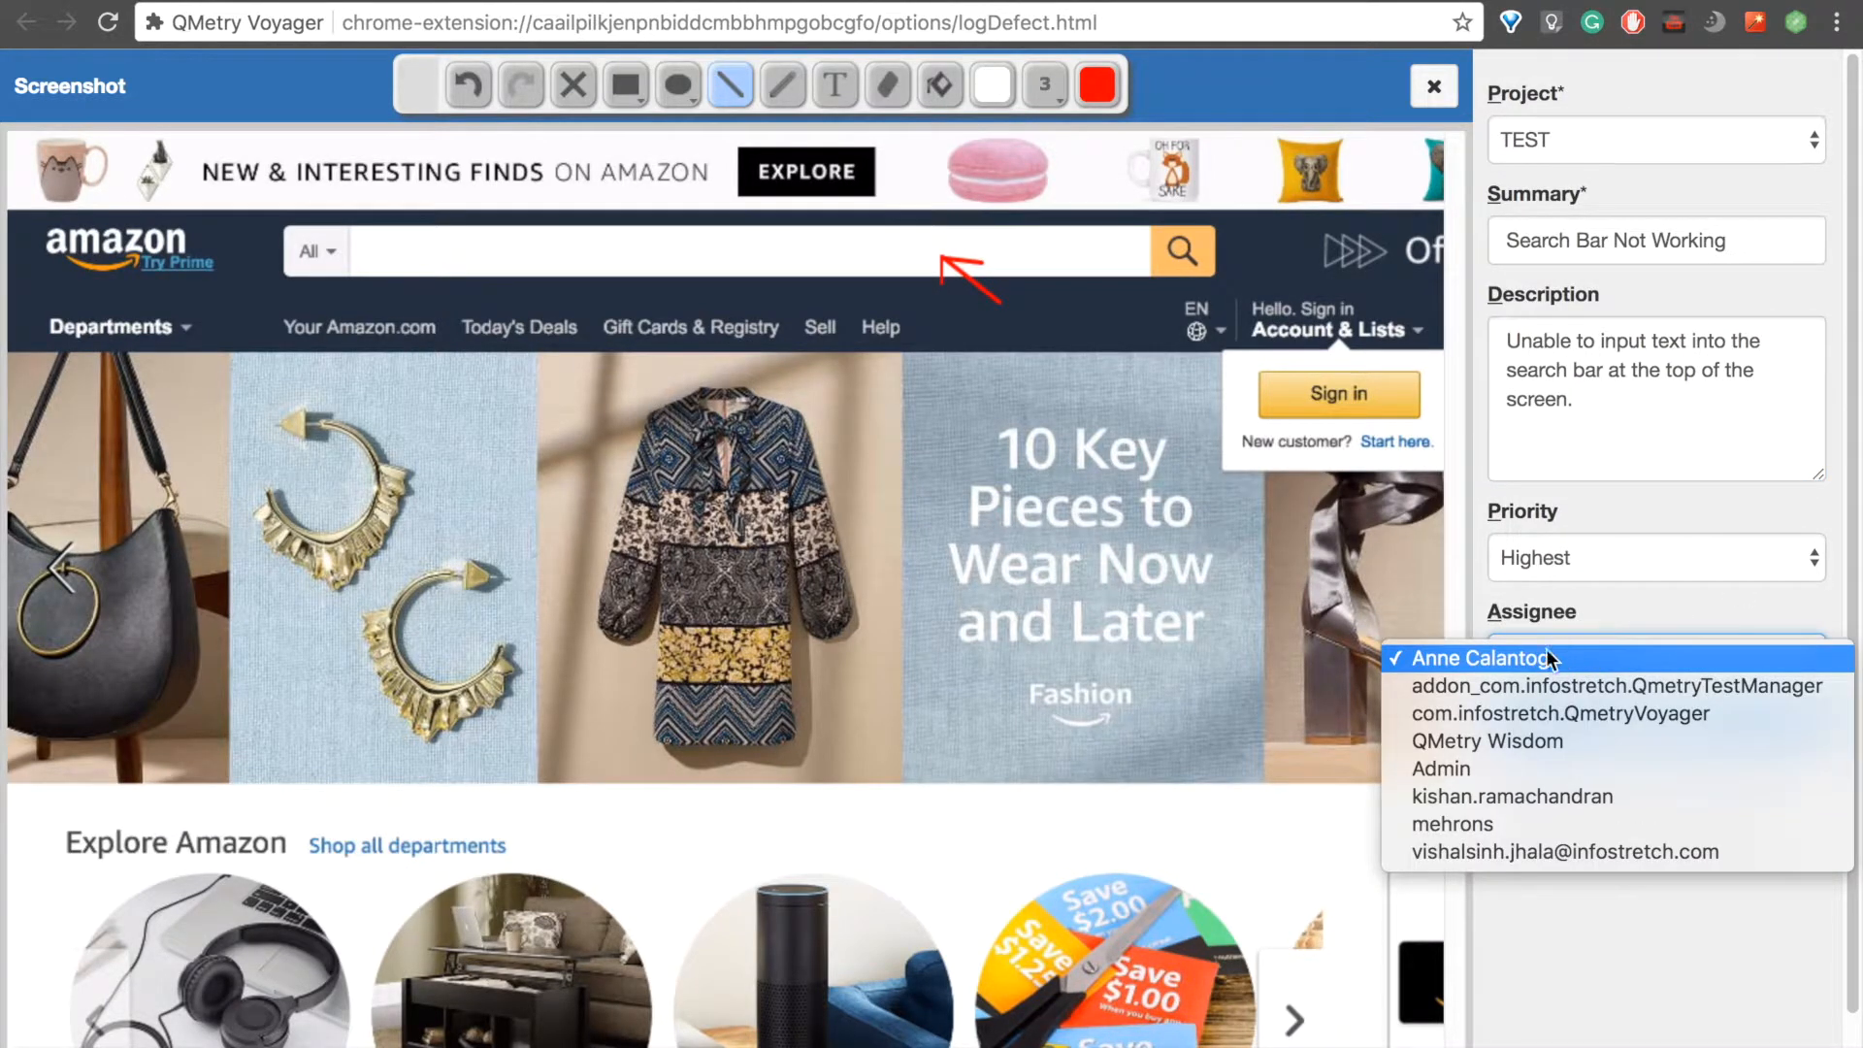
pyautogui.click(1442, 769)
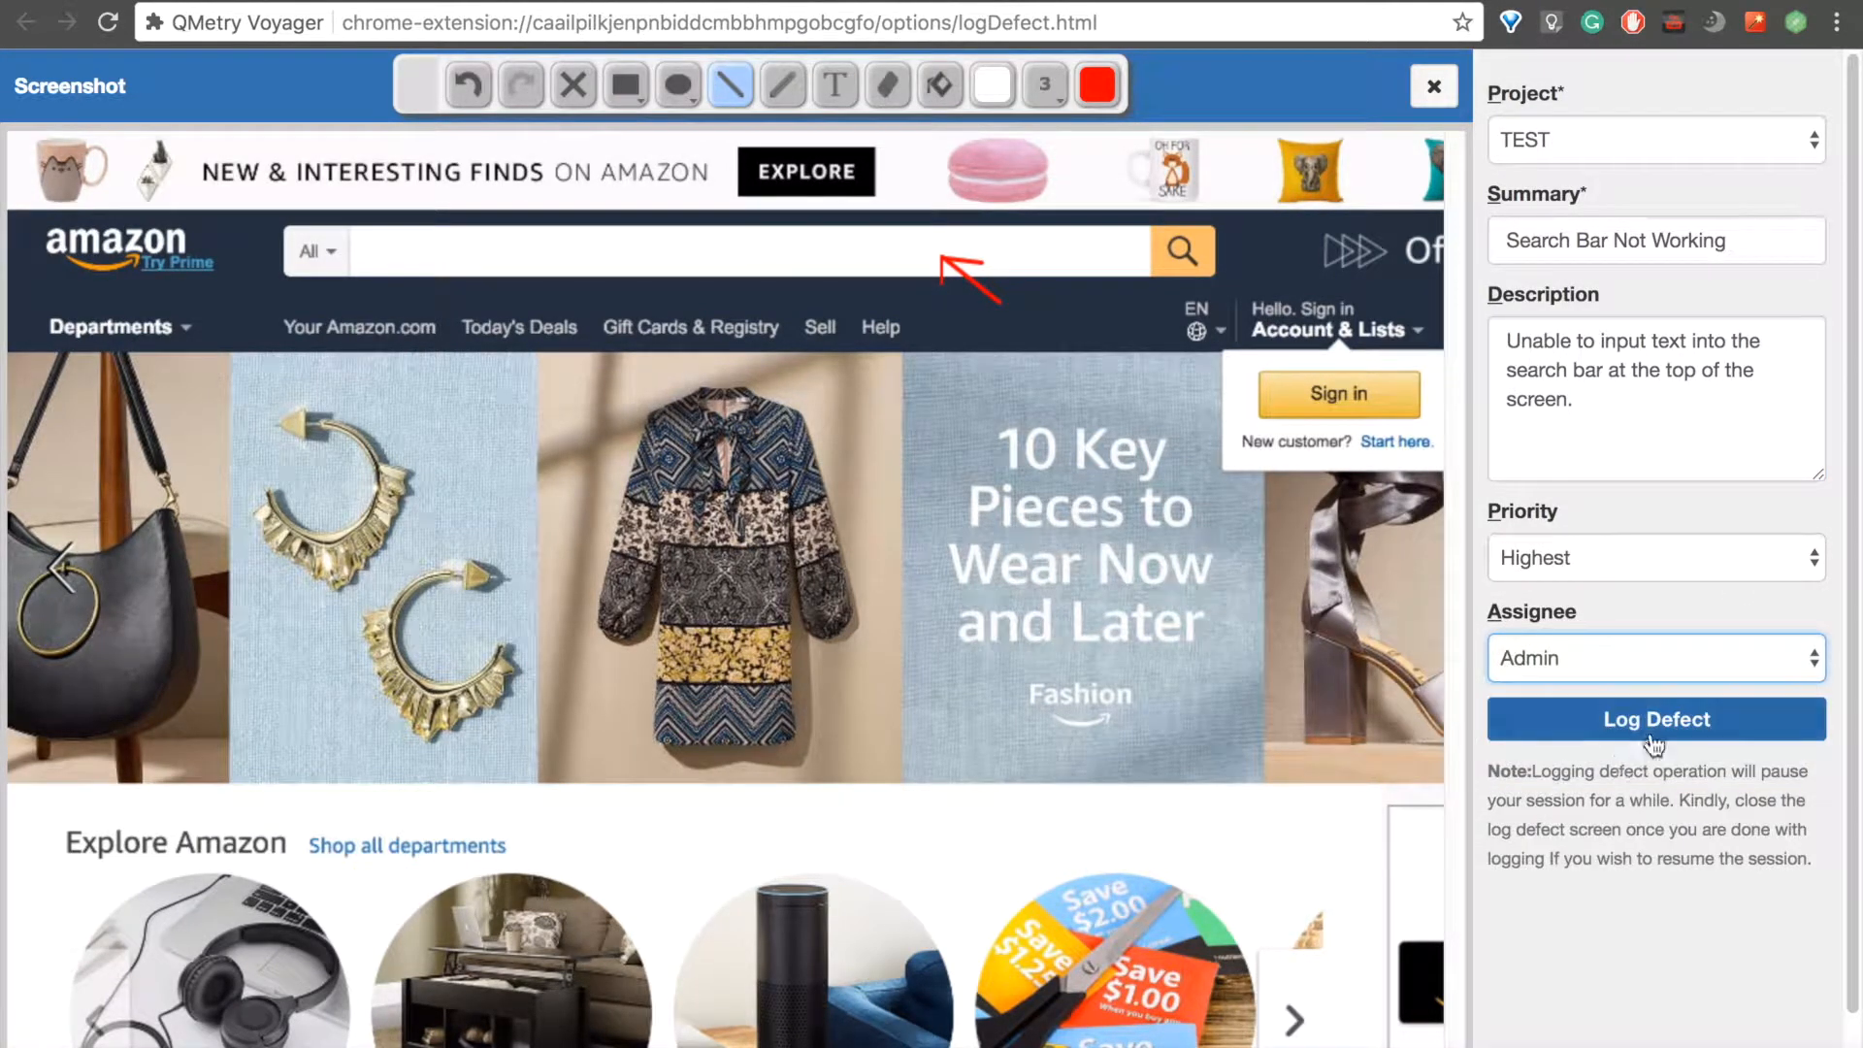
pyautogui.click(1655, 718)
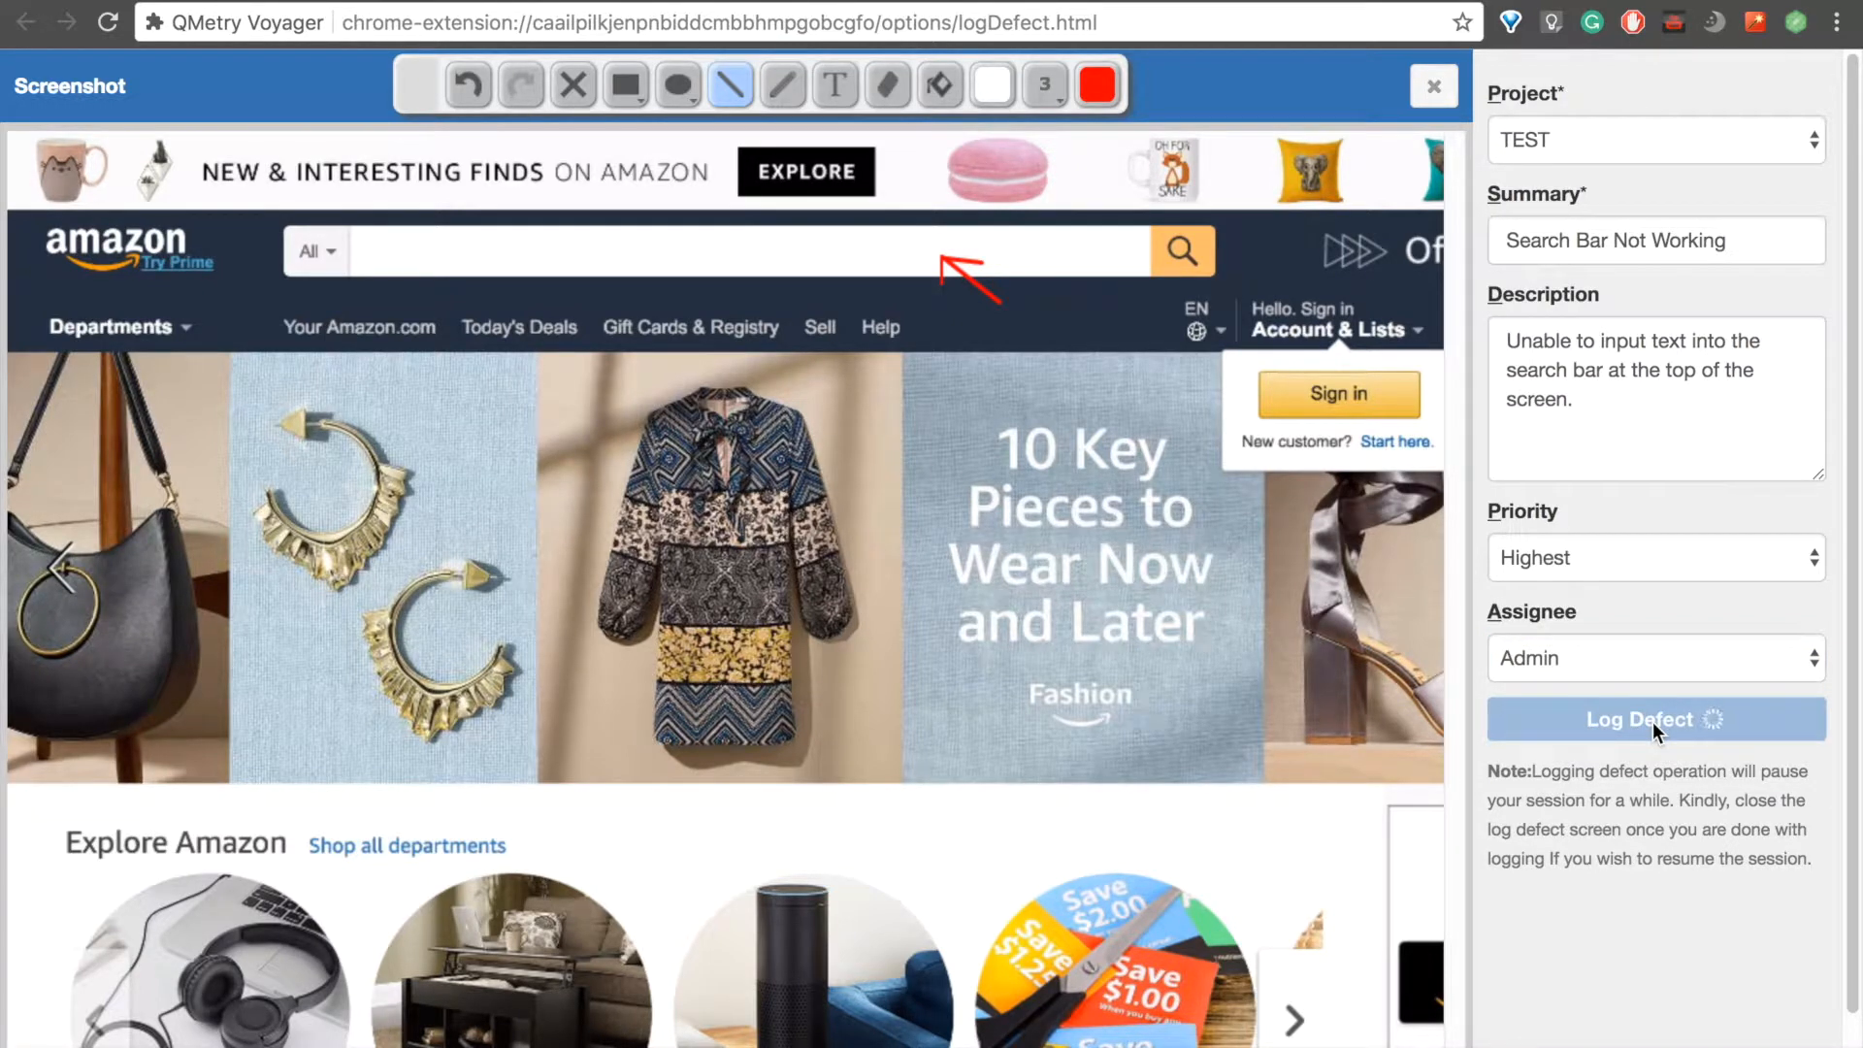
pyautogui.click(1656, 718)
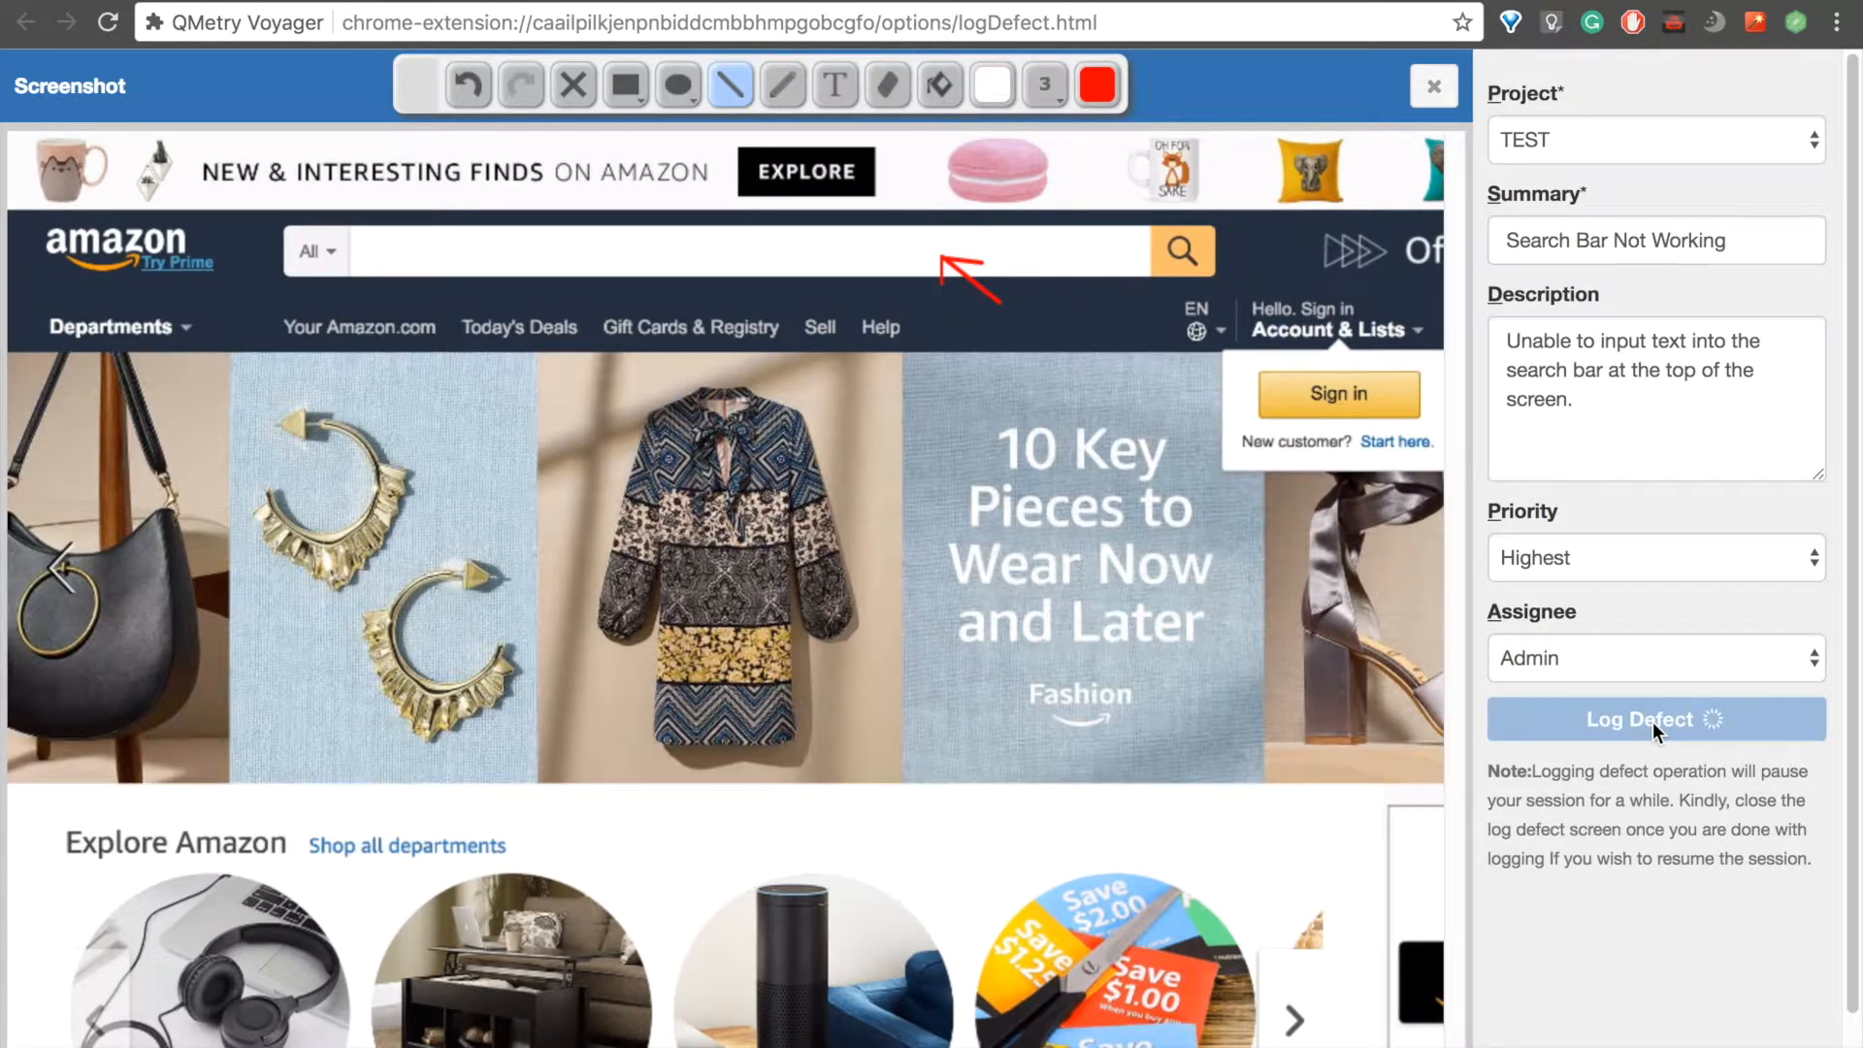
pyautogui.click(1653, 718)
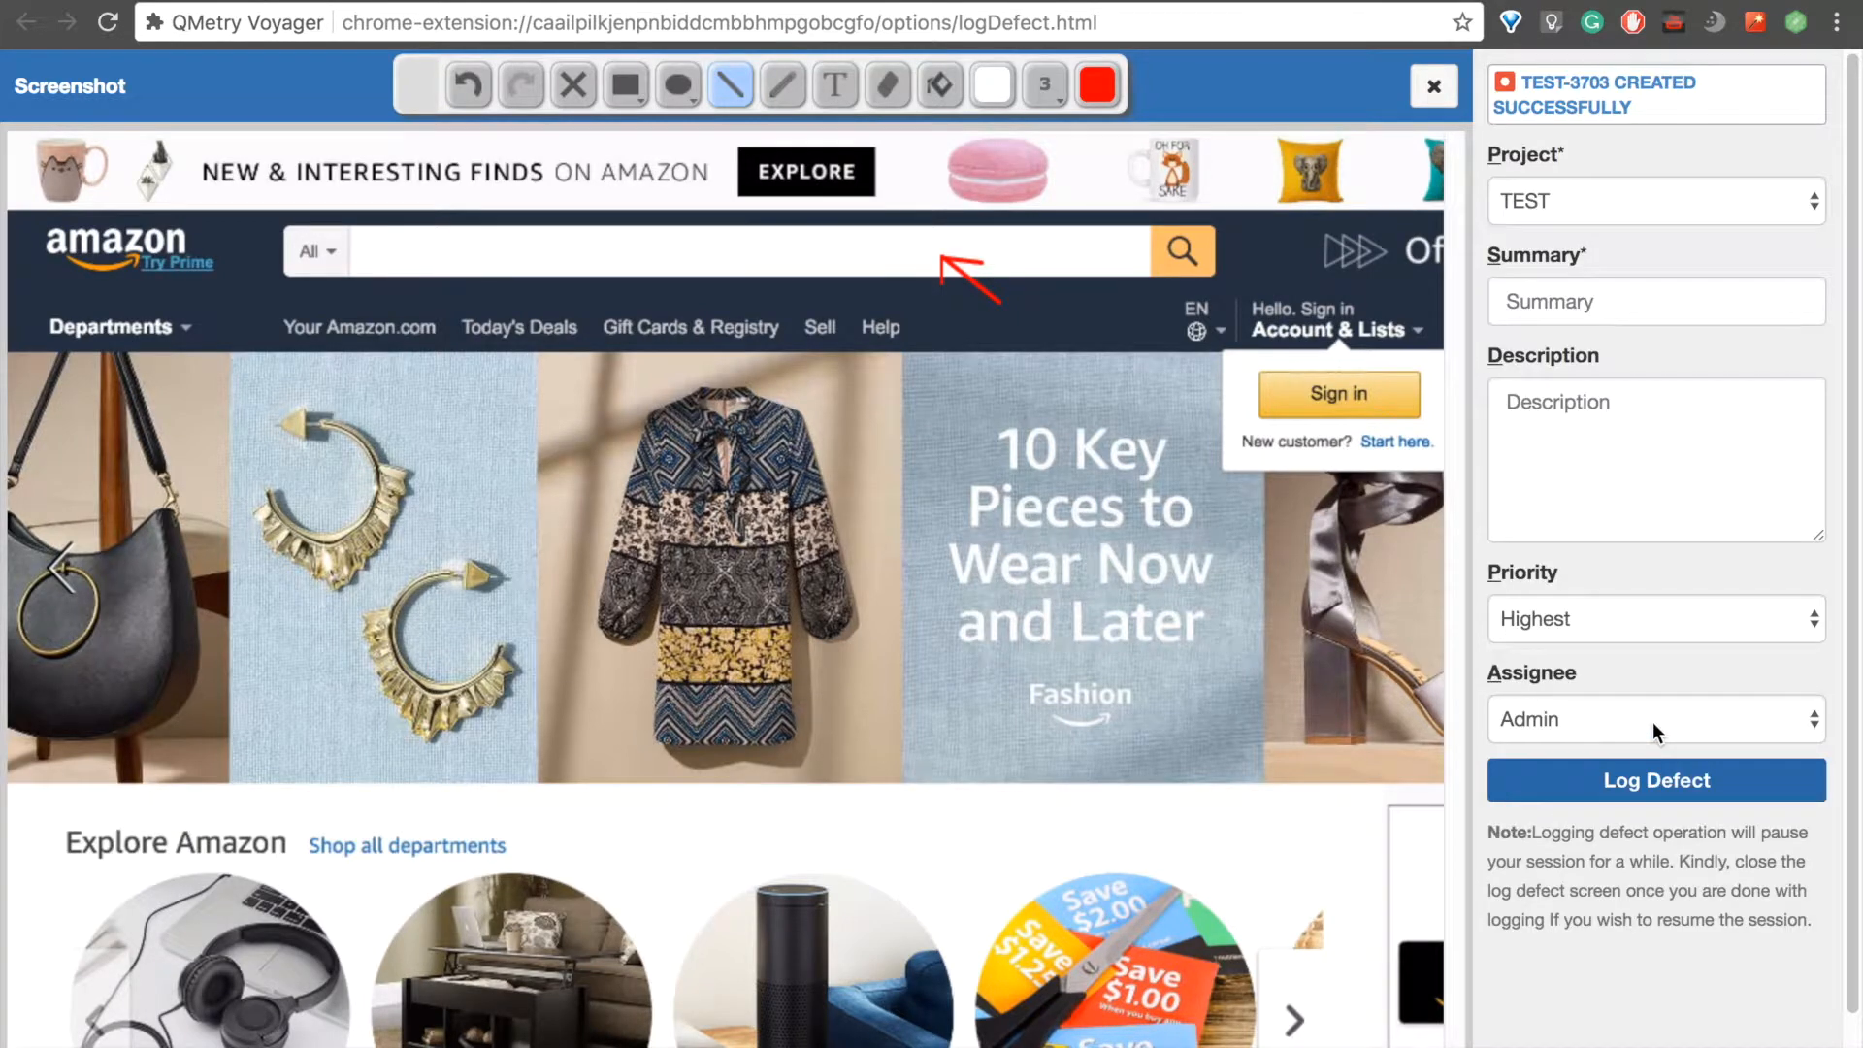
pyautogui.moveTo(1686, 134)
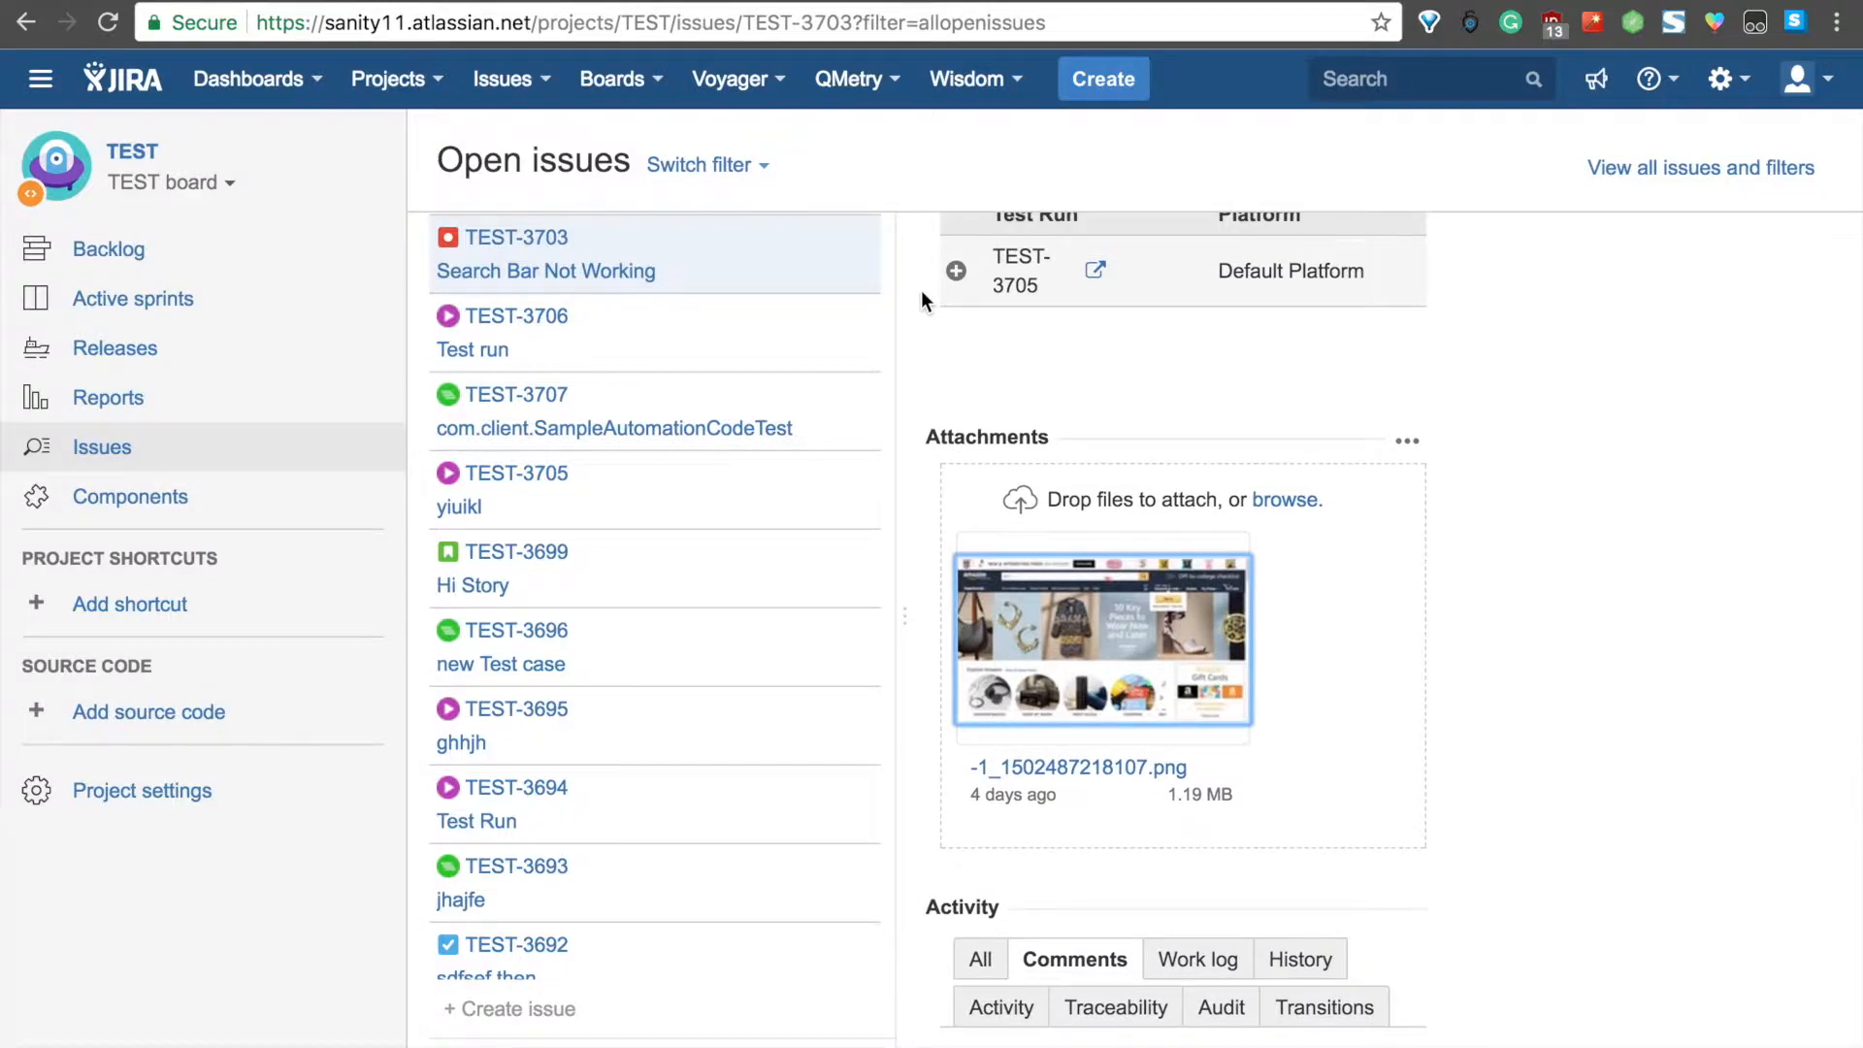
pyautogui.moveTo(941, 321)
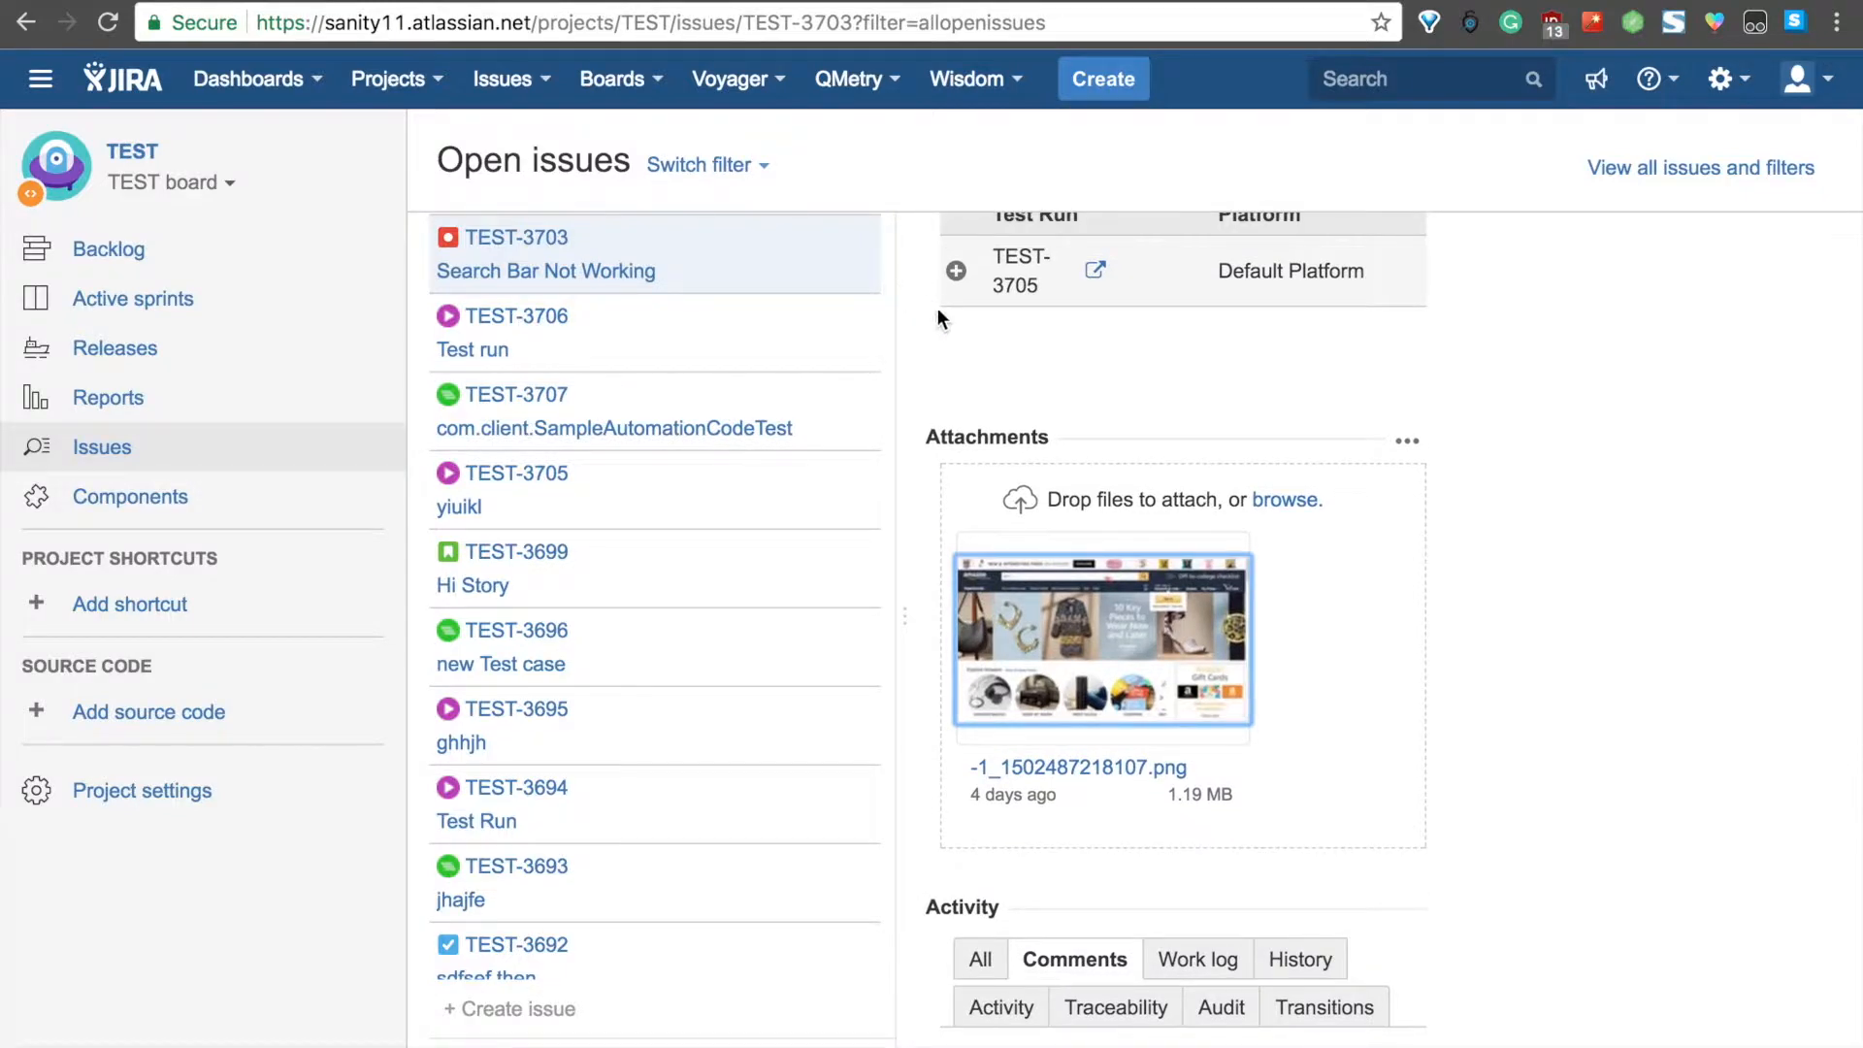
pyautogui.moveTo(929, 362)
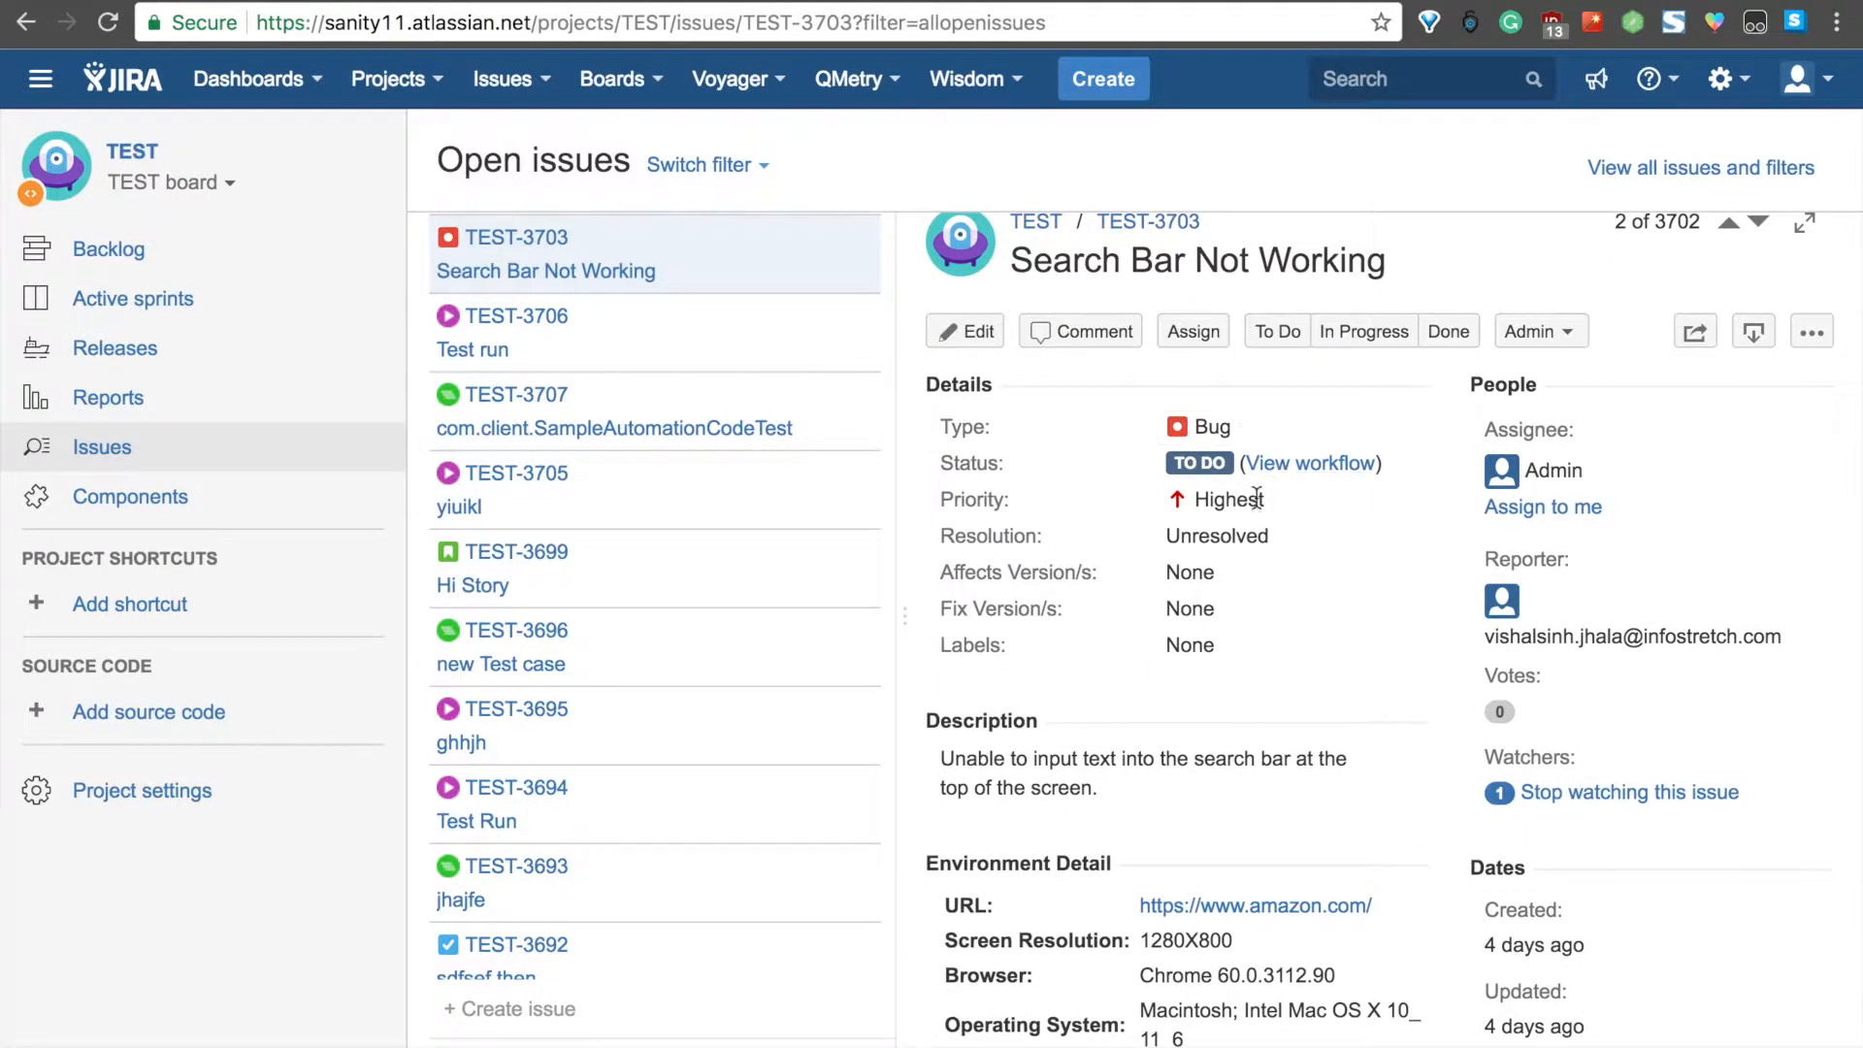
pyautogui.moveTo(1446, 517)
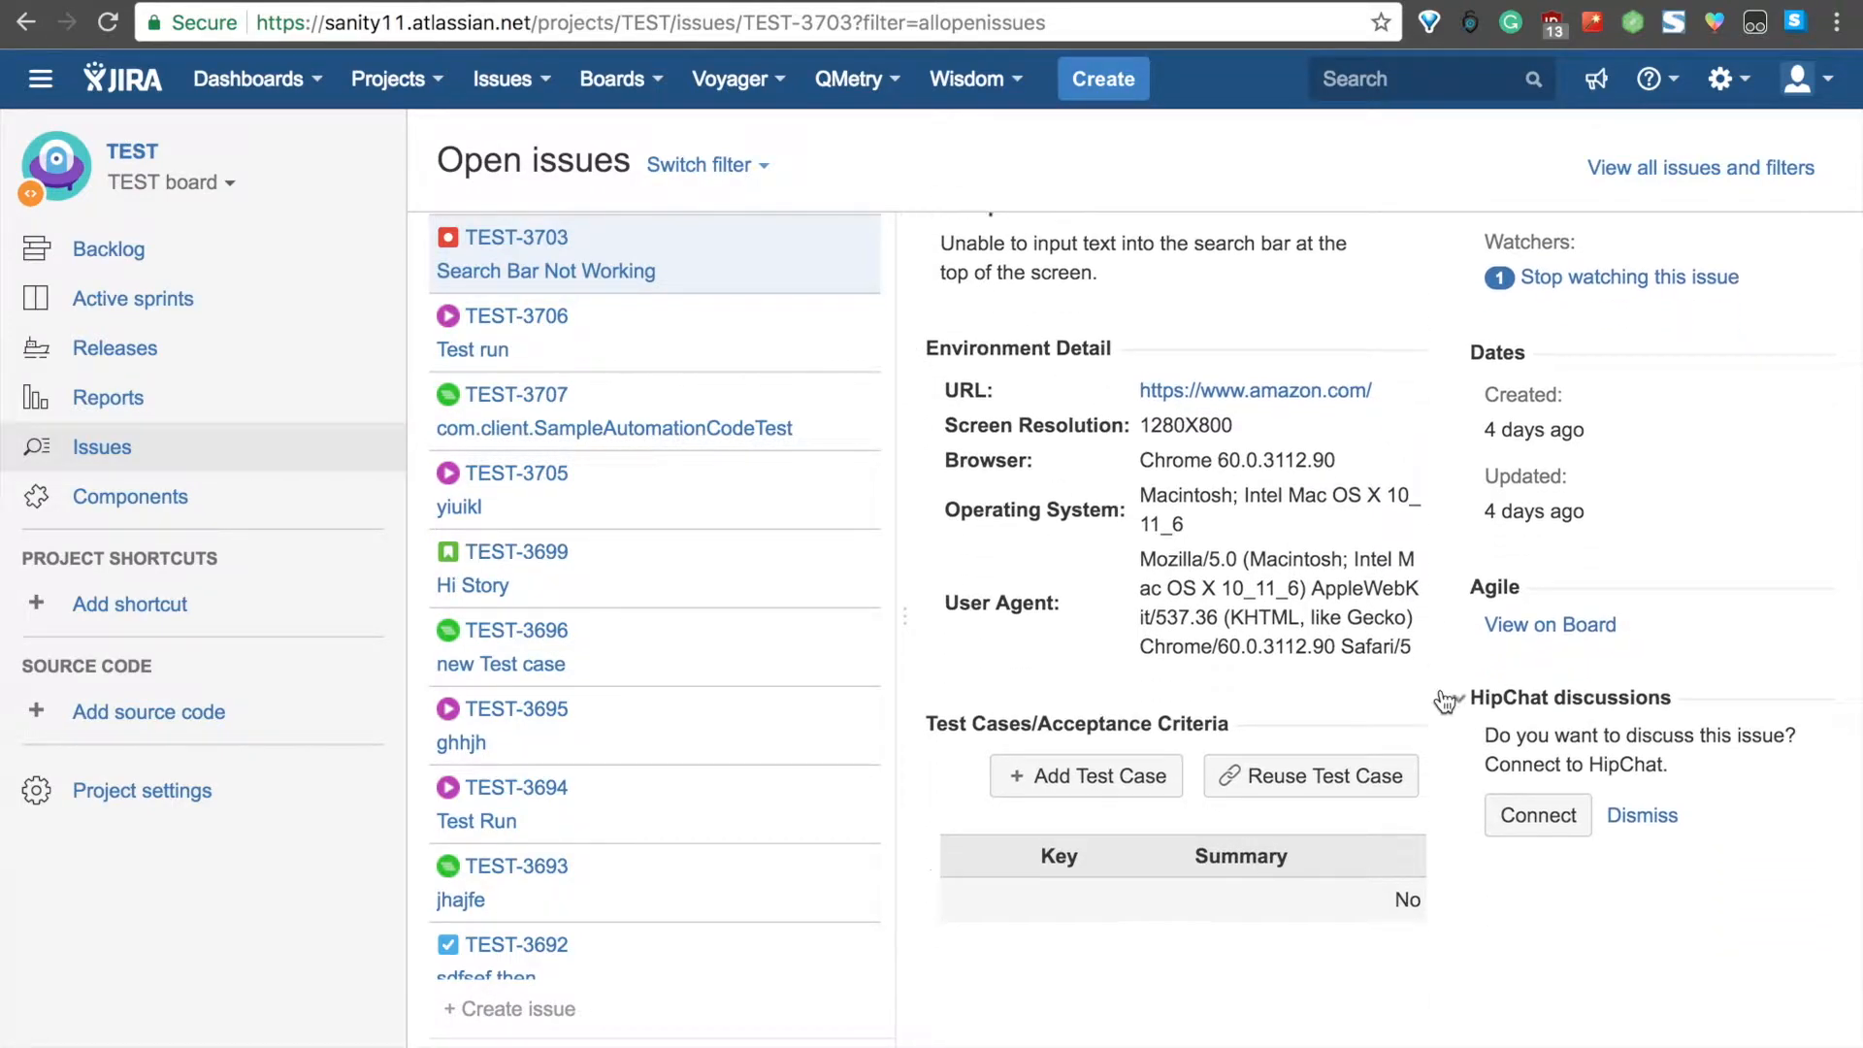
pyautogui.scroll(-3)
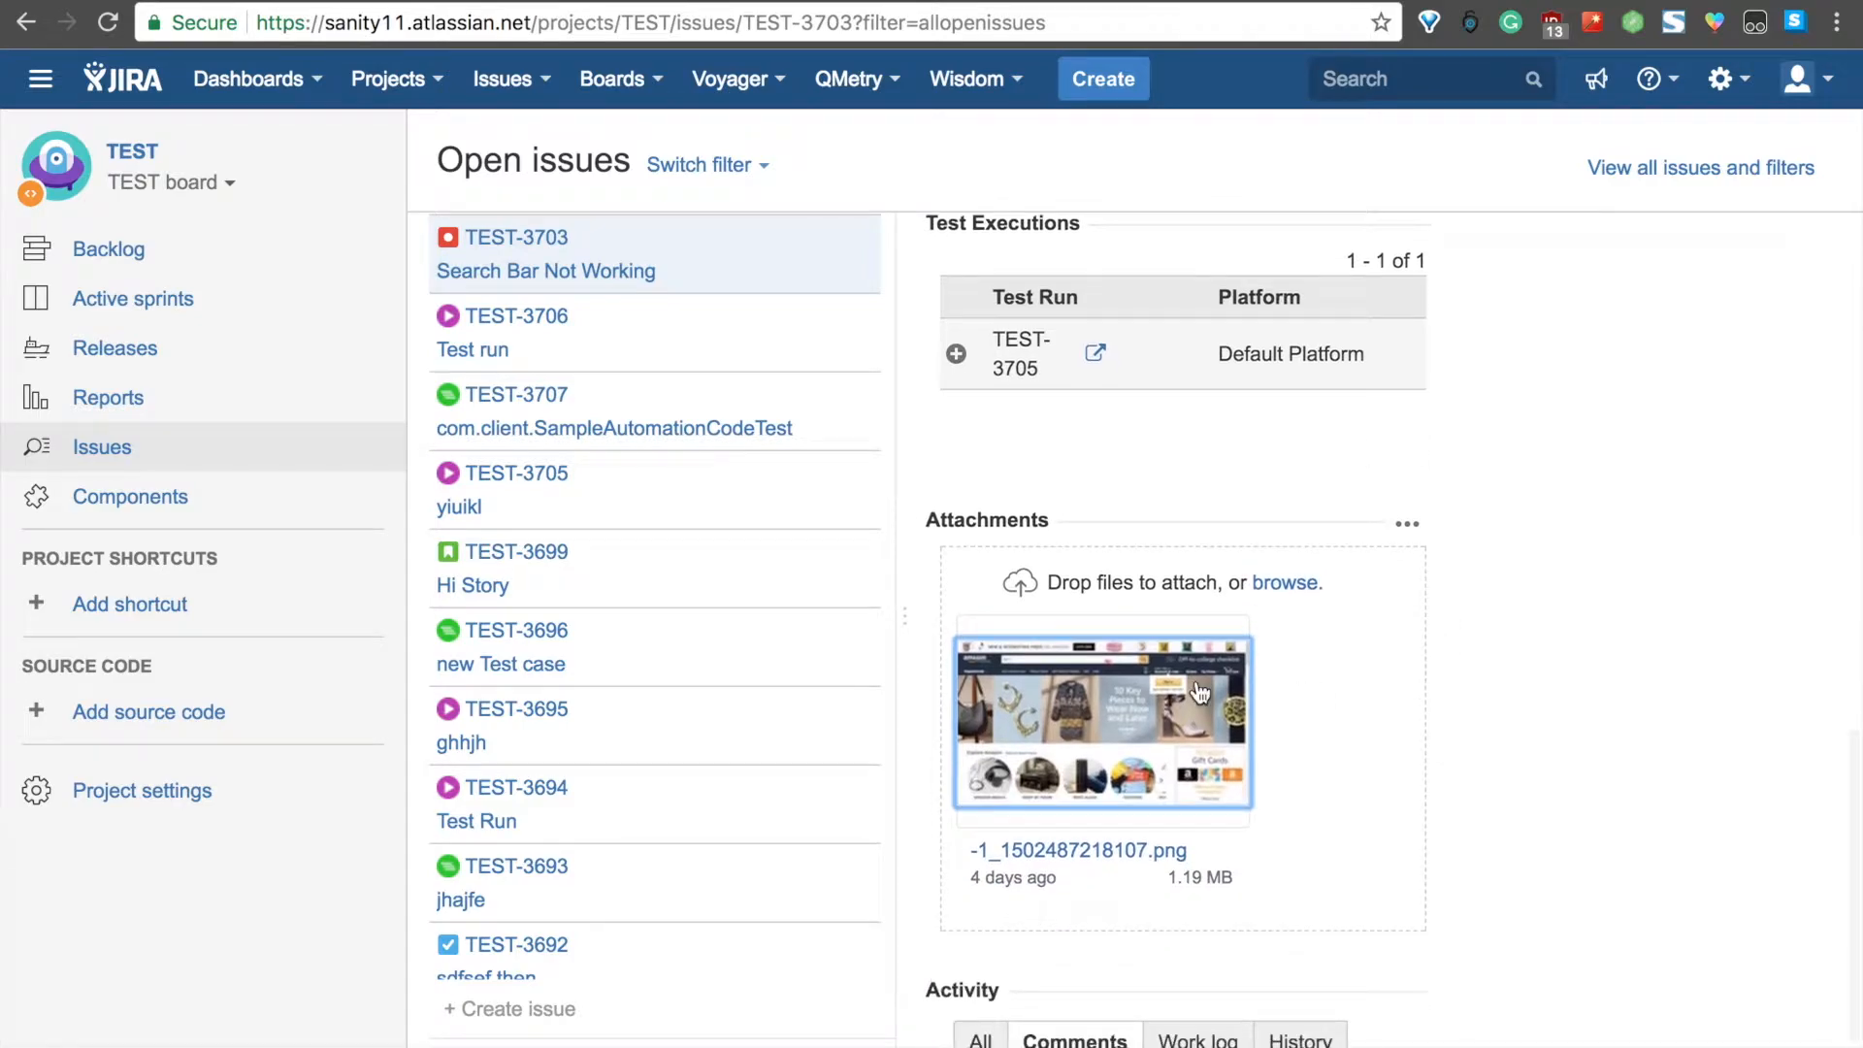
pyautogui.click(1102, 718)
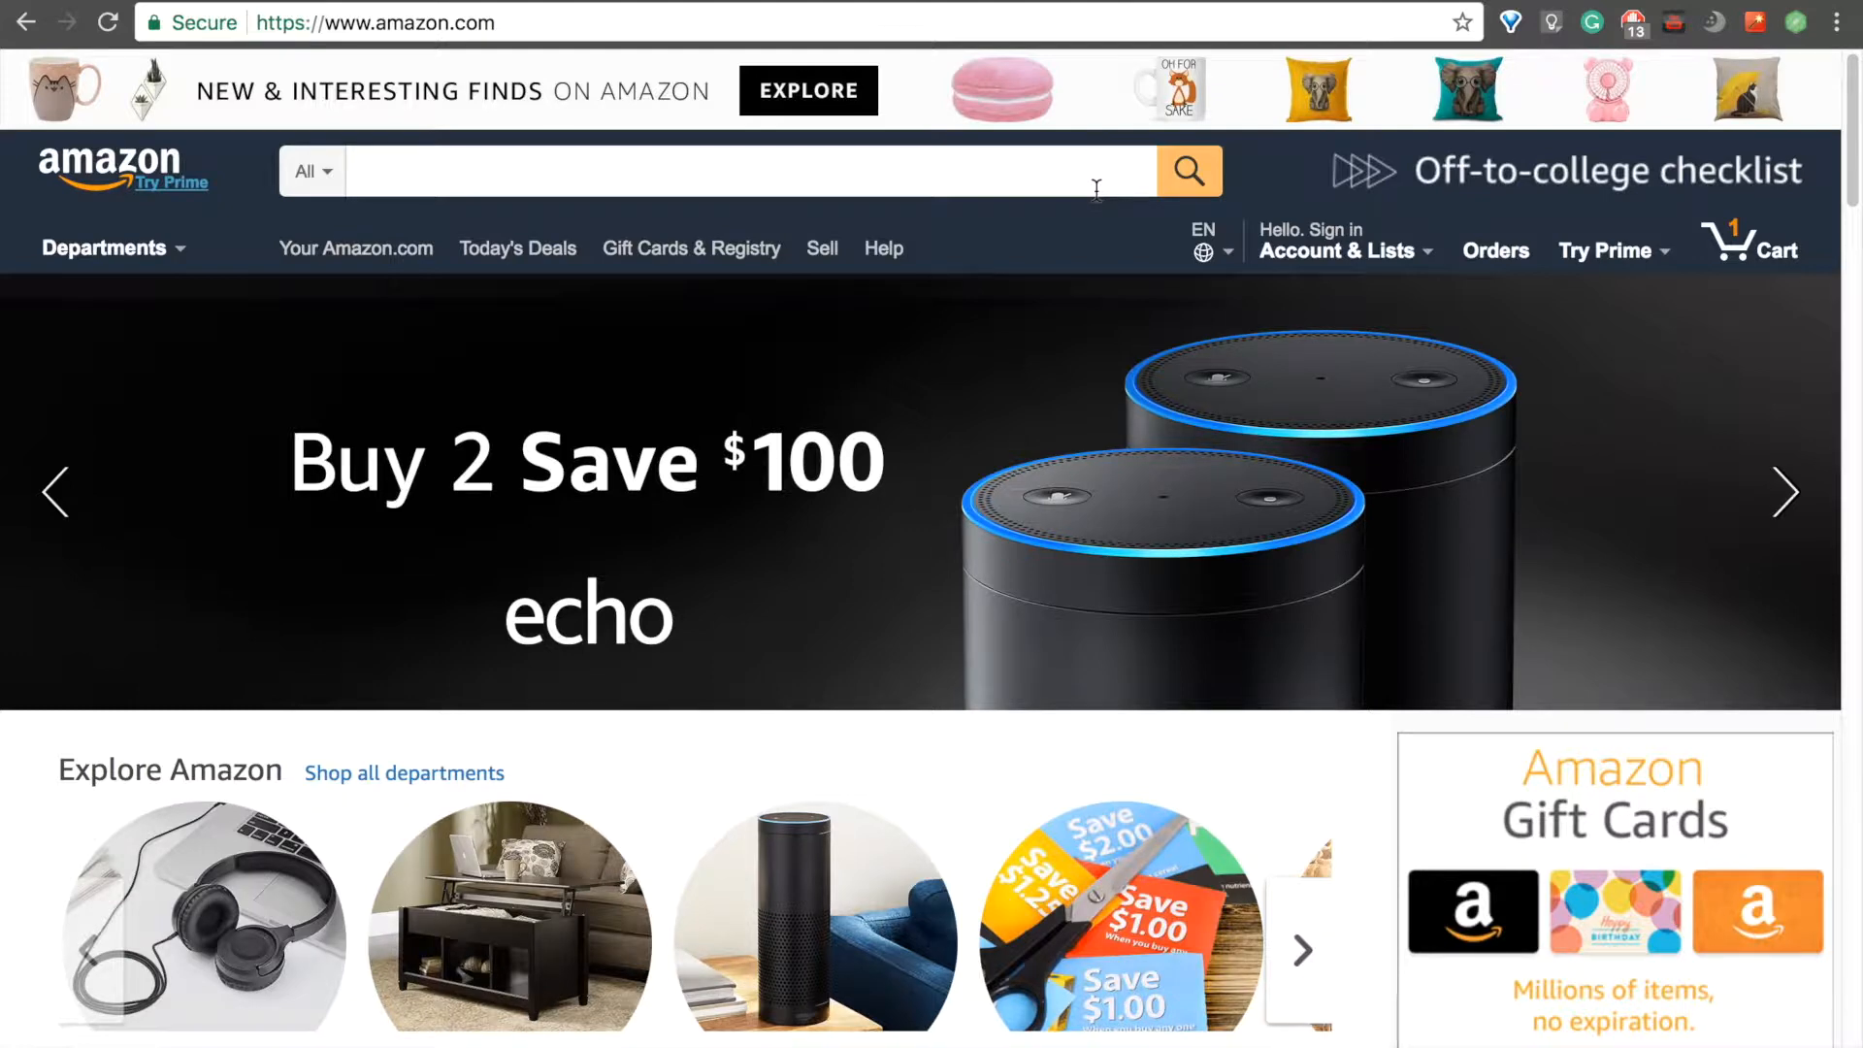
pyautogui.moveTo(1607, 105)
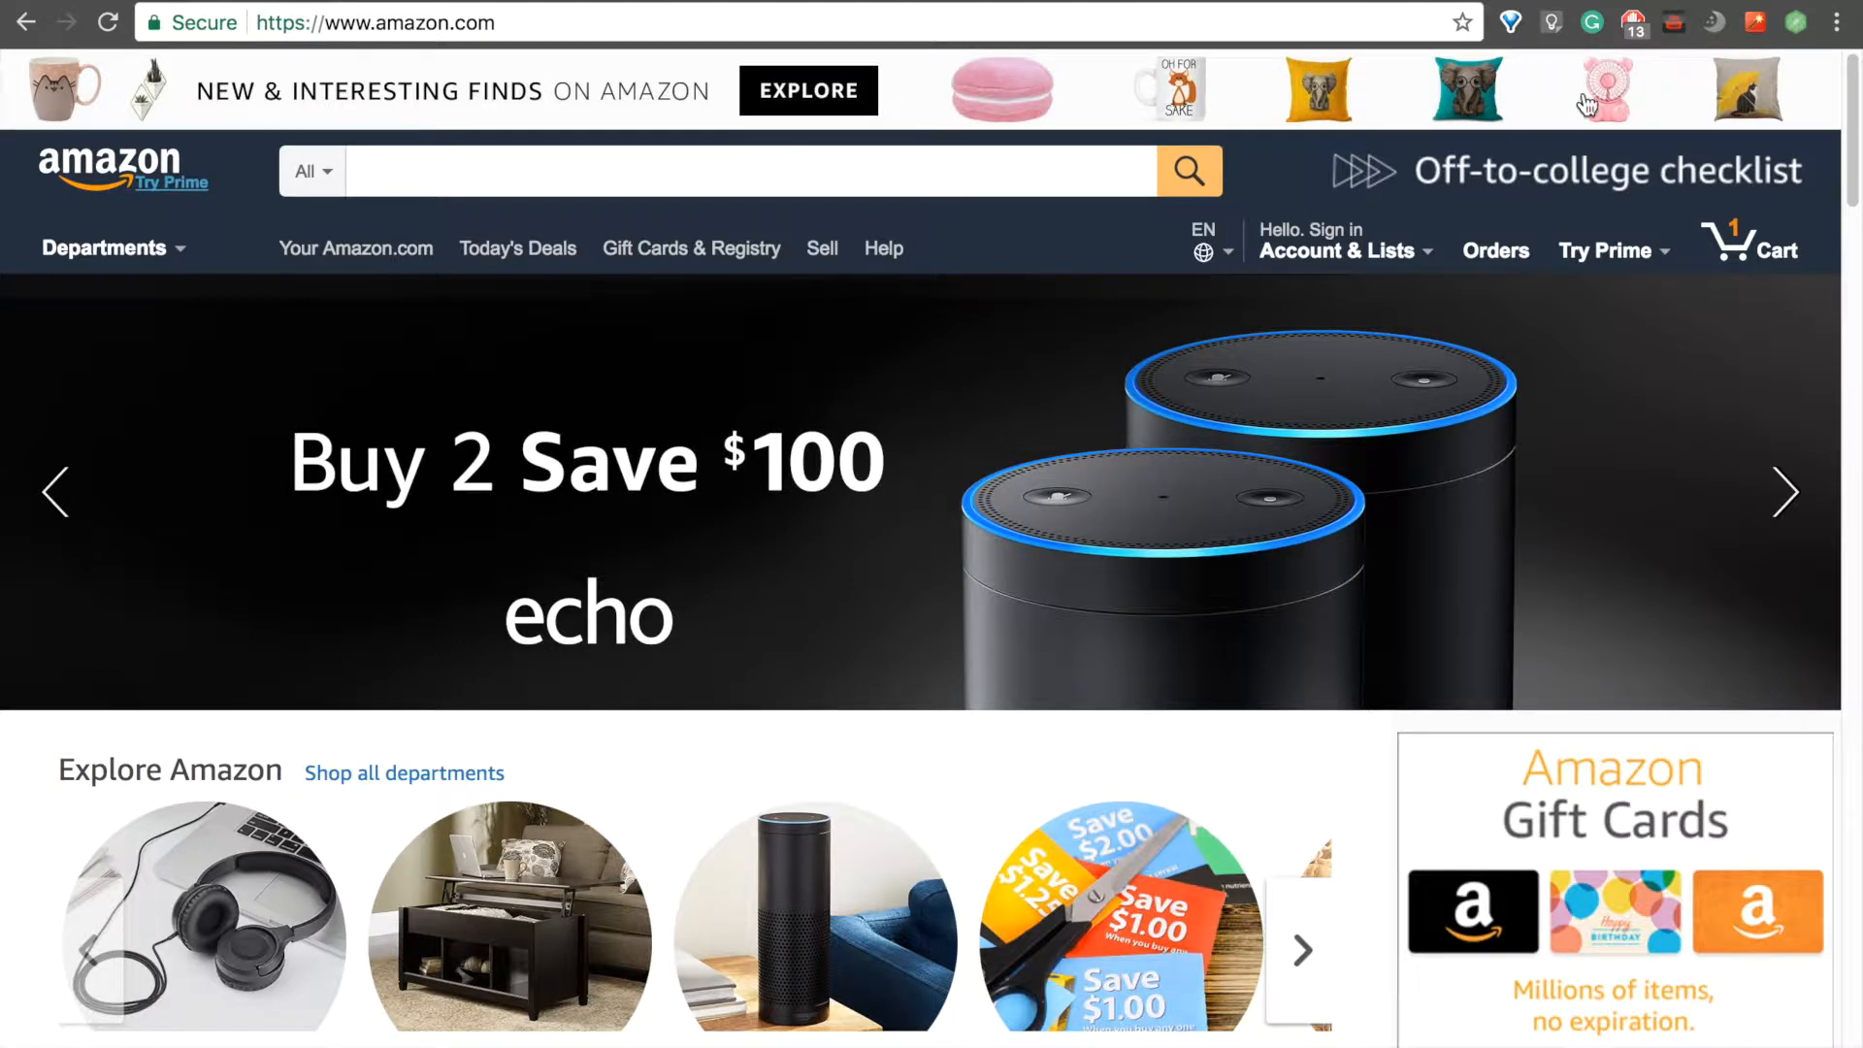
# - Name the session 'Amazon Add To Cart' and start recording it
pyautogui.click(1792, 22)
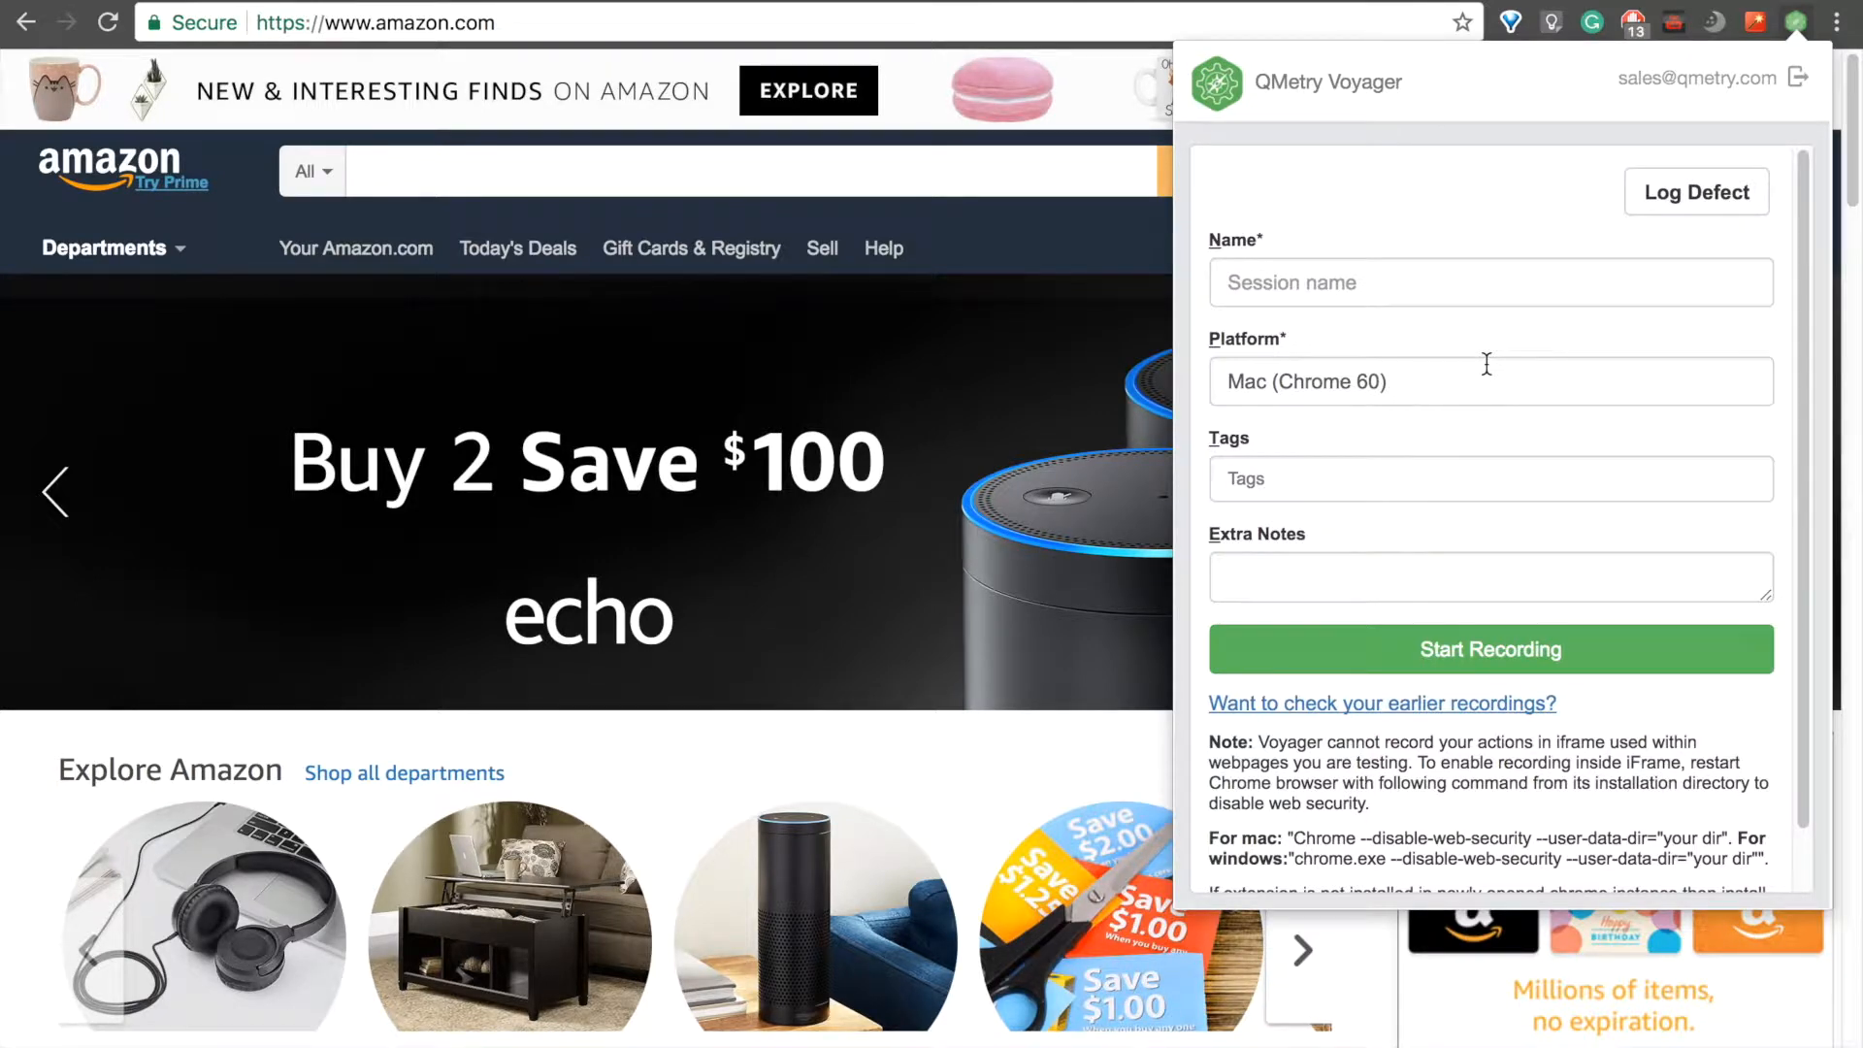
pyautogui.click(1488, 282)
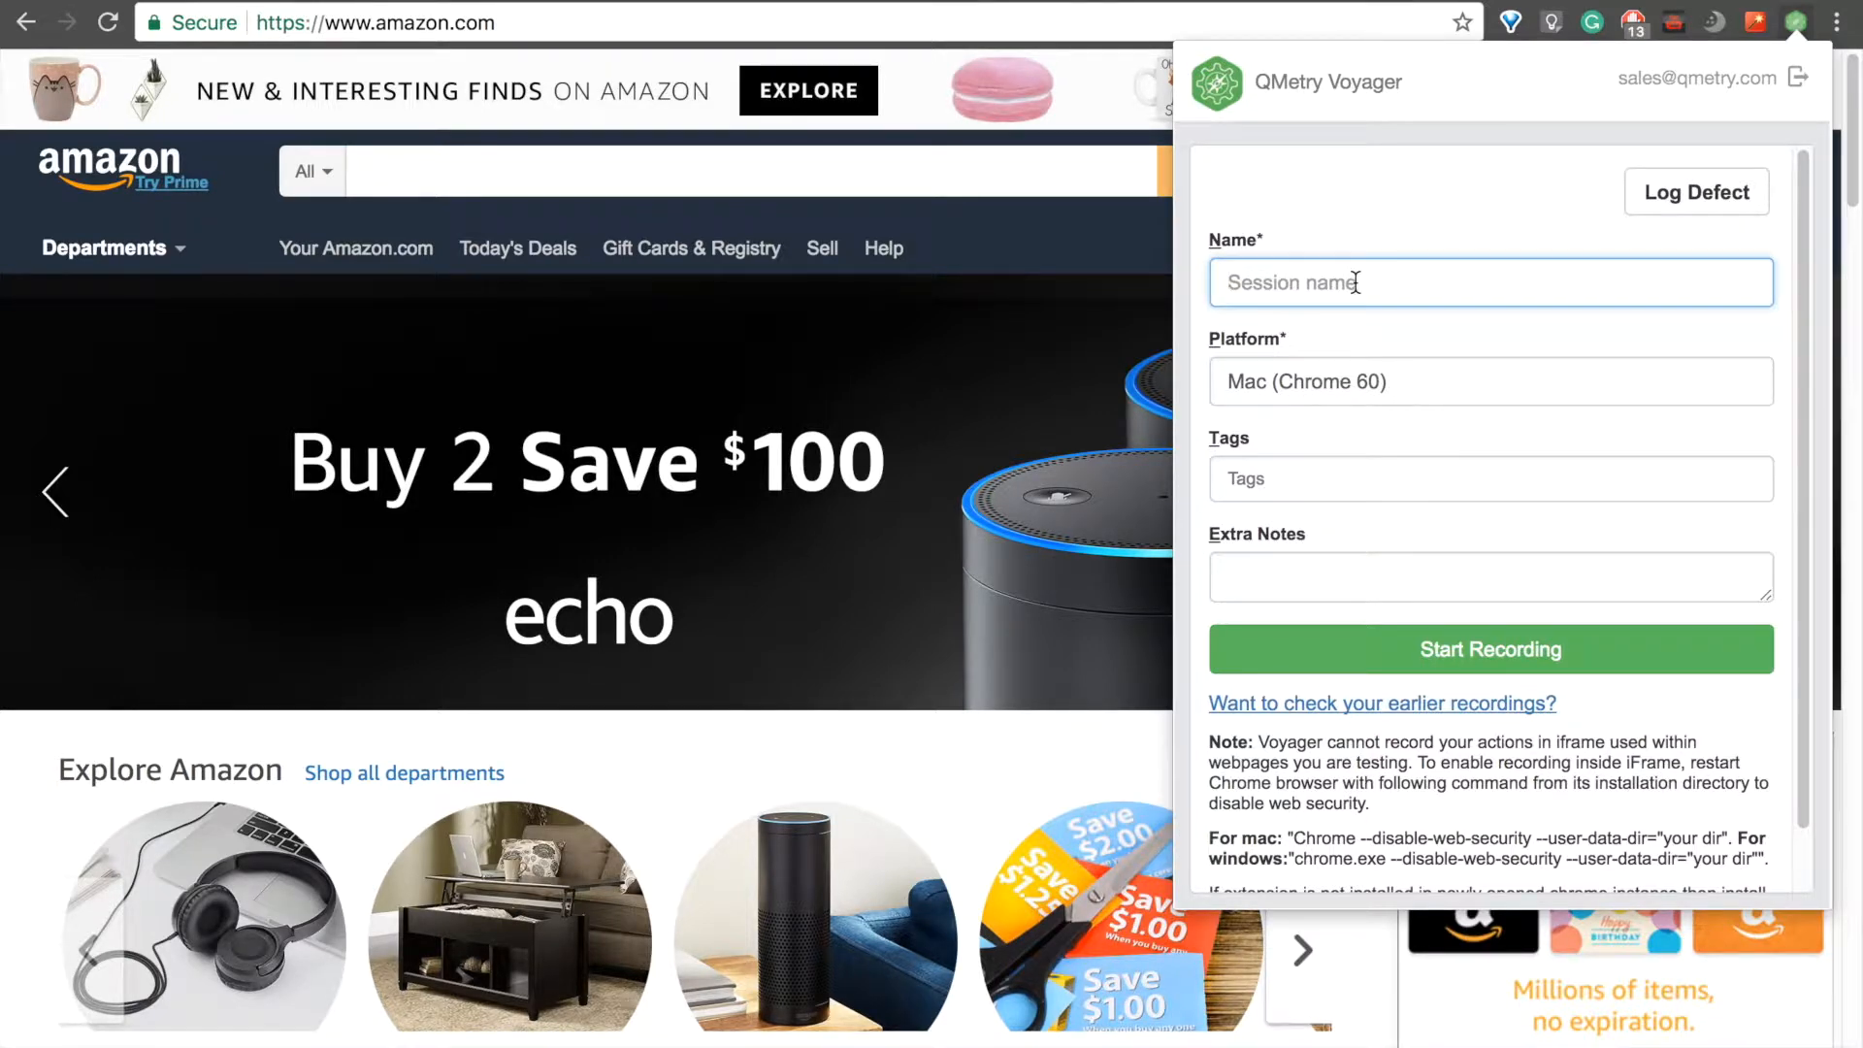
pyautogui.moveTo(1377, 236)
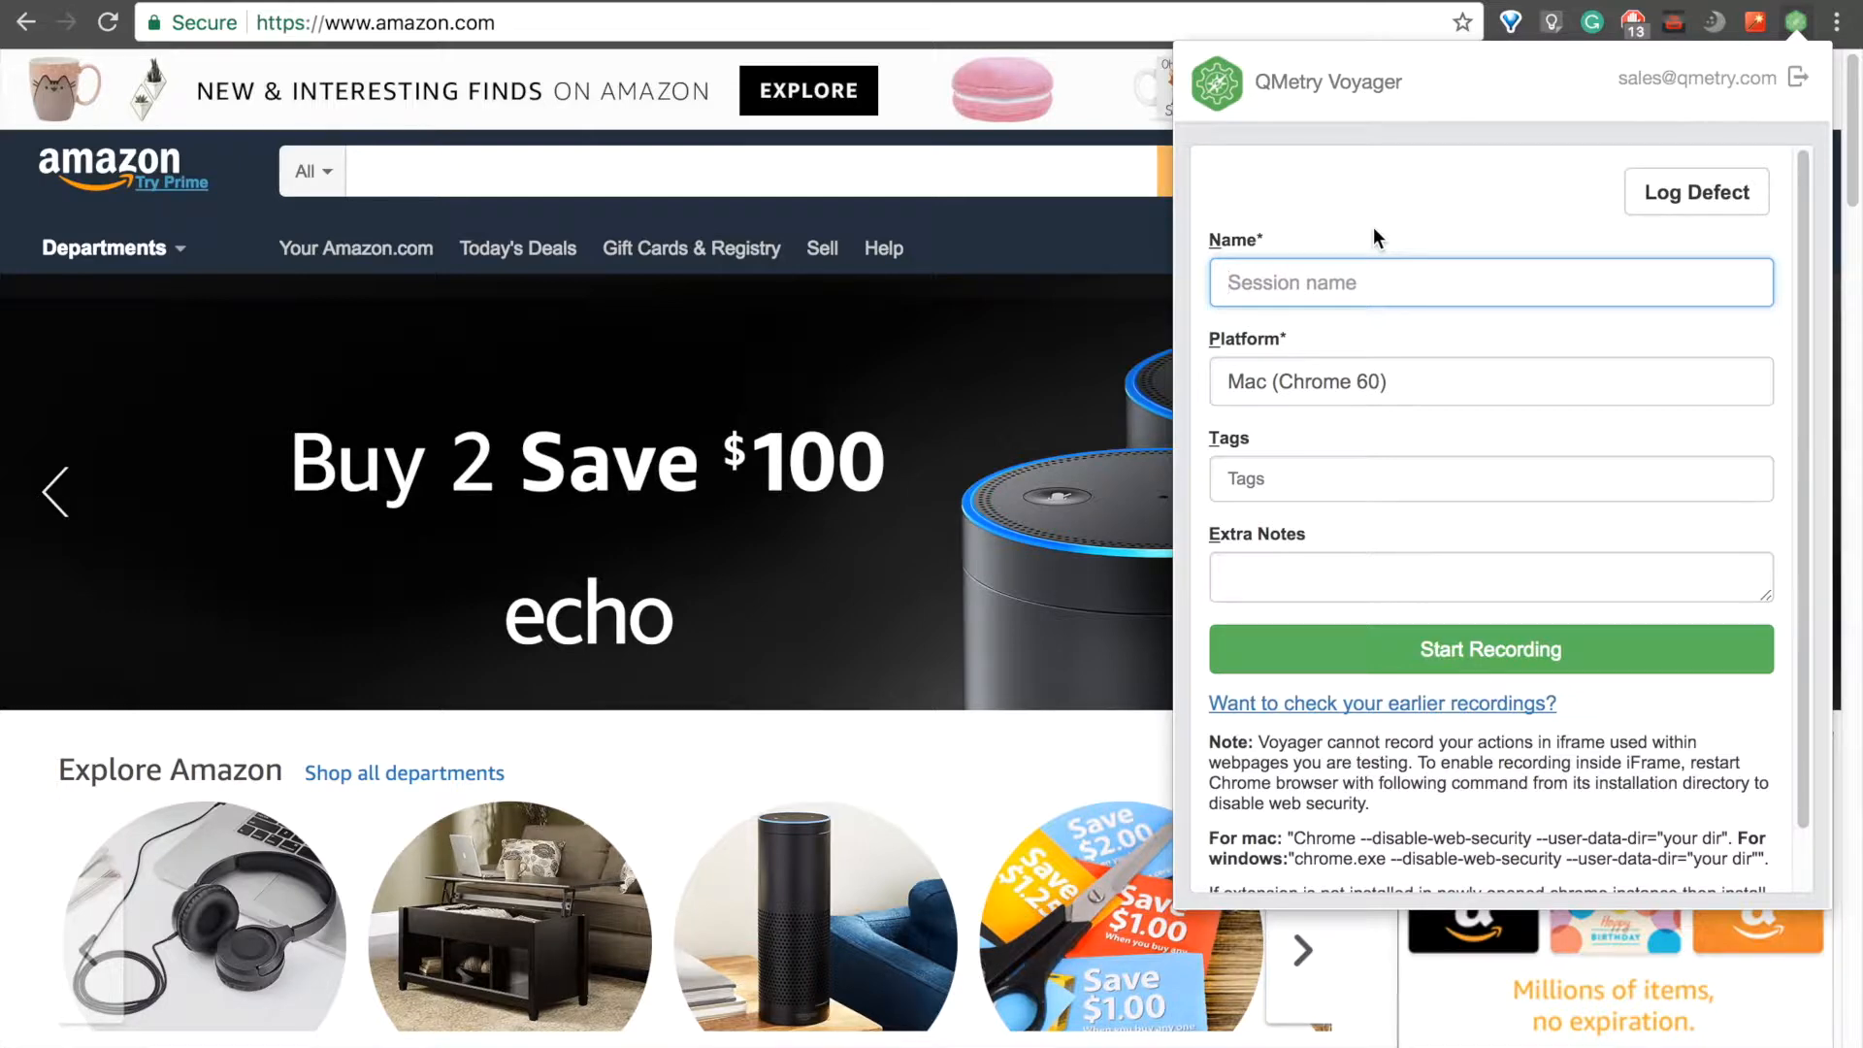
pyautogui.write('Amazon Add To')
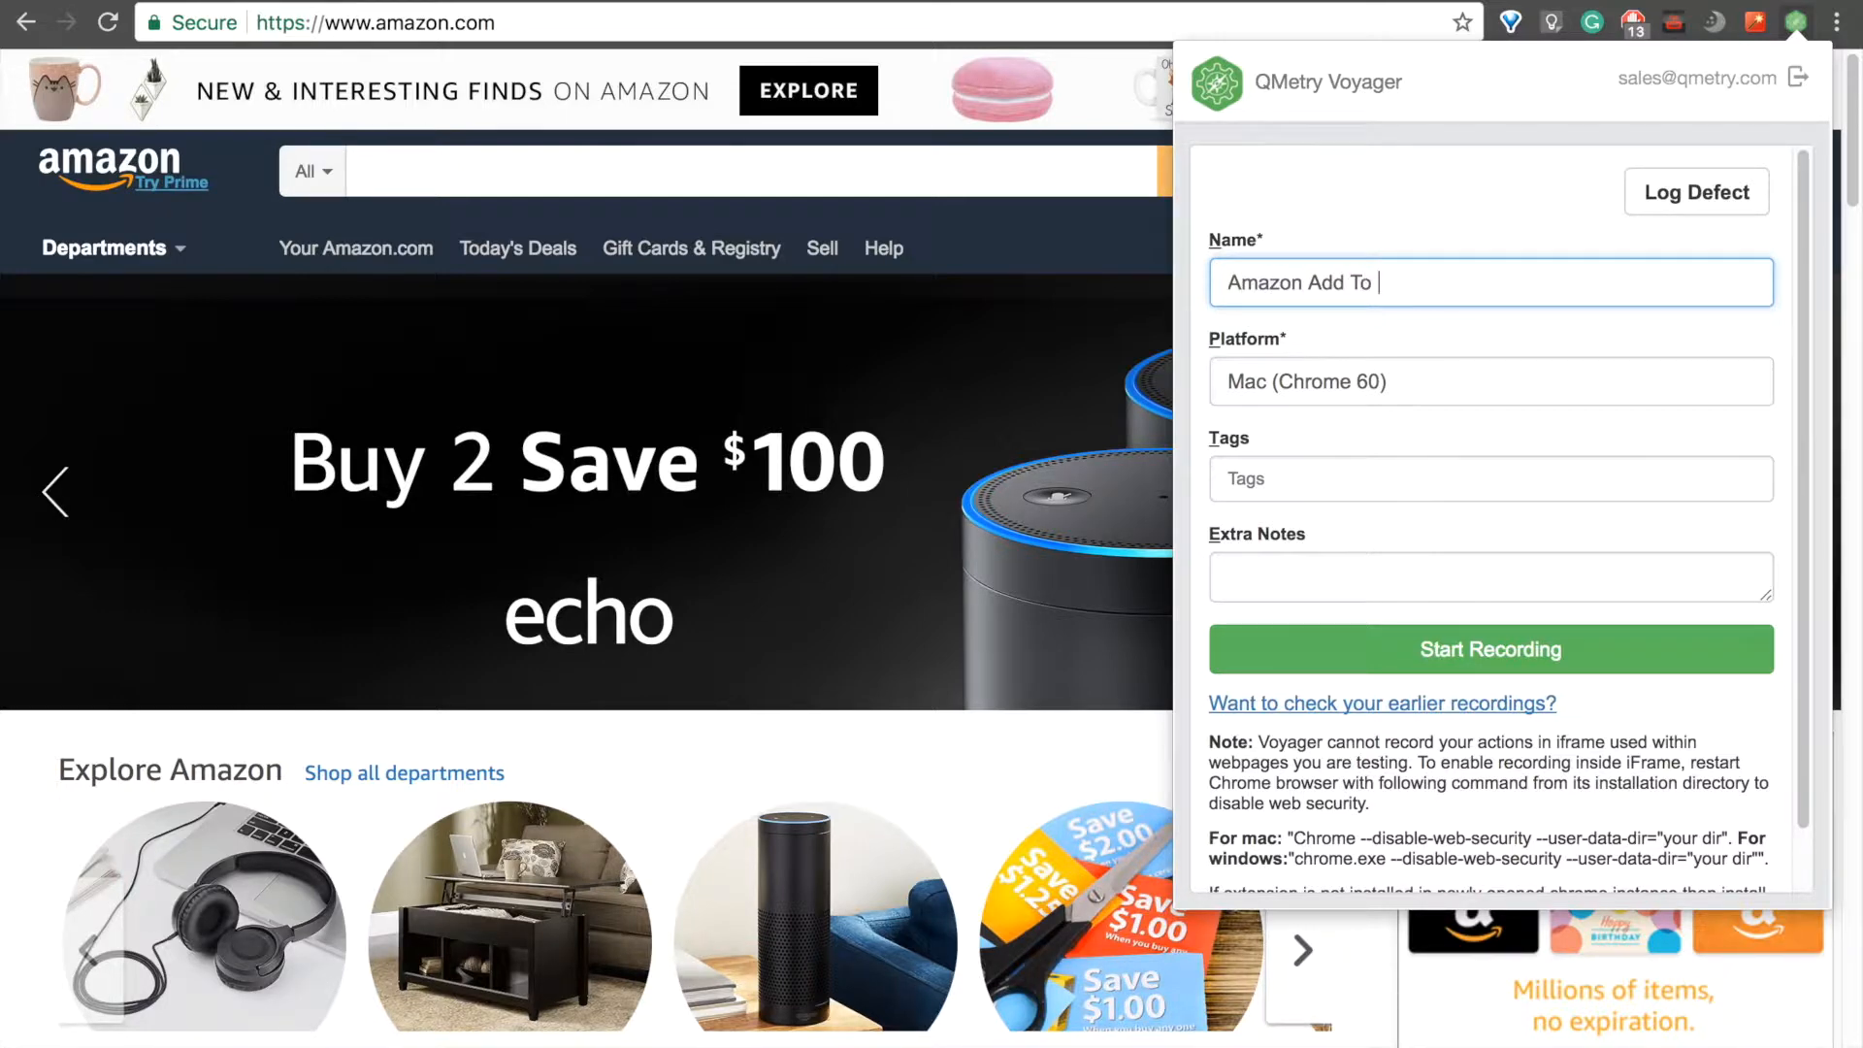
pyautogui.write('Cart')
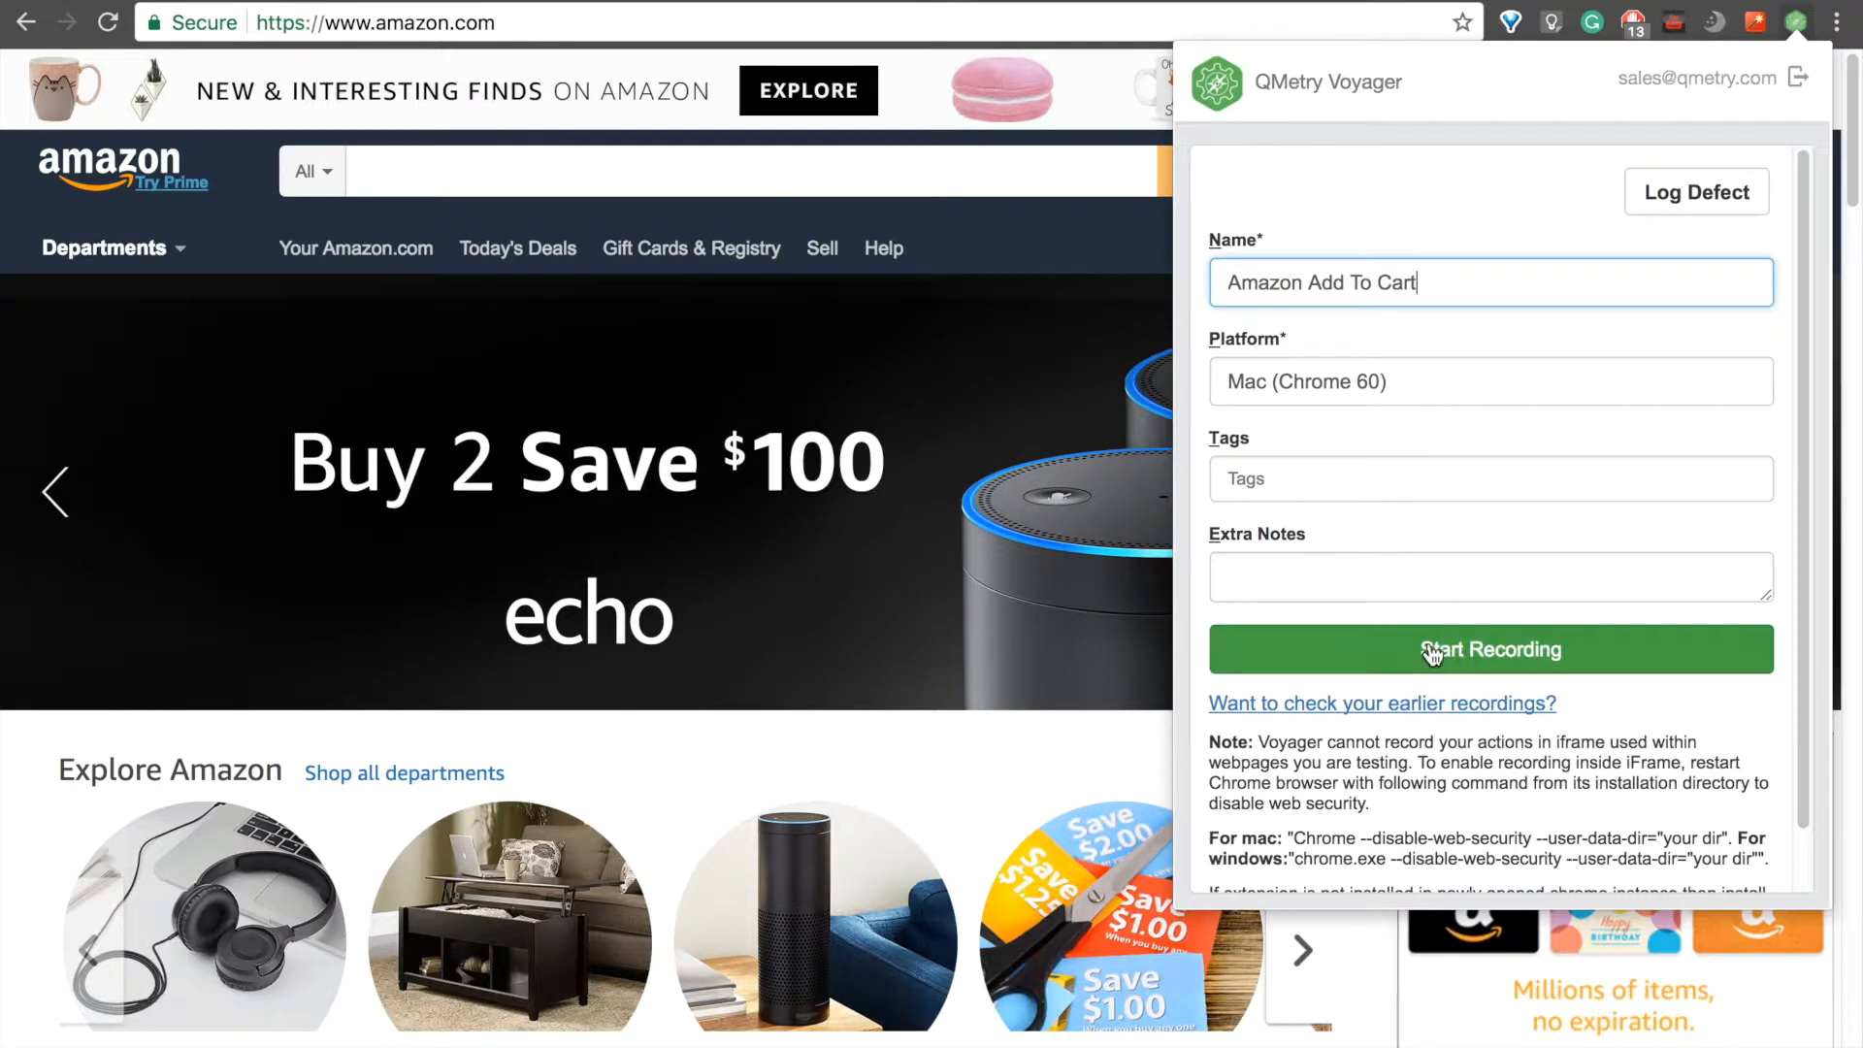
pyautogui.click(1488, 648)
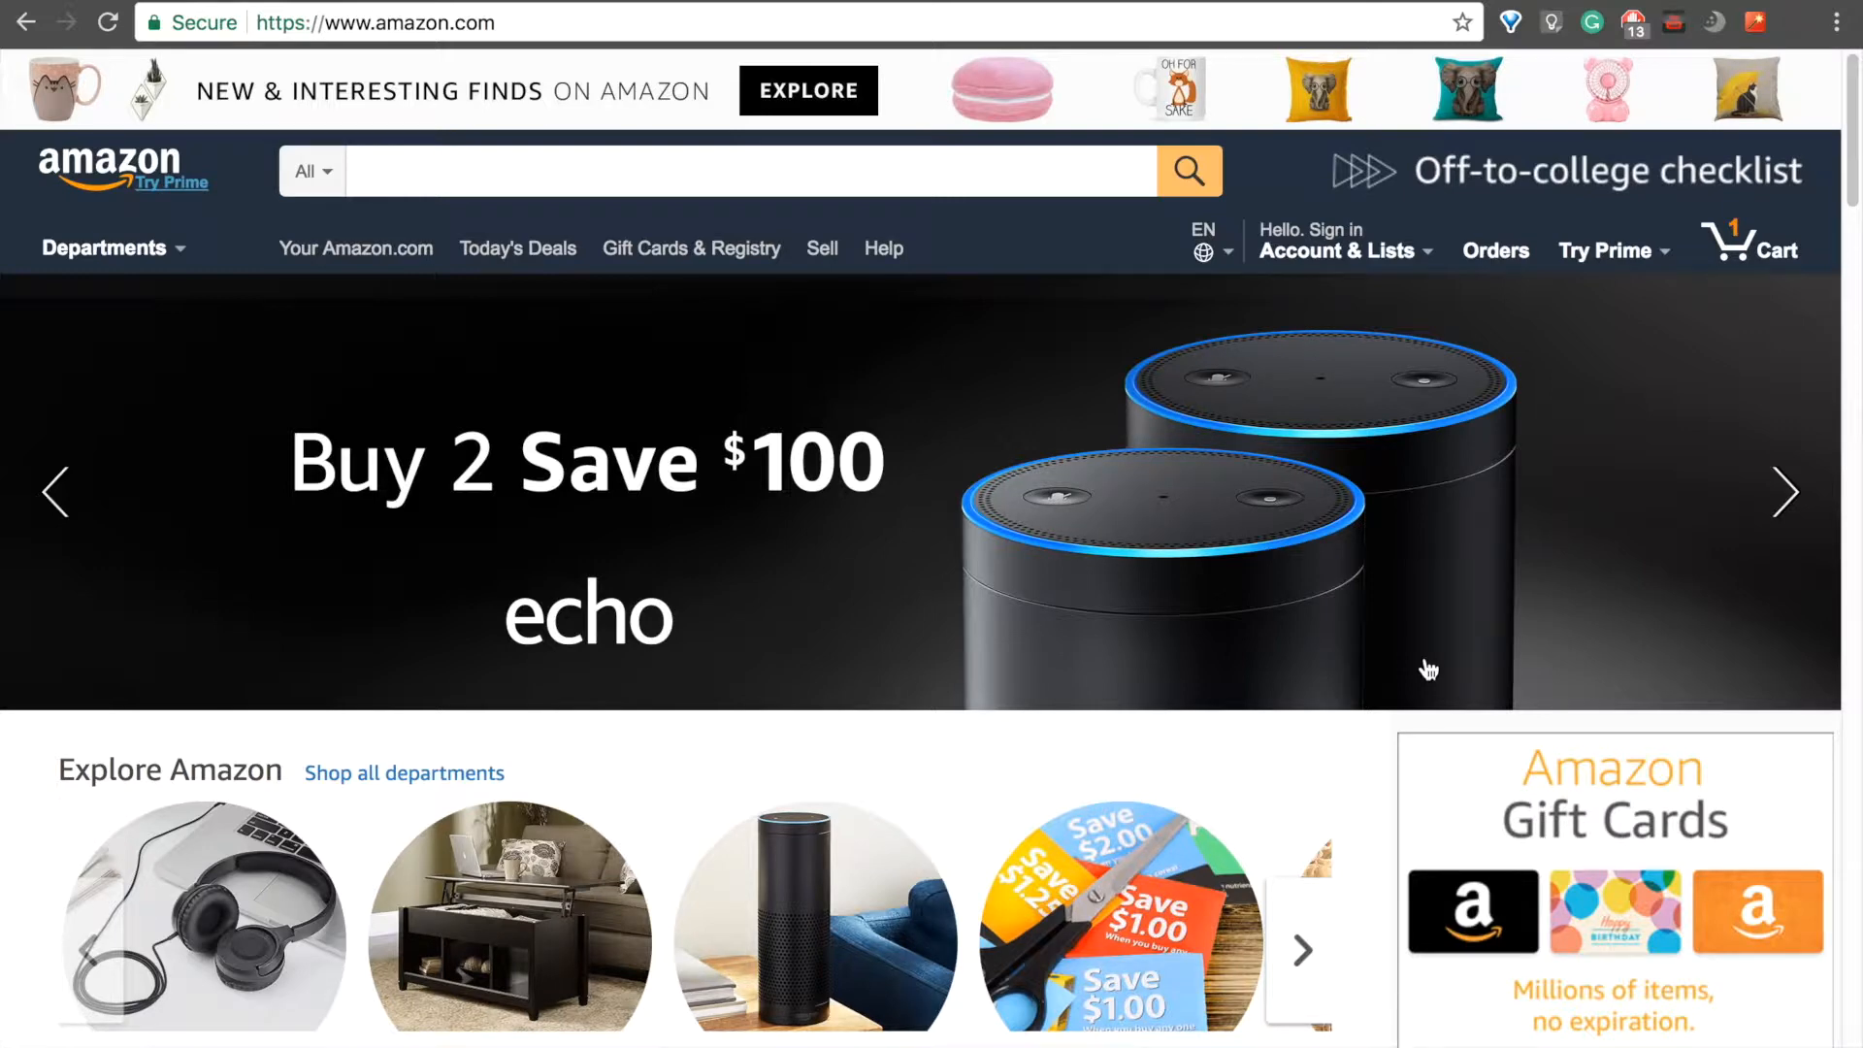
pyautogui.moveTo(1708, 301)
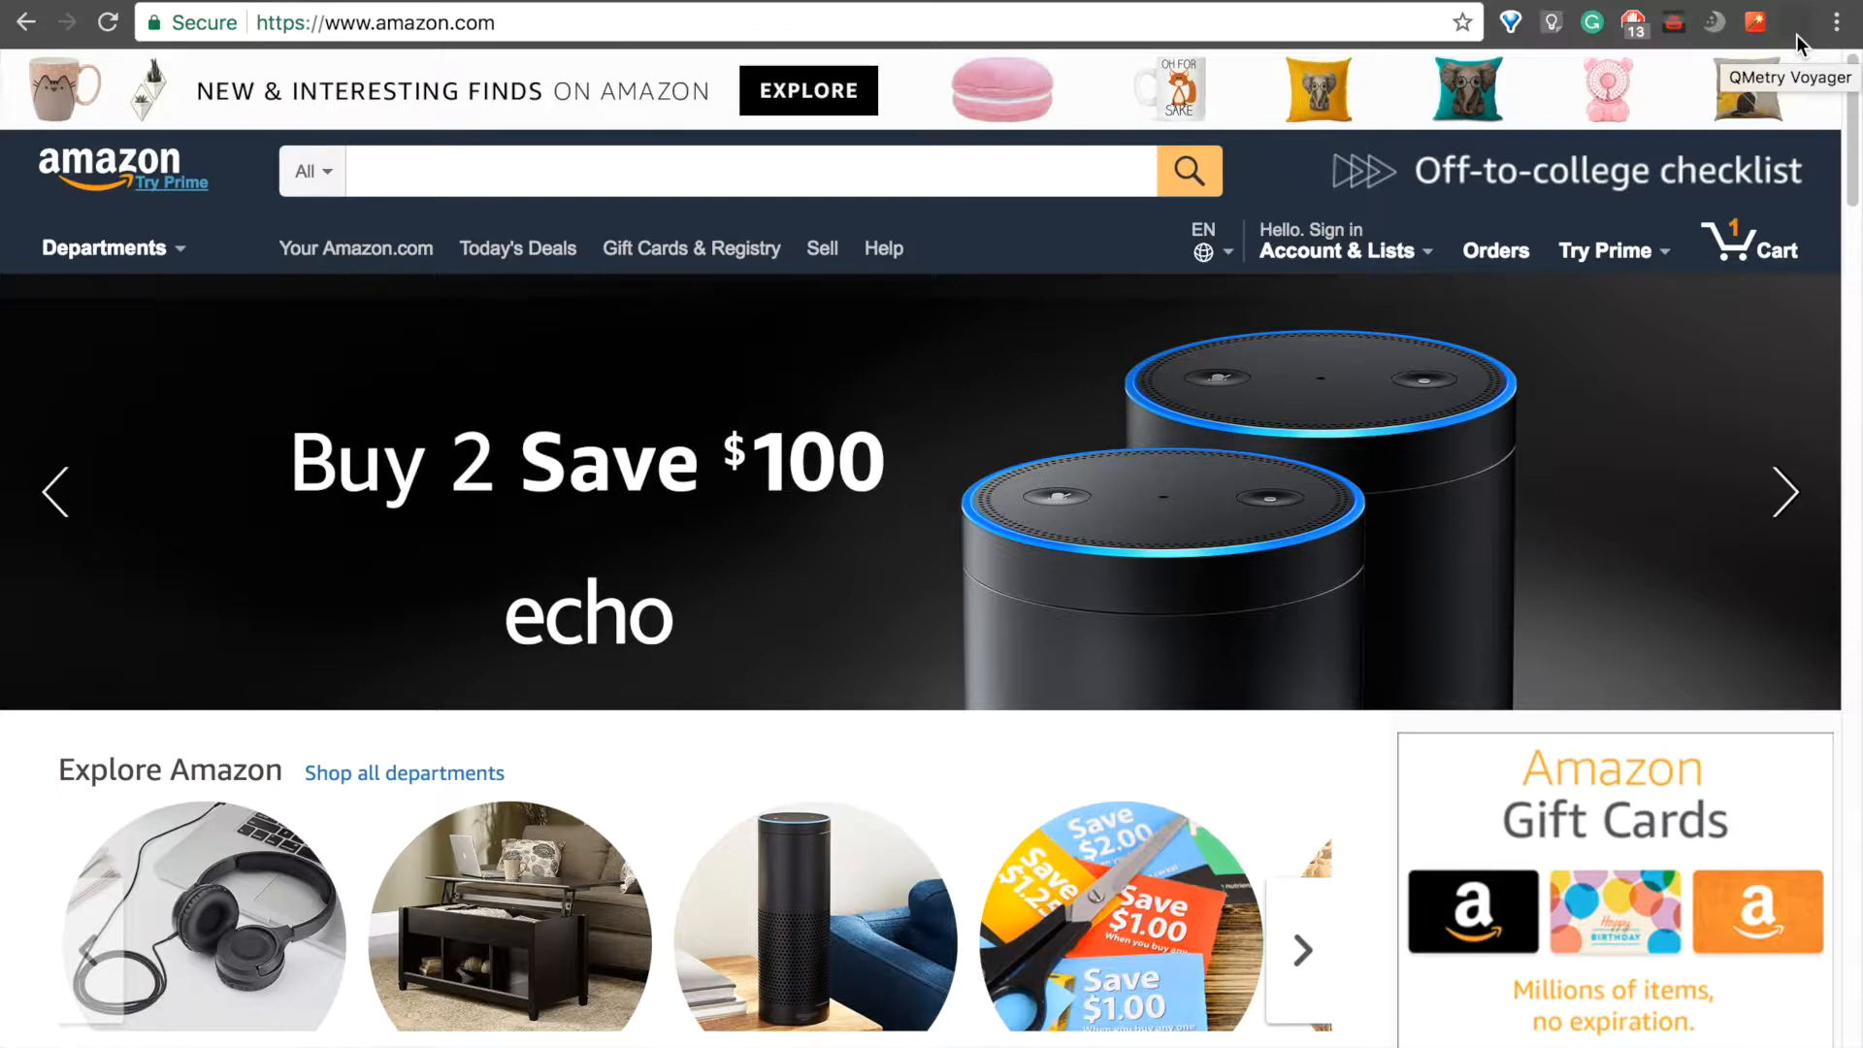
# - Search 'nintendo switch', open the Neon Blue/Neon Red Joy-Con listing and add it to the cart
pyautogui.click(737, 170)
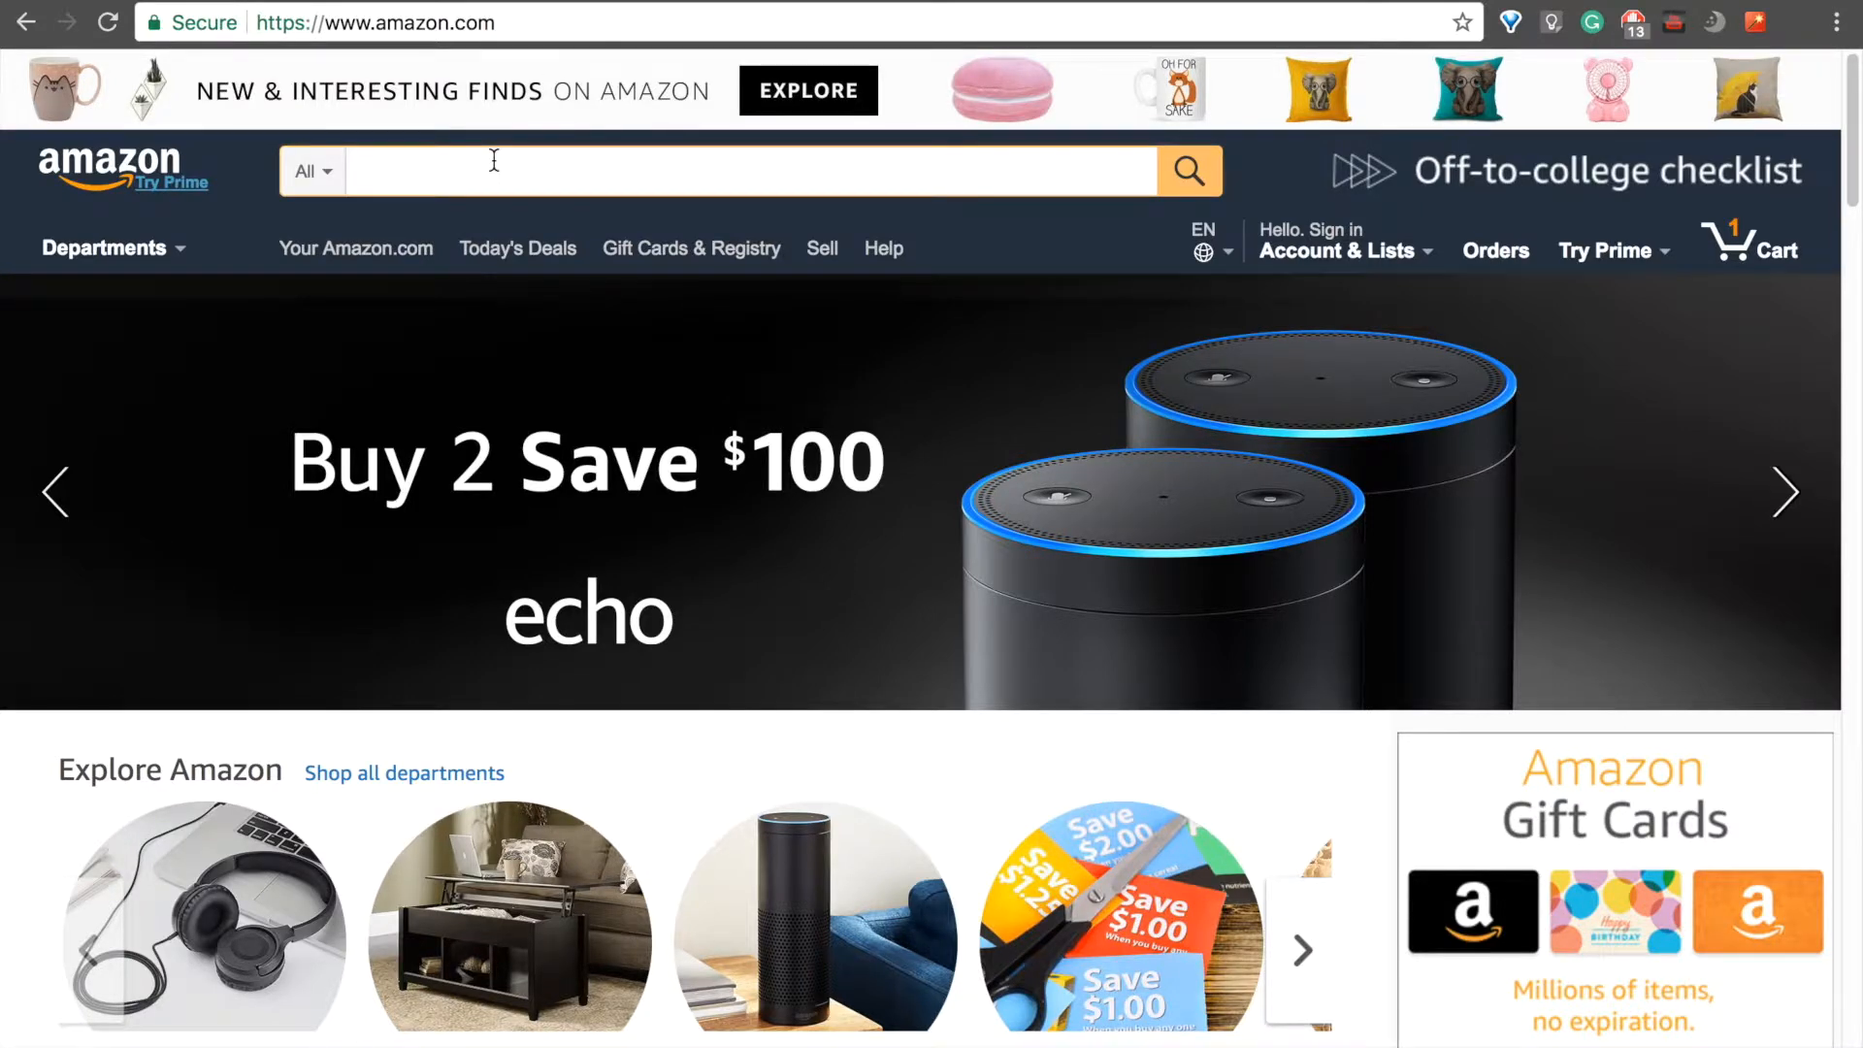
pyautogui.write('nintendo')
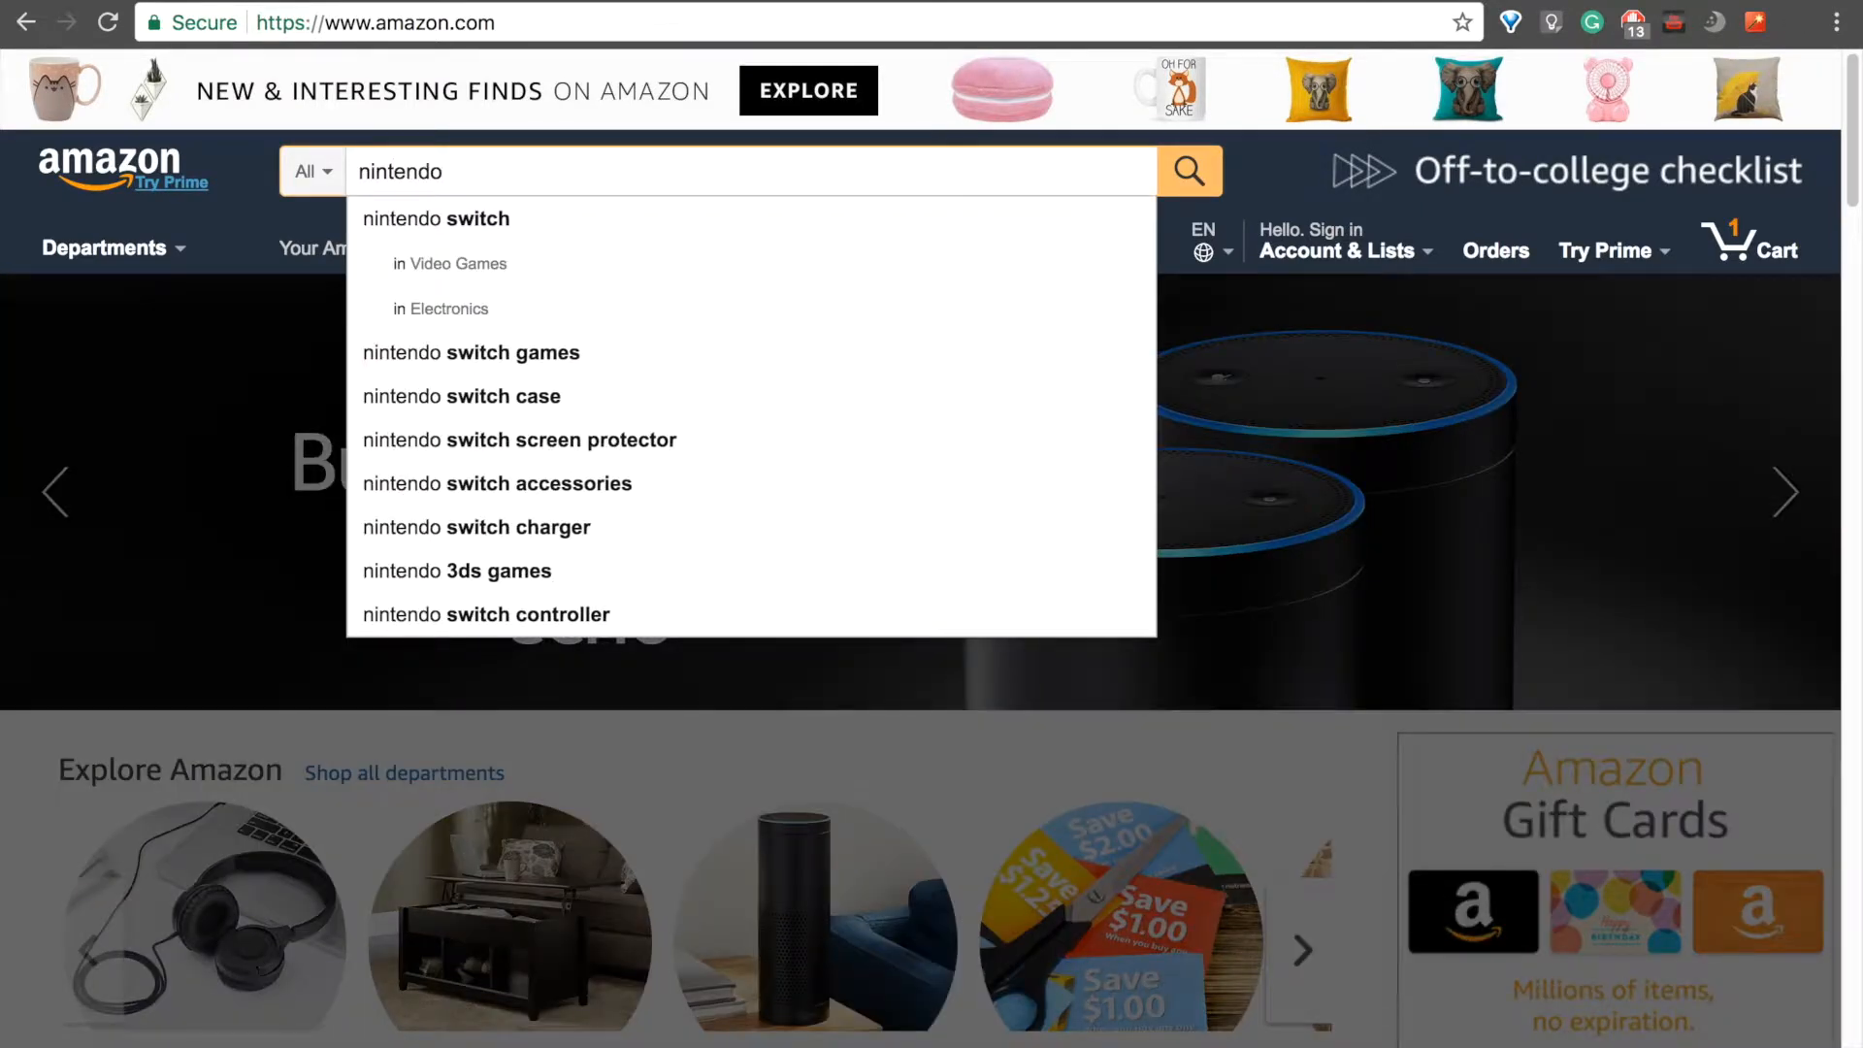
pyautogui.click(435, 219)
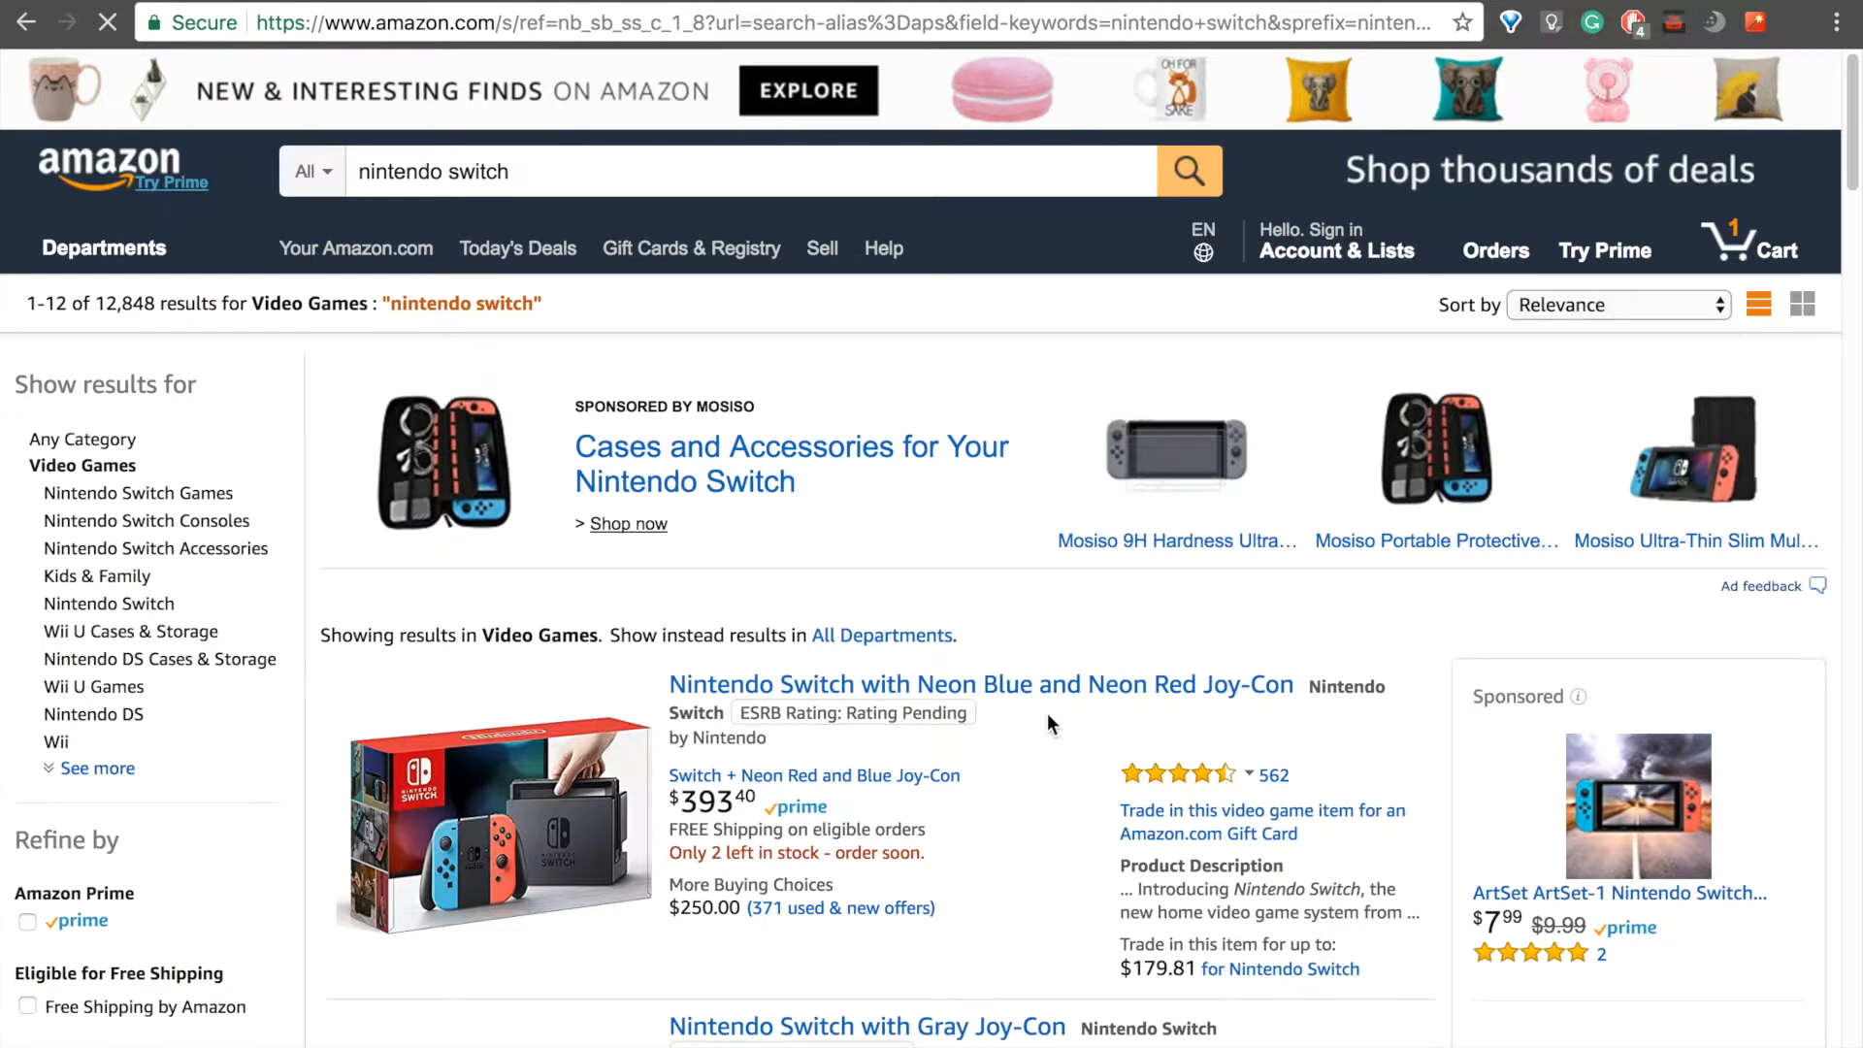
pyautogui.click(980, 685)
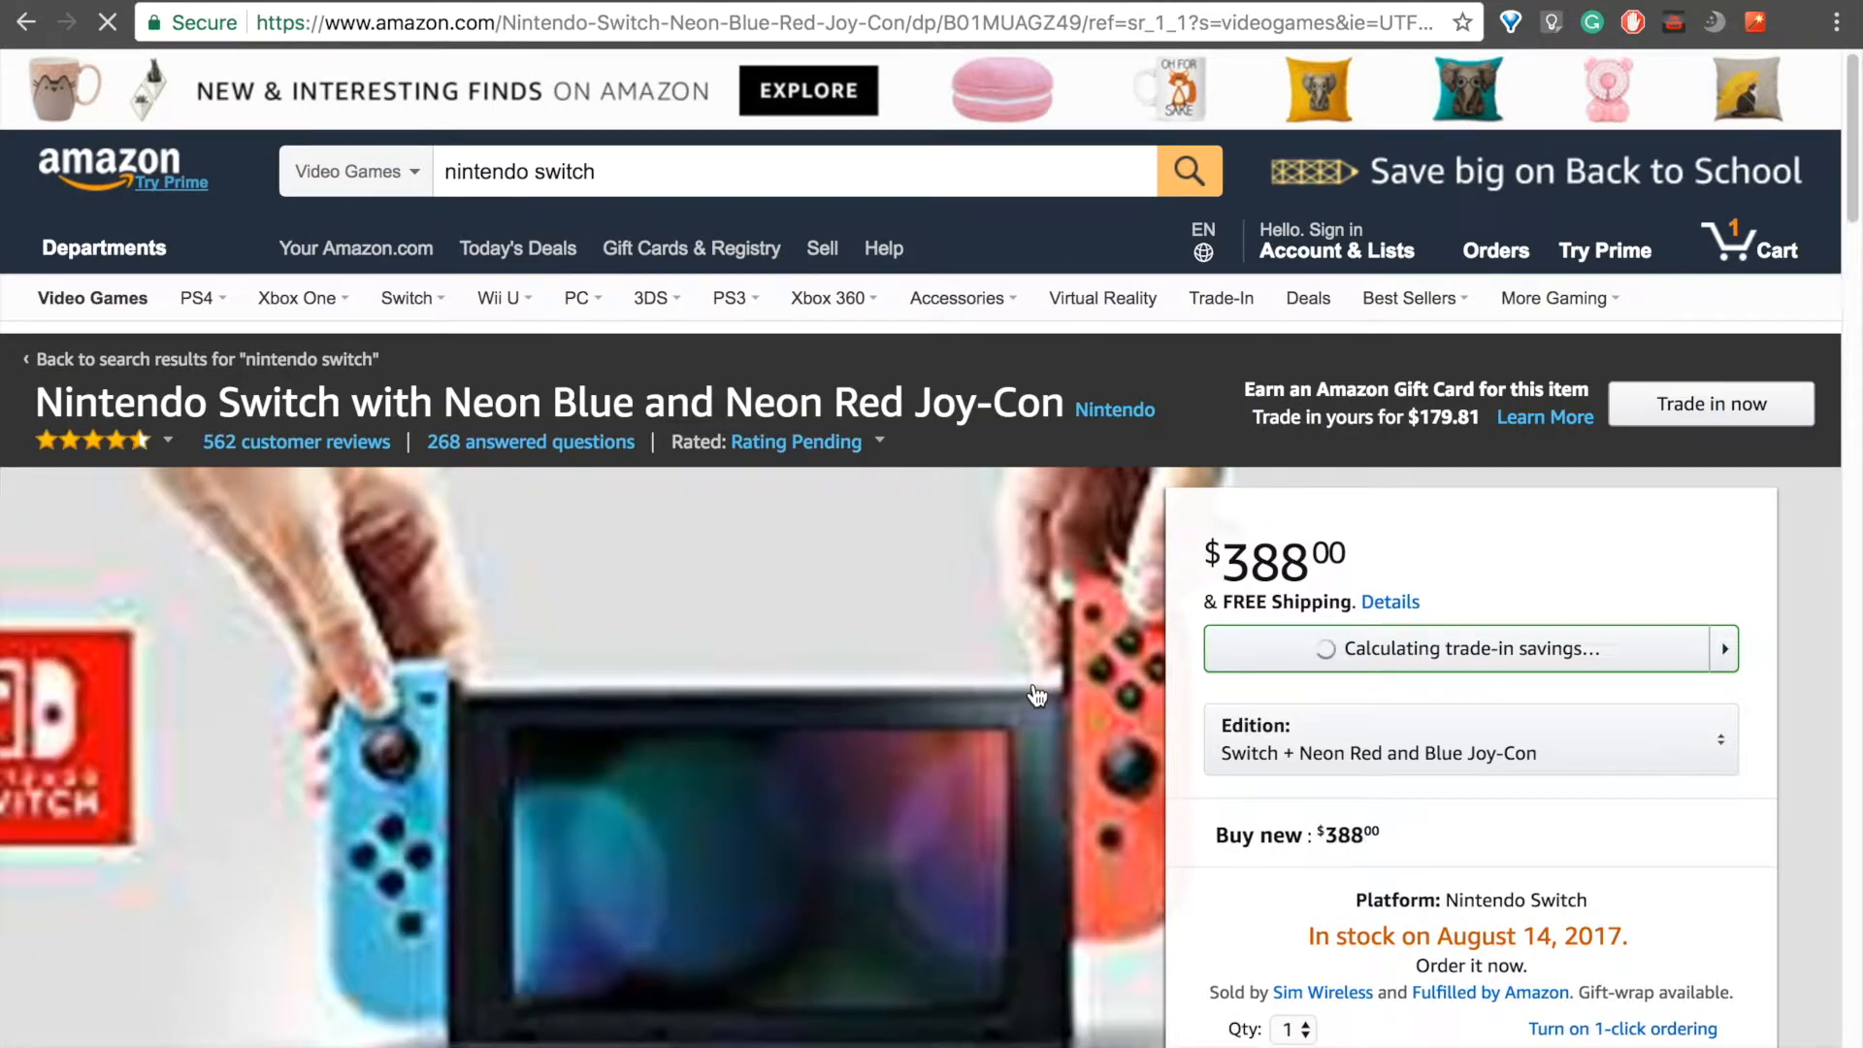
pyautogui.scroll(-3)
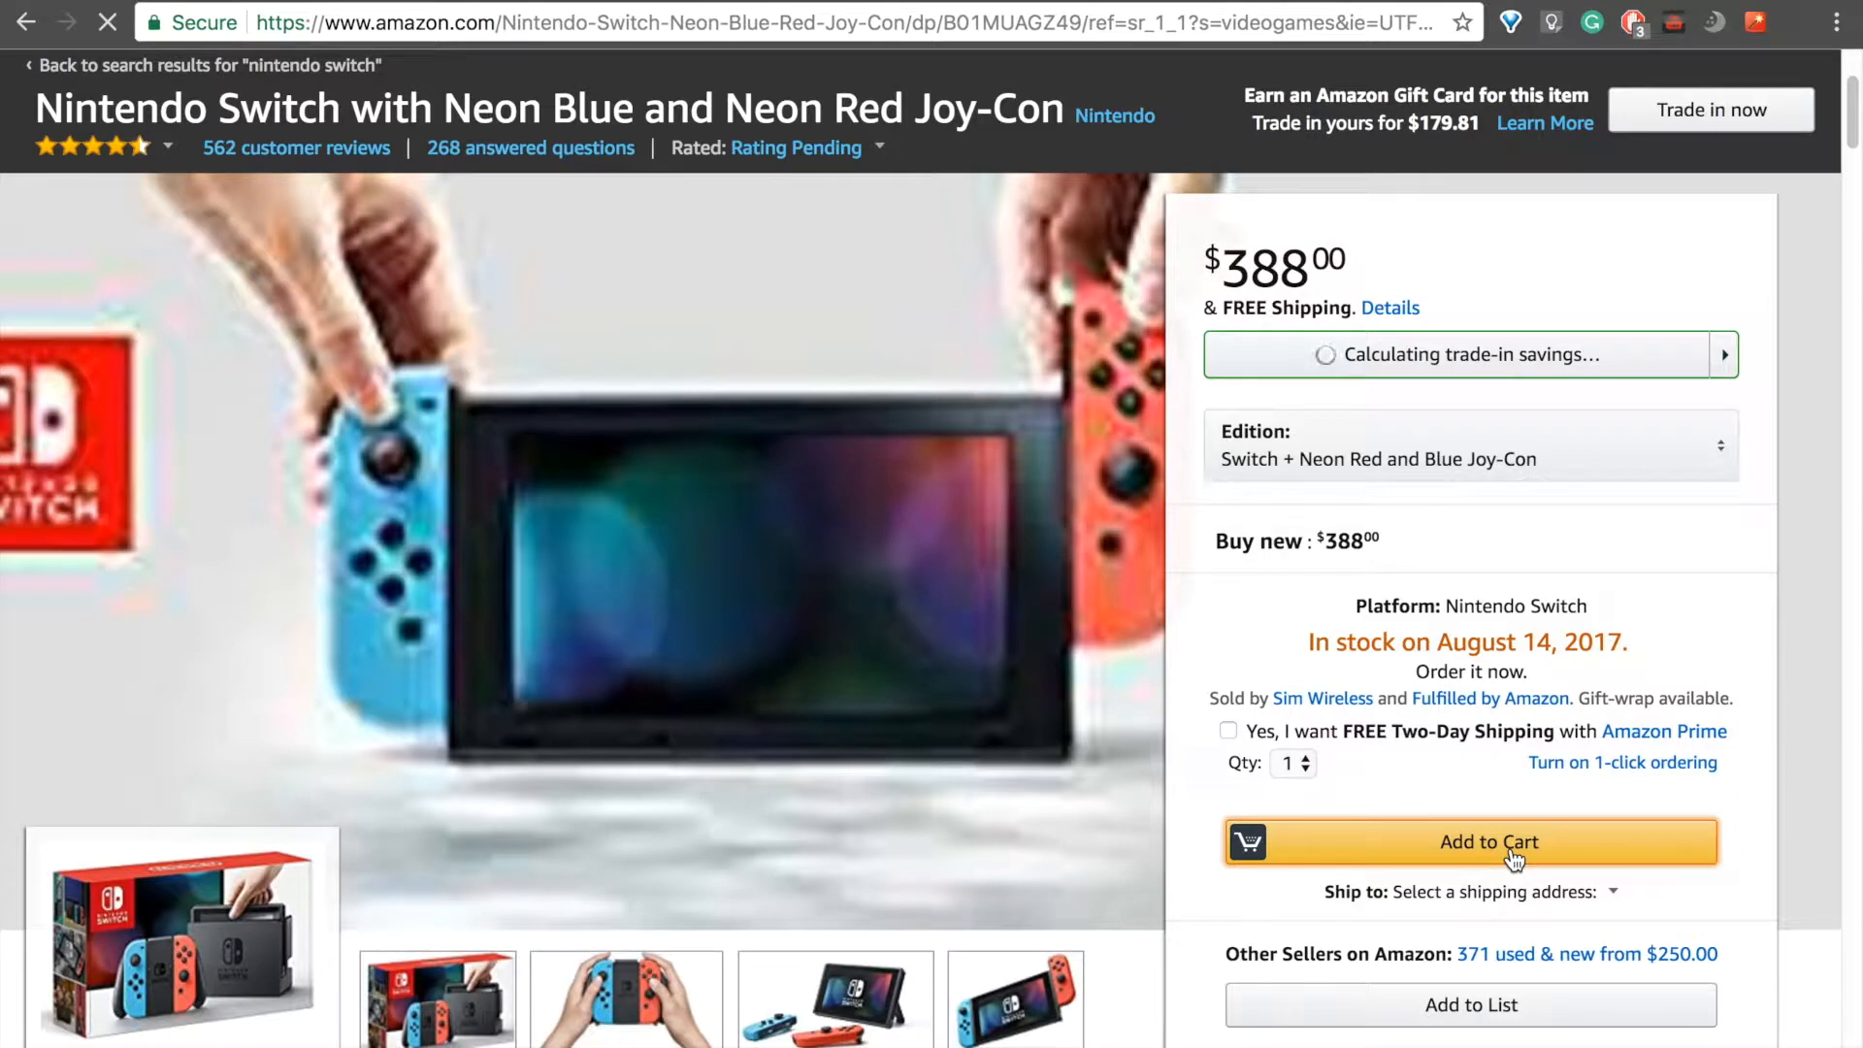
pyautogui.click(1469, 840)
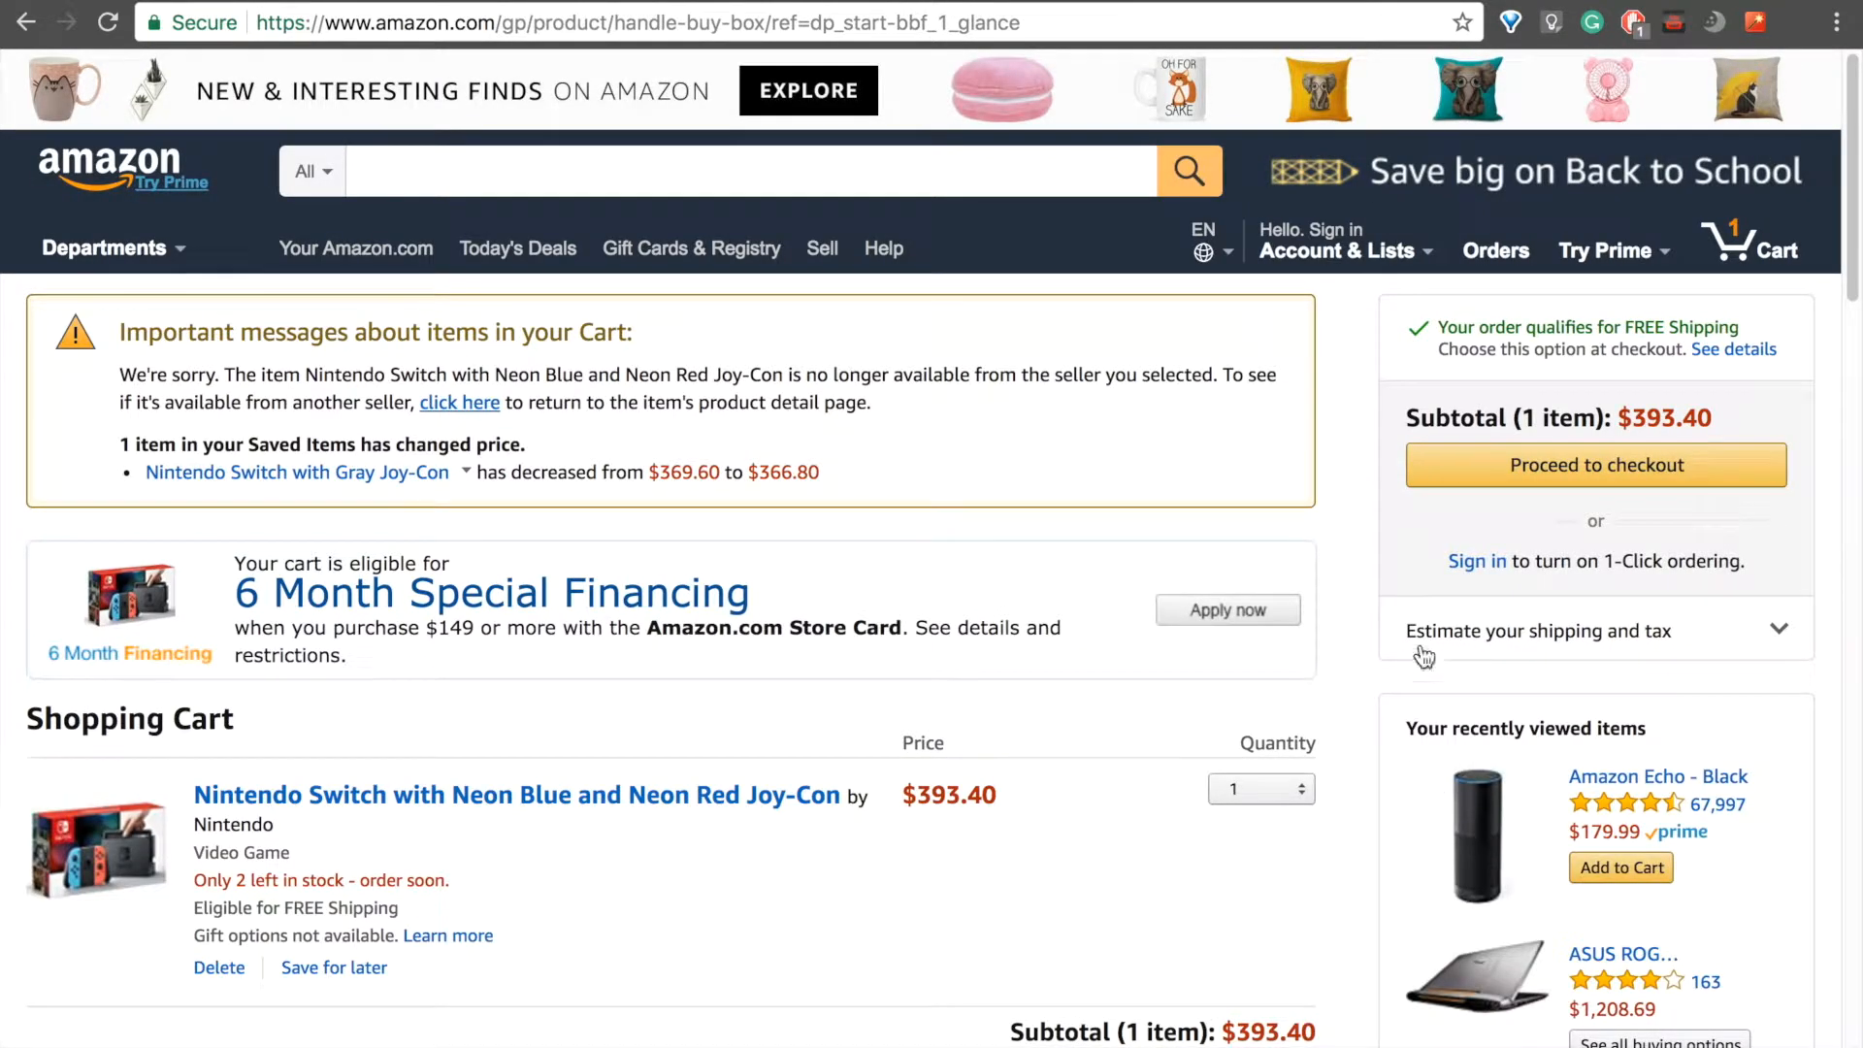
pyautogui.moveTo(1331, 545)
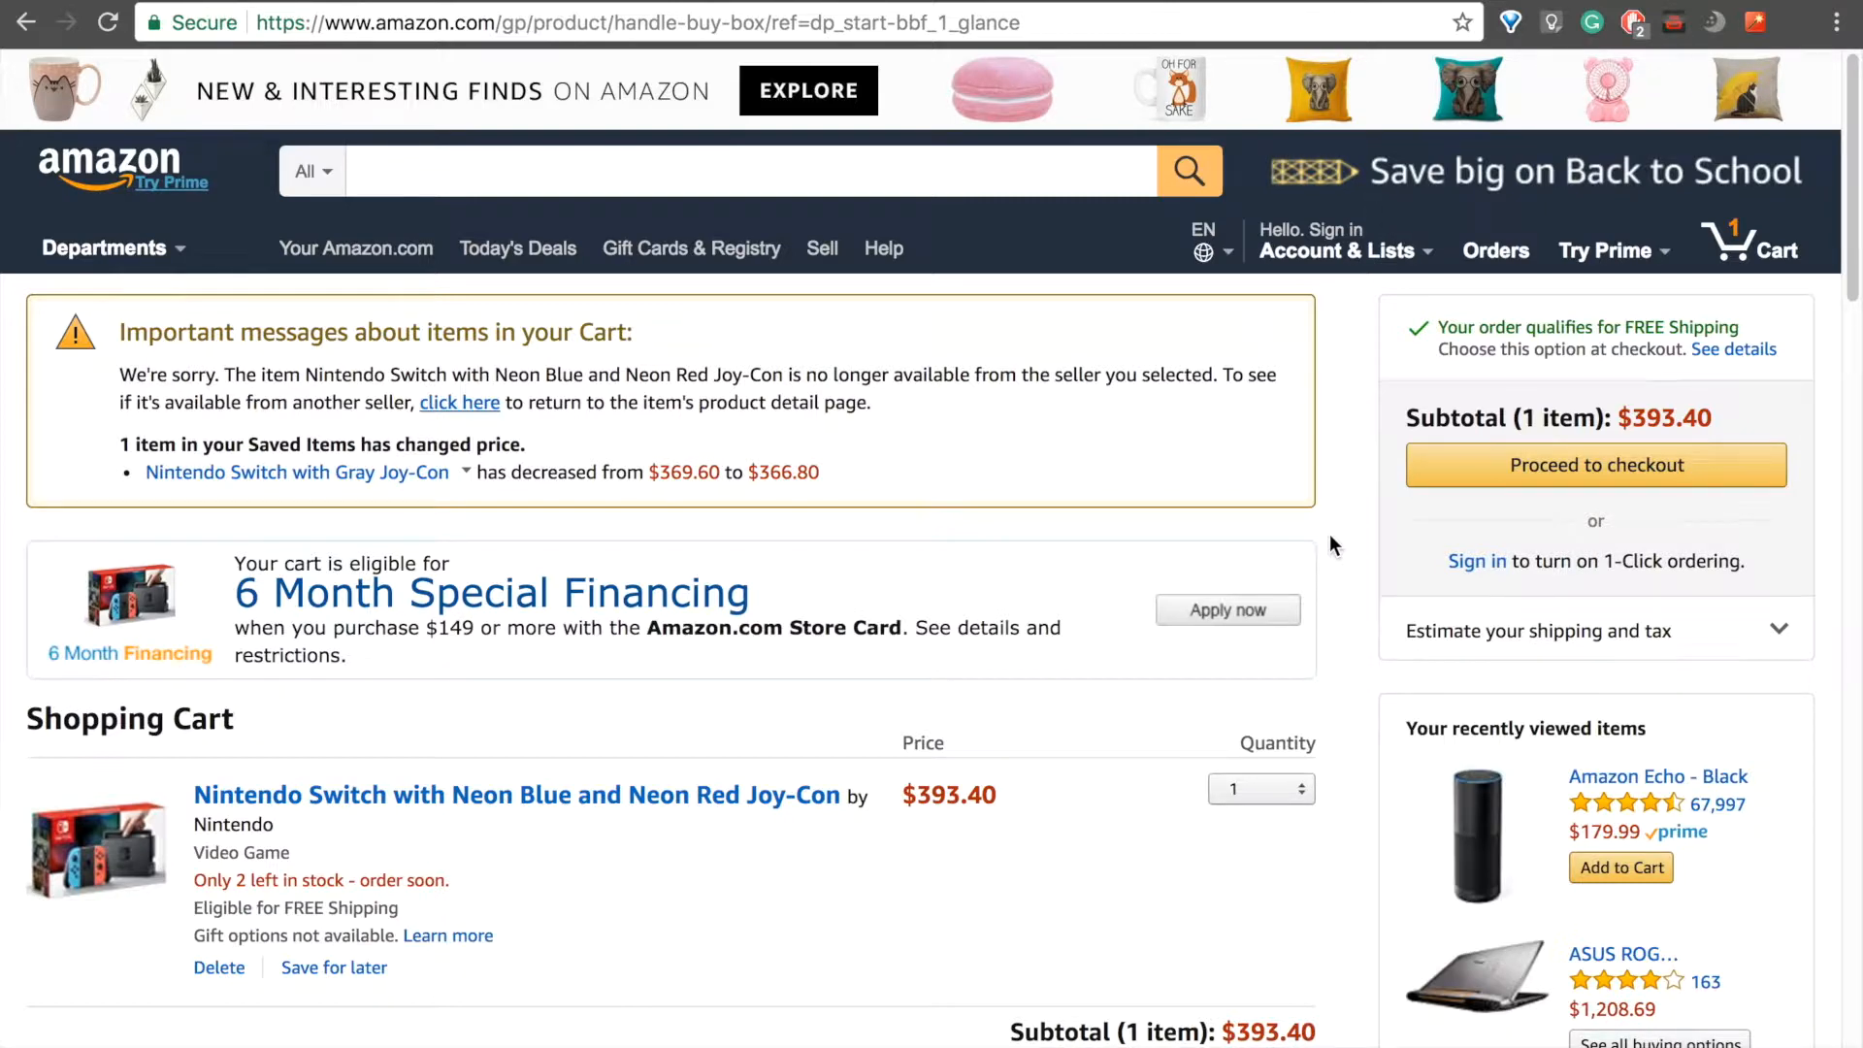
pyautogui.moveTo(1803, 174)
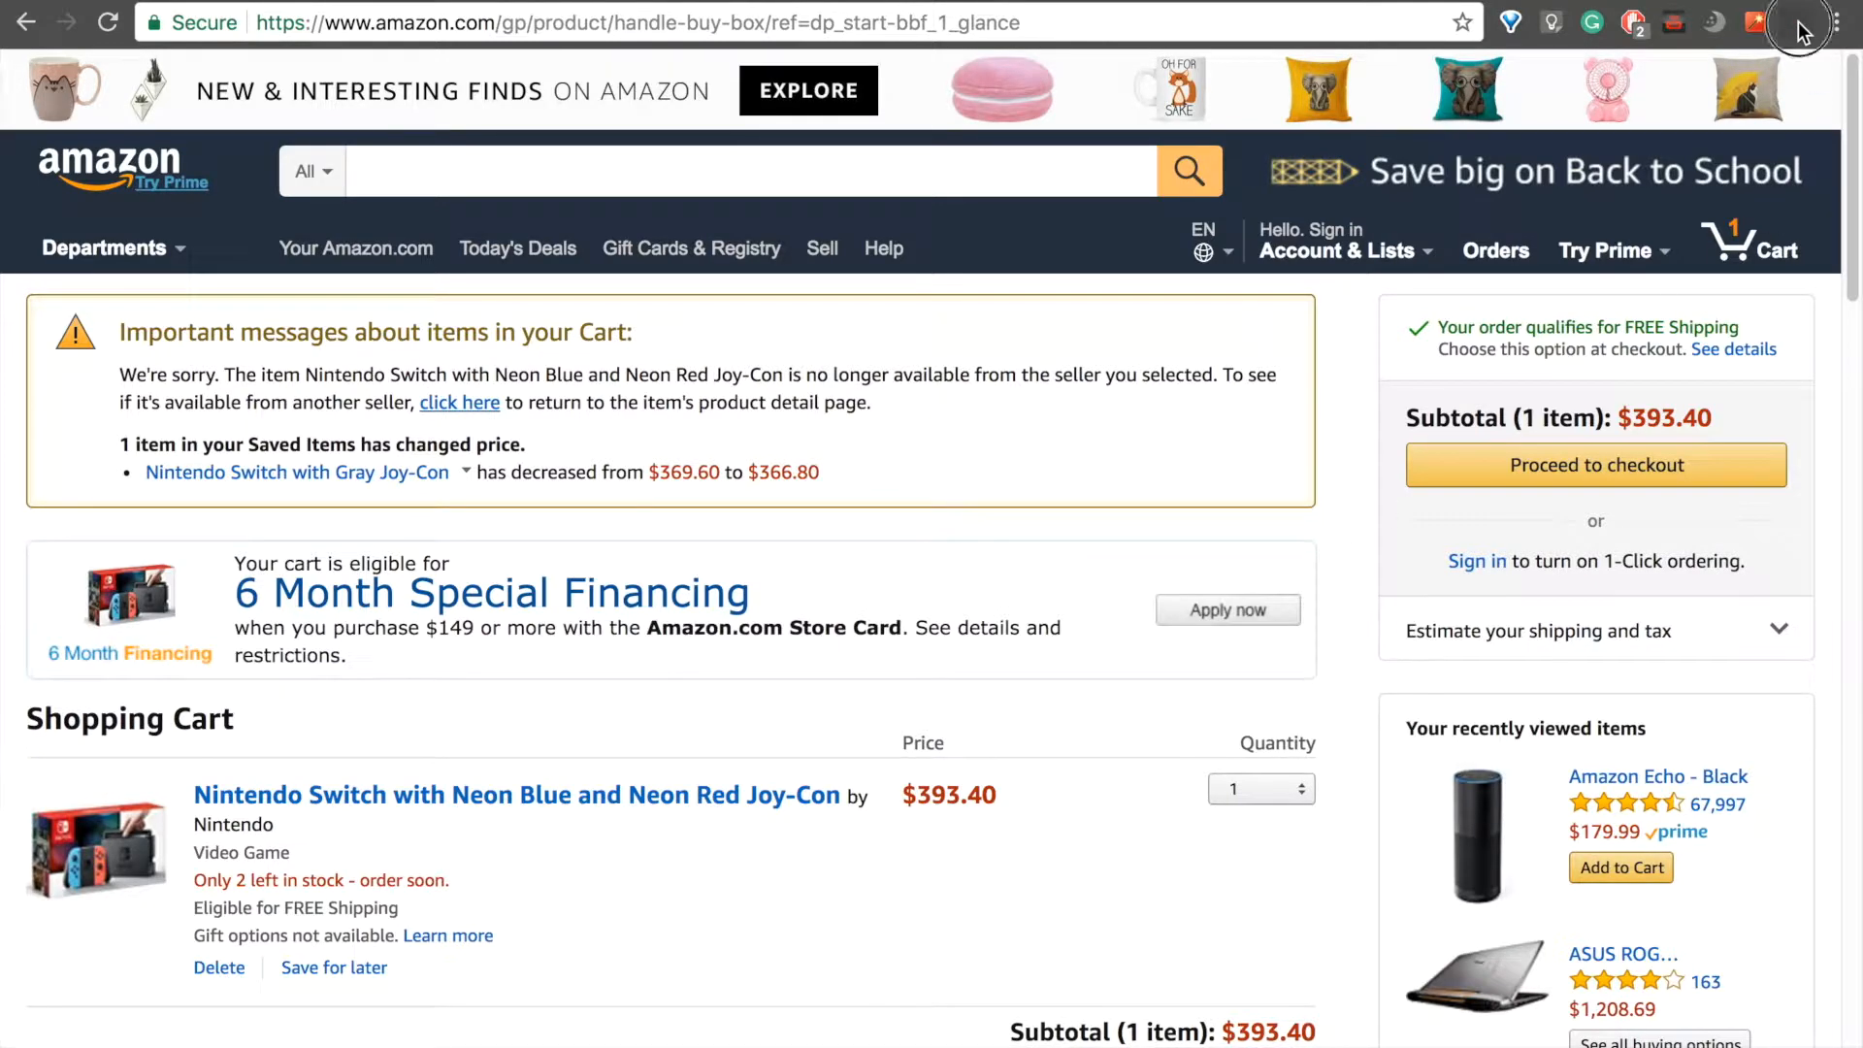
# - Show the running session's recording panel with timer and Log Bug controls
pyautogui.click(1804, 23)
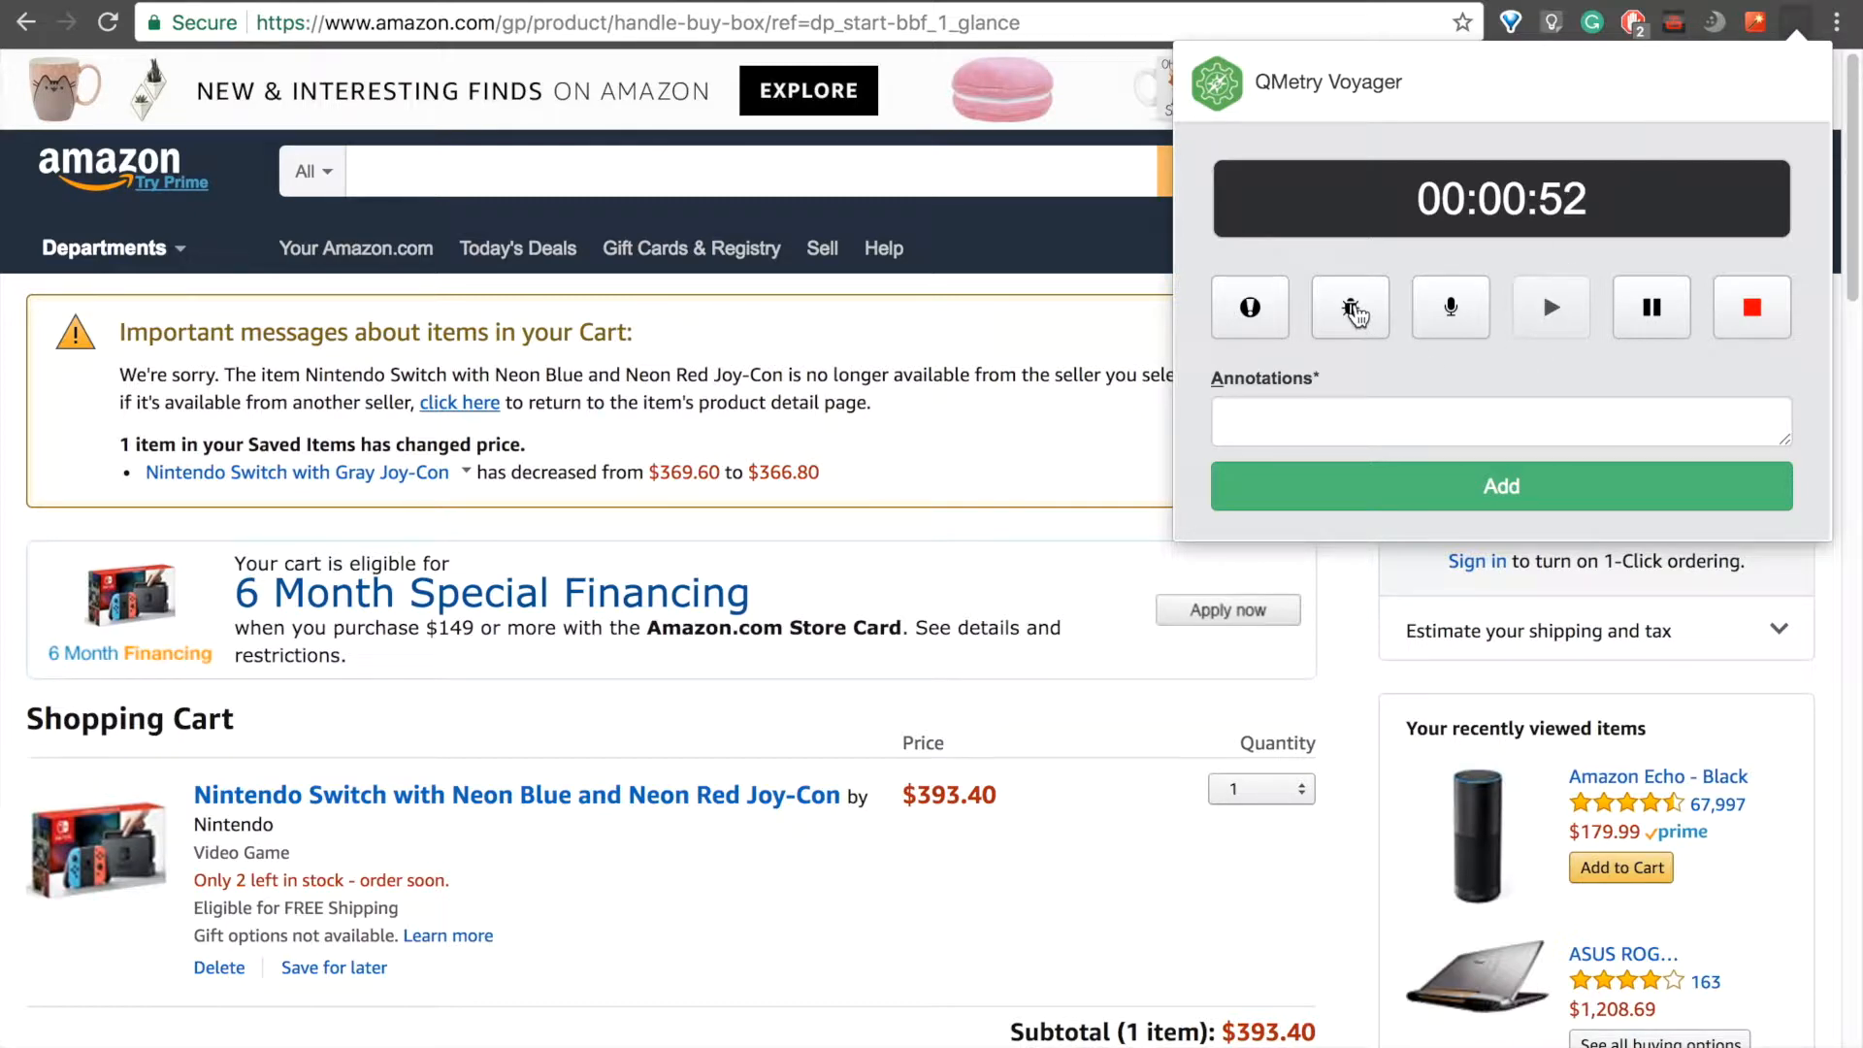
pyautogui.moveTo(1350, 306)
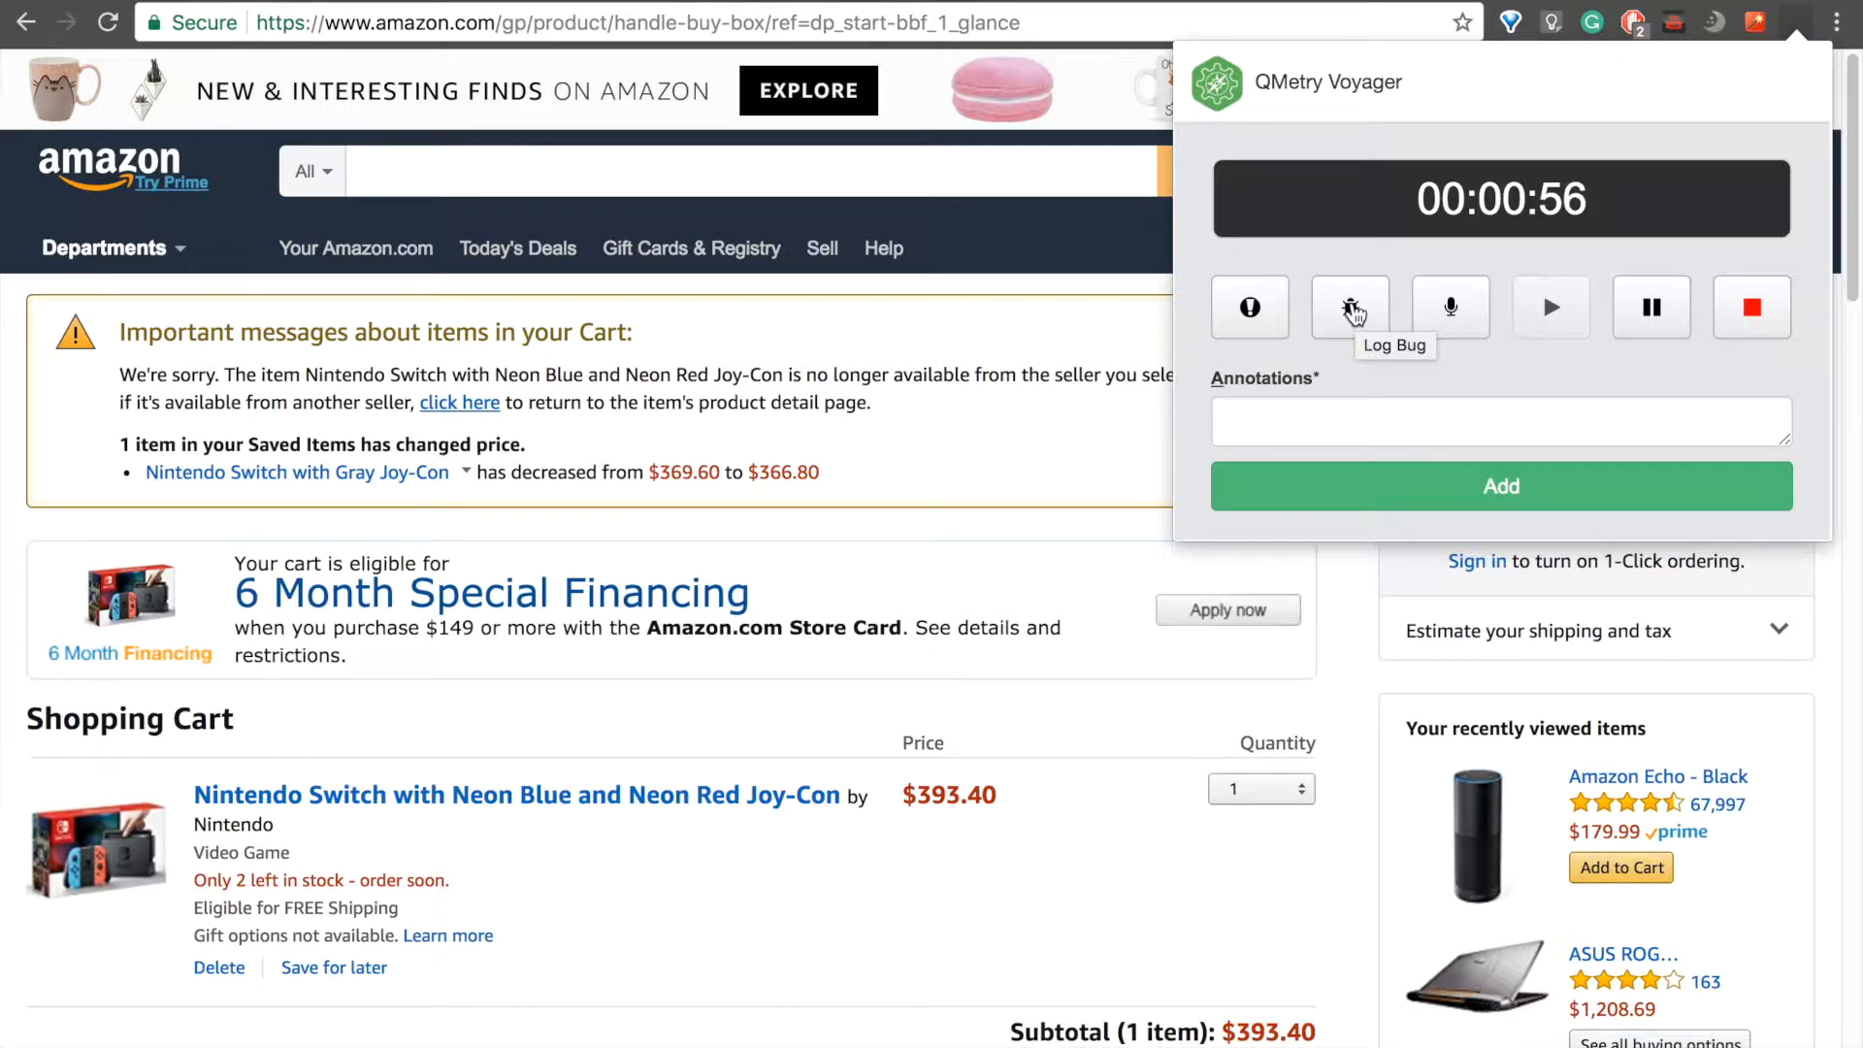
pyautogui.moveTo(1450, 306)
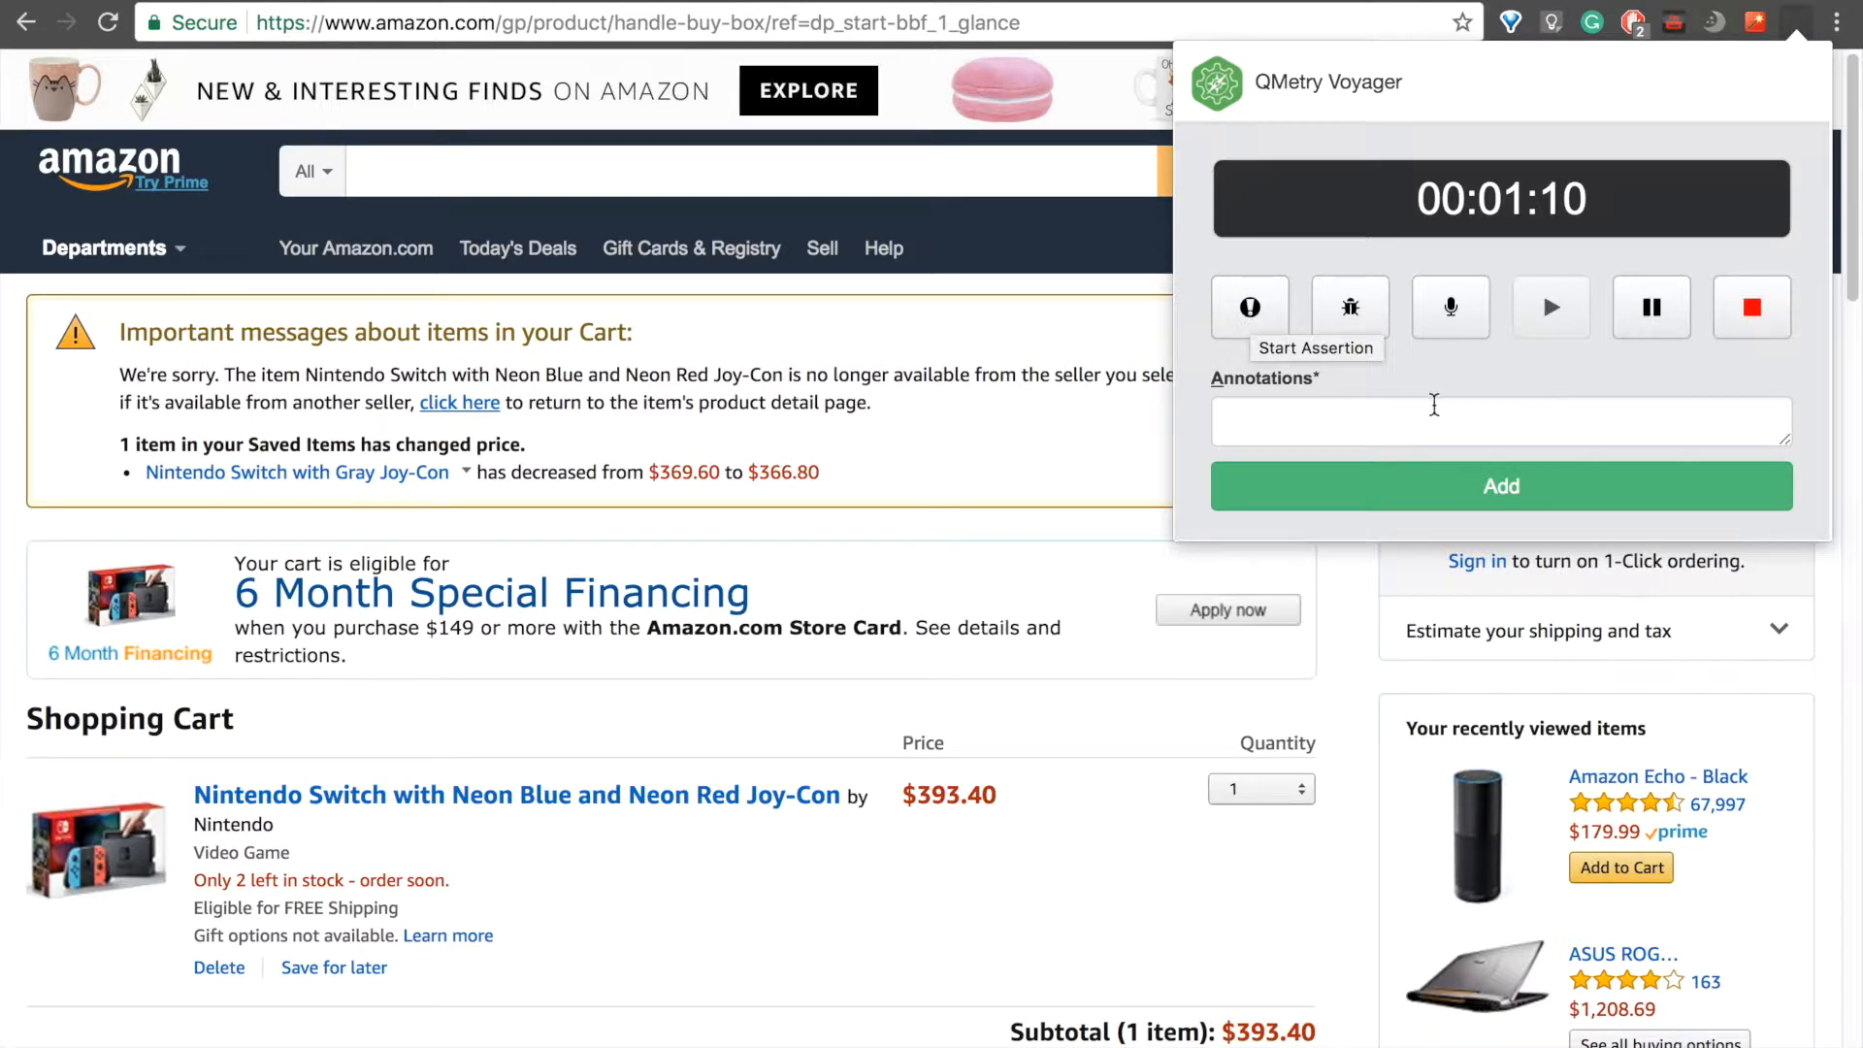
pyautogui.moveTo(1595, 375)
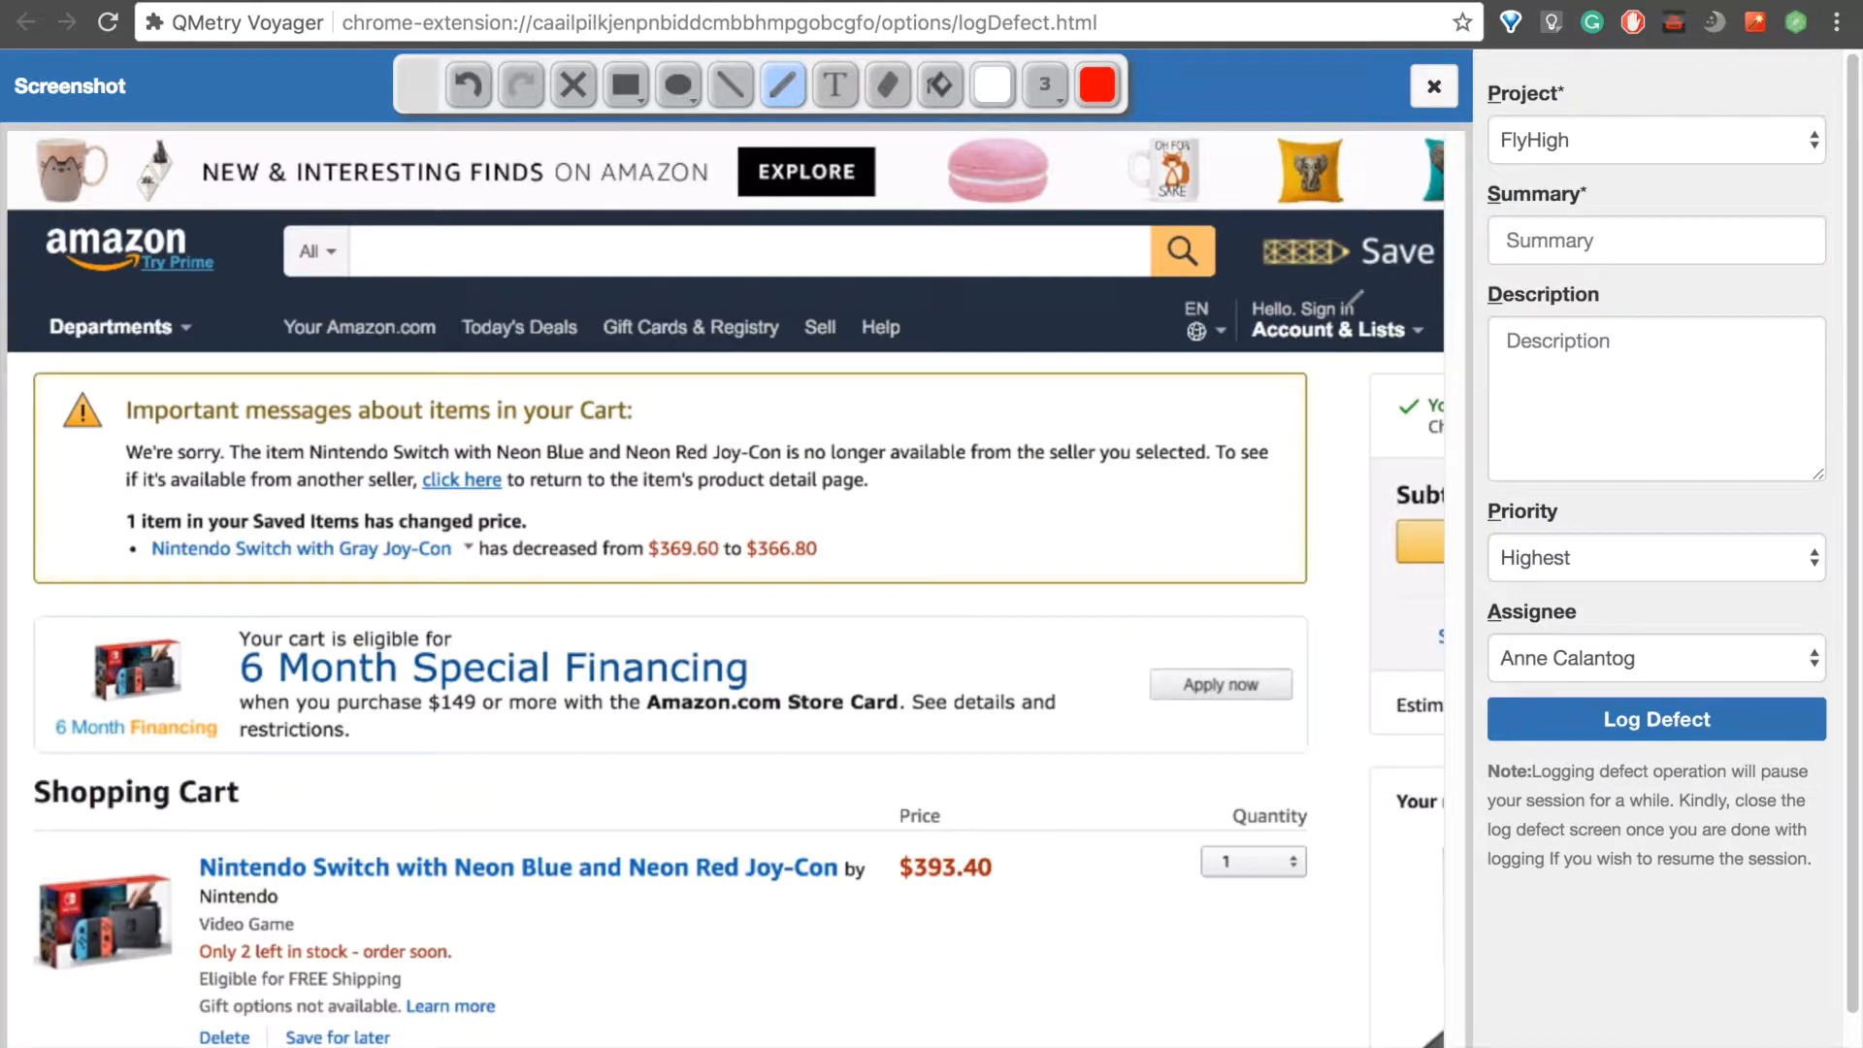
# - Set project TEST and summary 'Search Bar Not Working' for the new defect
pyautogui.click(1652, 140)
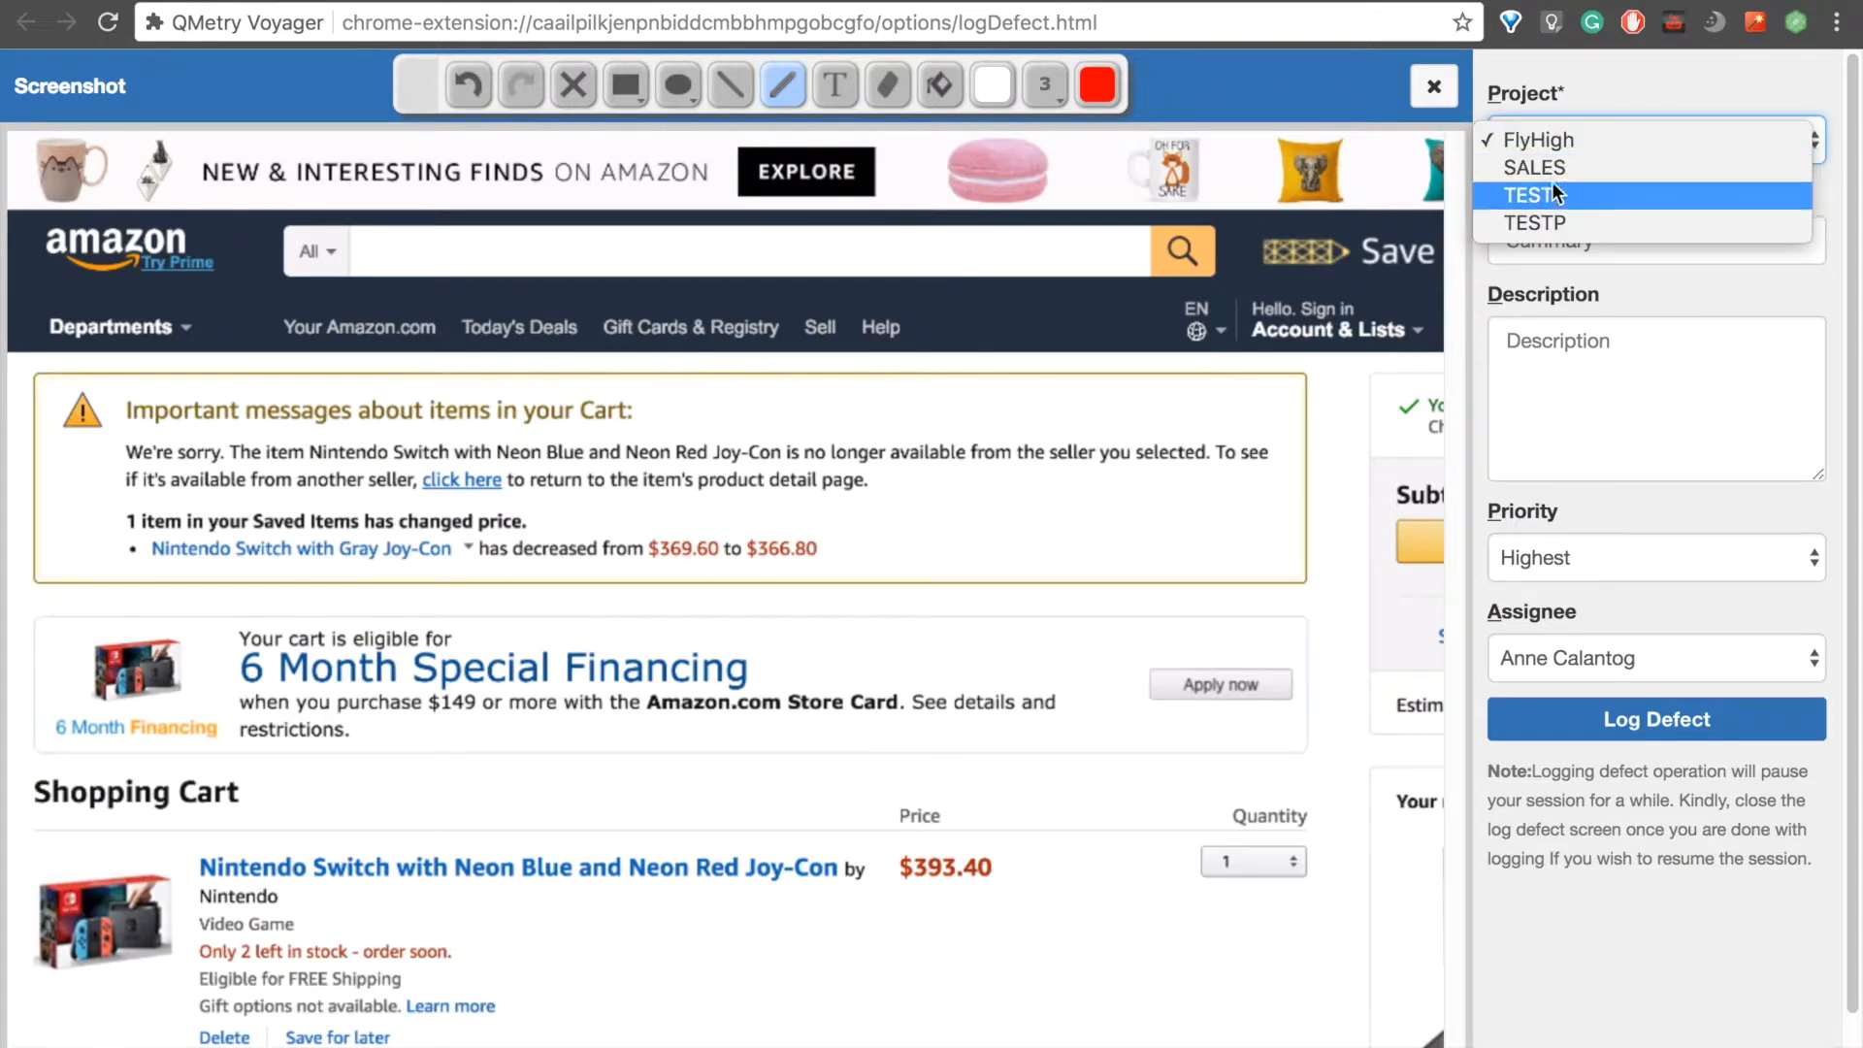
pyautogui.click(1533, 194)
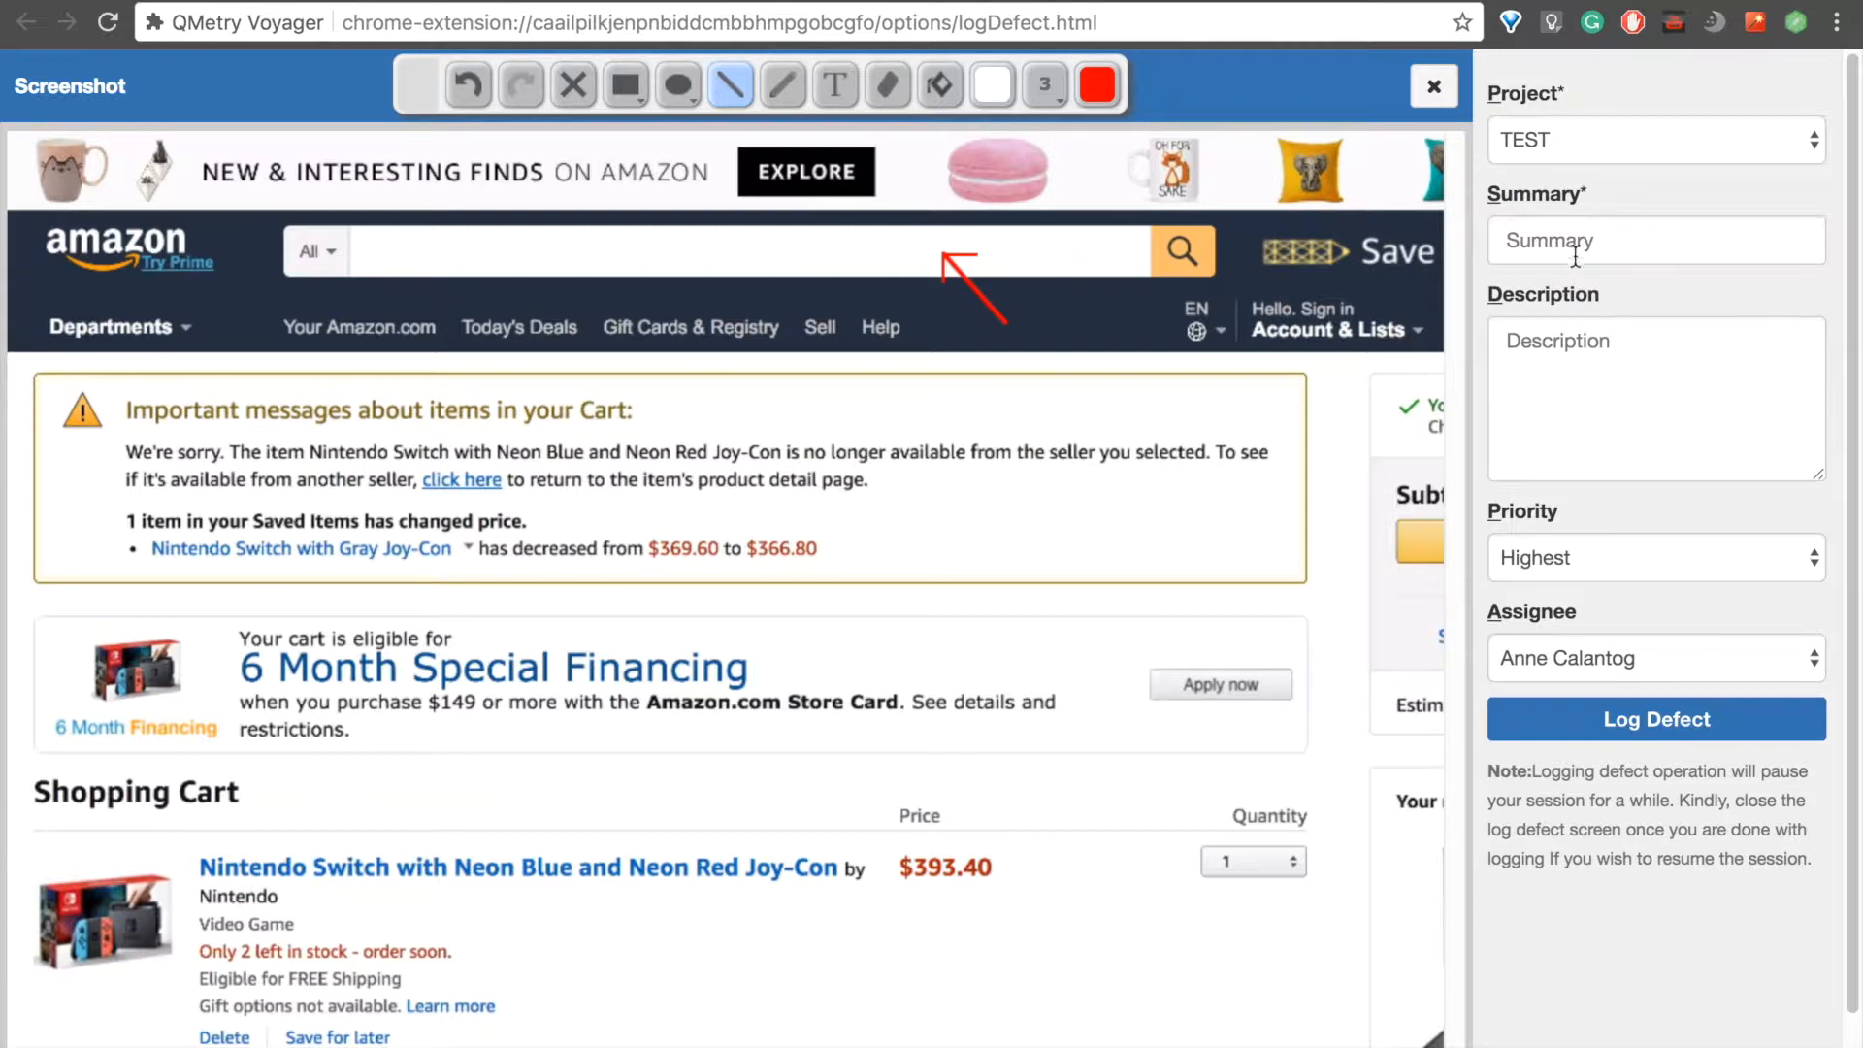
pyautogui.write('S')
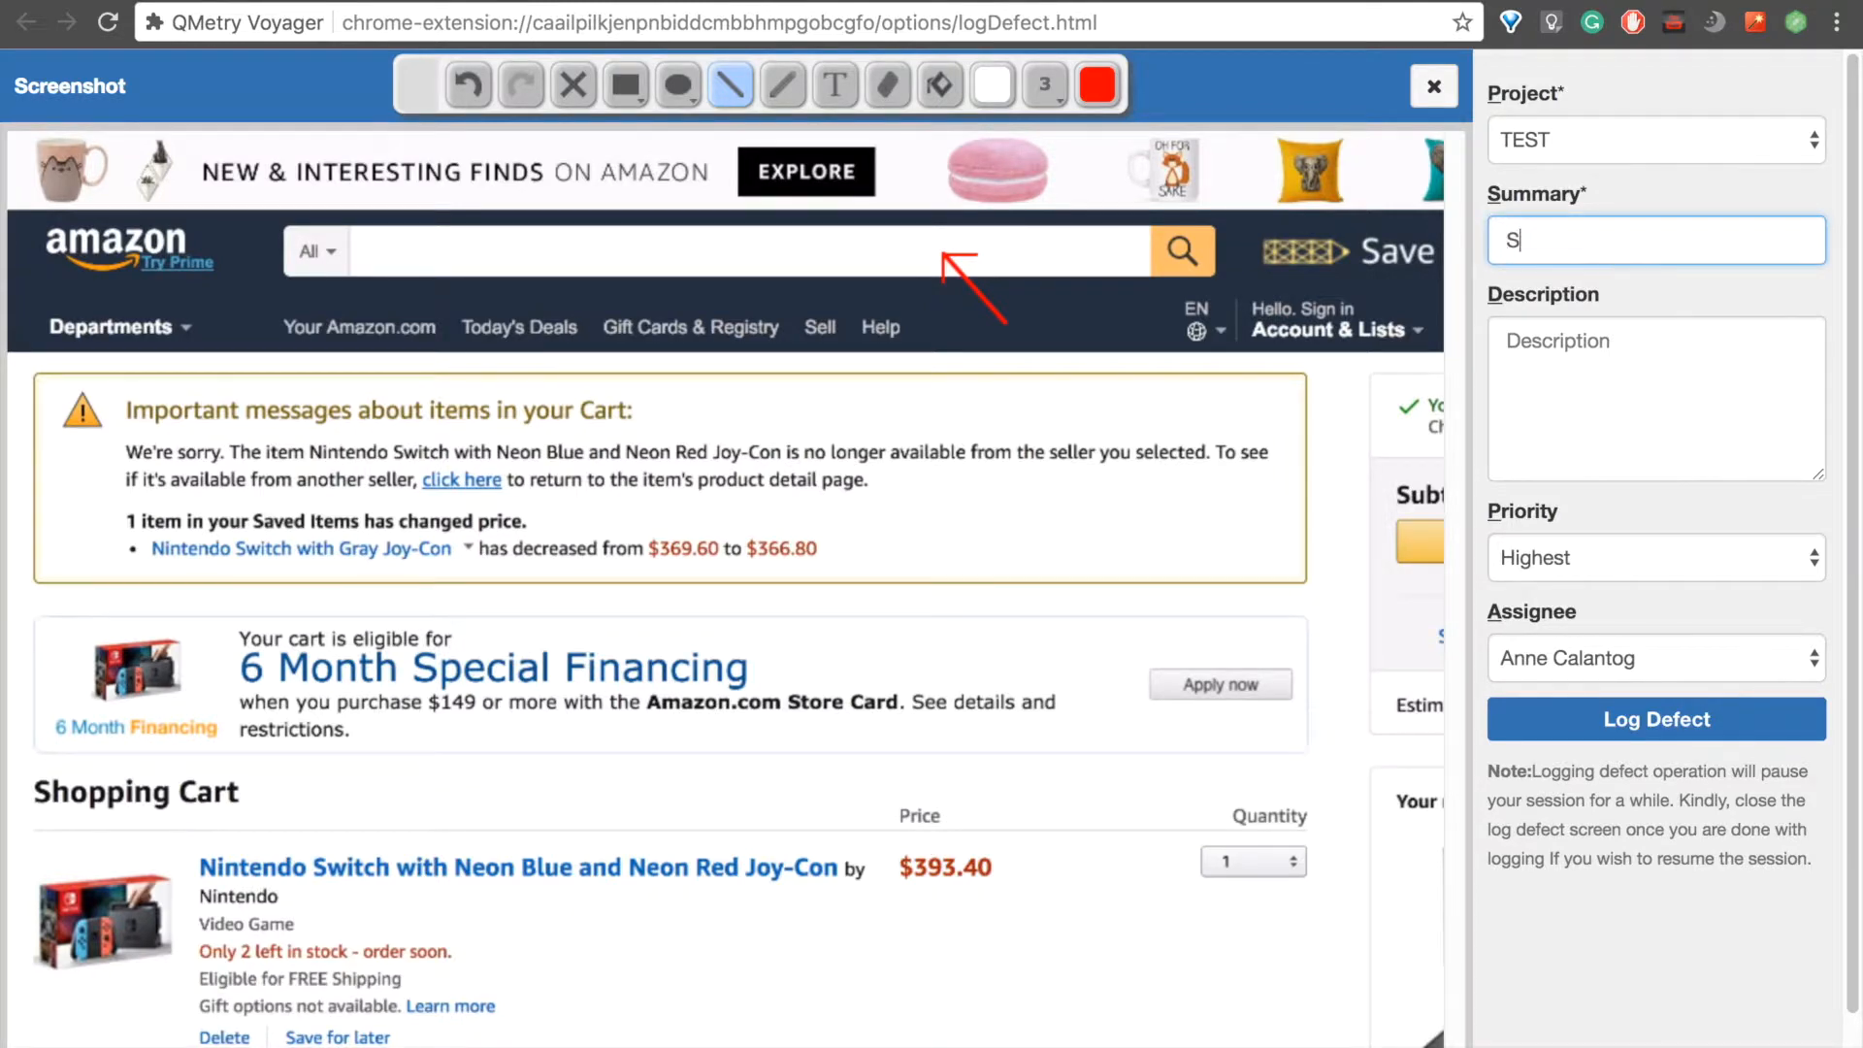
pyautogui.write('earch Bar Not Working')
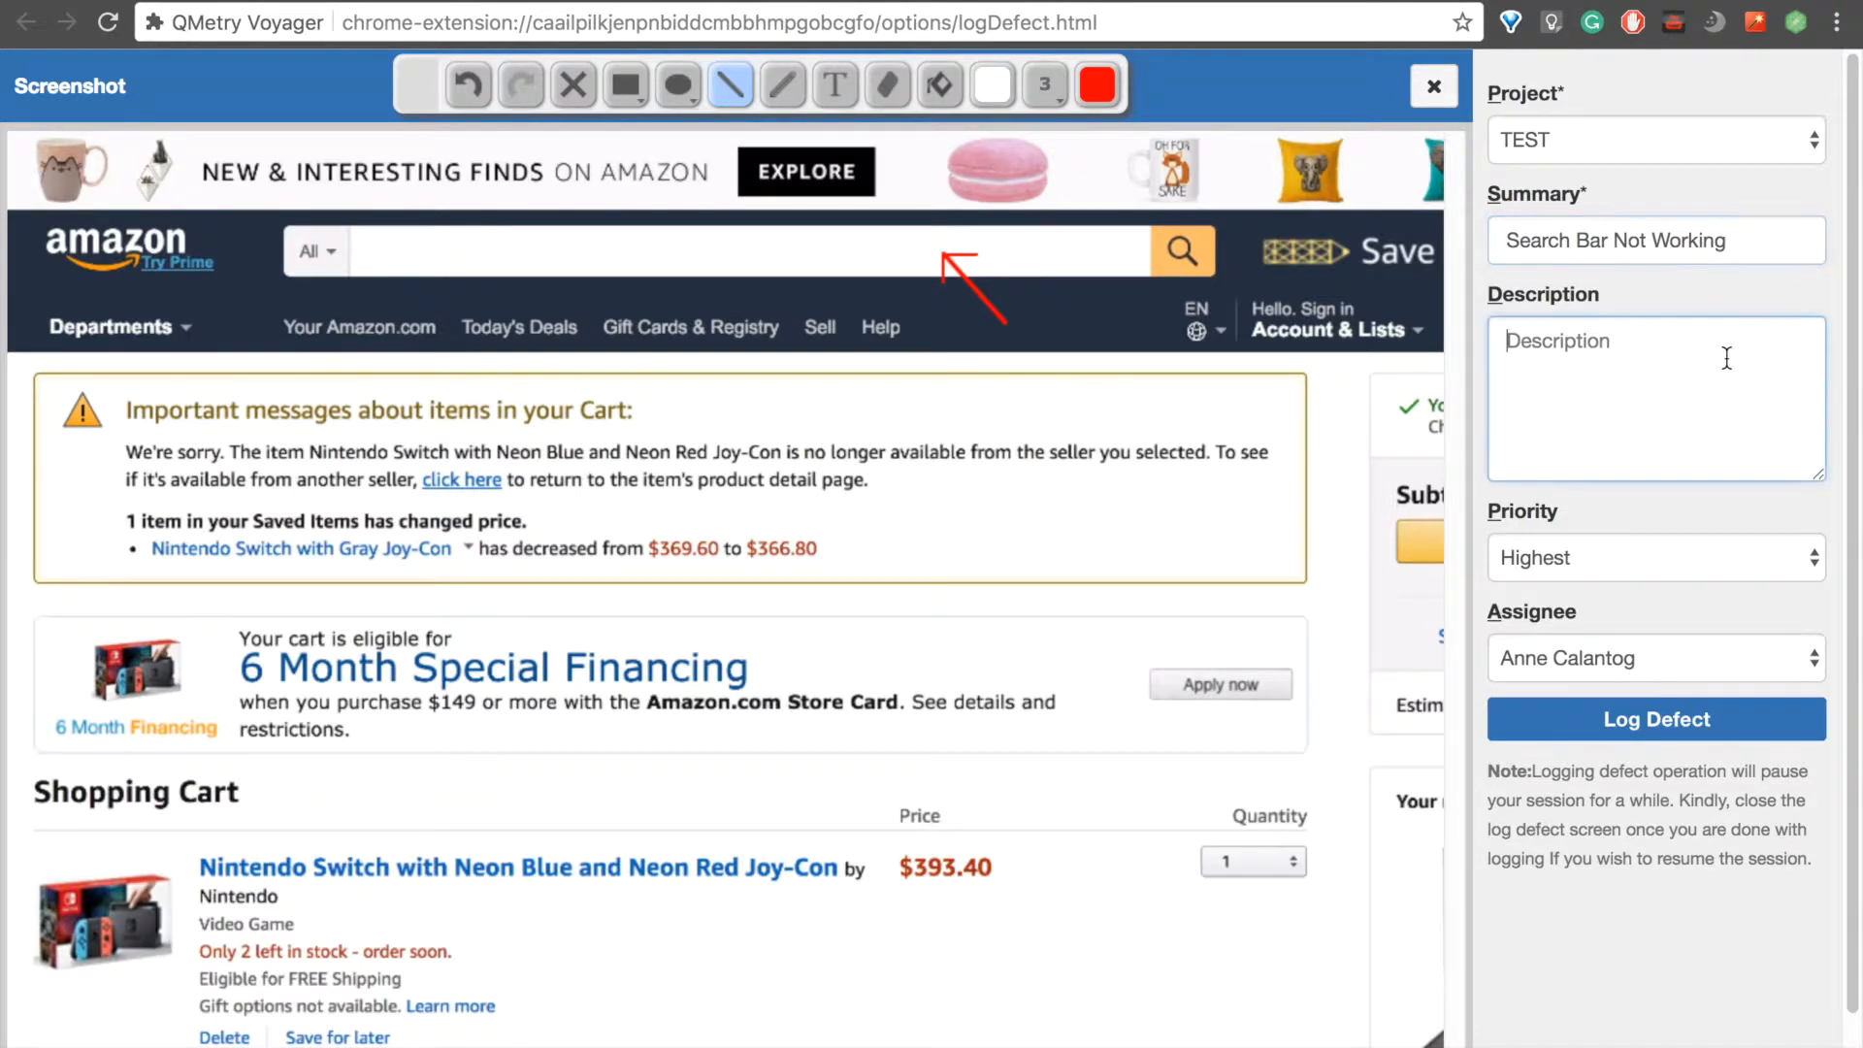
# - Describe being unable to input text into the search bar, assign to Admin and submit as TEST-3704
pyautogui.write('Unable to')
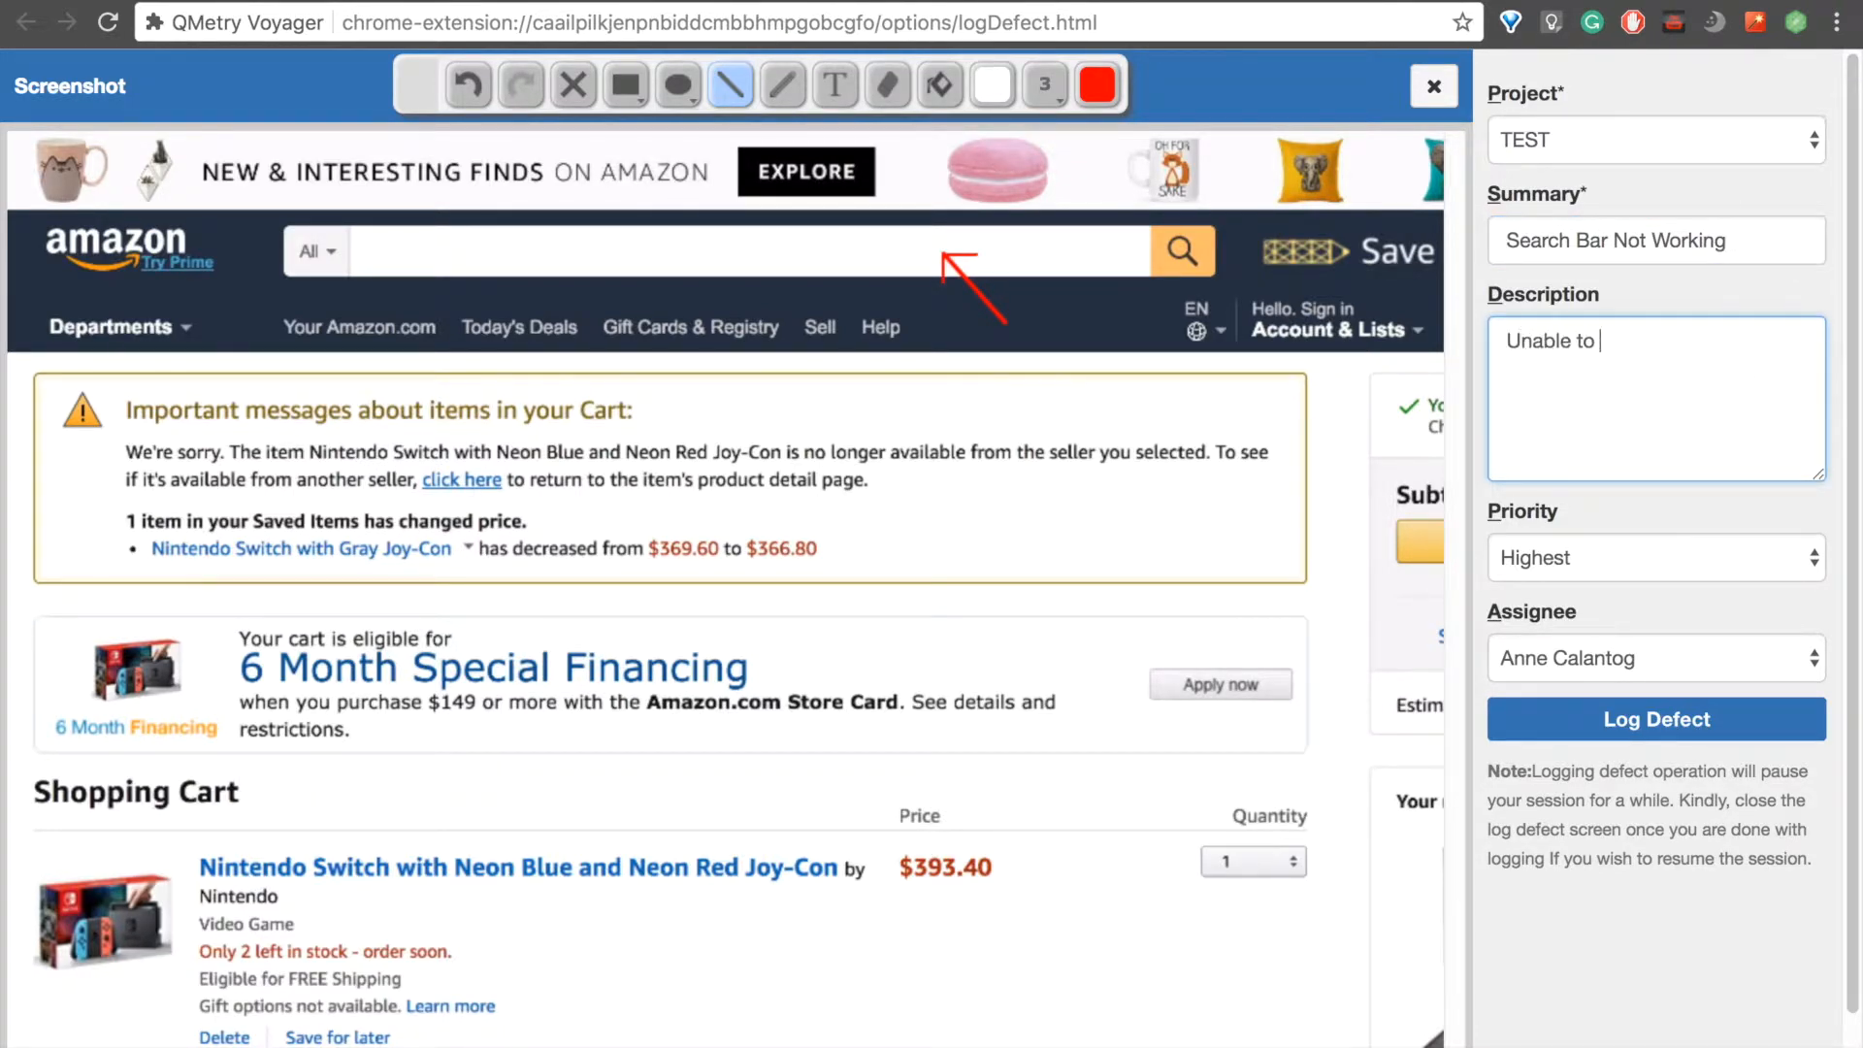
pyautogui.write('input')
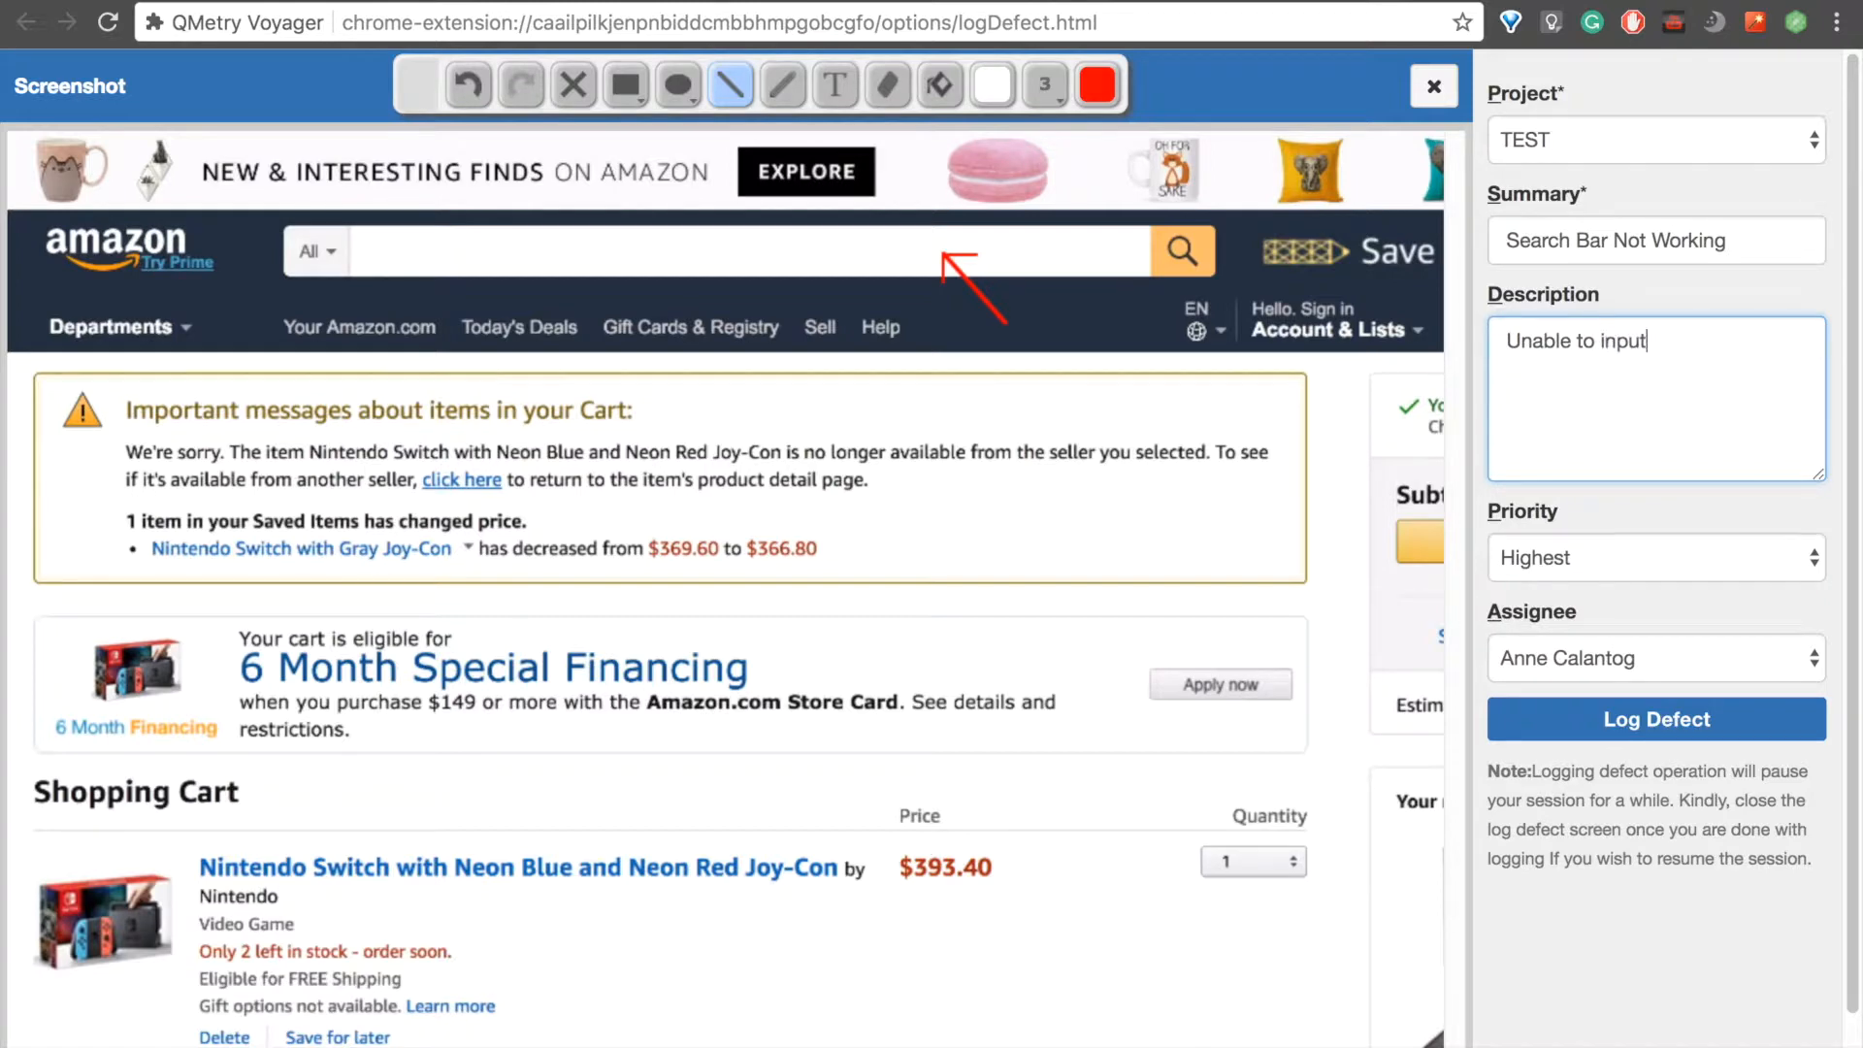
pyautogui.write('text into ht')
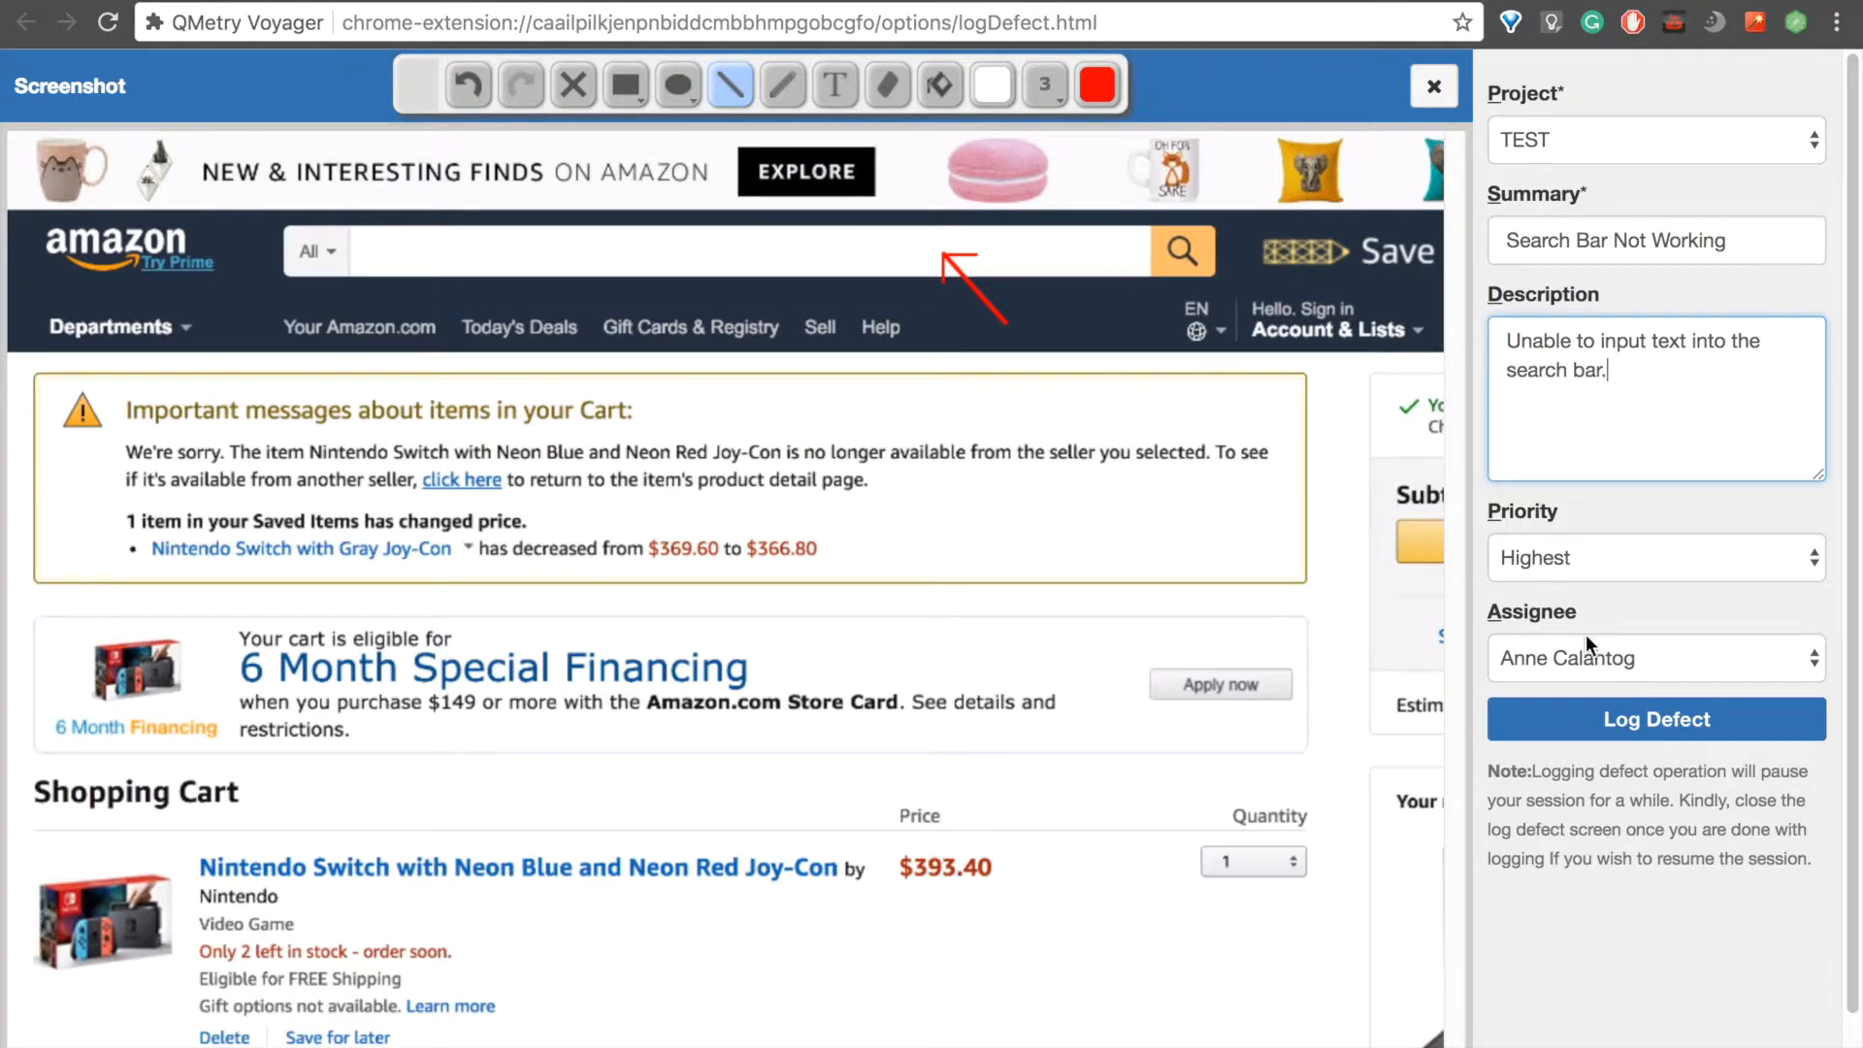
pyautogui.click(1652, 658)
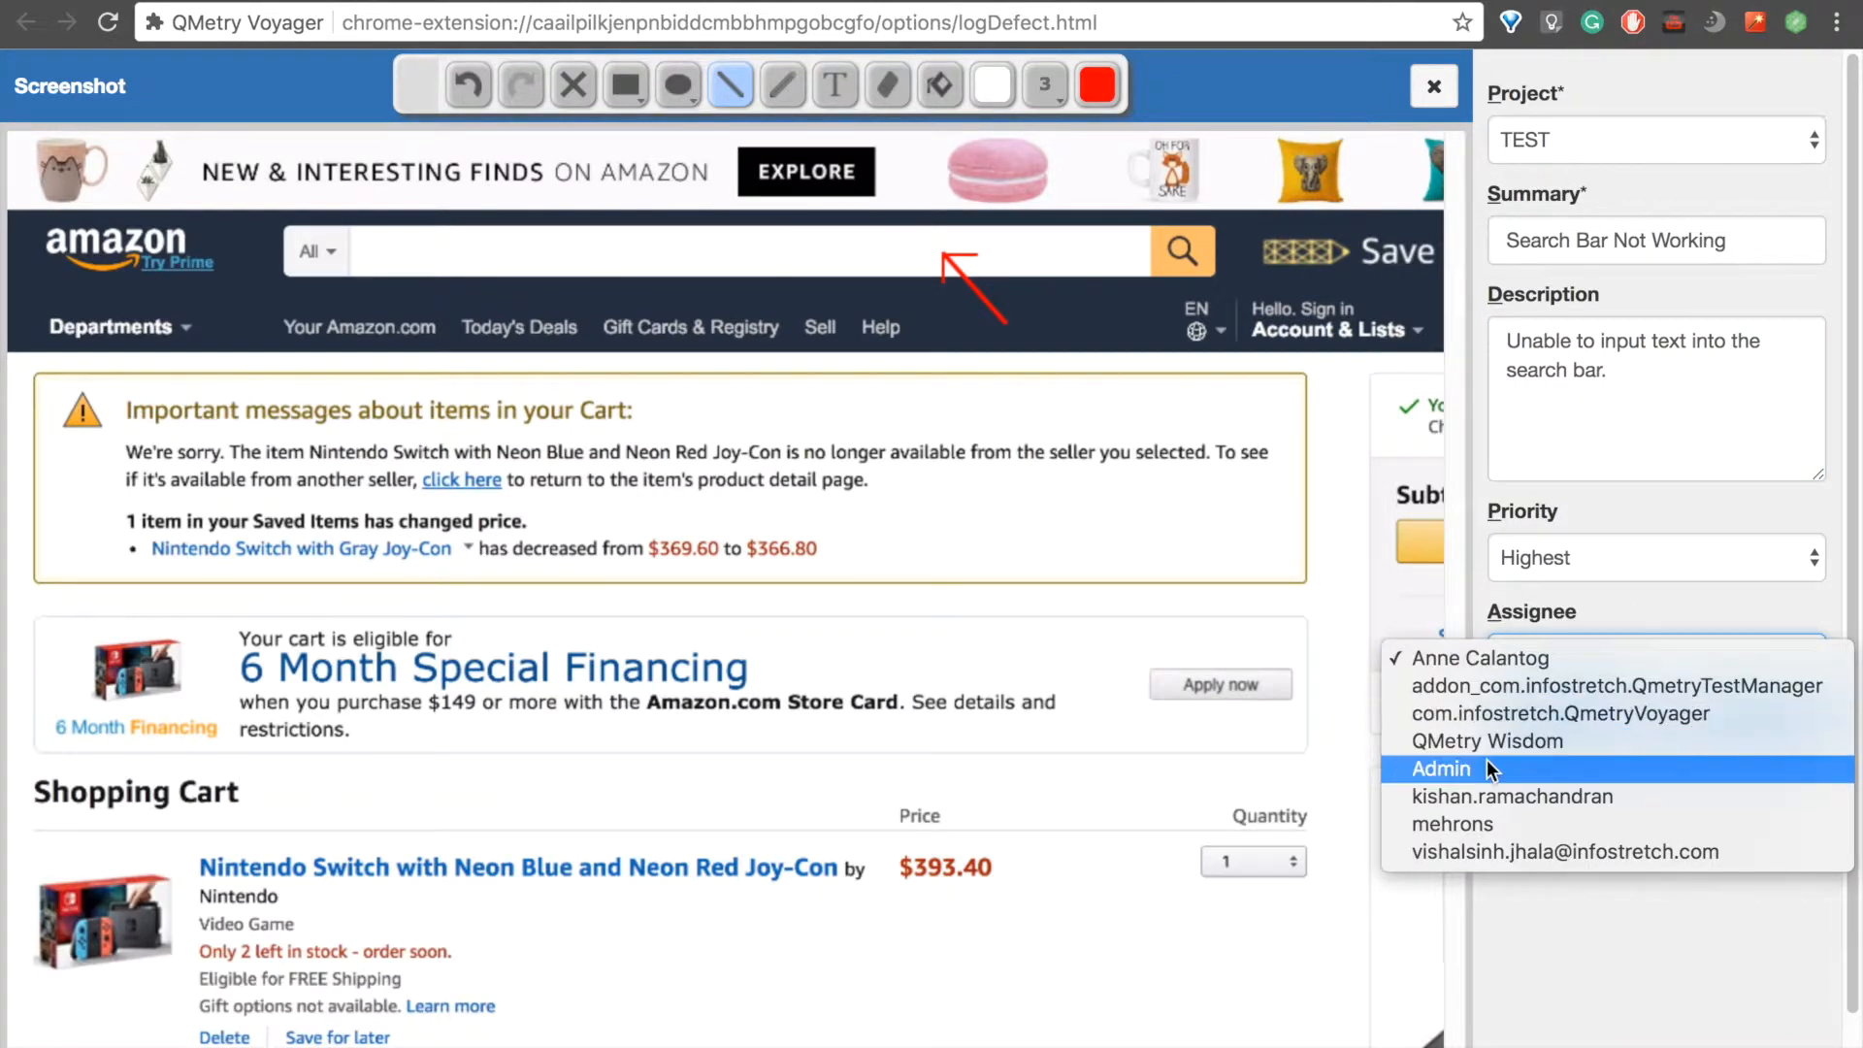
pyautogui.click(1442, 769)
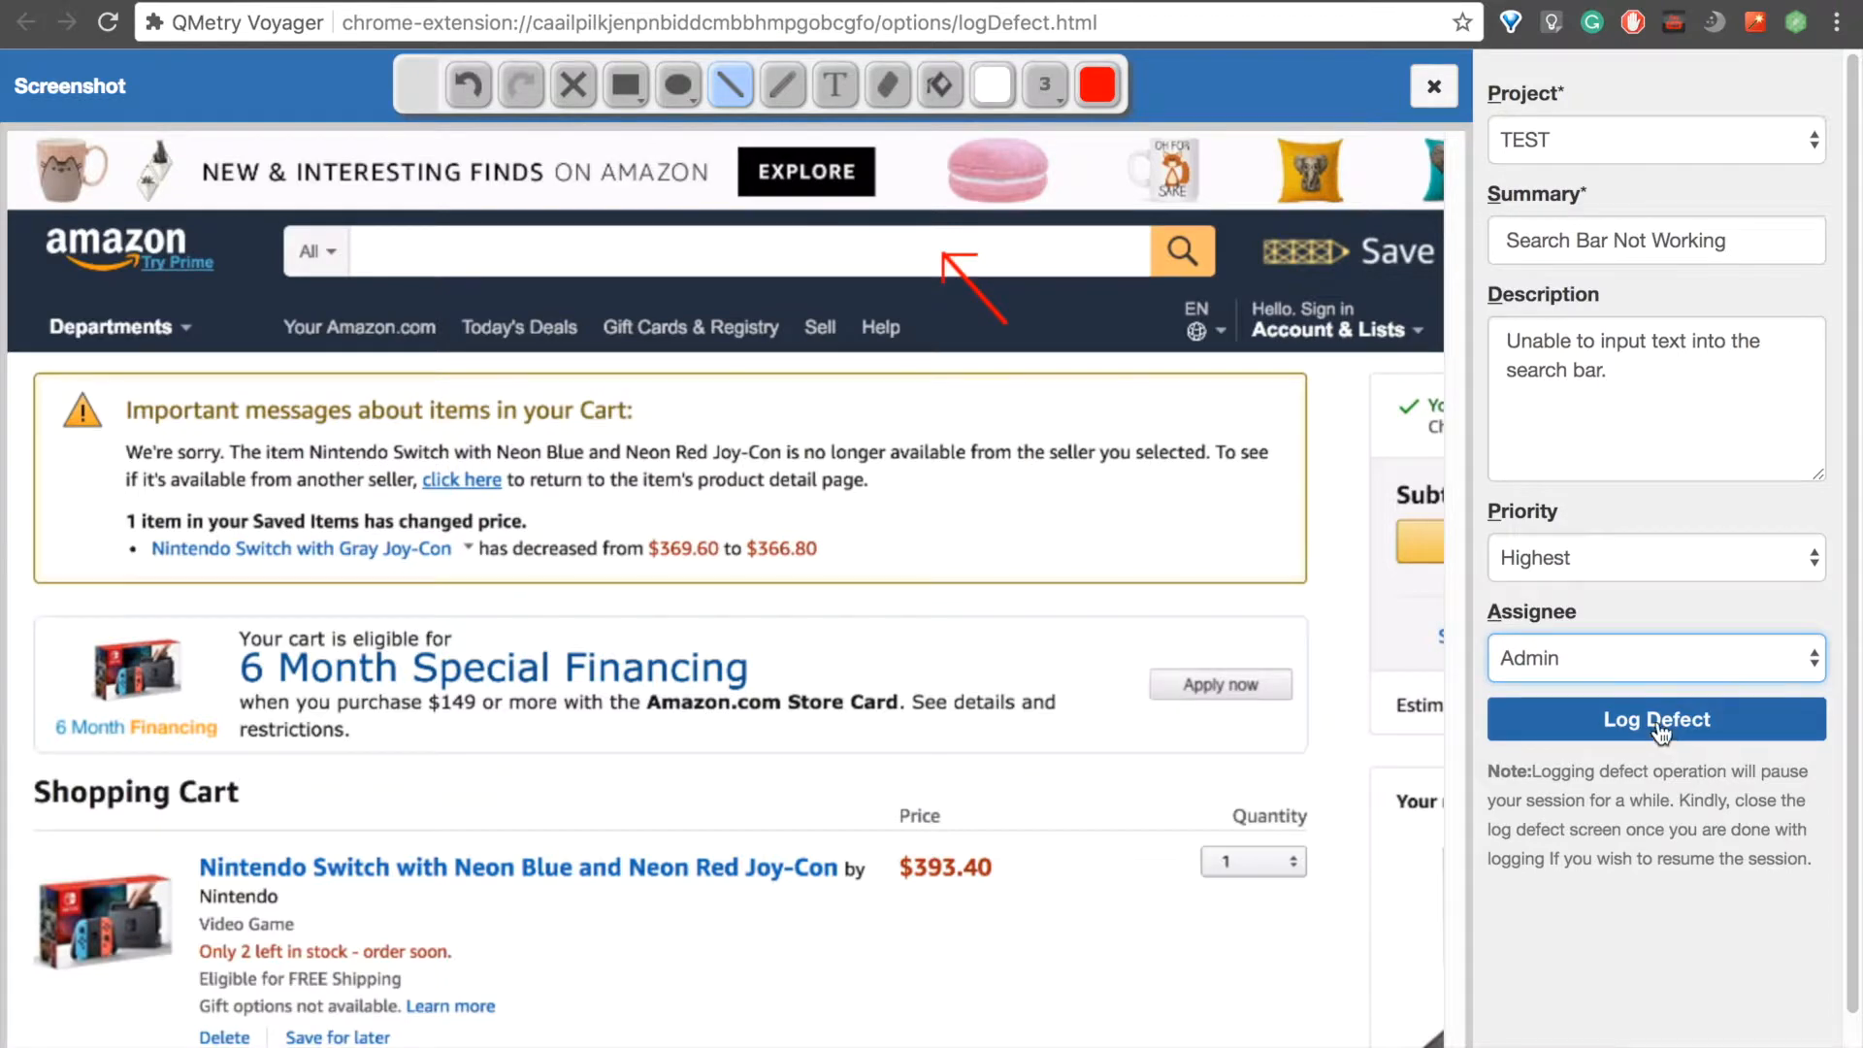
pyautogui.click(1655, 718)
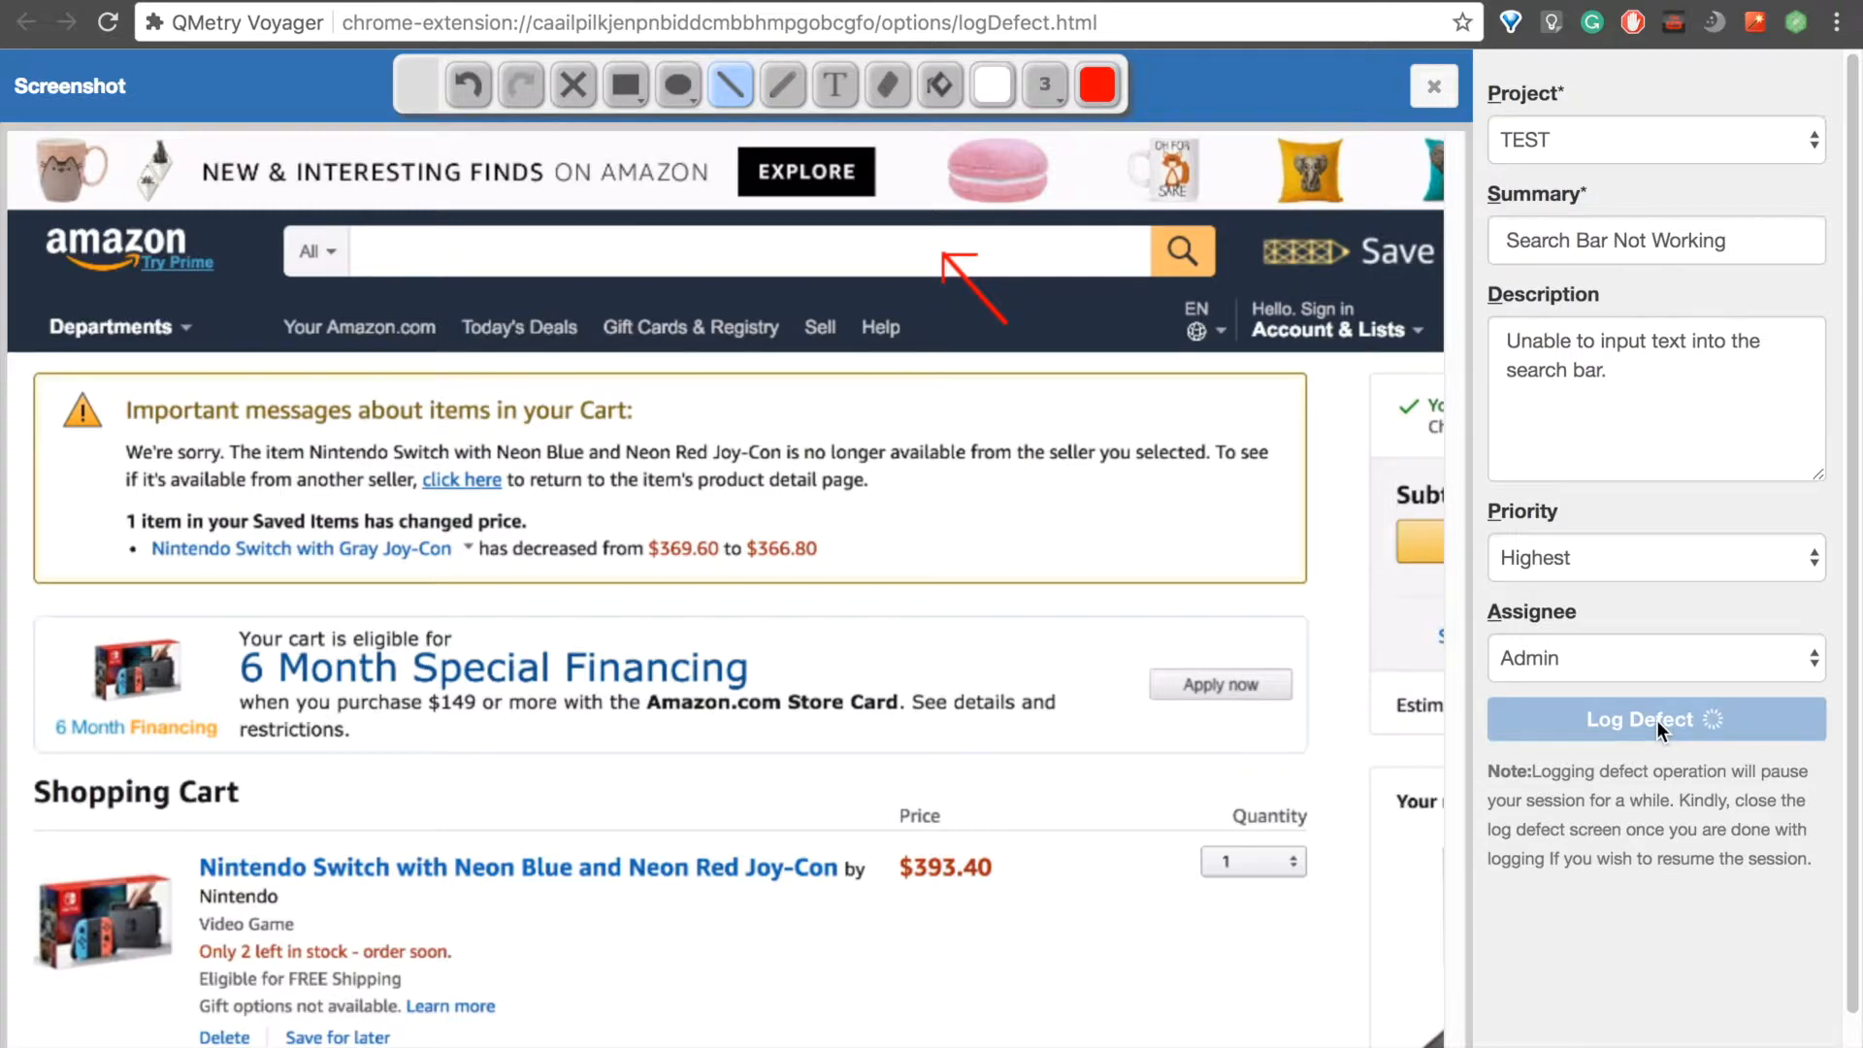
pyautogui.click(1655, 718)
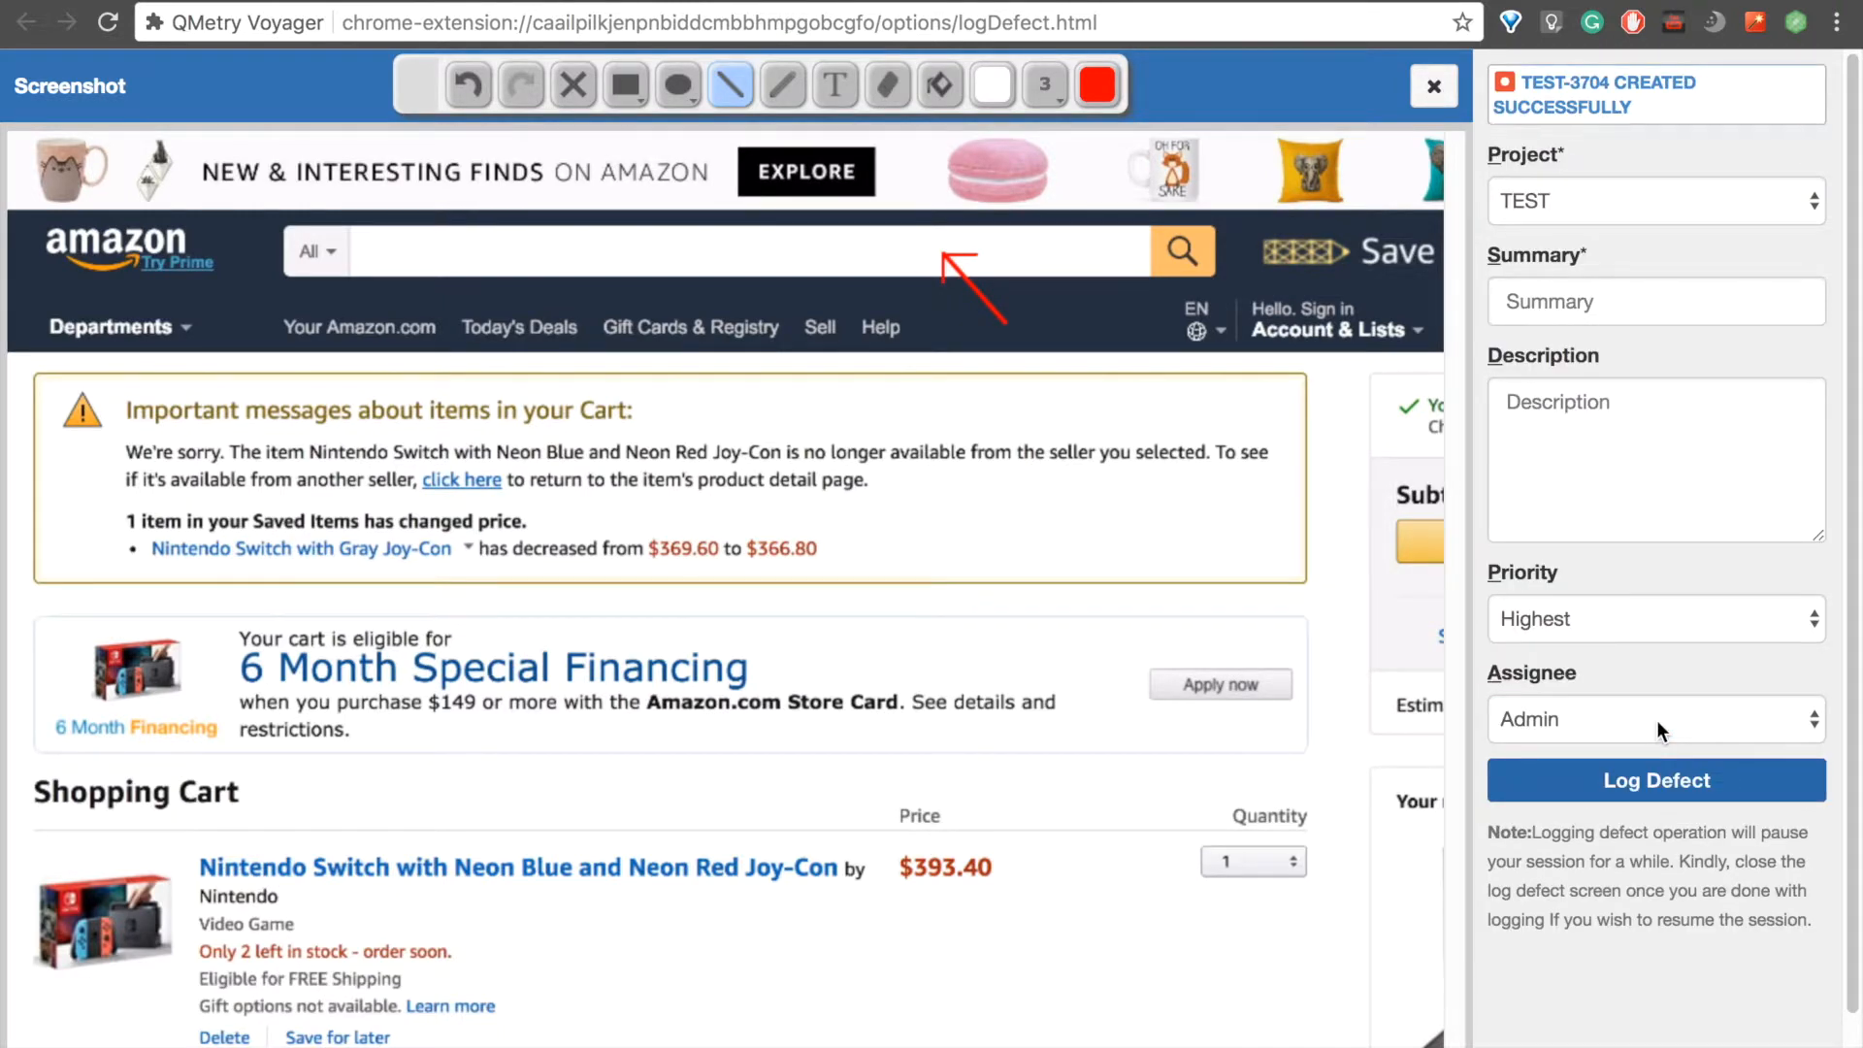
pyautogui.moveTo(1610, 629)
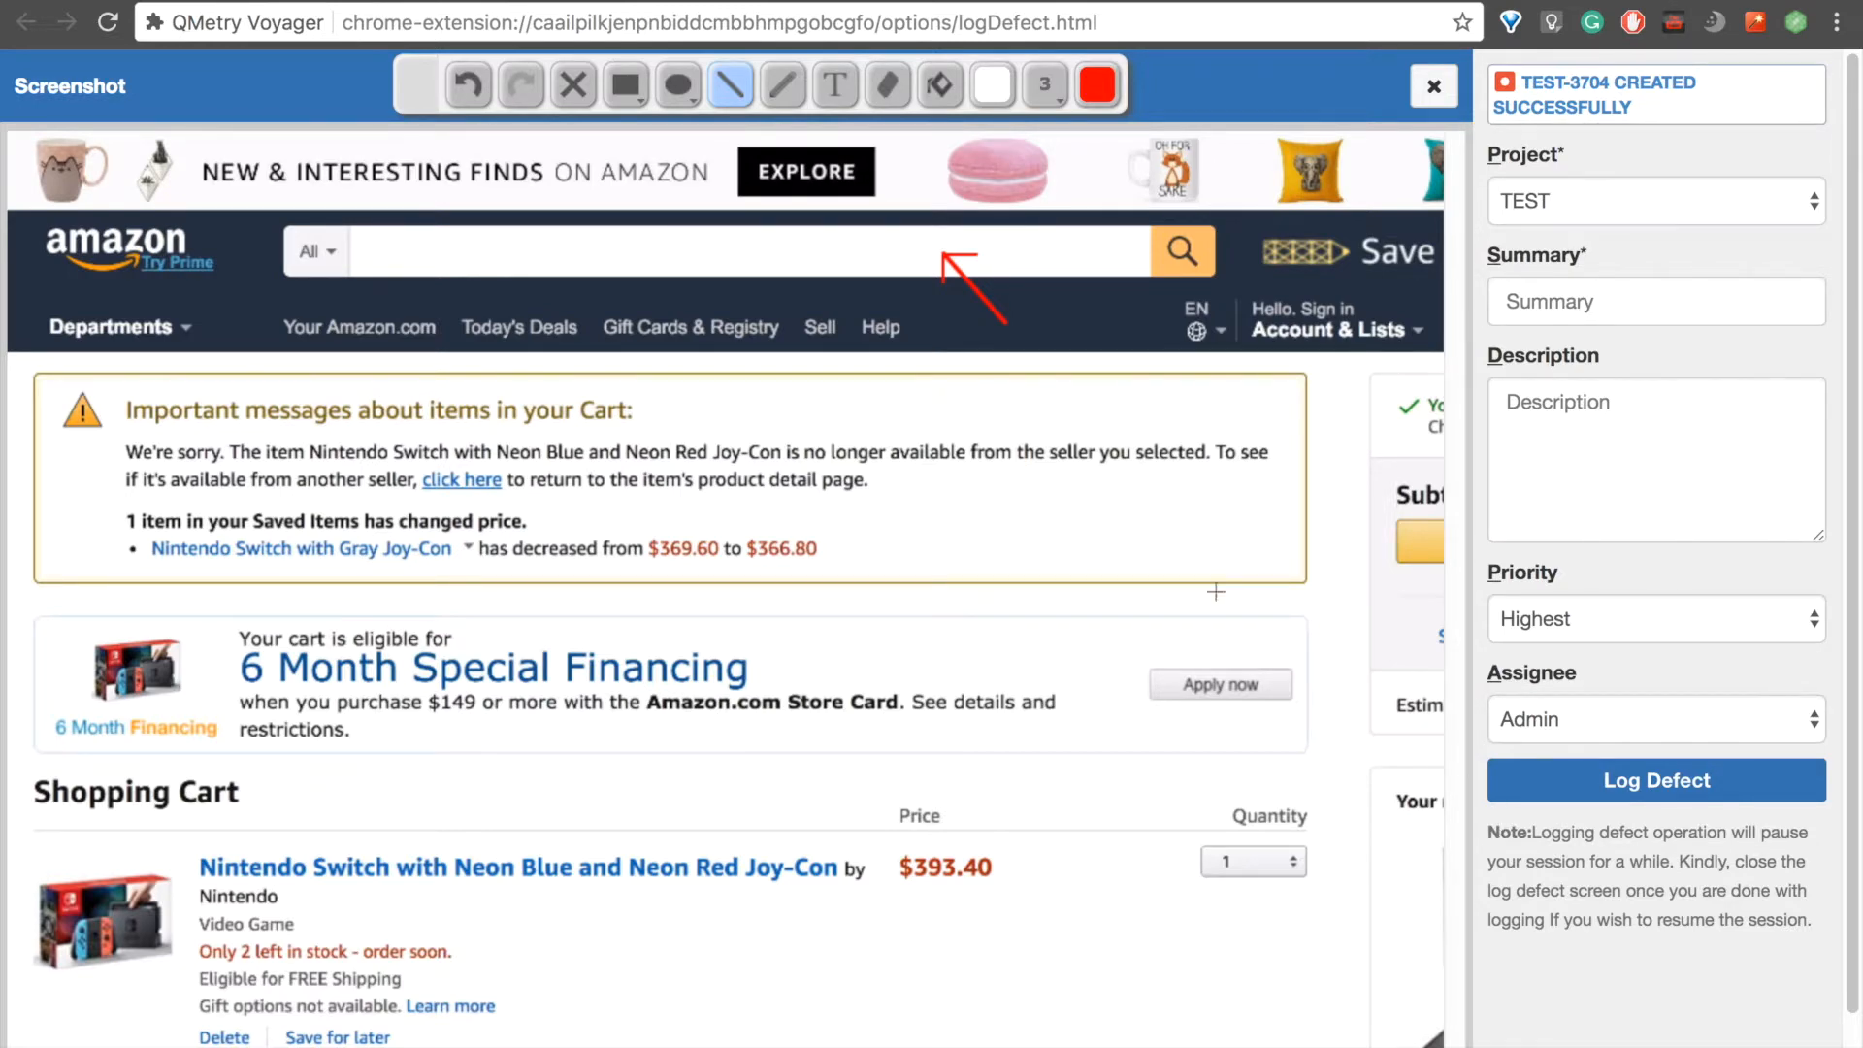
pyautogui.moveTo(1628, 860)
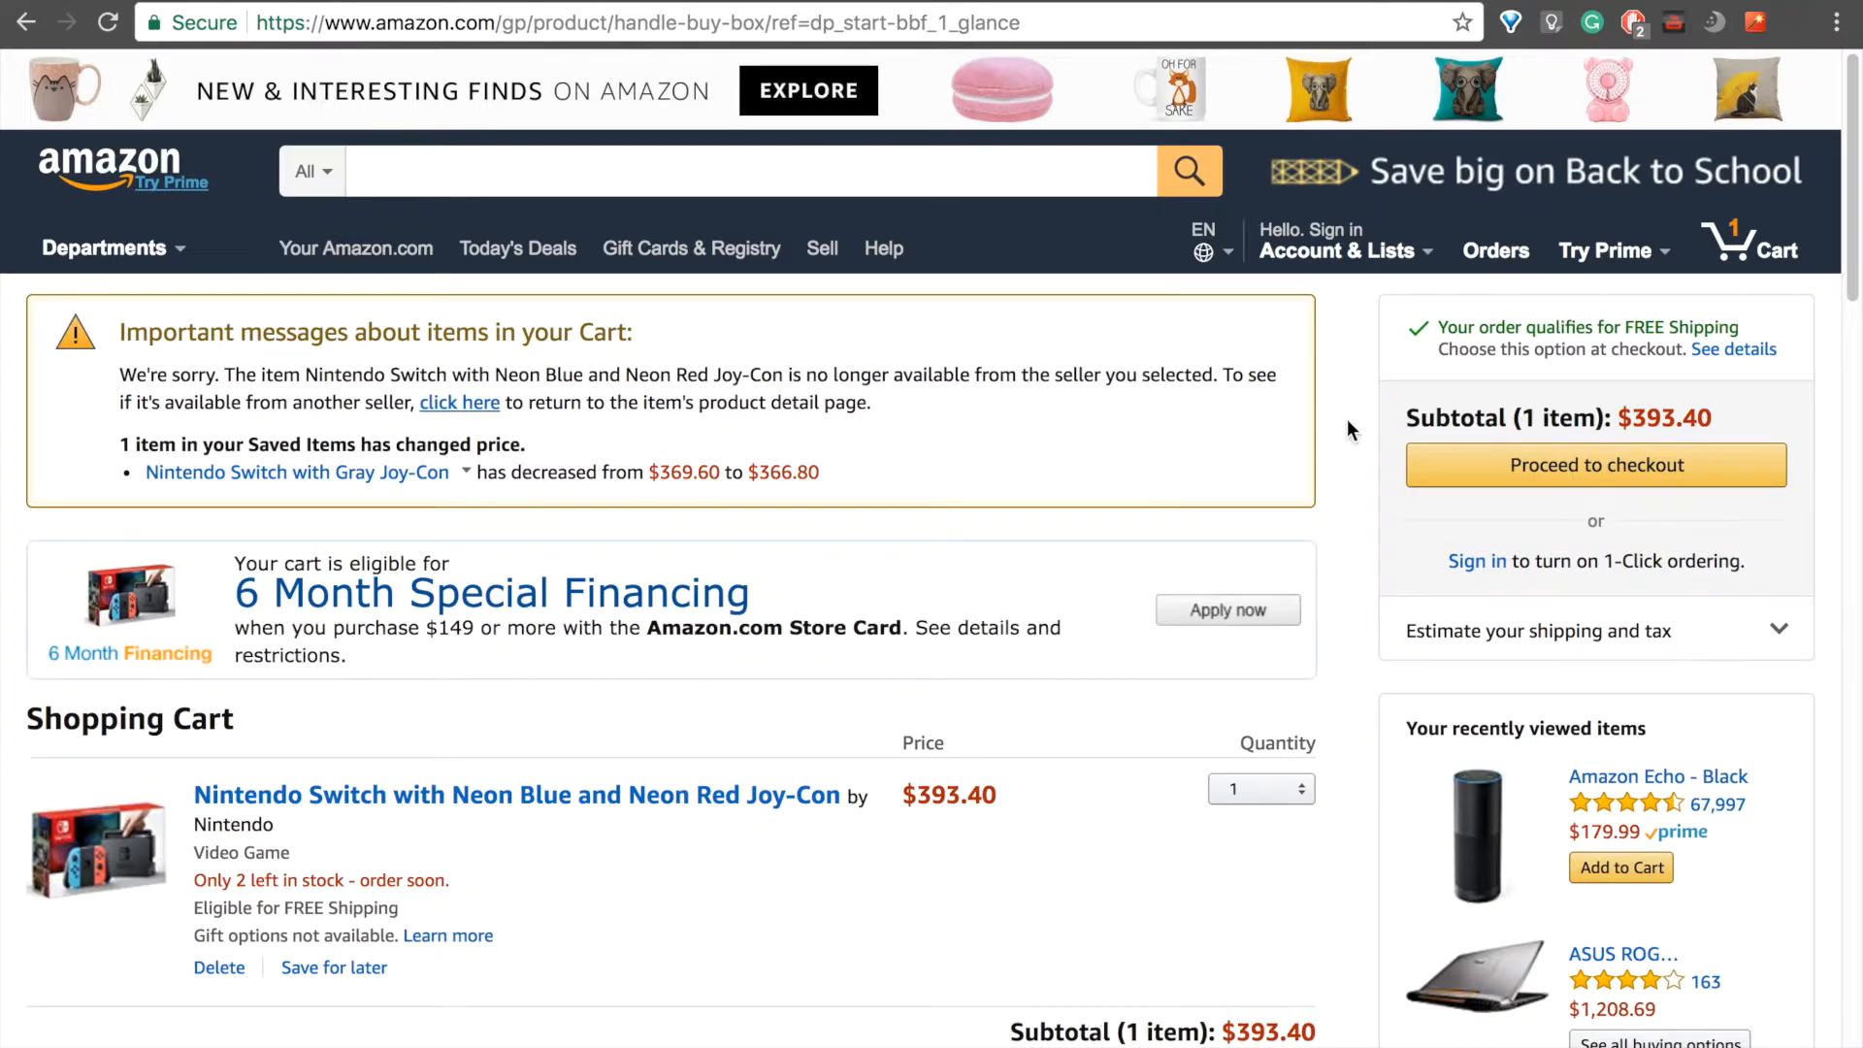
pyautogui.moveTo(1801, 33)
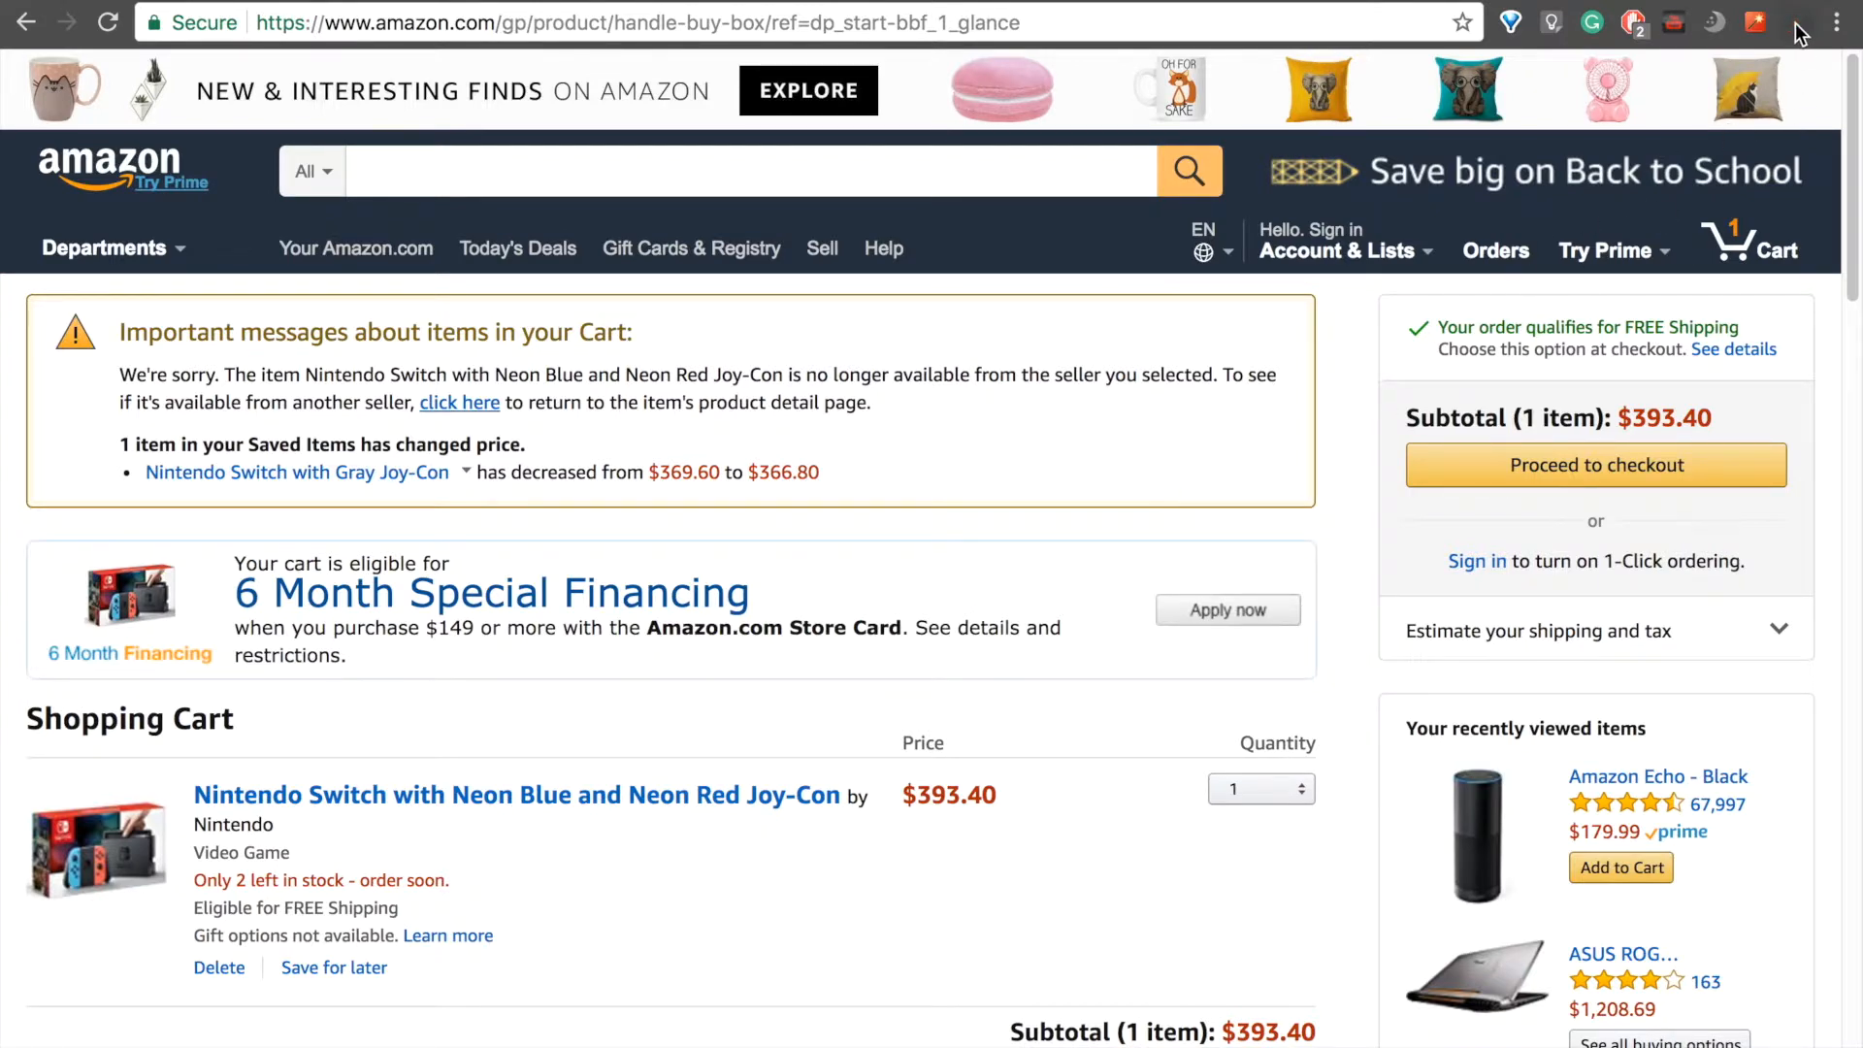
# - Stop recording the Amazon Add To Cart session at 00:01:27
pyautogui.click(1754, 22)
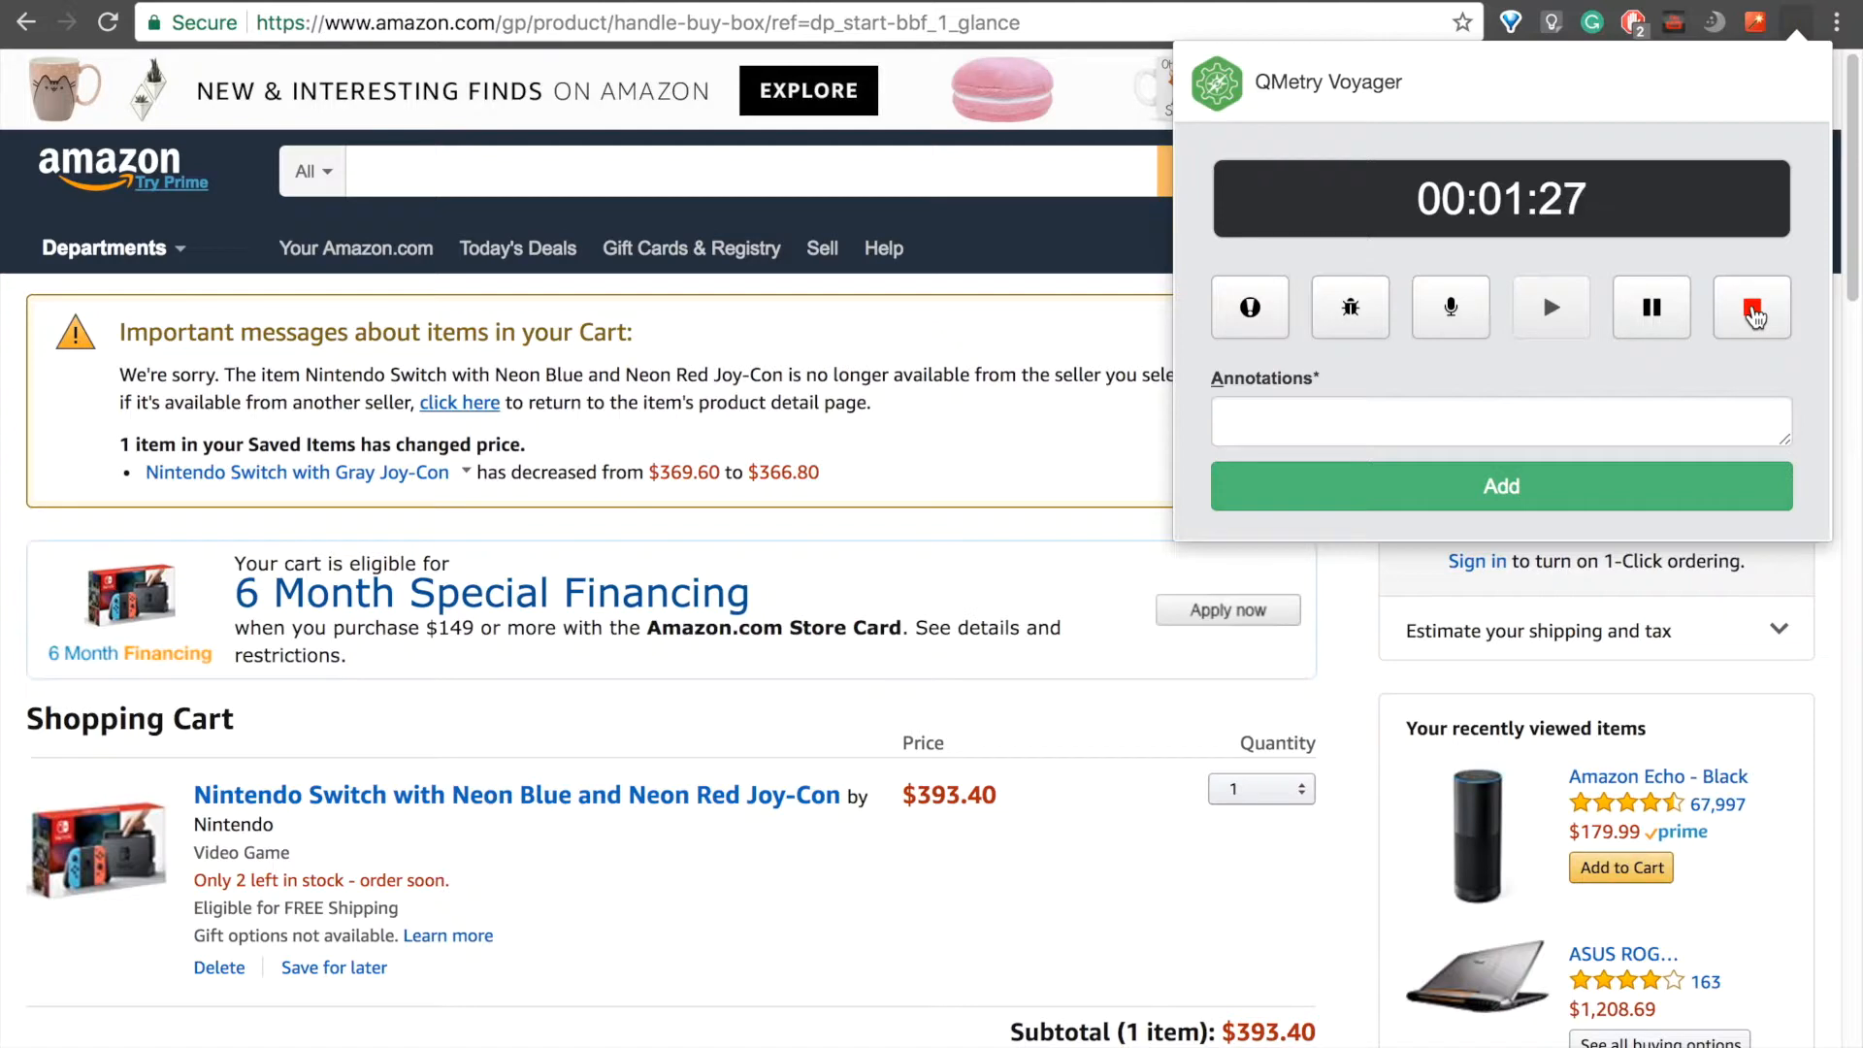
pyautogui.click(1751, 309)
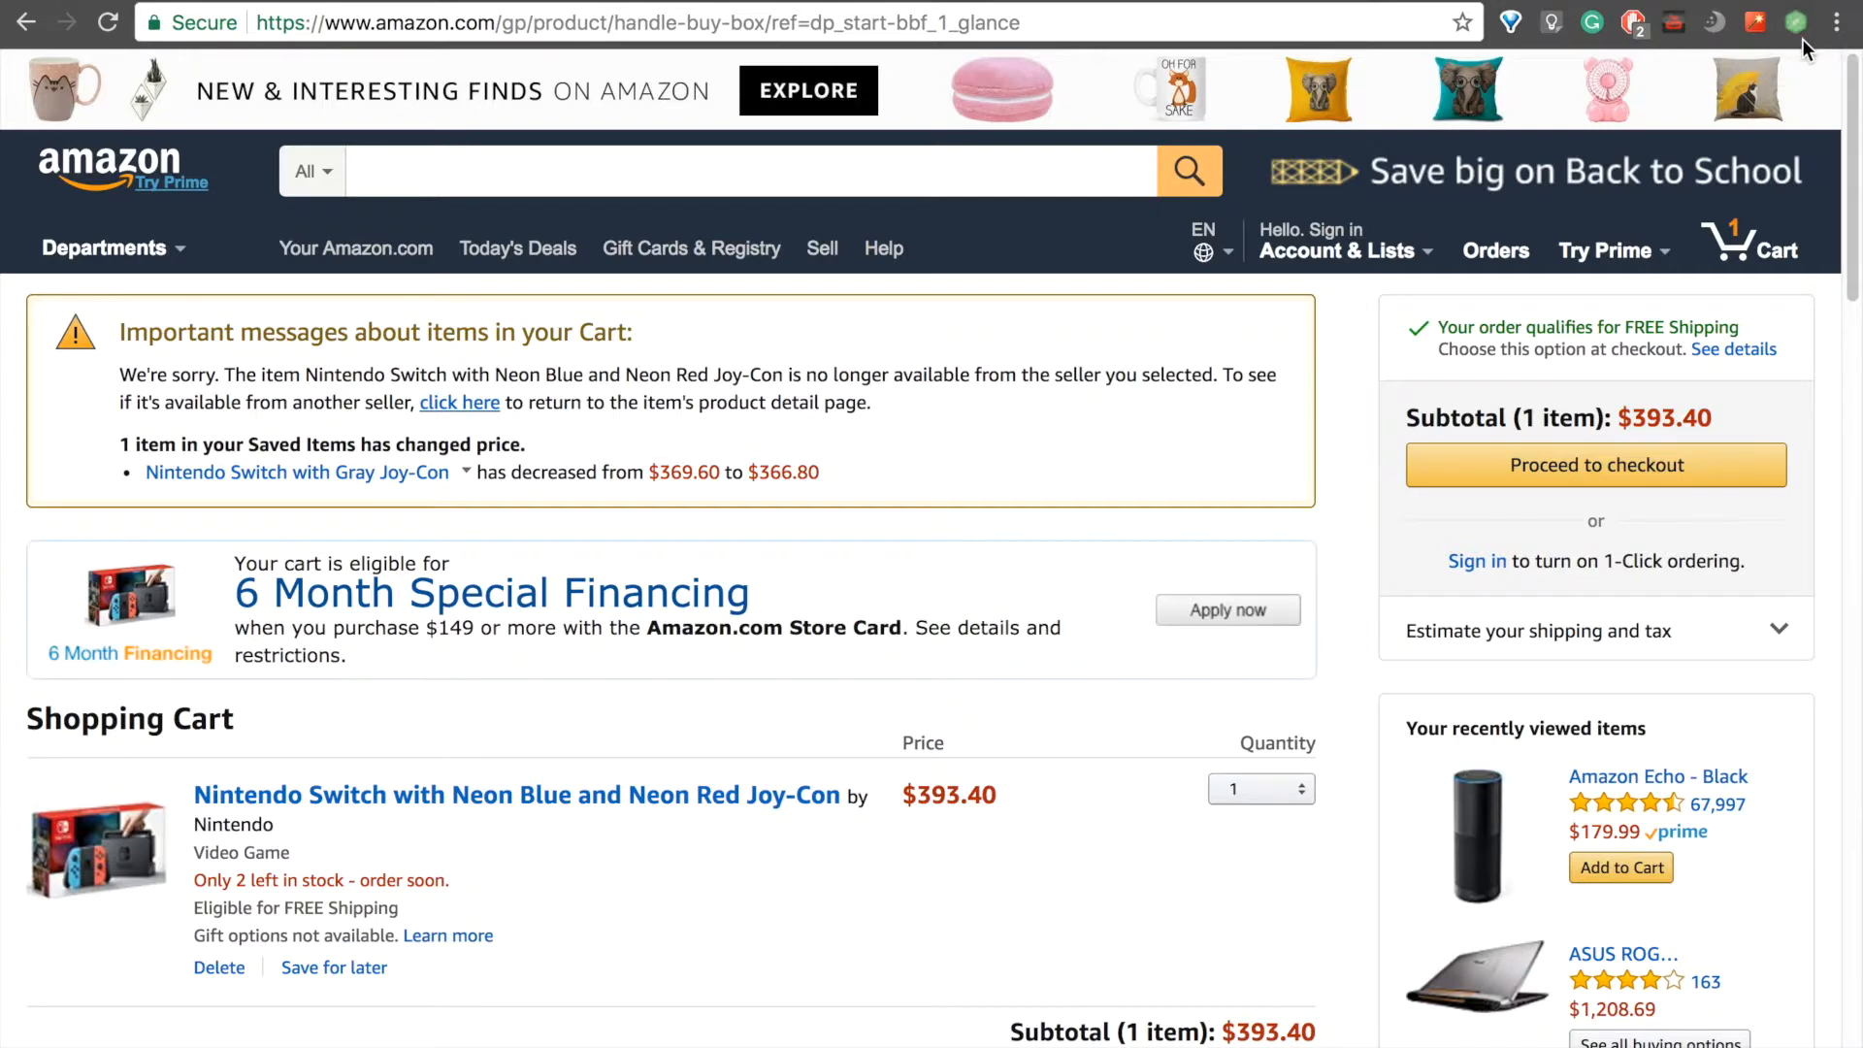
pyautogui.moveTo(1764, 47)
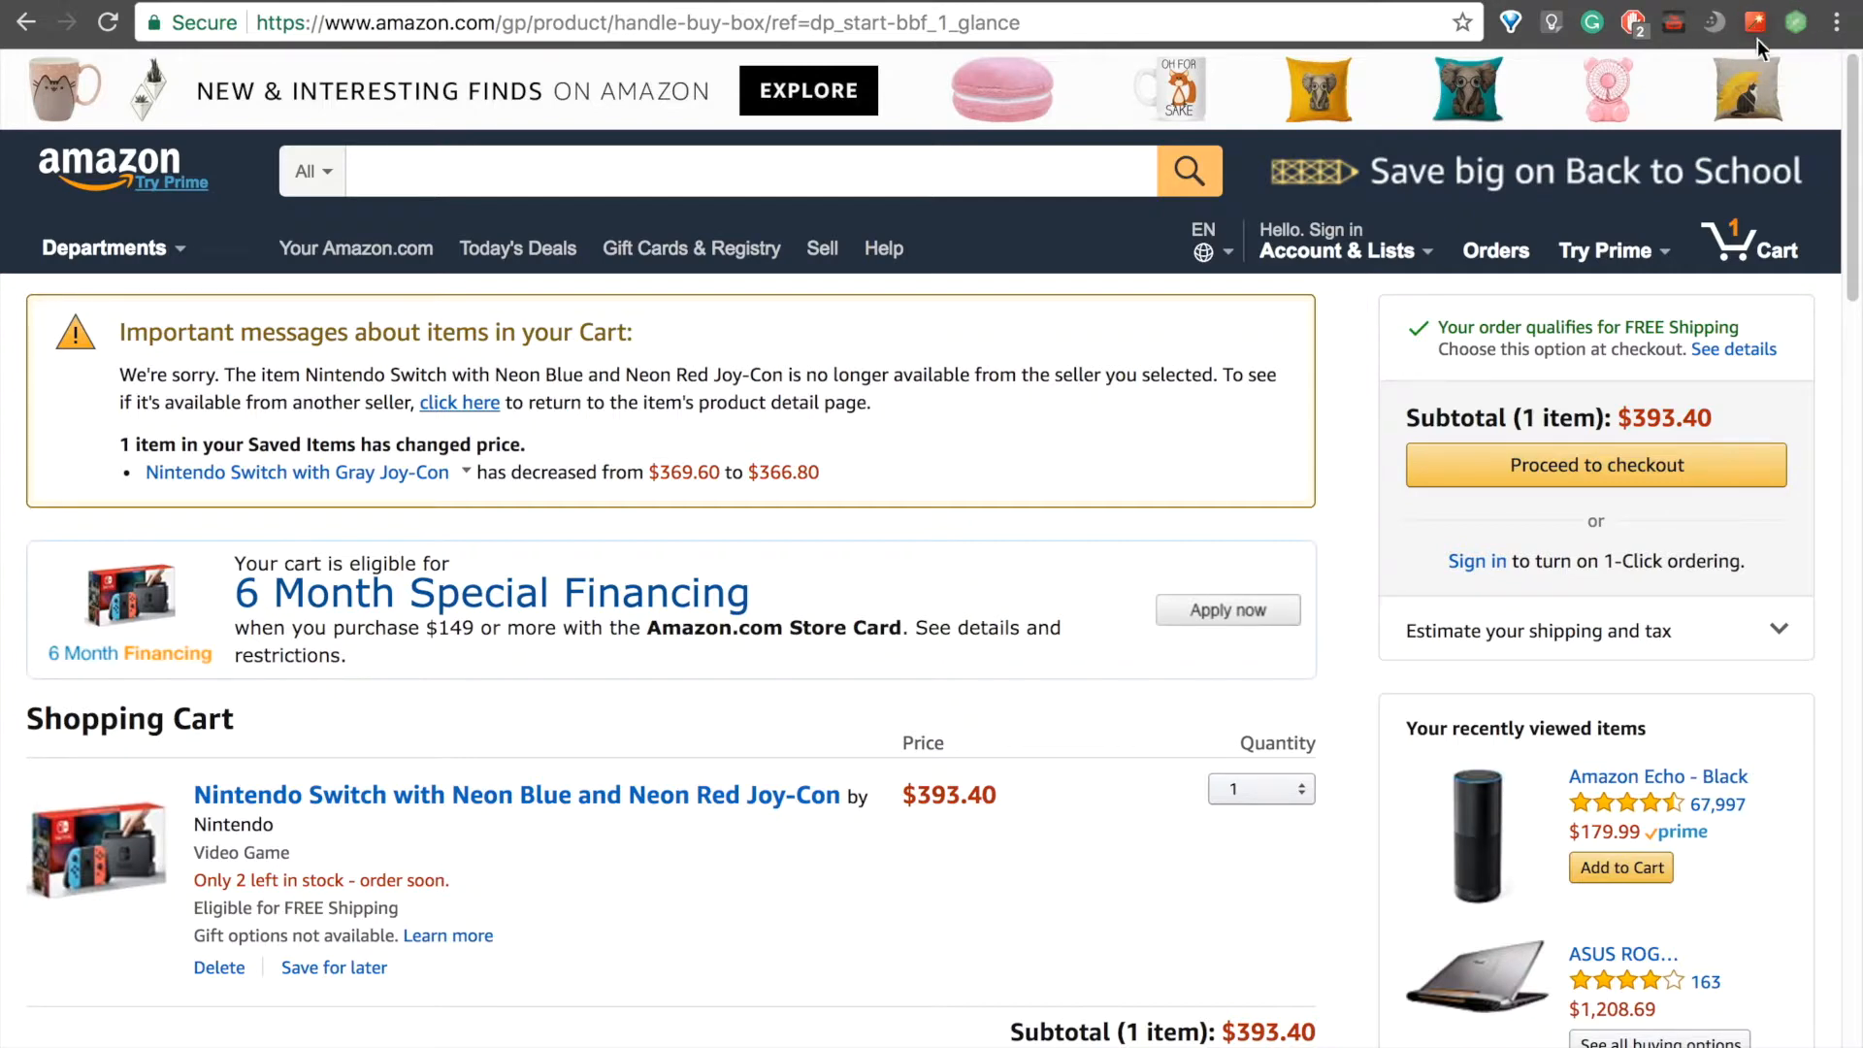
pyautogui.moveTo(1813, 64)
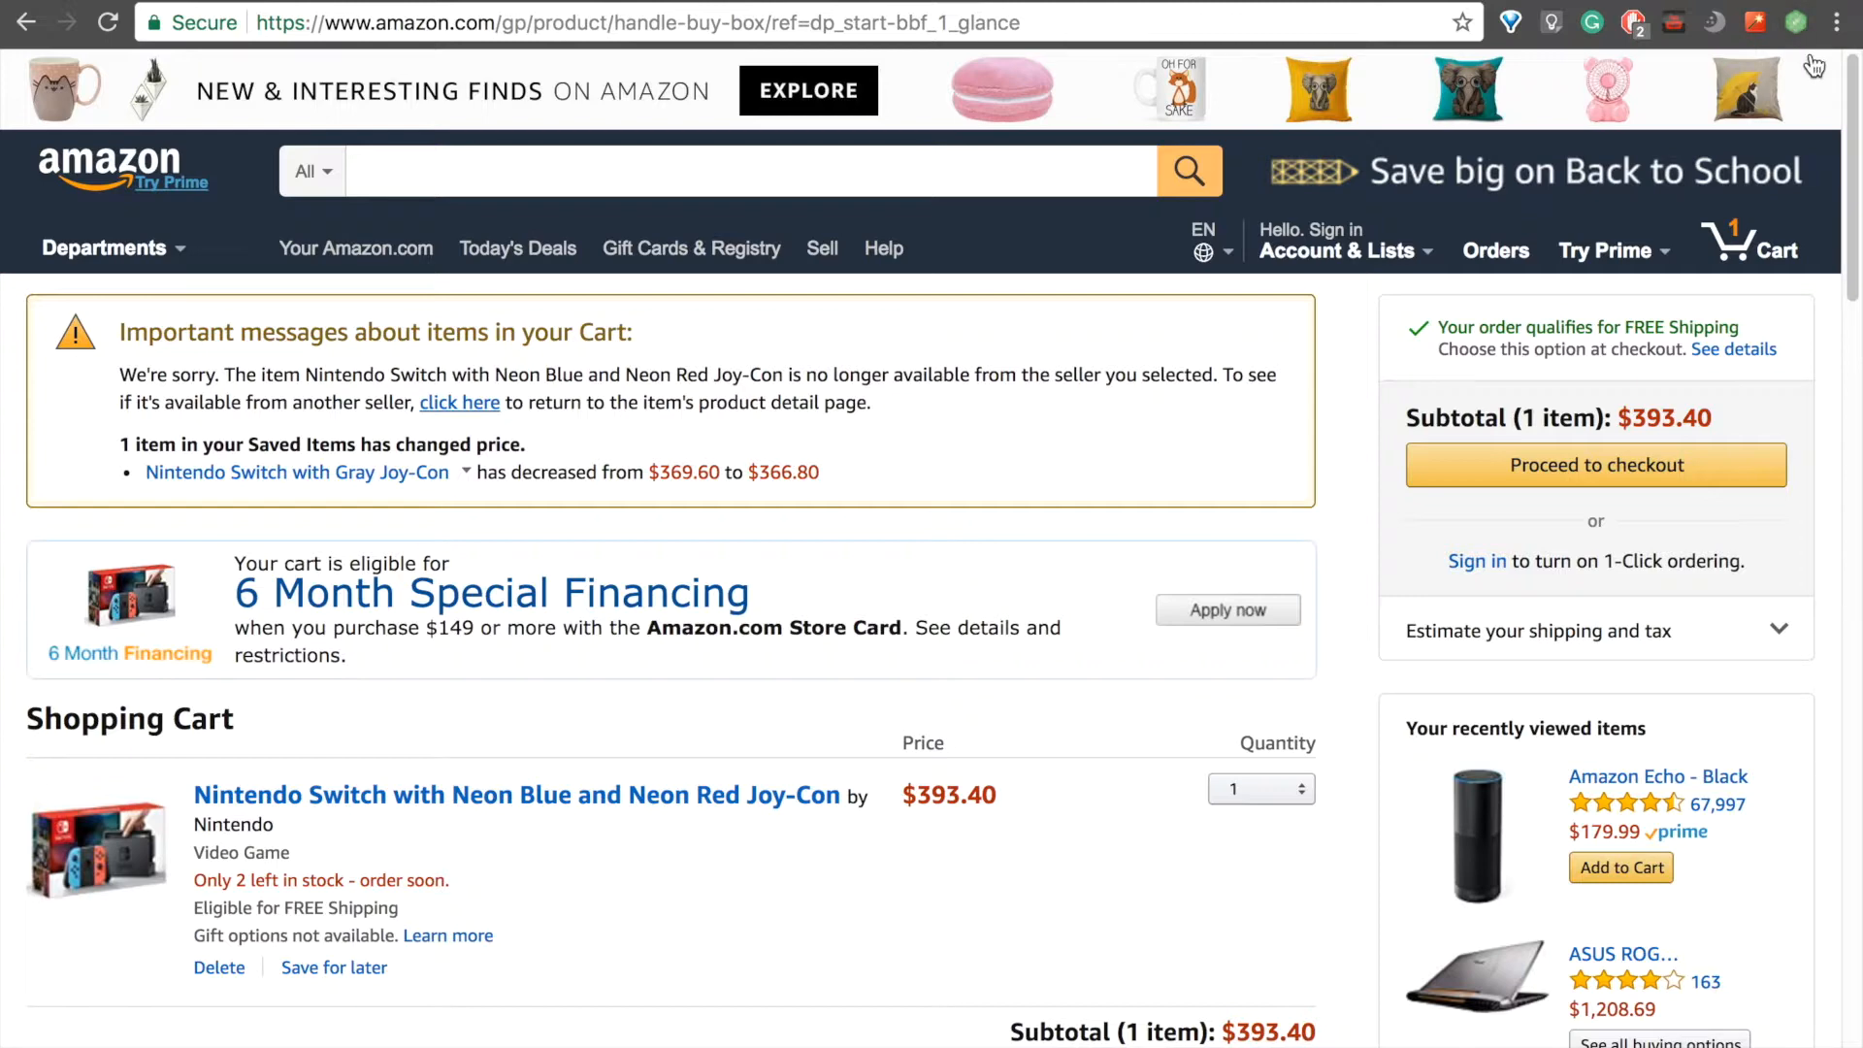
pyautogui.moveTo(629, 267)
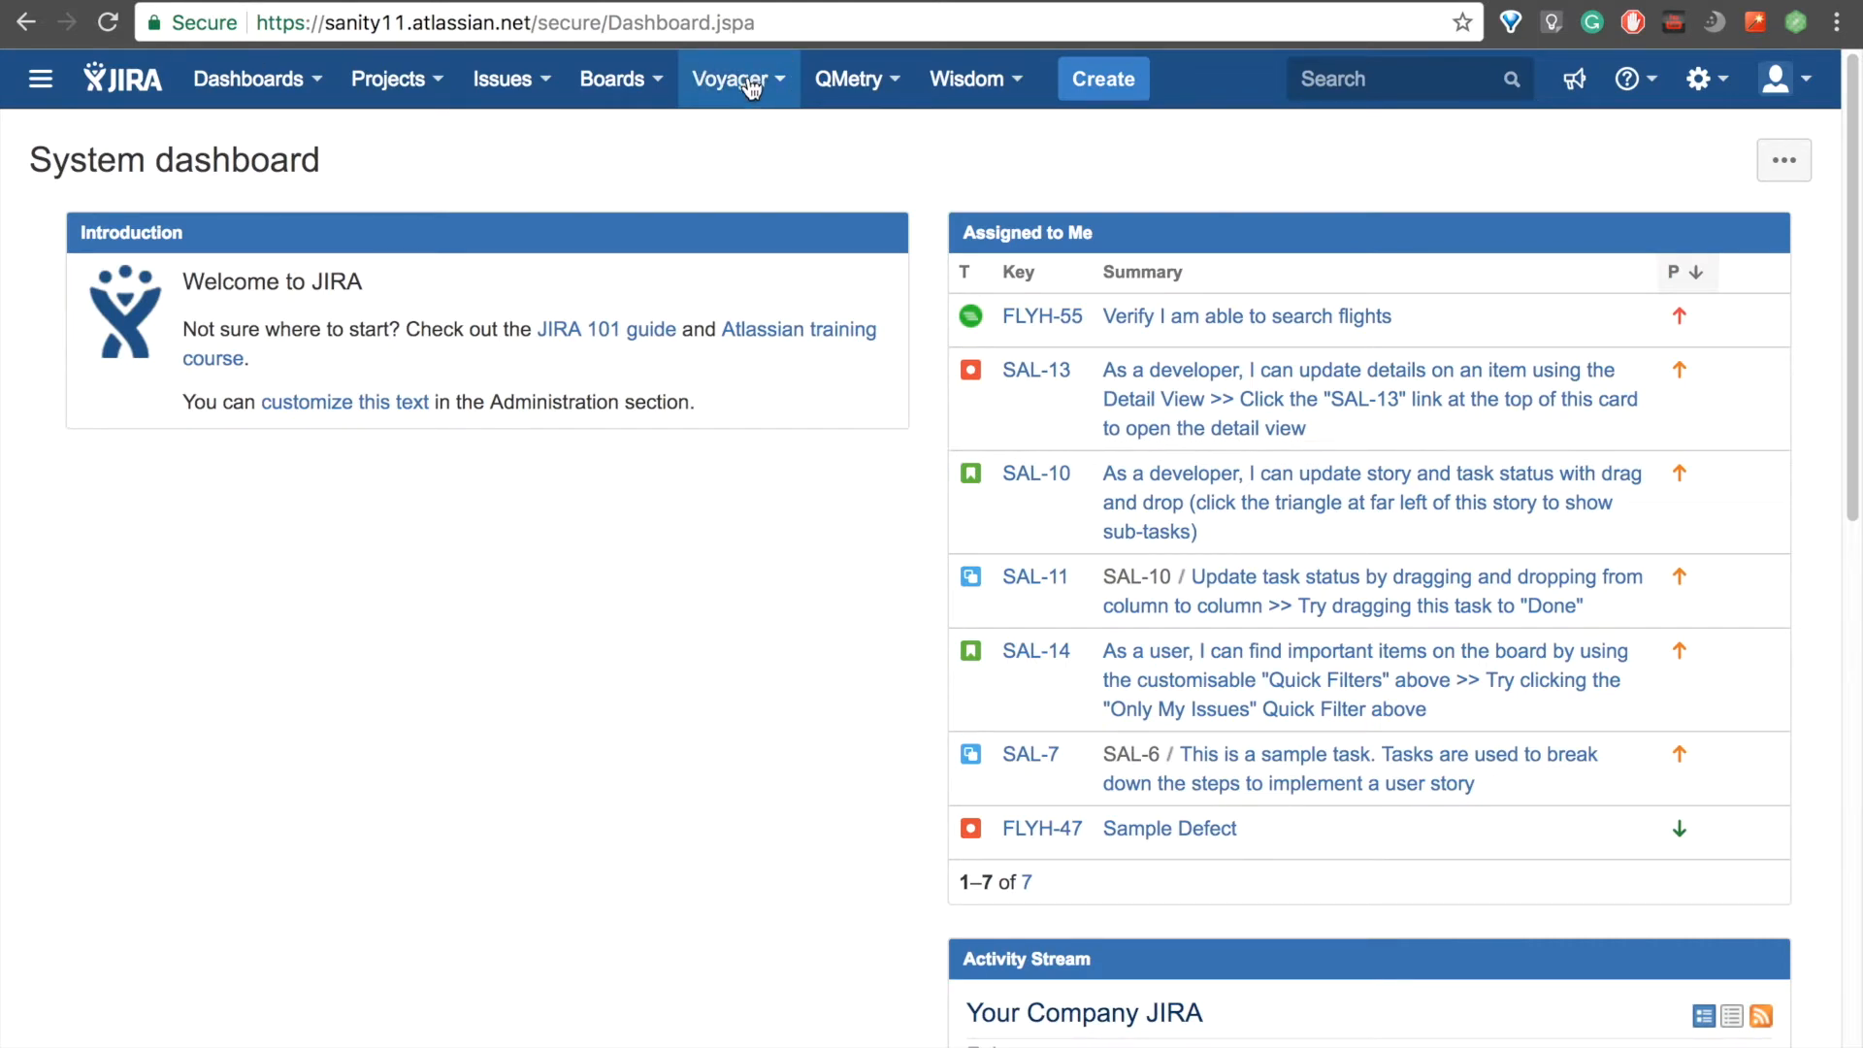
# - Open Voyager > Sessions in Jira to list the 'Amazon Add To Cart' recording
pyautogui.click(729, 78)
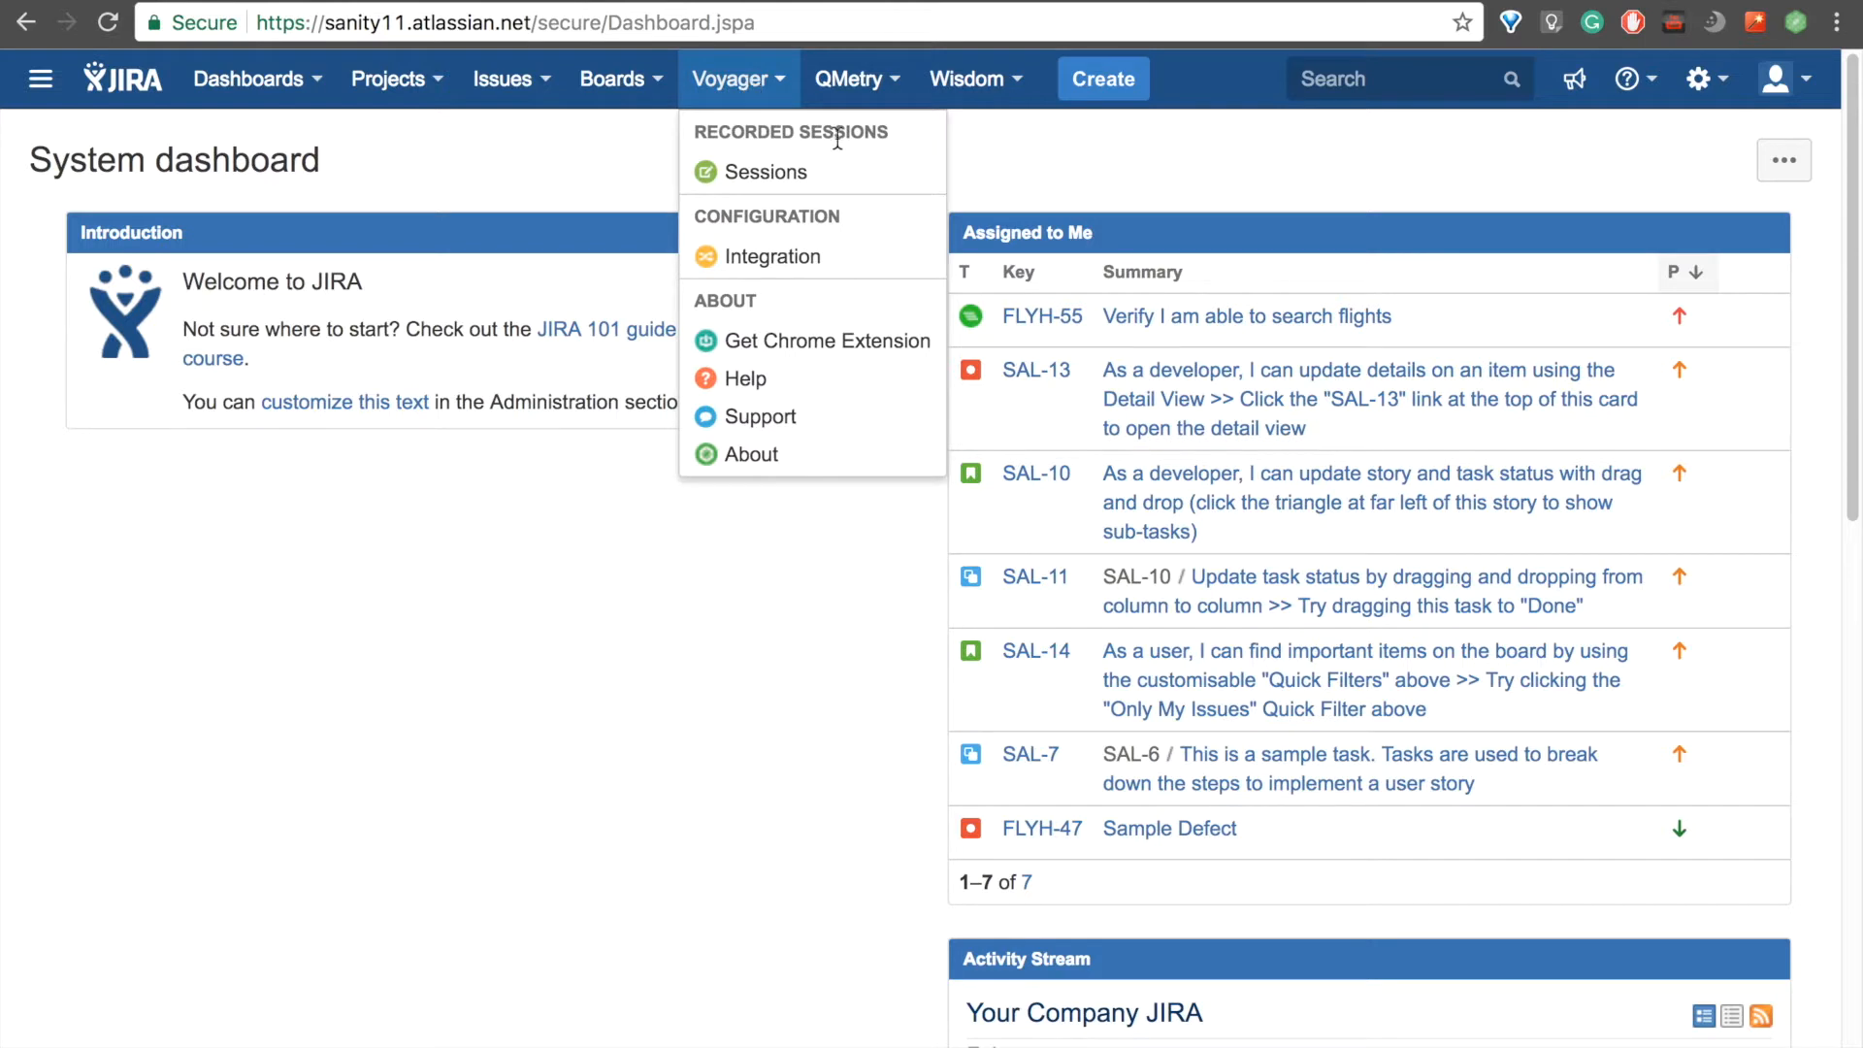
pyautogui.click(767, 173)
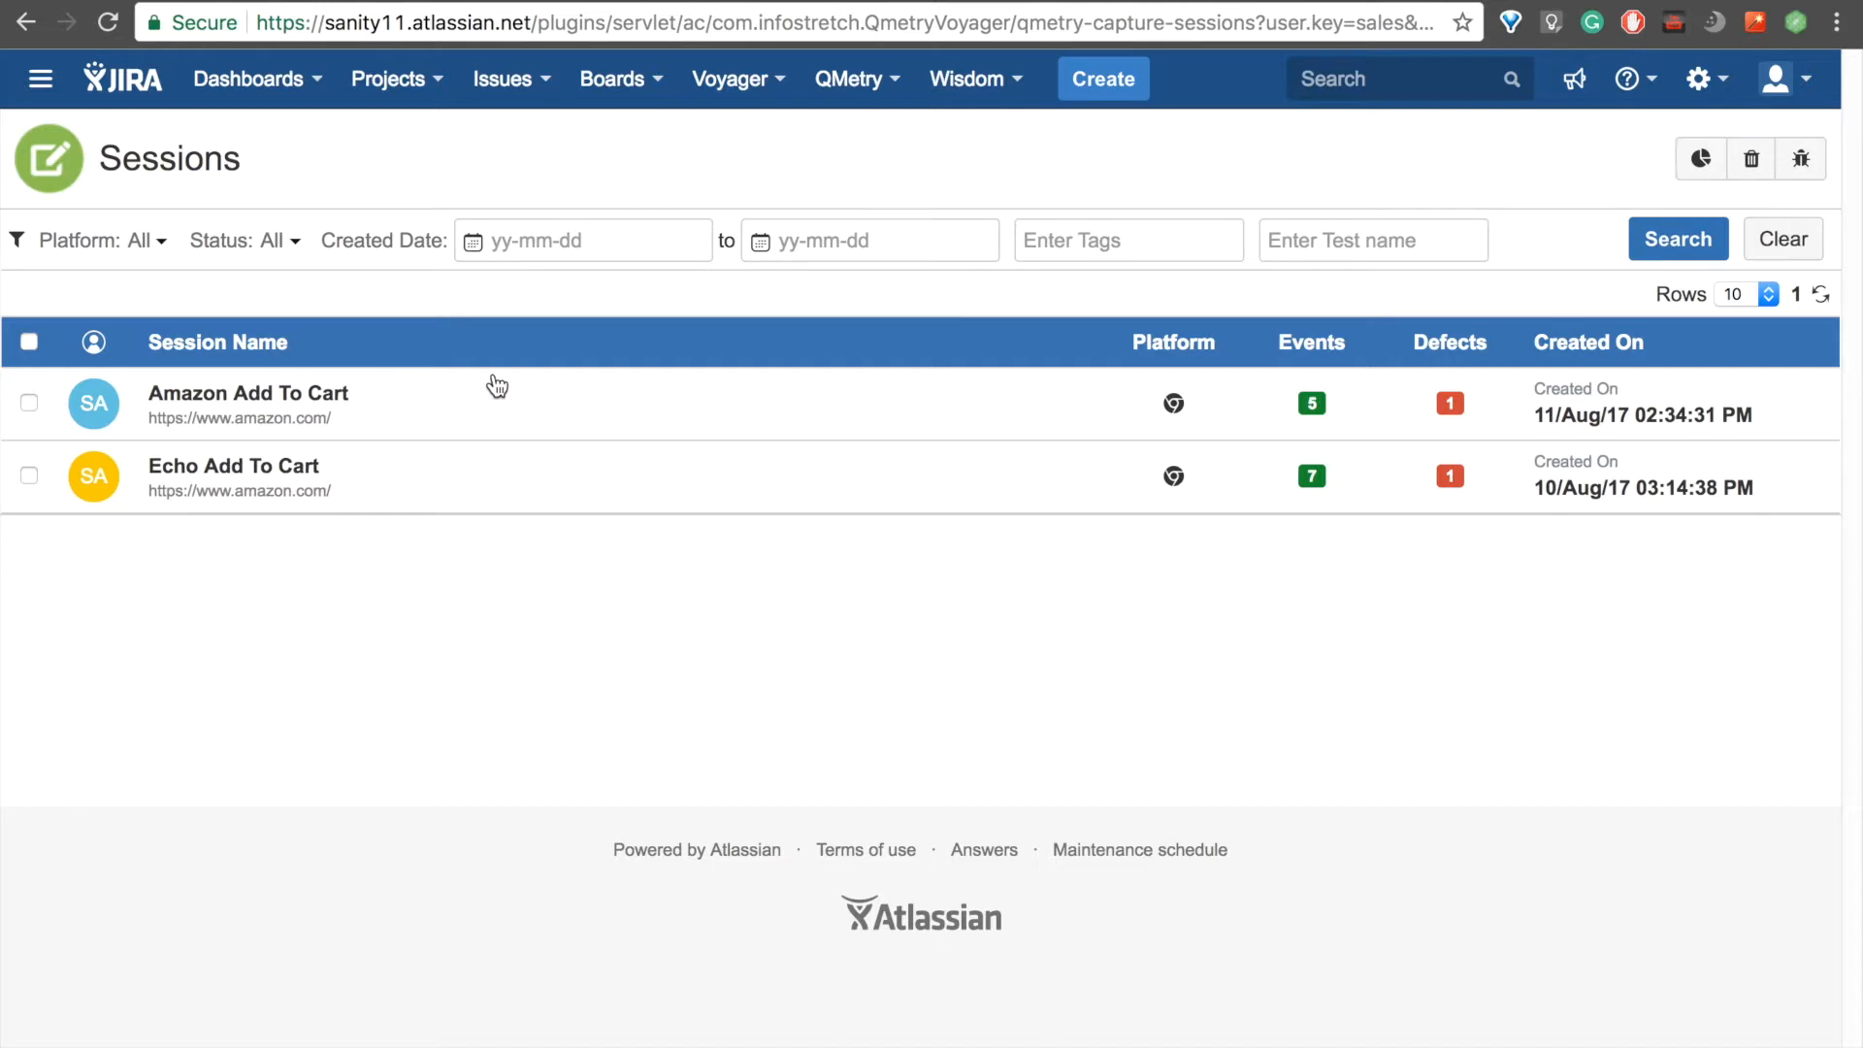
pyautogui.moveTo(435, 405)
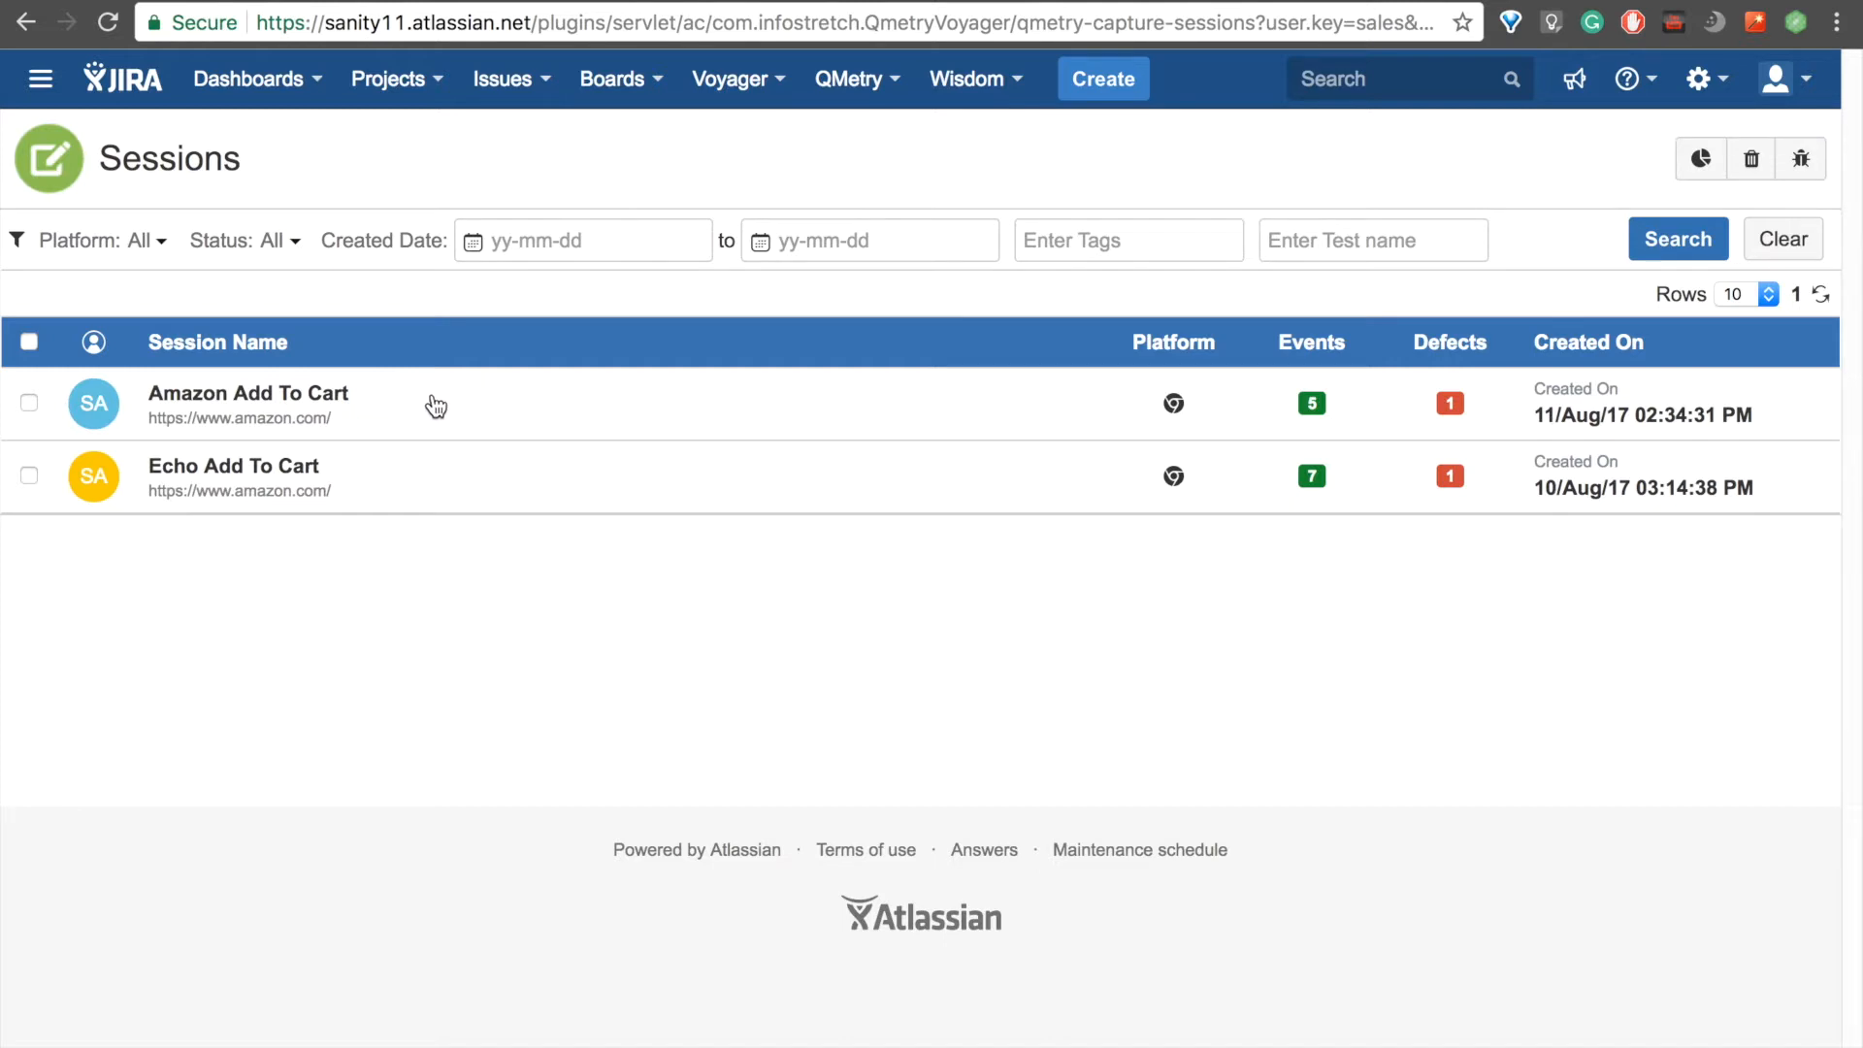
# - Open the Amazon Add To Cart session and view its five recorded steps in the Document table
pyautogui.click(249, 394)
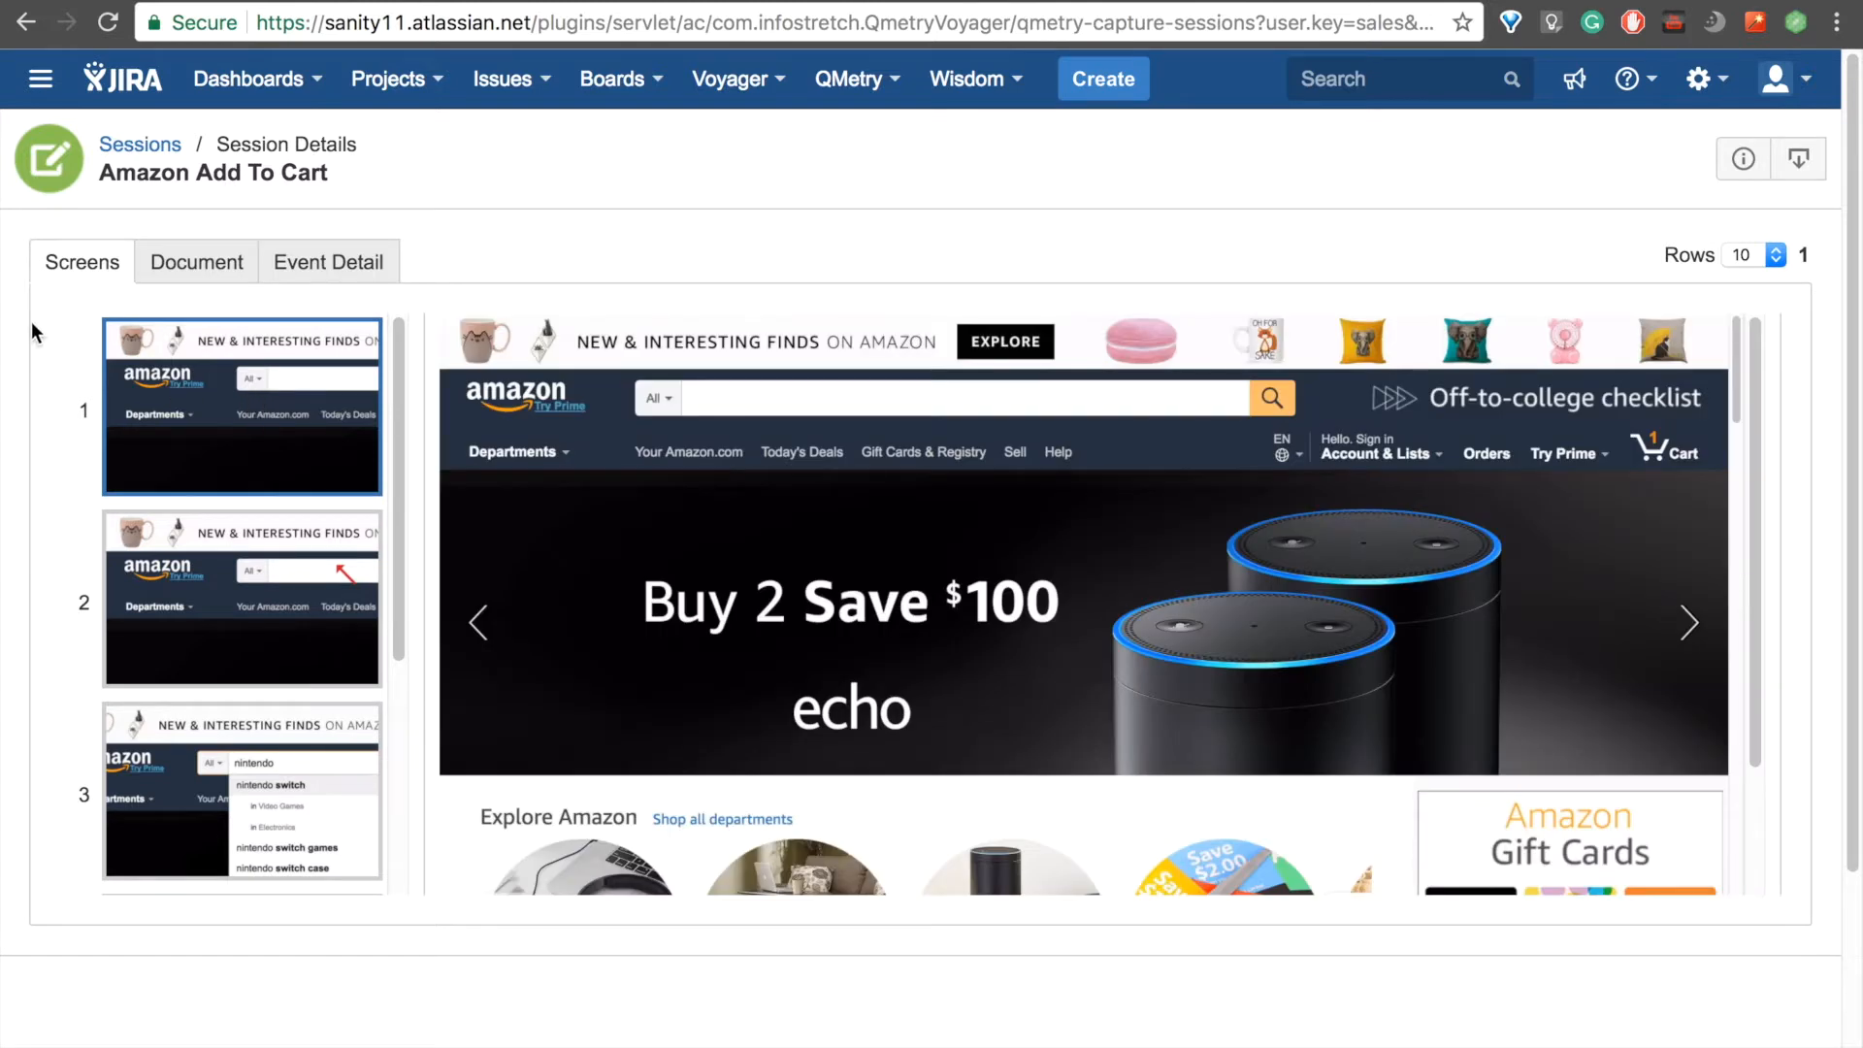
pyautogui.moveTo(16, 267)
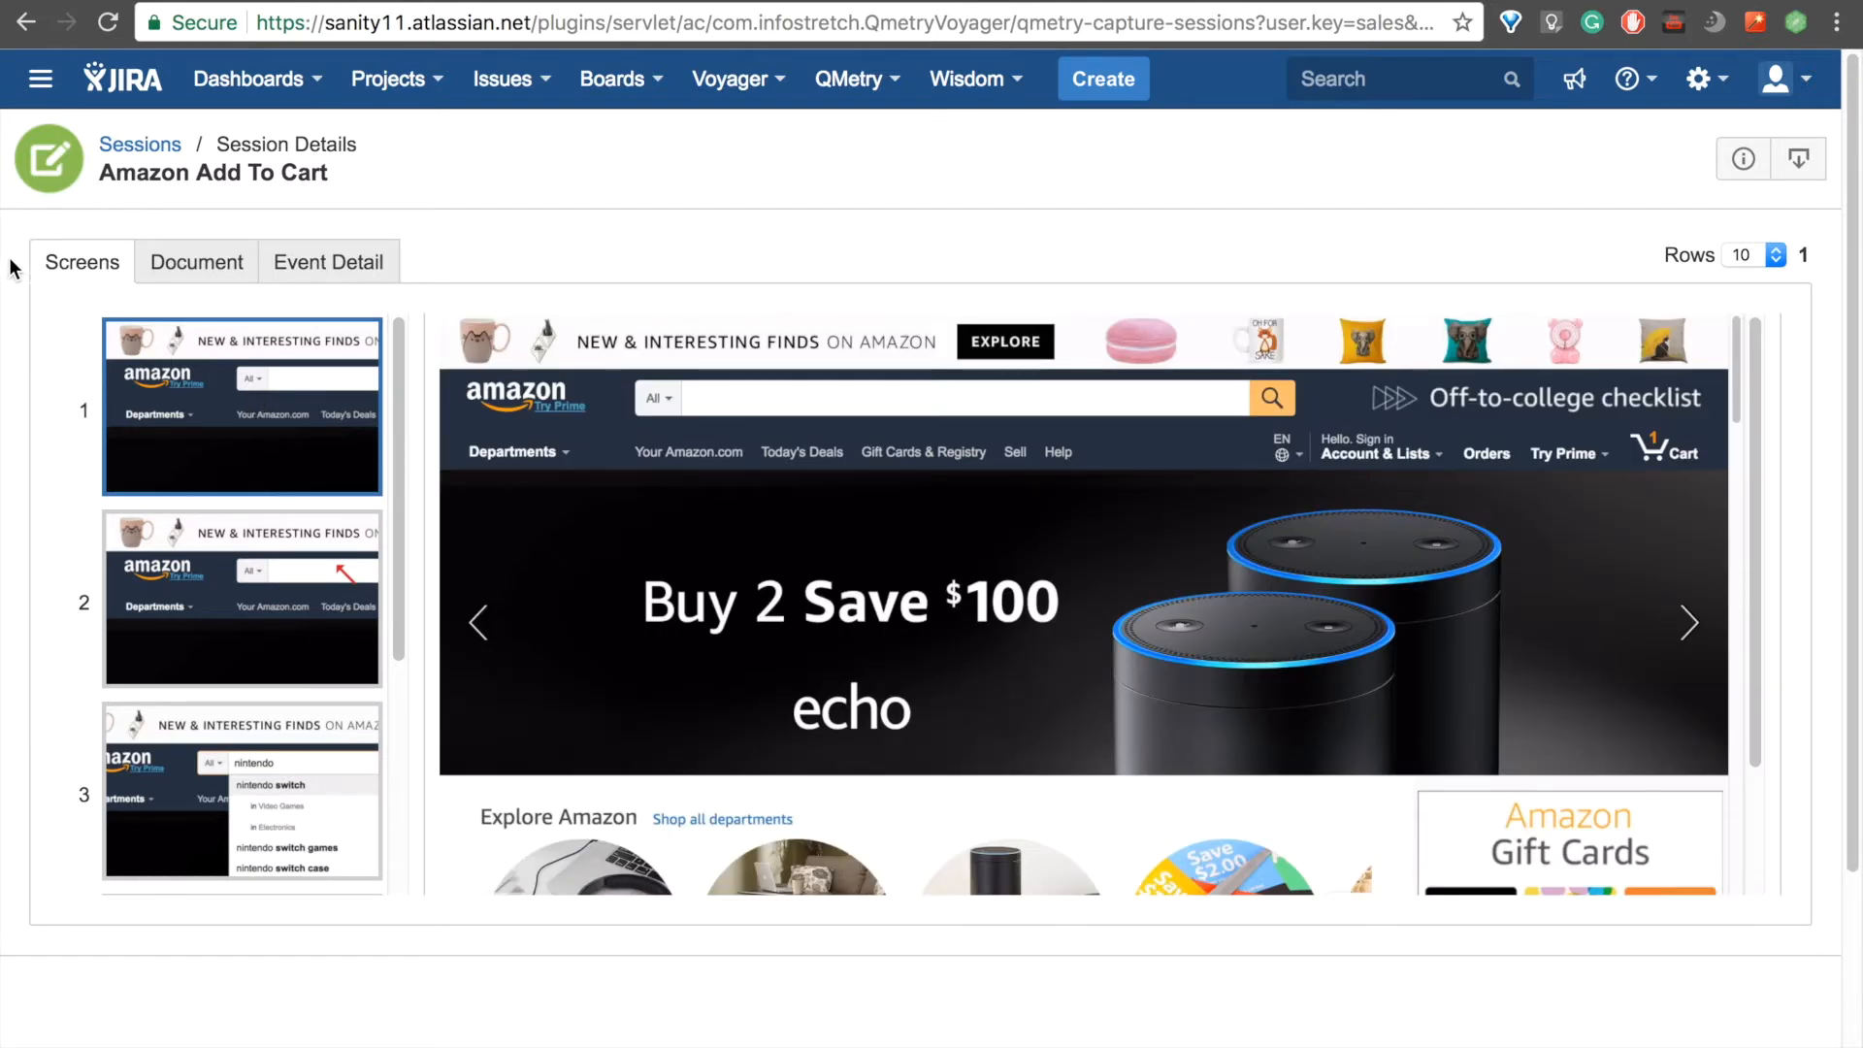
pyautogui.scroll(-3)
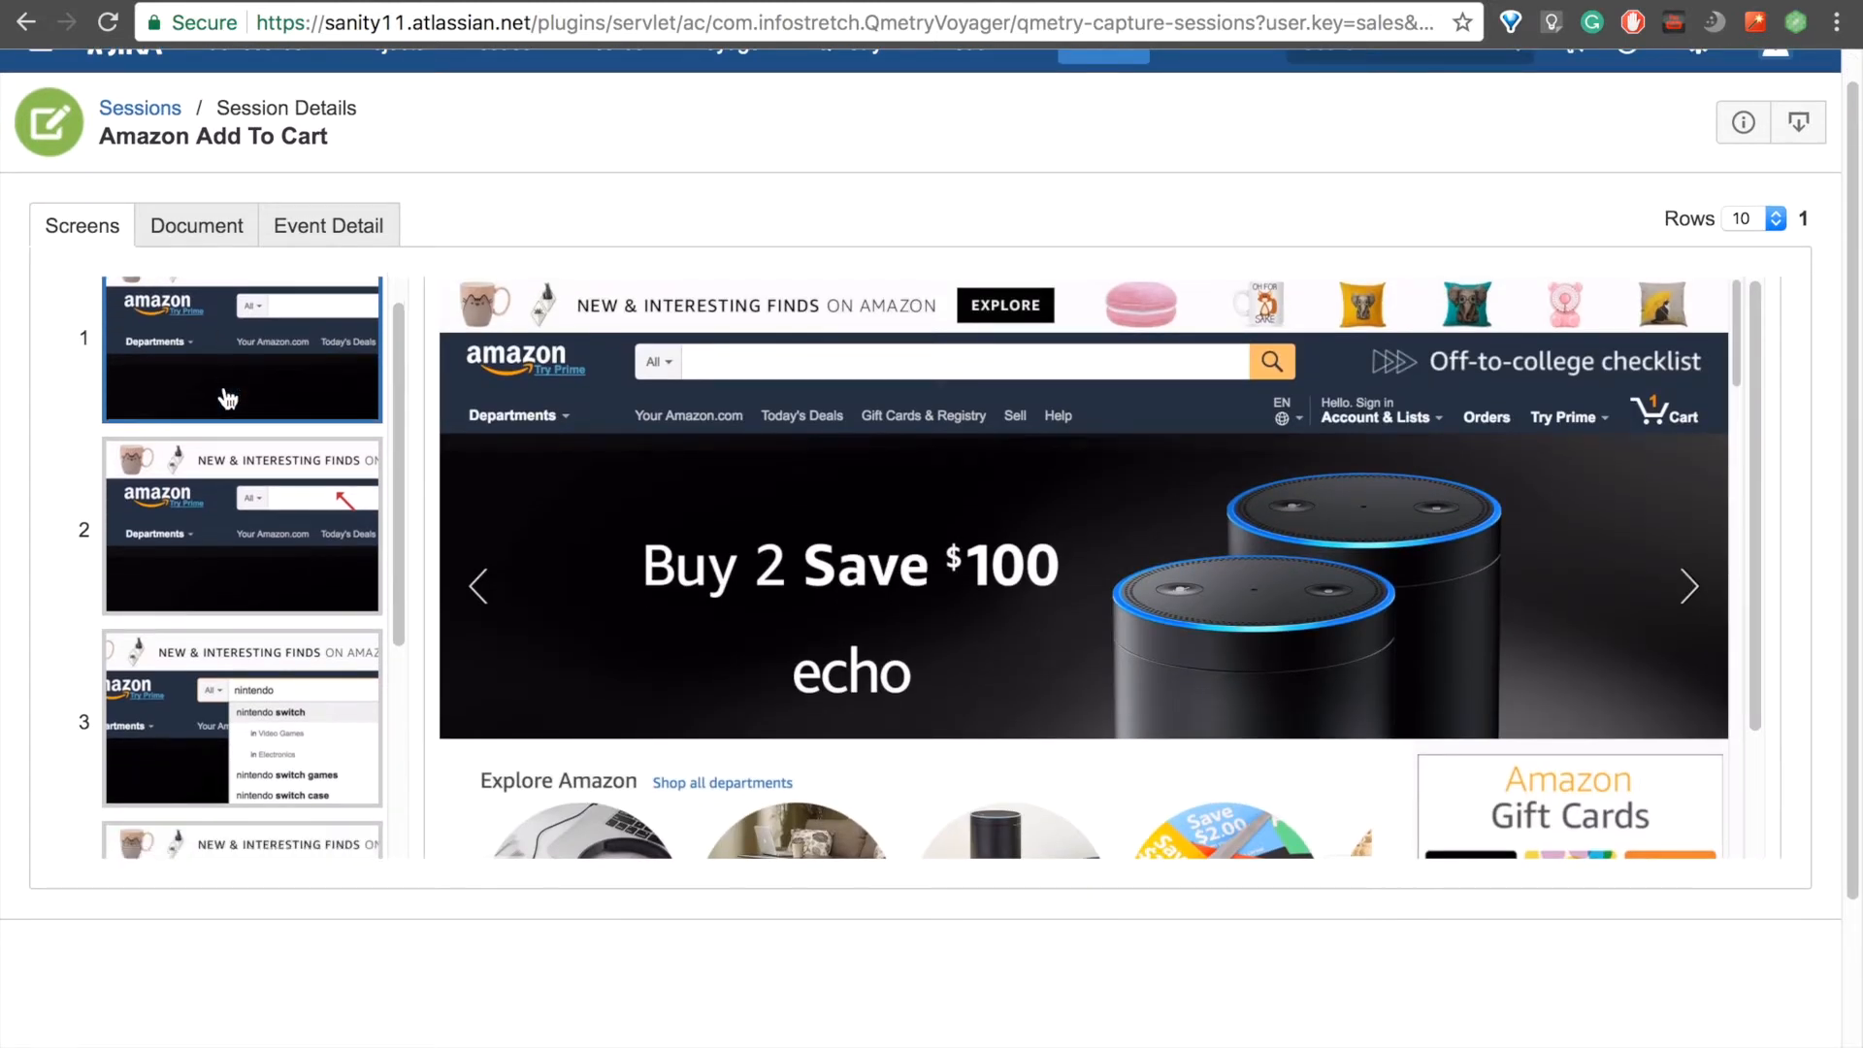
pyautogui.scroll(-3)
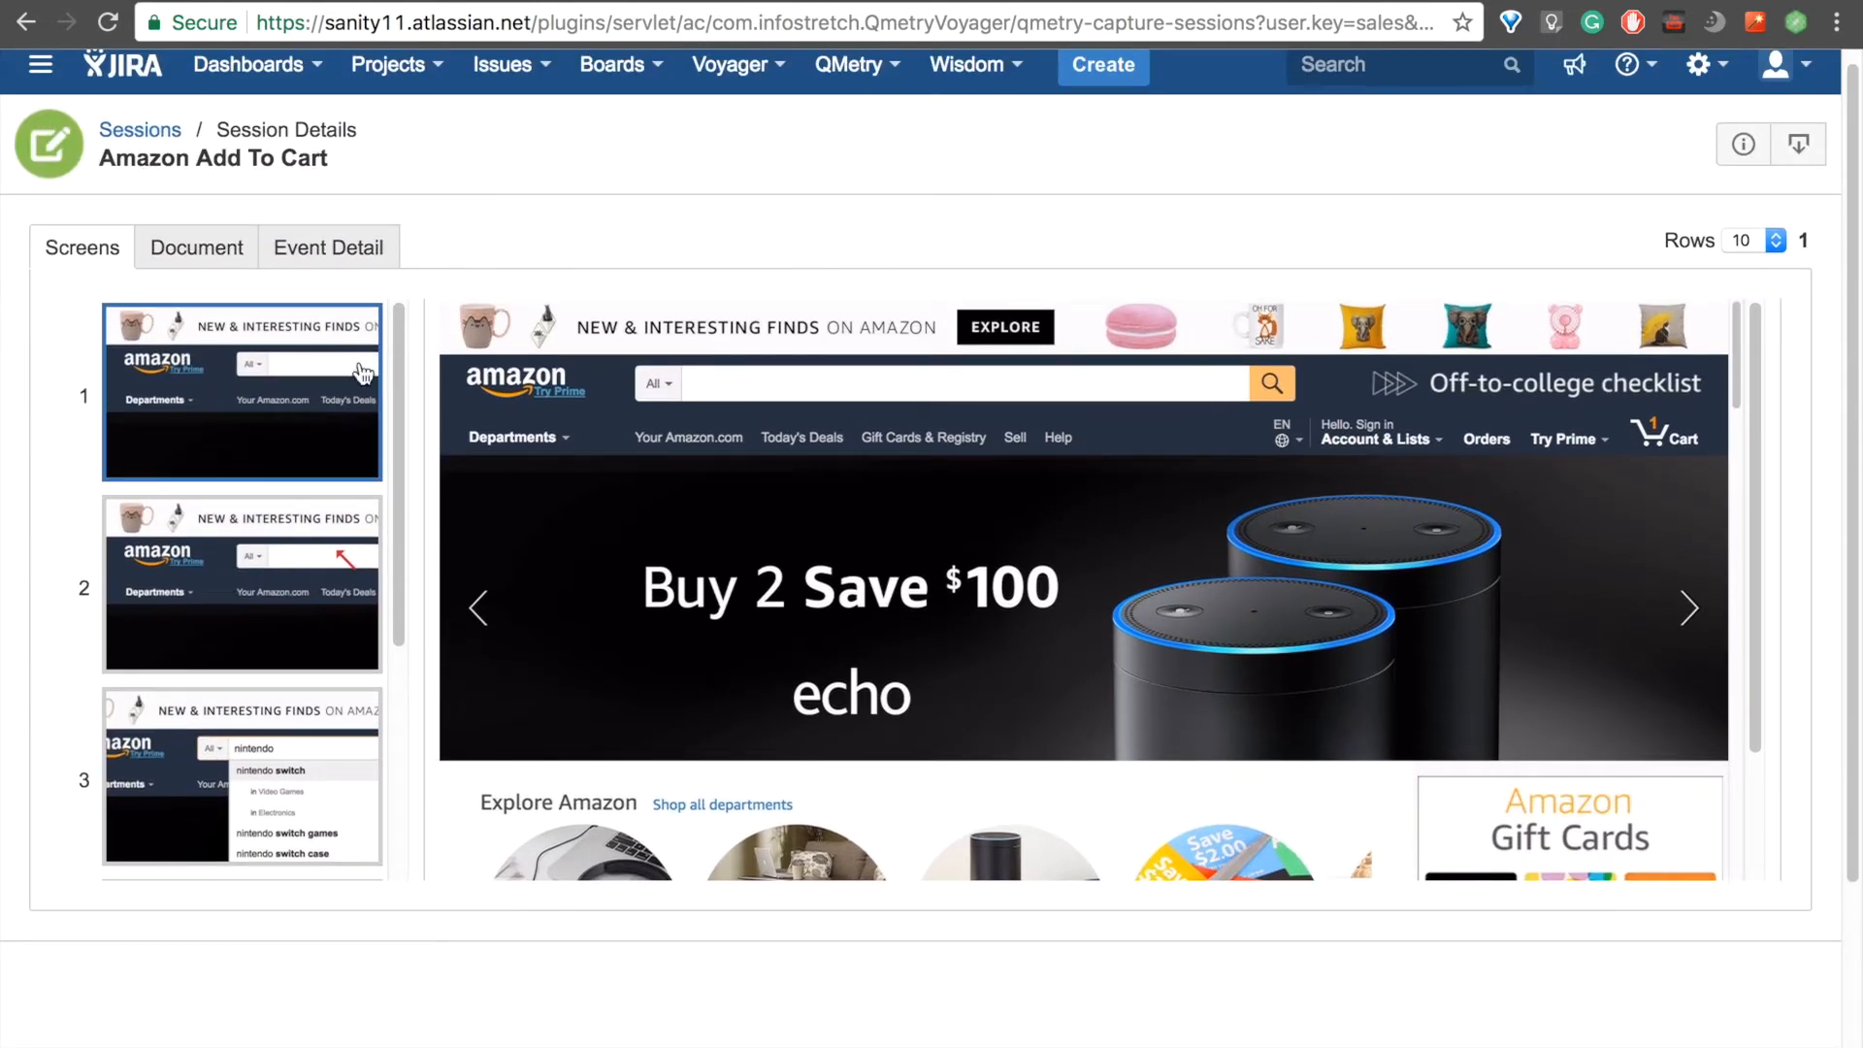
pyautogui.scroll(-3)
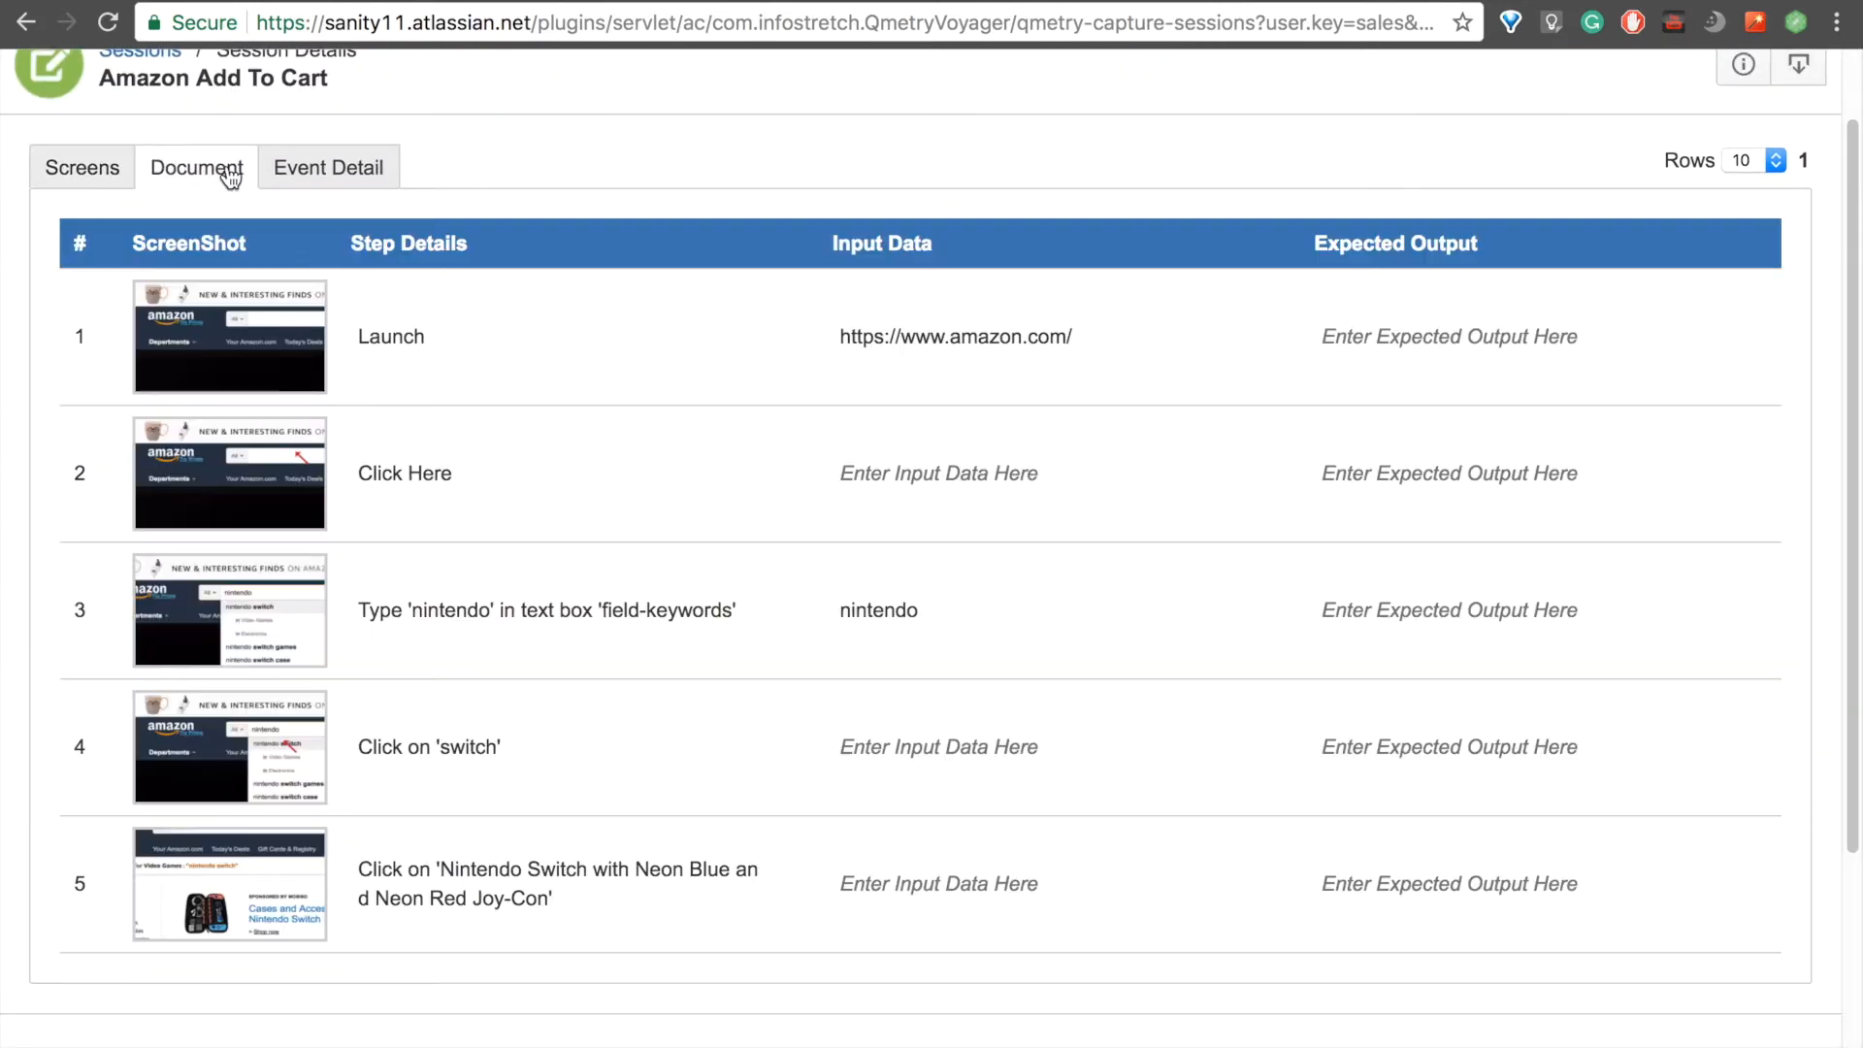
pyautogui.click(328, 167)
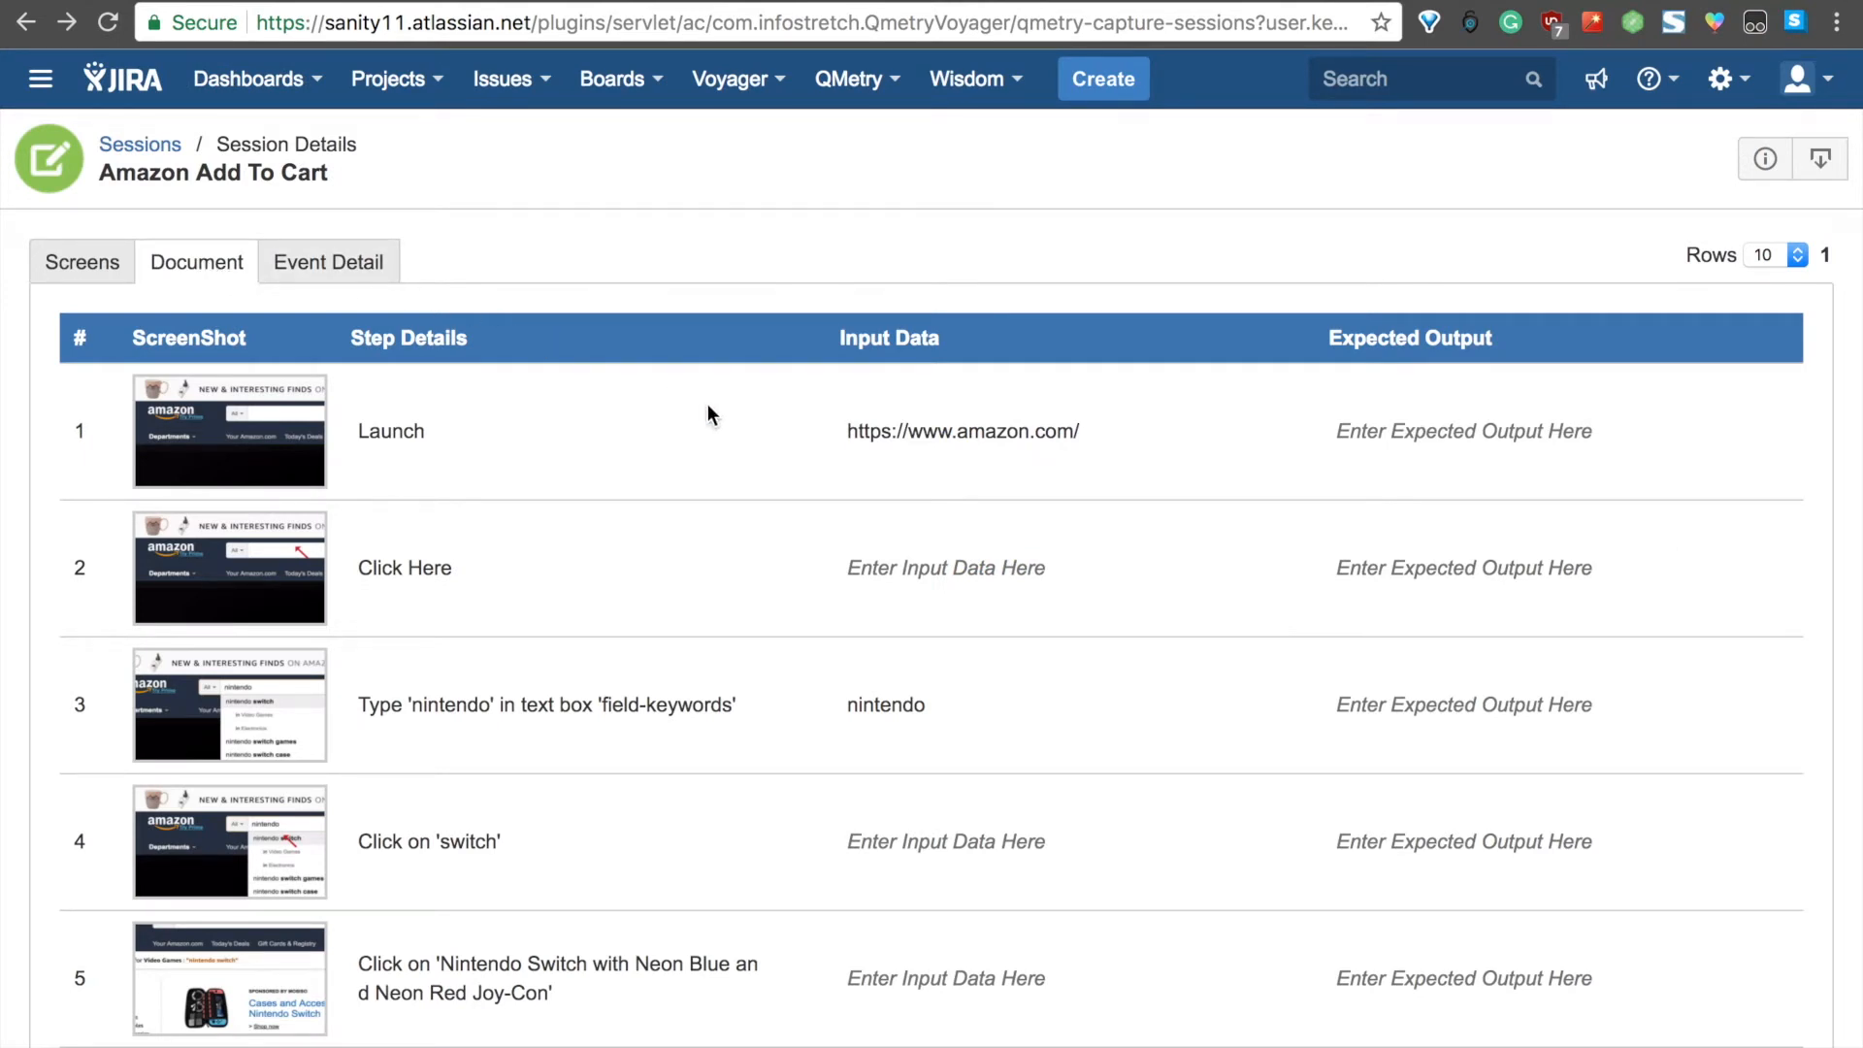
pyautogui.scroll(-3)
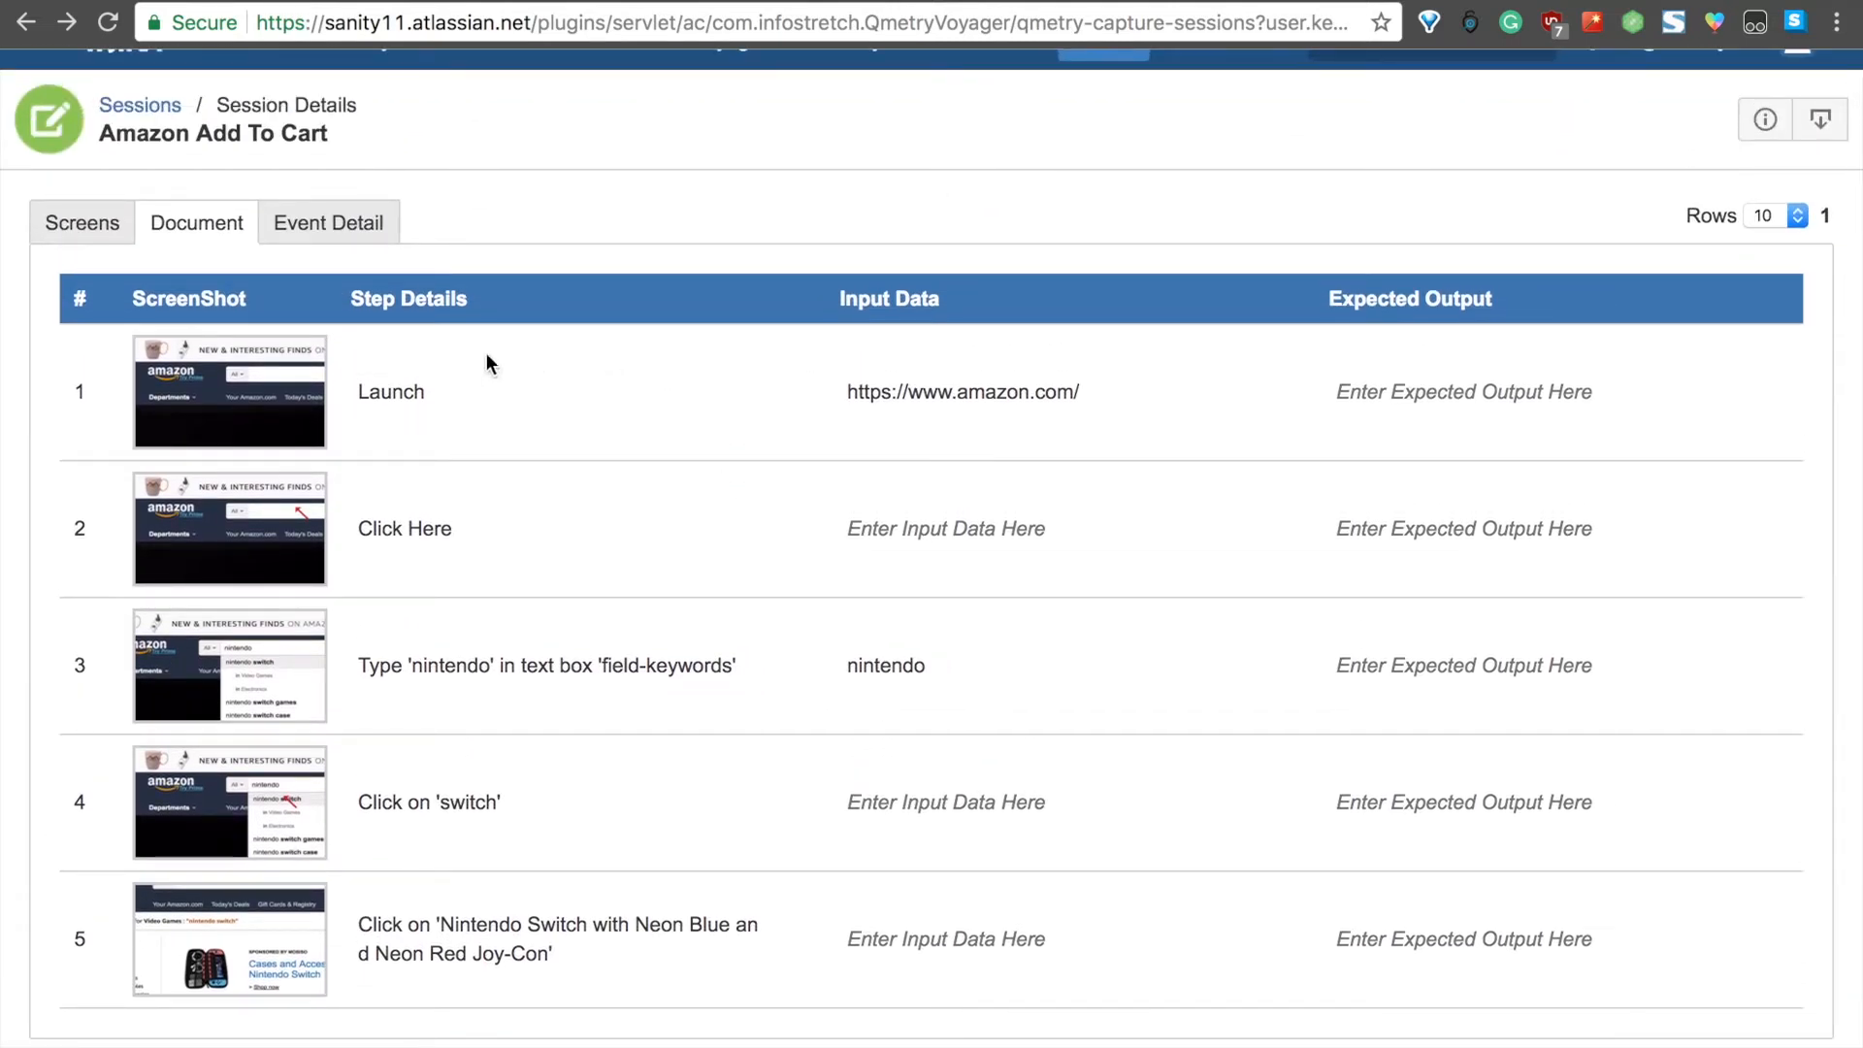
pyautogui.moveTo(330, 743)
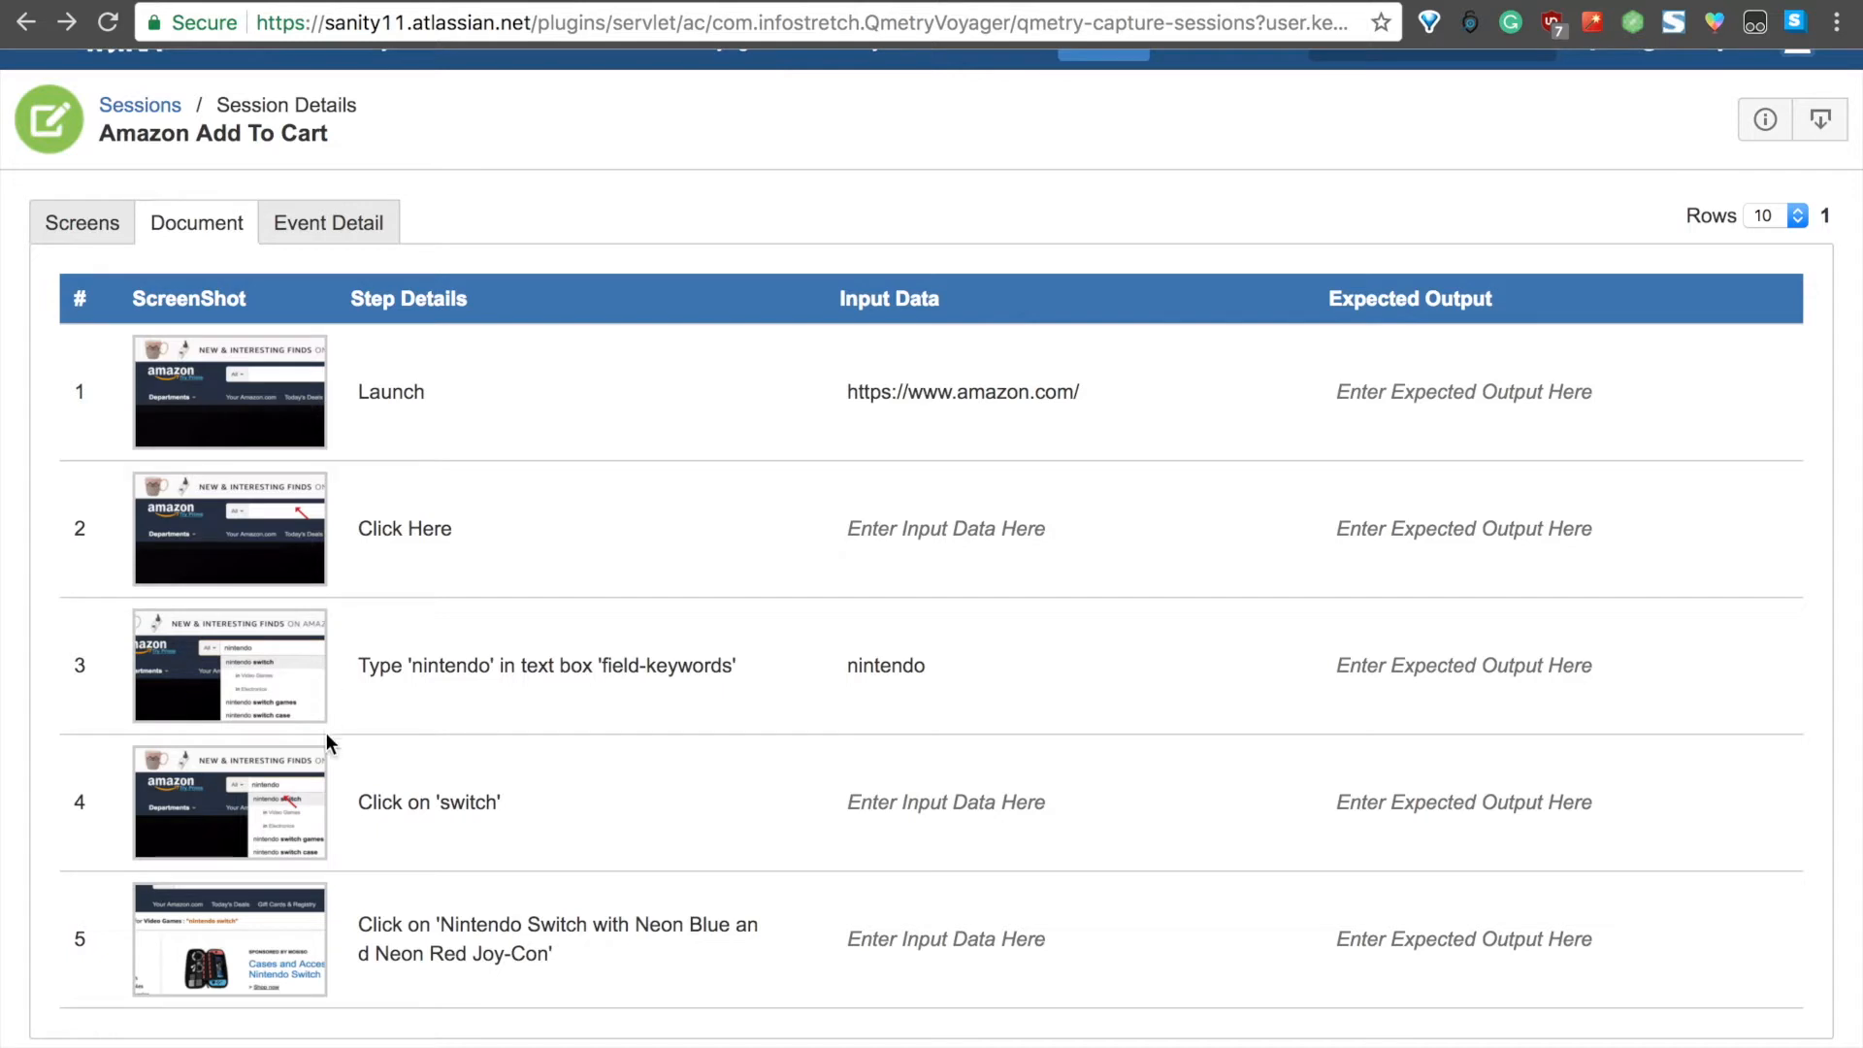
pyautogui.moveTo(670, 452)
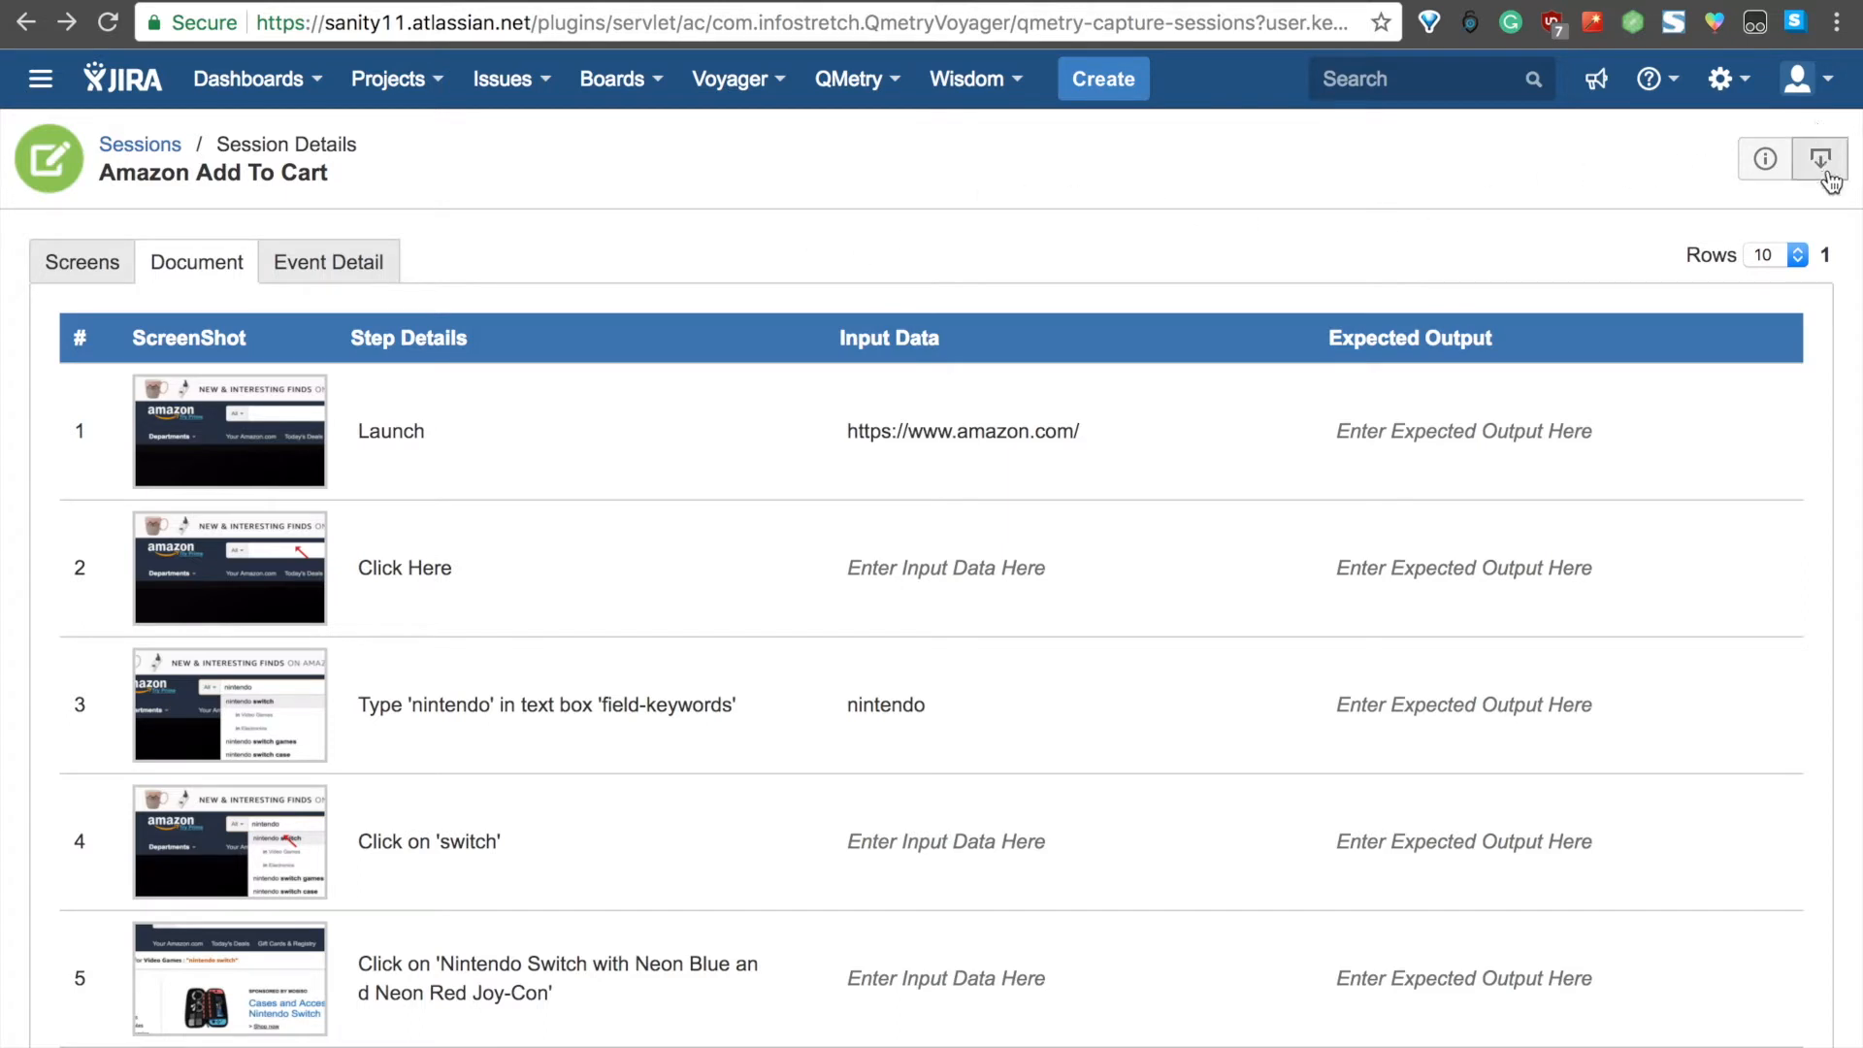
# - Choose Push to QMetry Test Manager for Jira with the TEST project as destination
pyautogui.click(1822, 159)
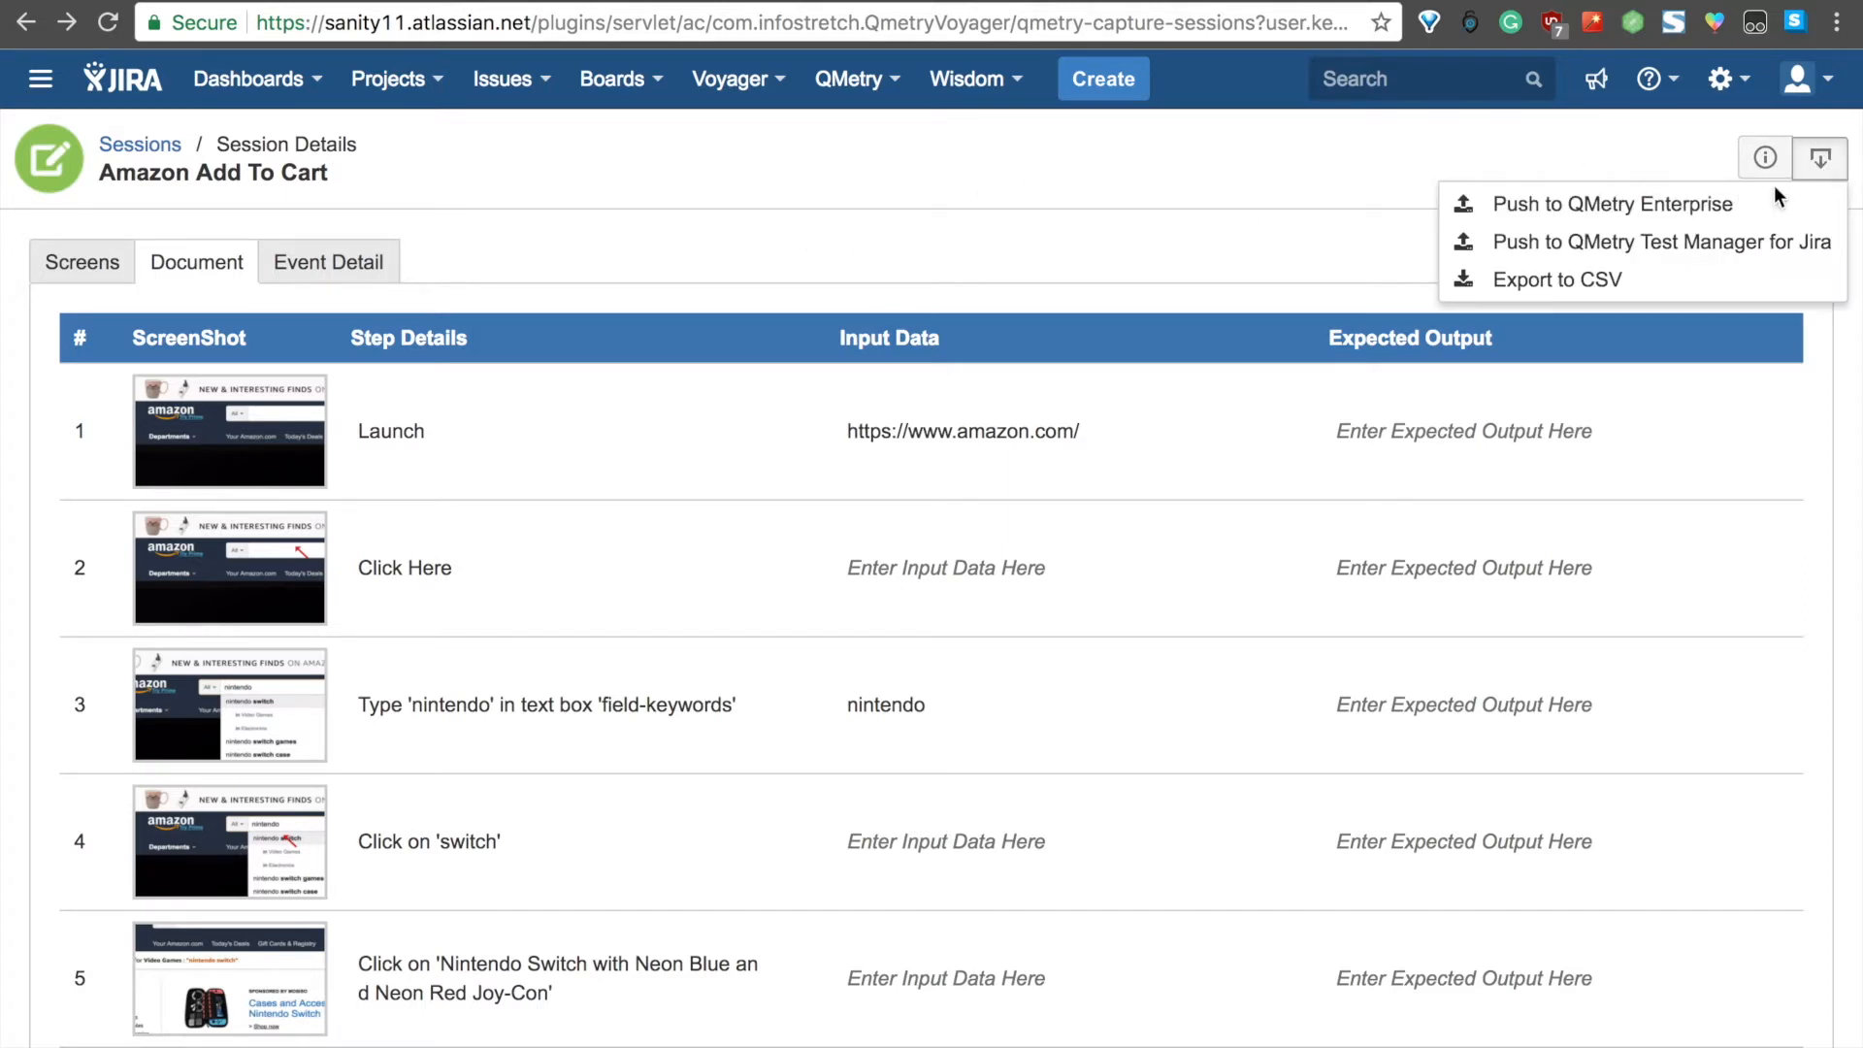
pyautogui.moveTo(1658, 243)
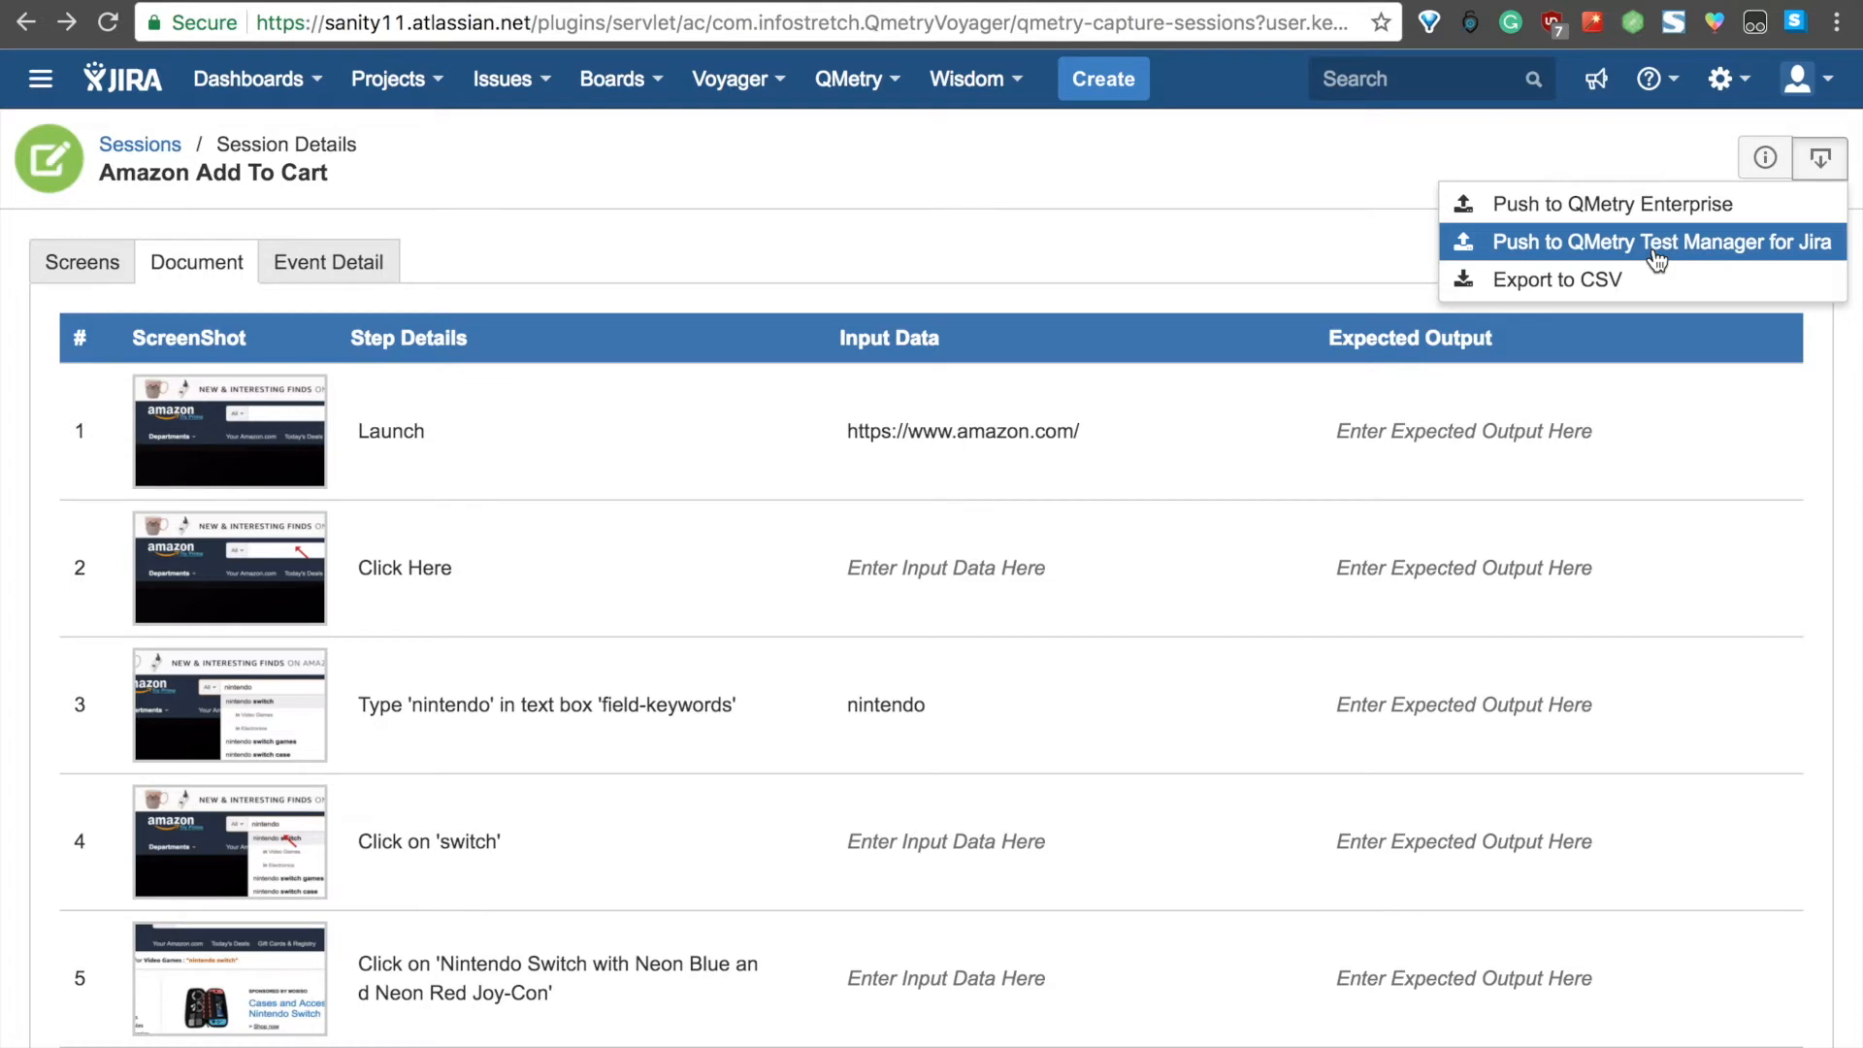
pyautogui.click(1659, 240)
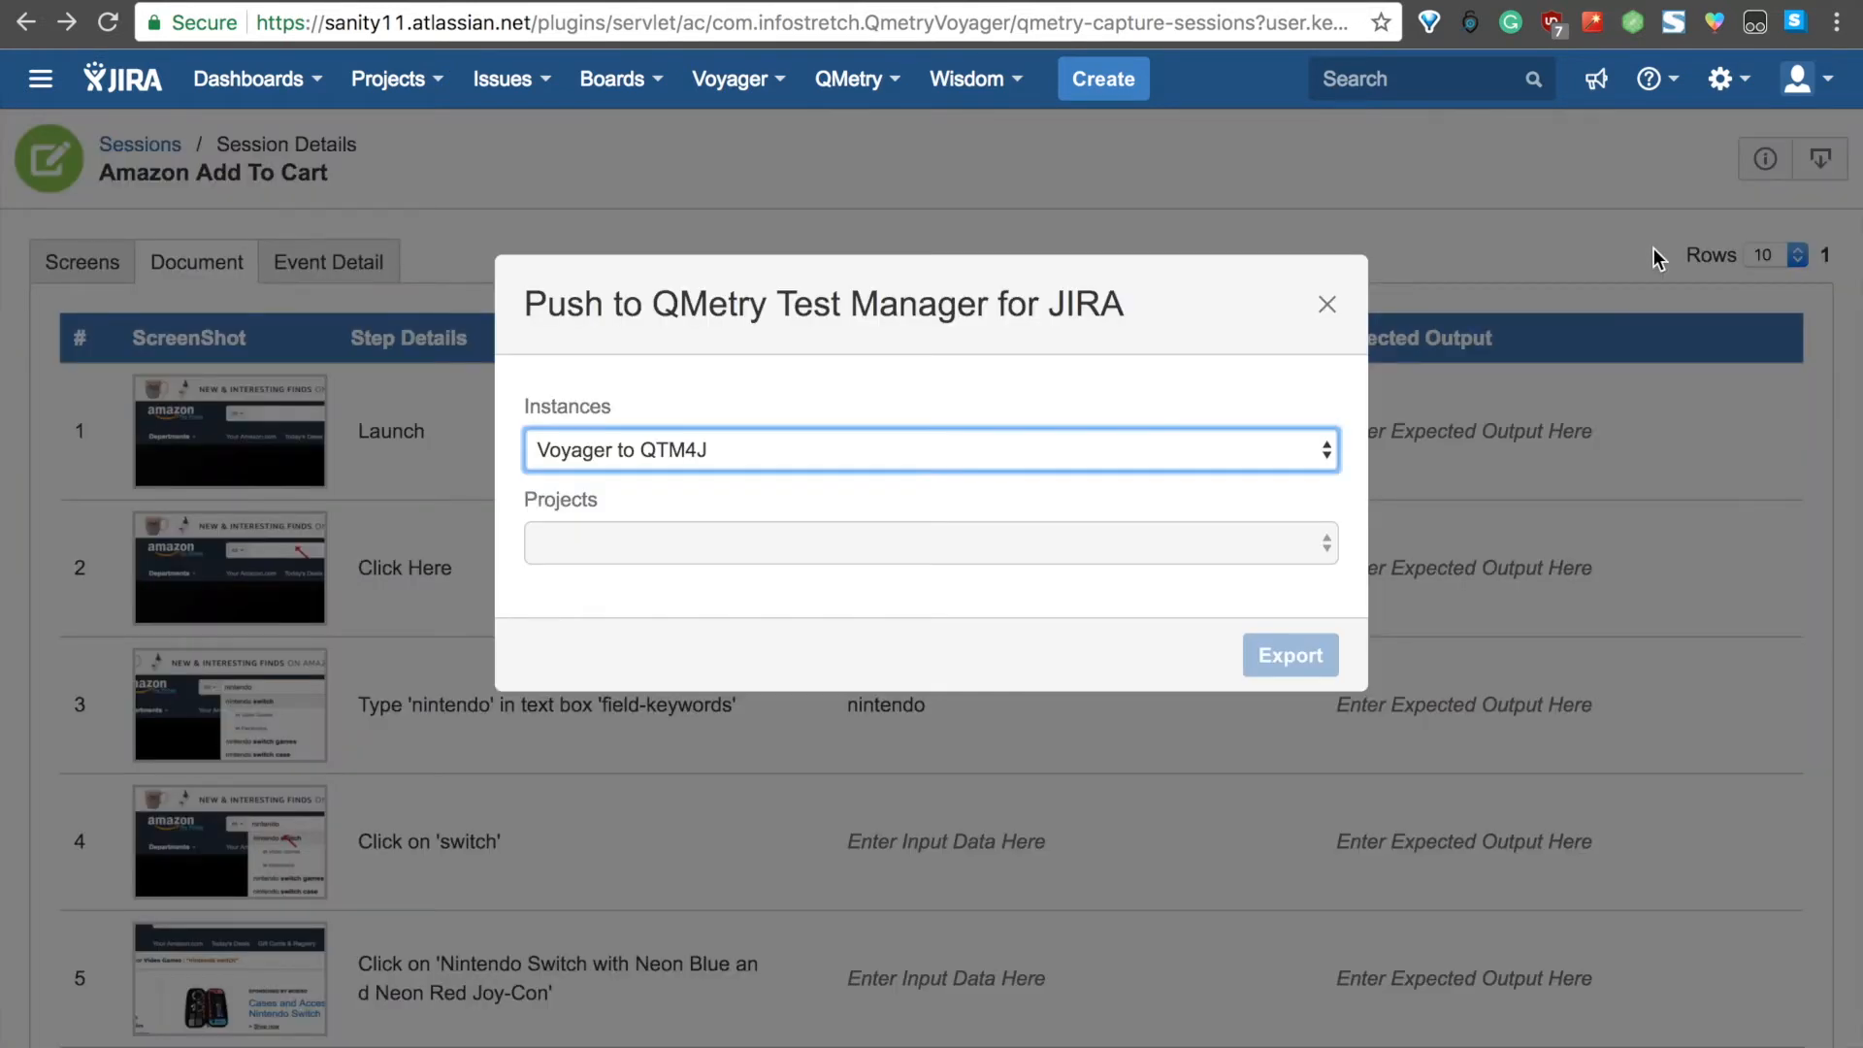
pyautogui.click(930, 543)
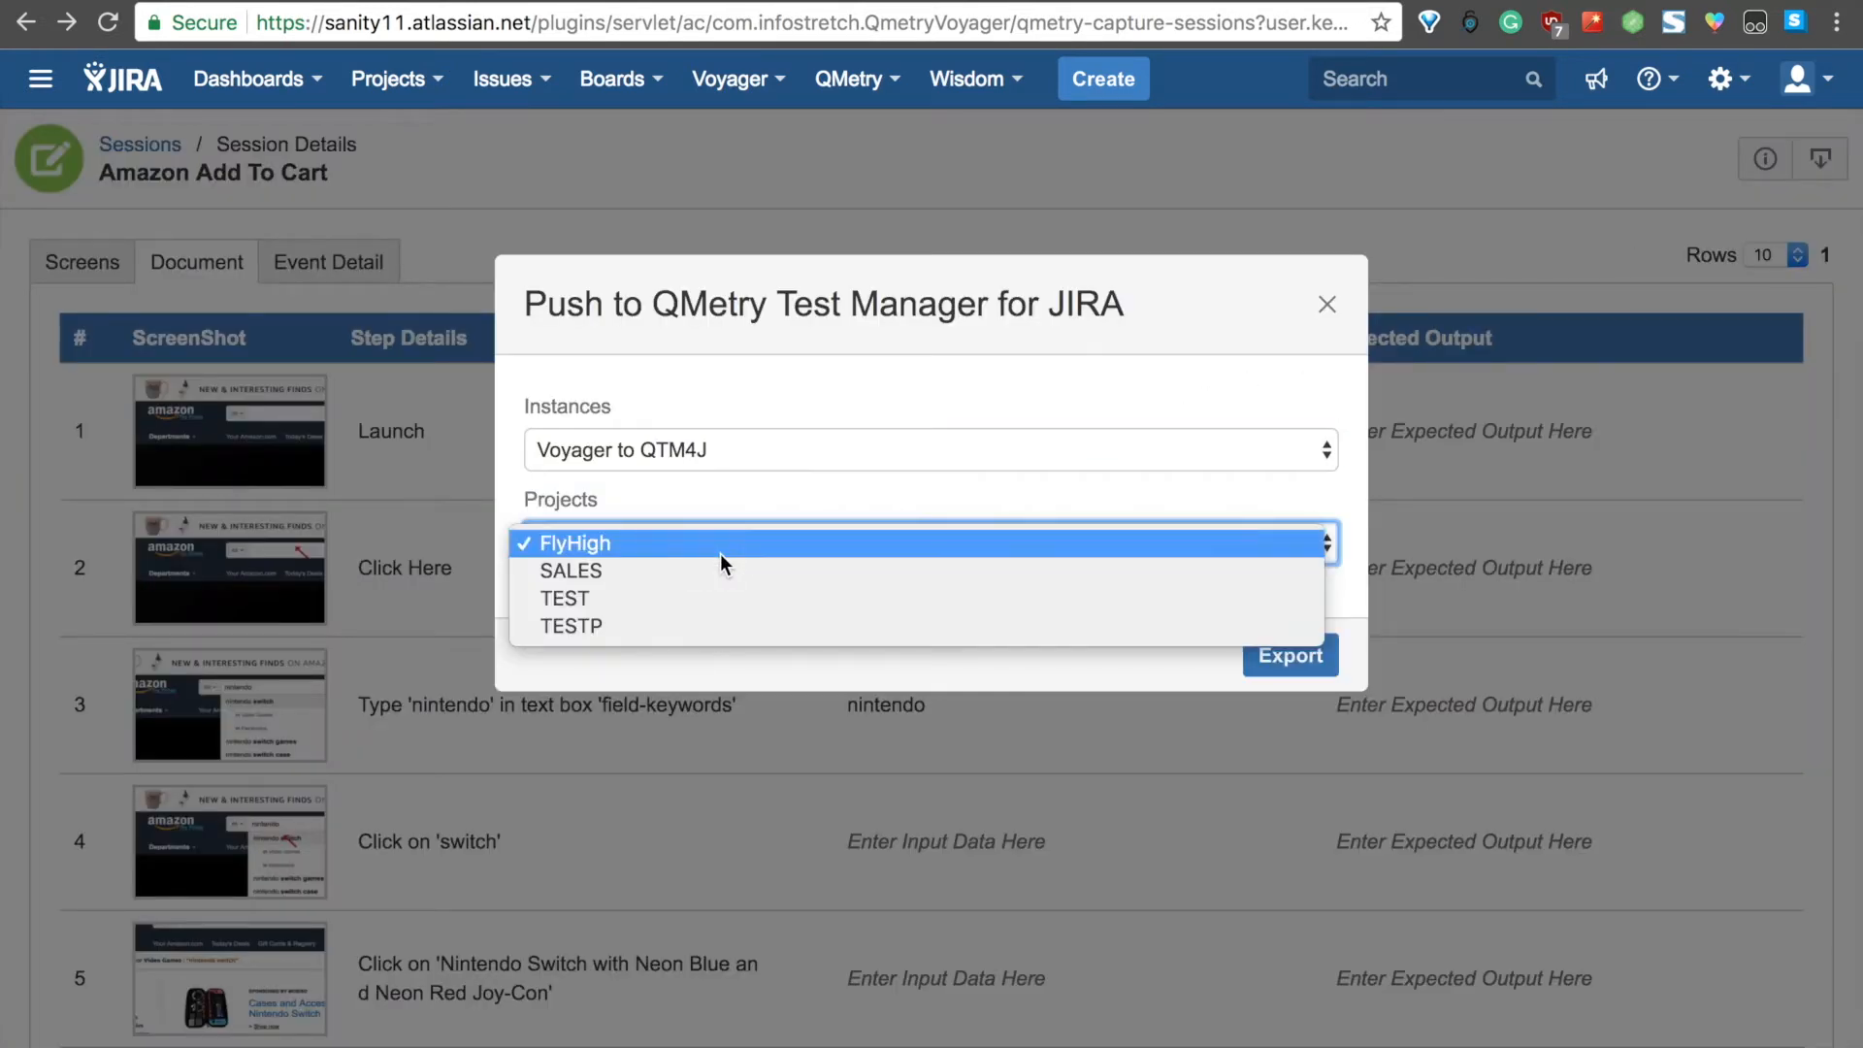
pyautogui.click(565, 597)
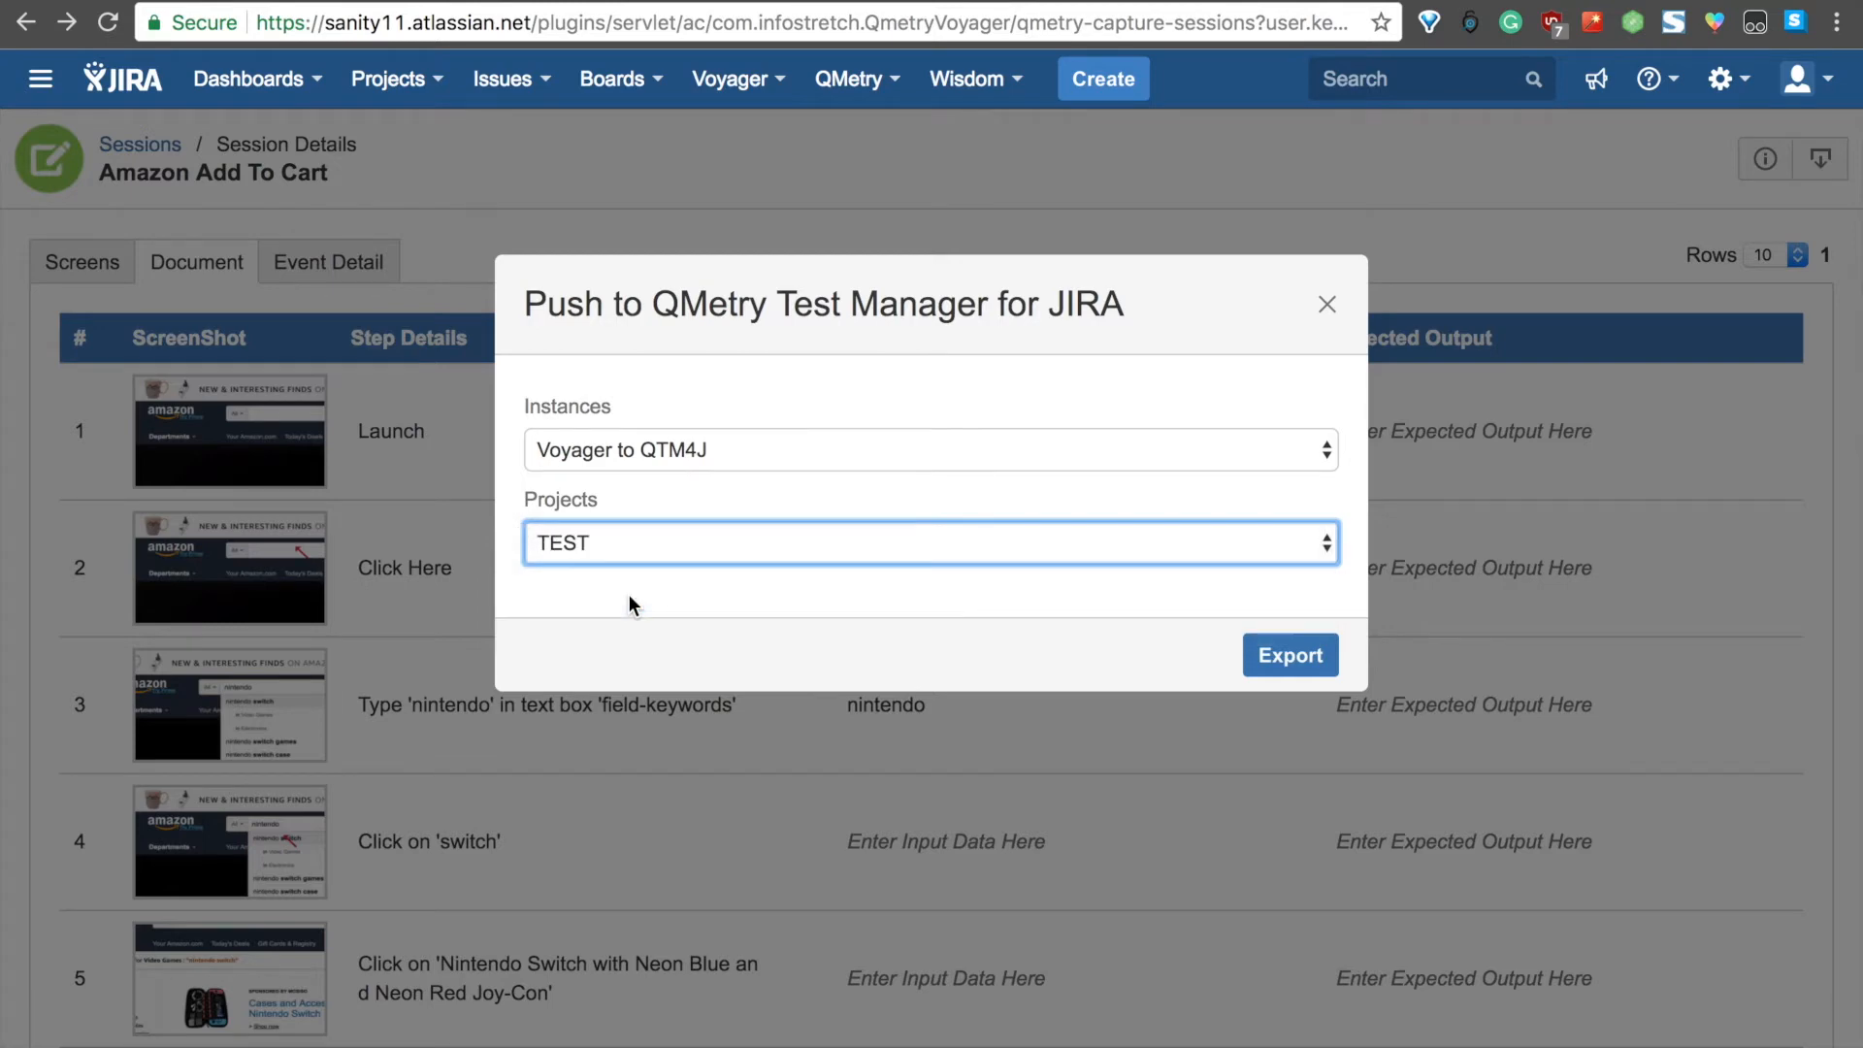
# - Run the export, creating test case TEST-3710, and dismiss the success message
pyautogui.click(1288, 654)
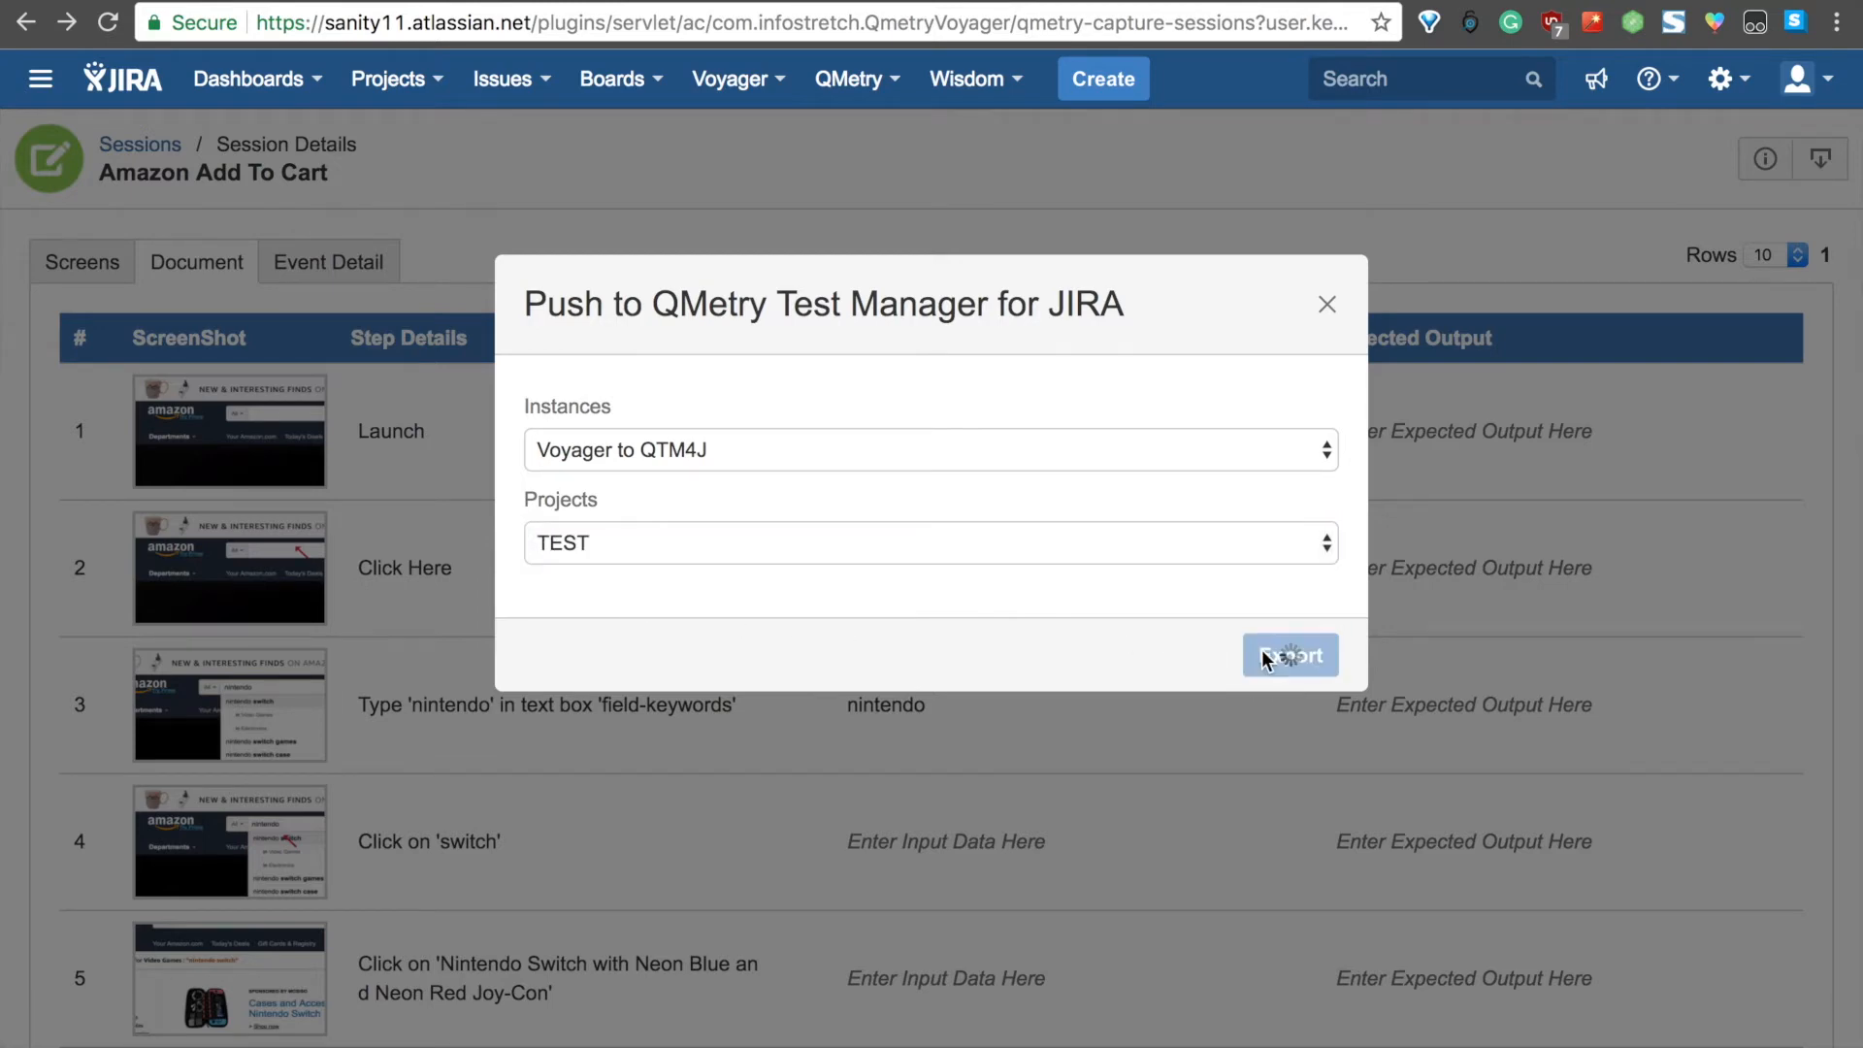
pyautogui.click(1288, 654)
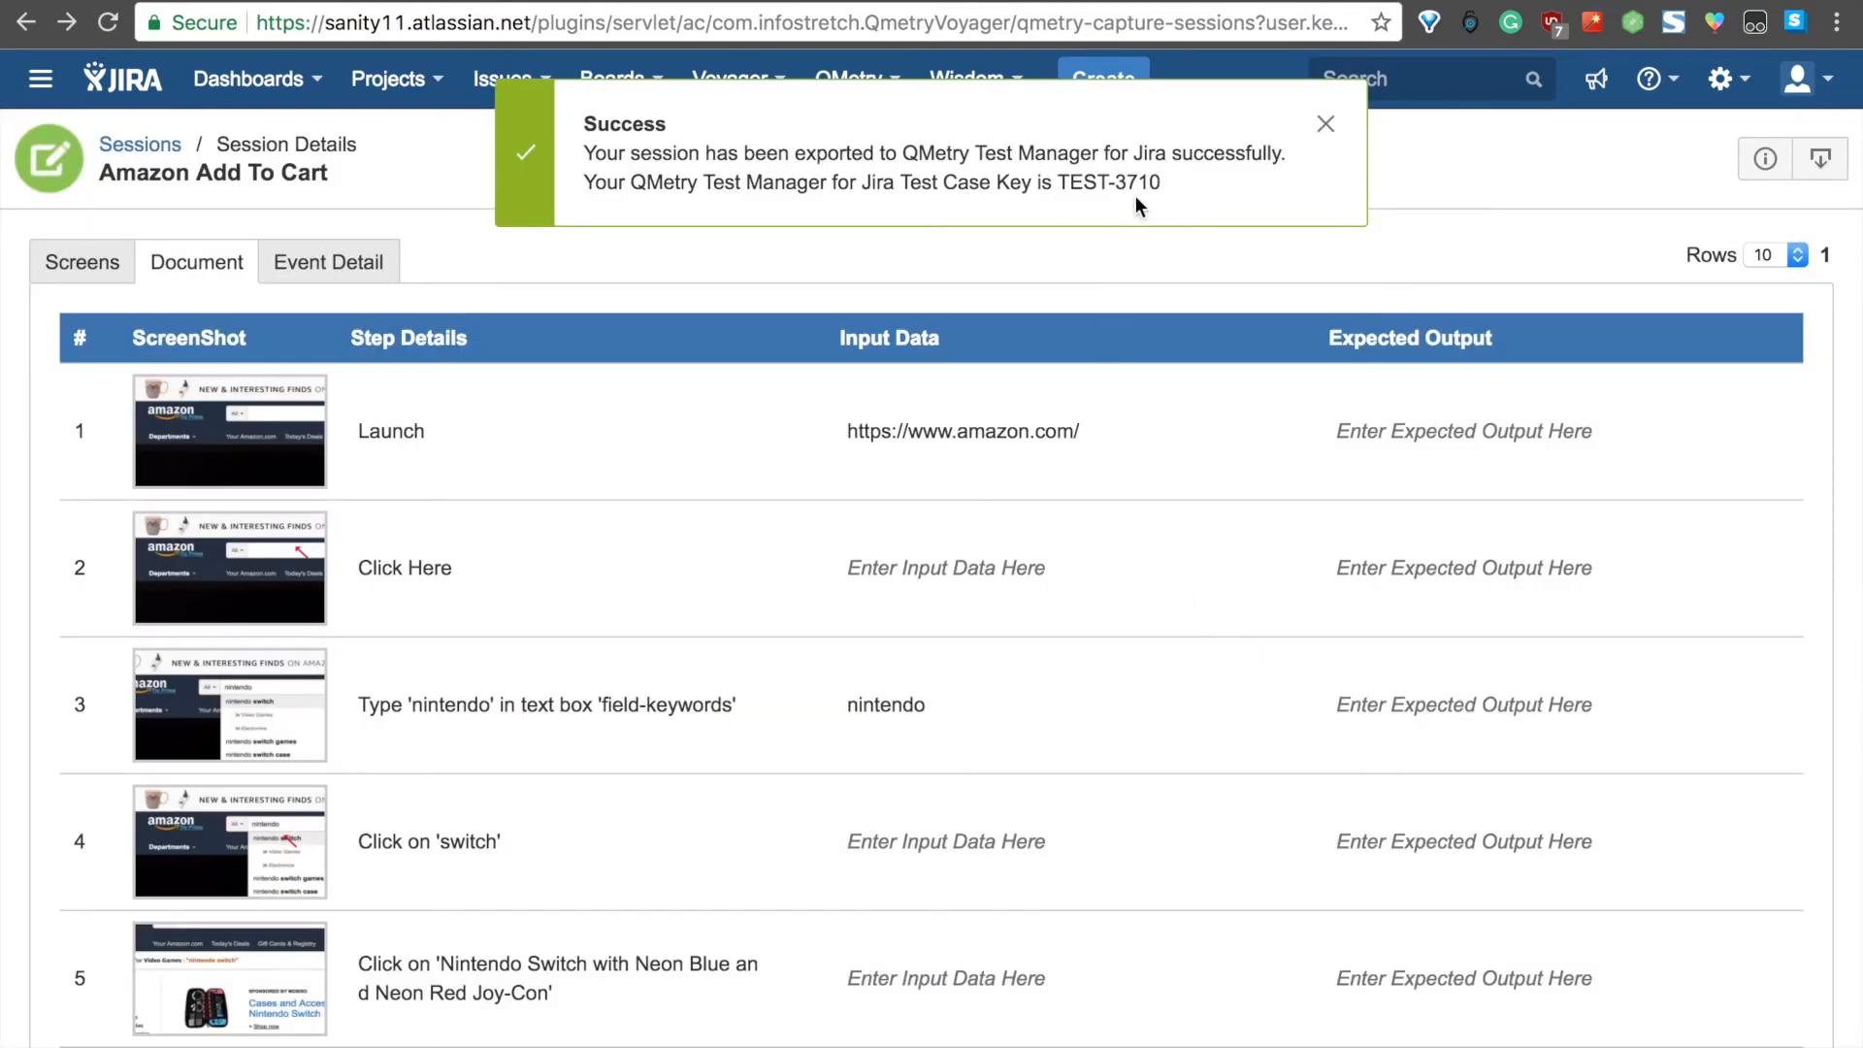
pyautogui.click(1325, 124)
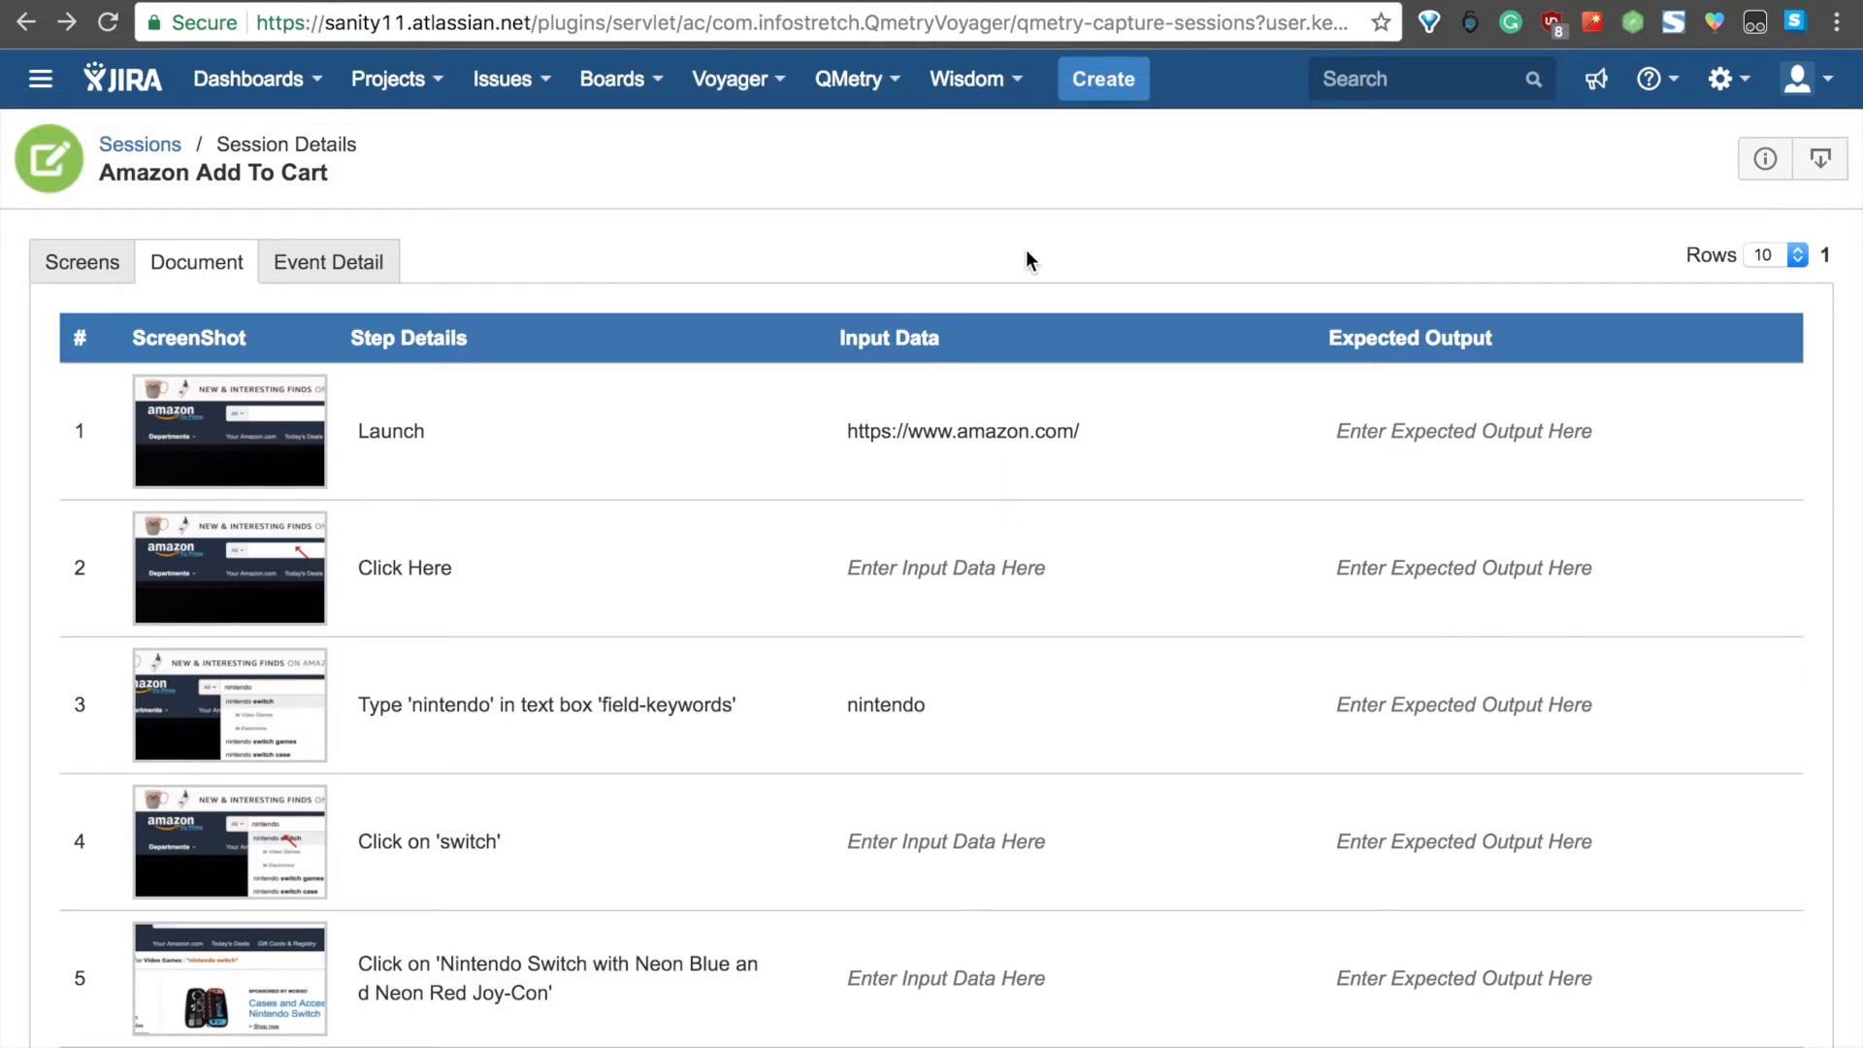
# - View the Event Detail properties showing step 3's nintendo search entry, then bring up TEST-3710
pyautogui.click(328, 262)
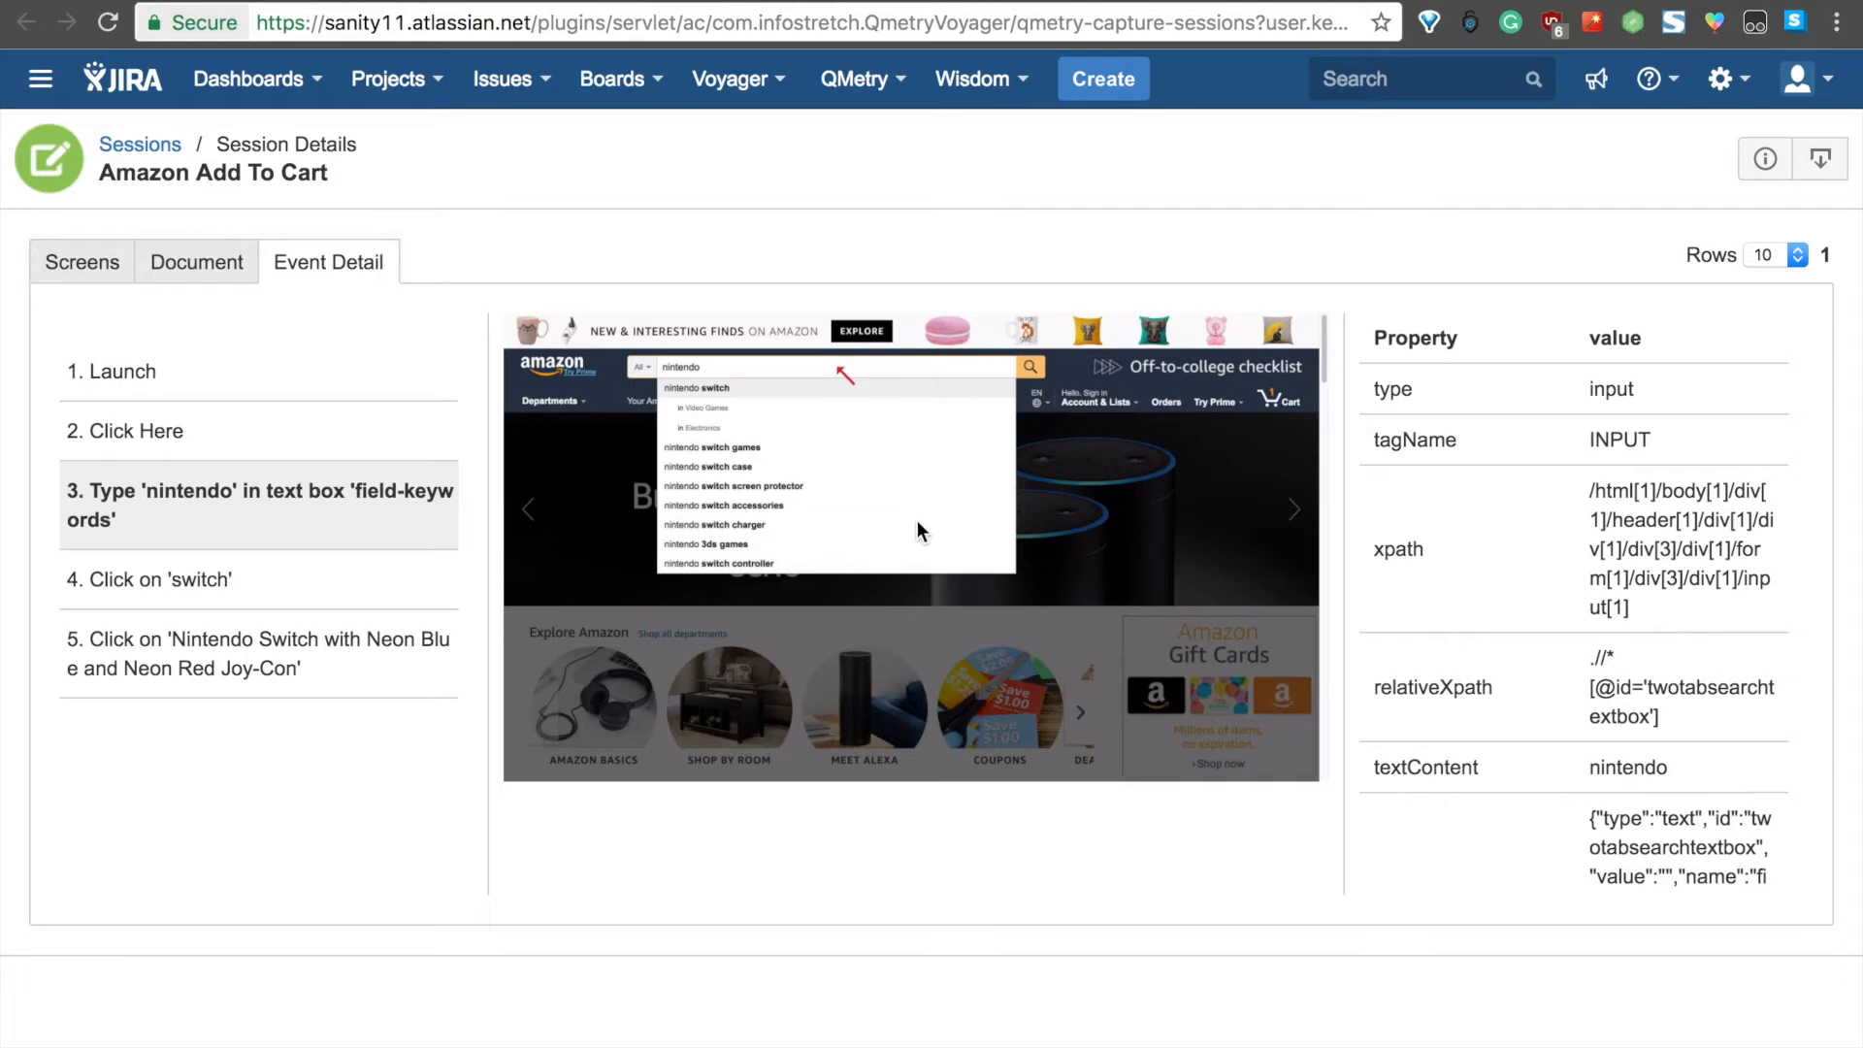
pyautogui.moveTo(609, 300)
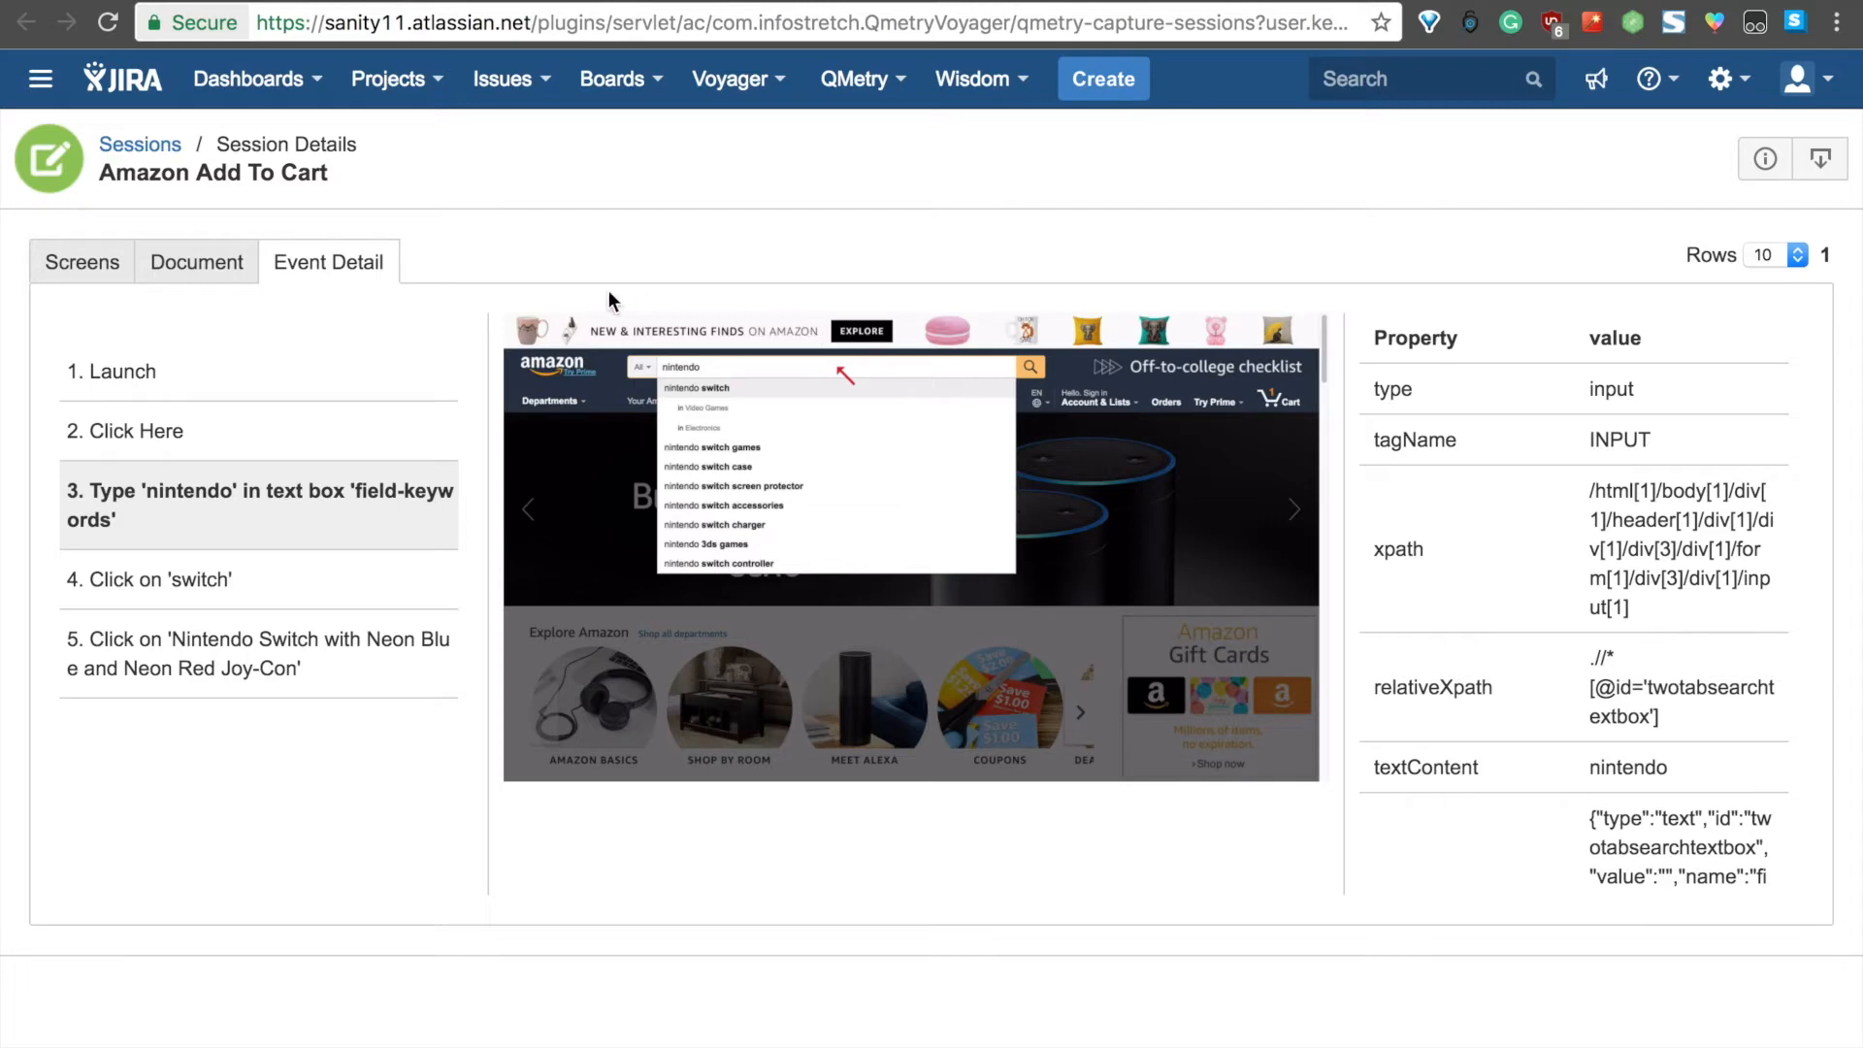
pyautogui.moveTo(610, 233)
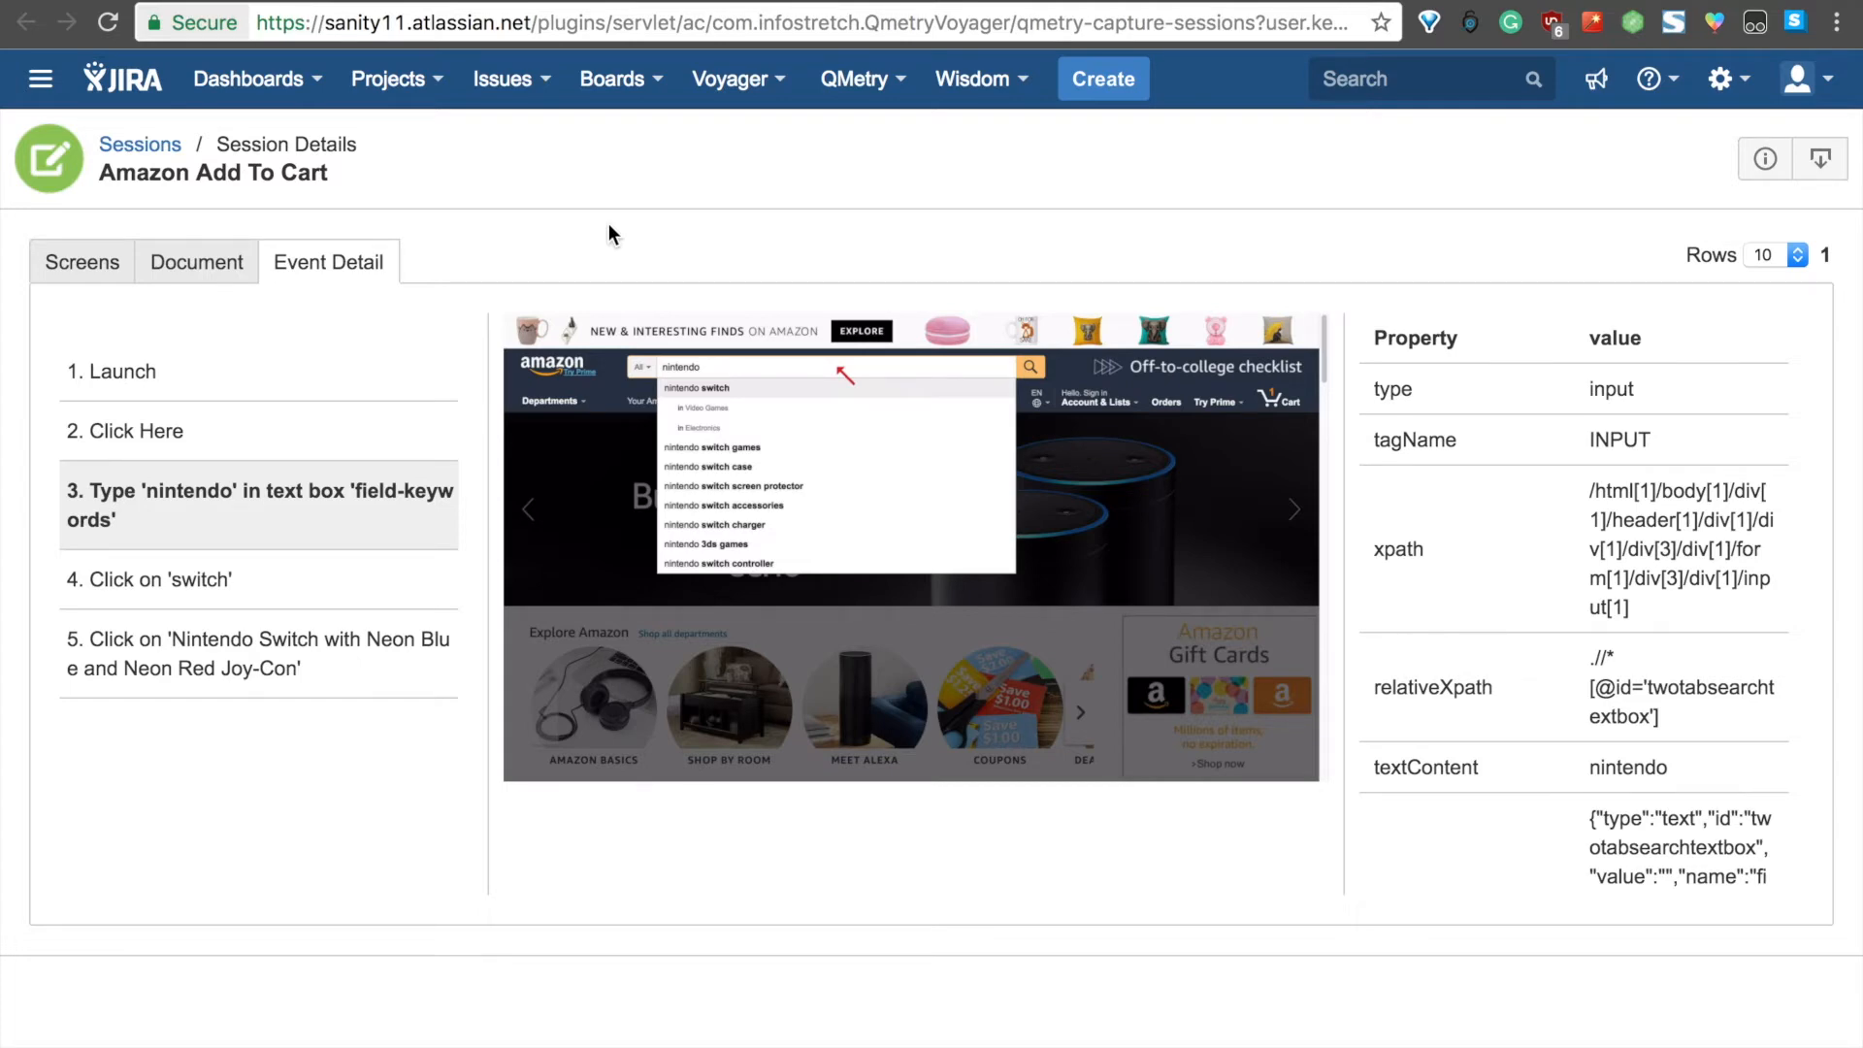
pyautogui.moveTo(1430, 258)
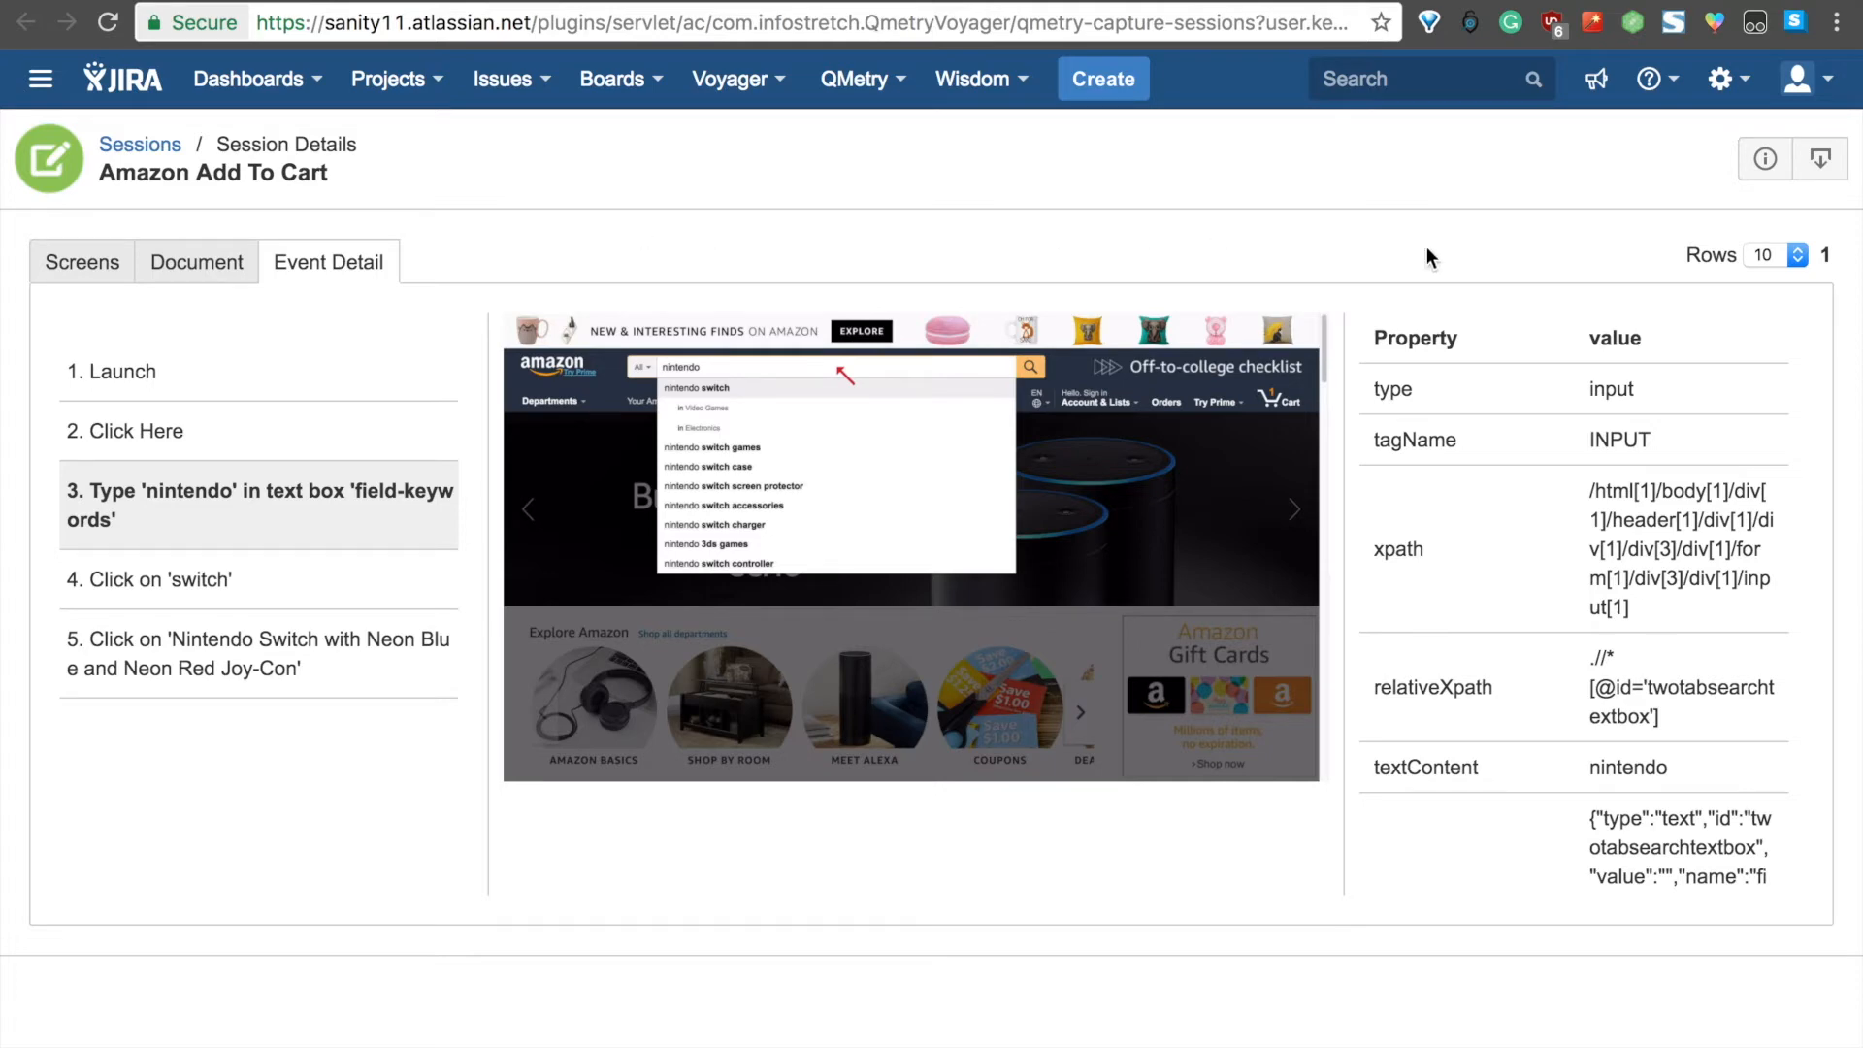
pyautogui.moveTo(1552, 425)
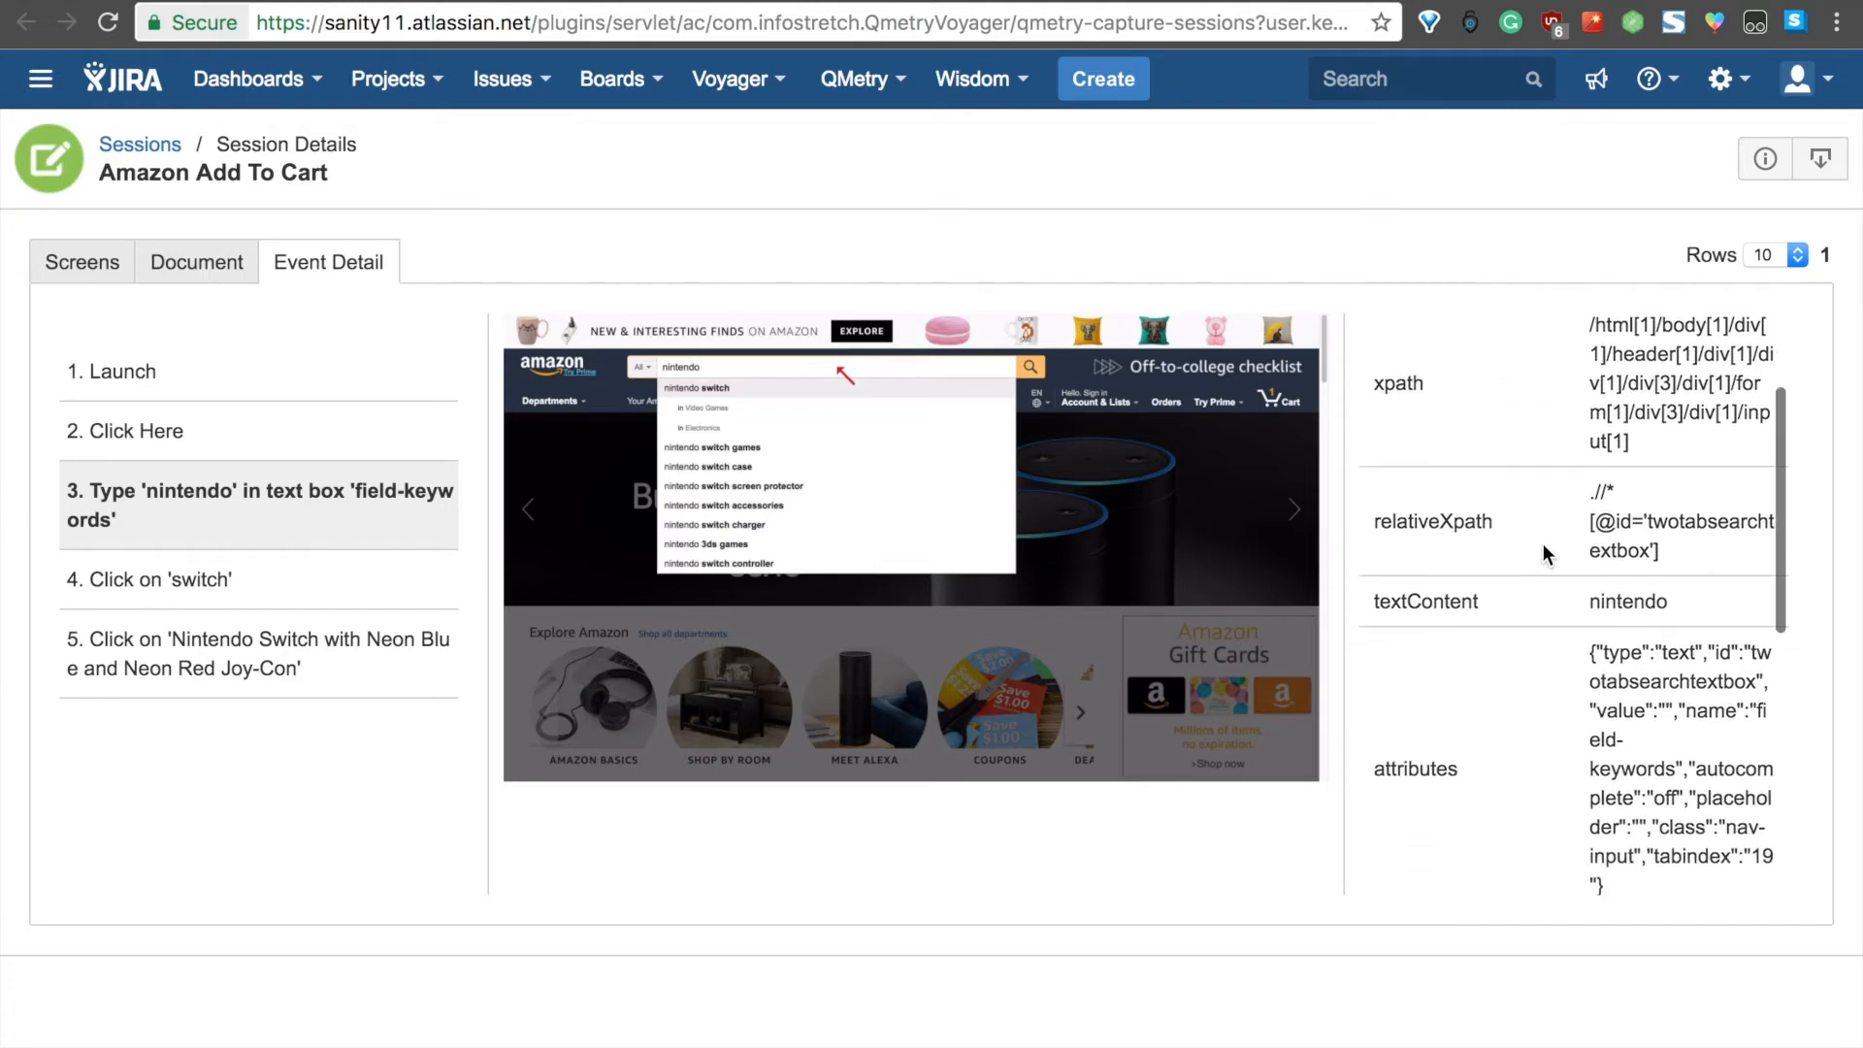
pyautogui.scroll(-3)
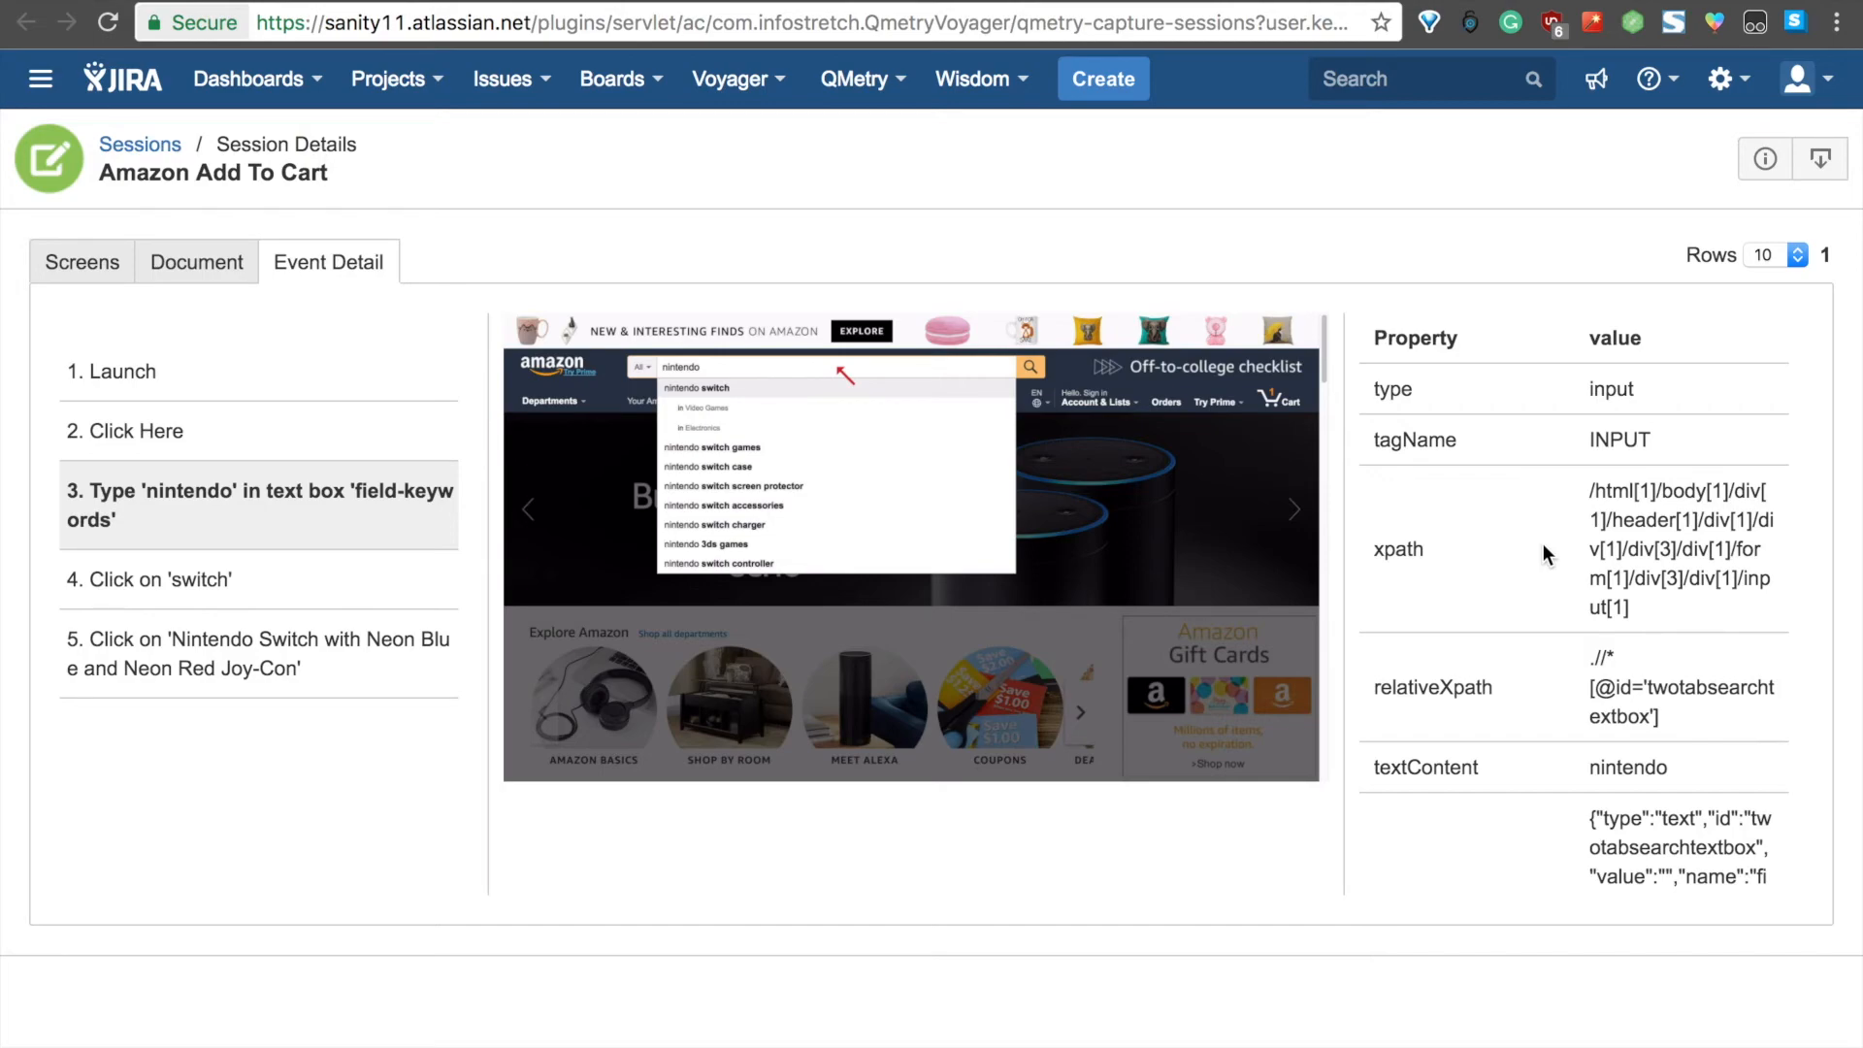
pyautogui.click(114, 370)
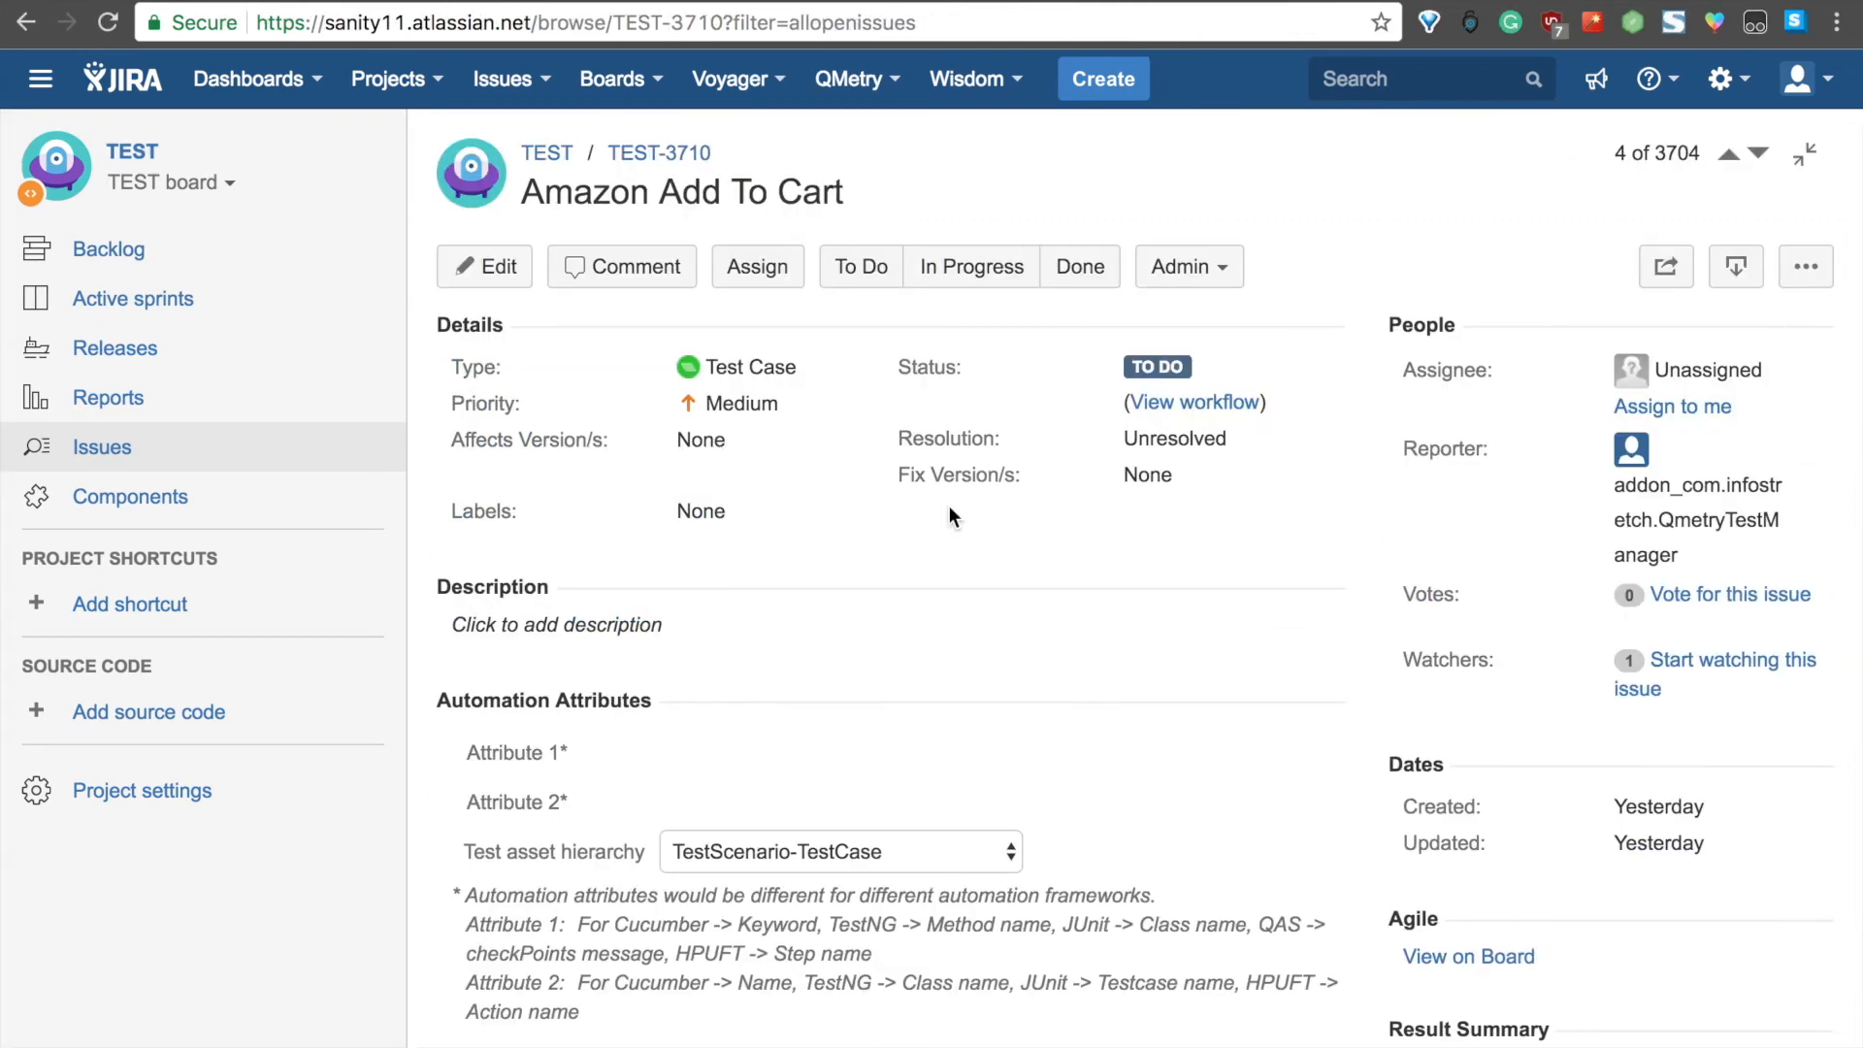
pyautogui.moveTo(1172, 662)
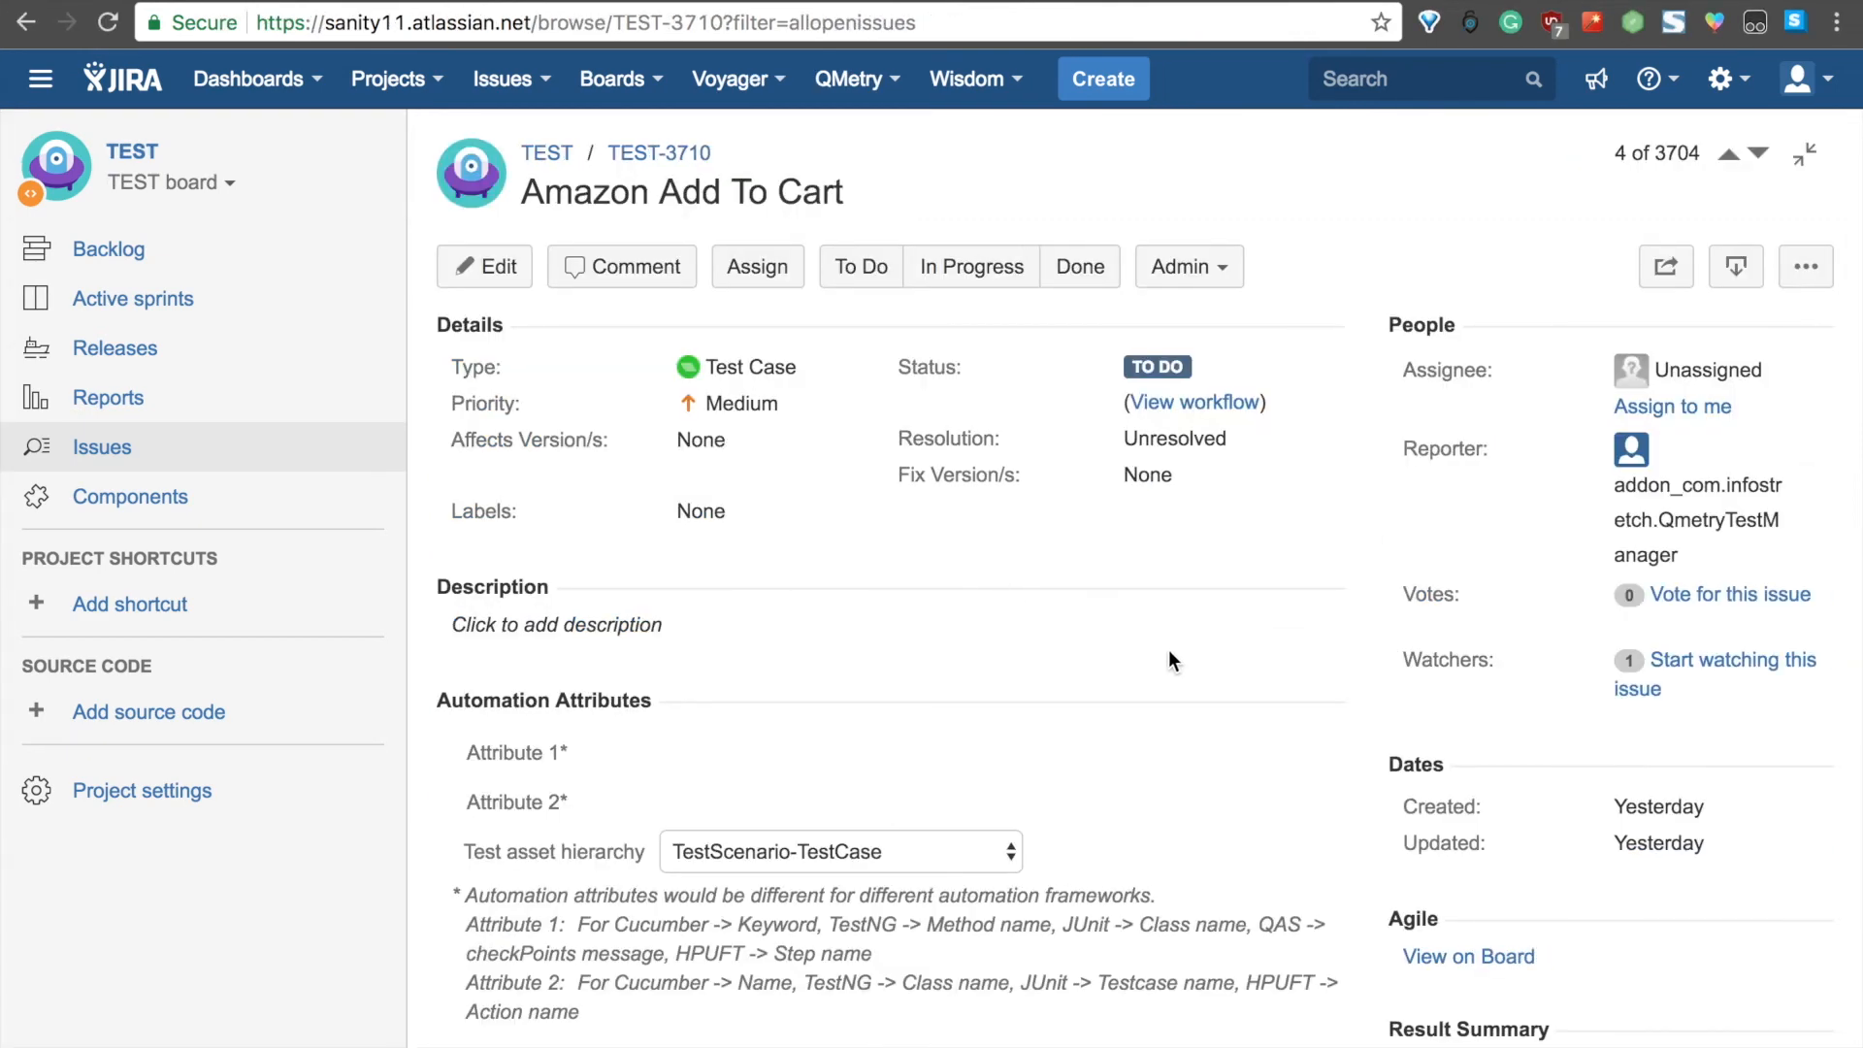
pyautogui.moveTo(1242, 723)
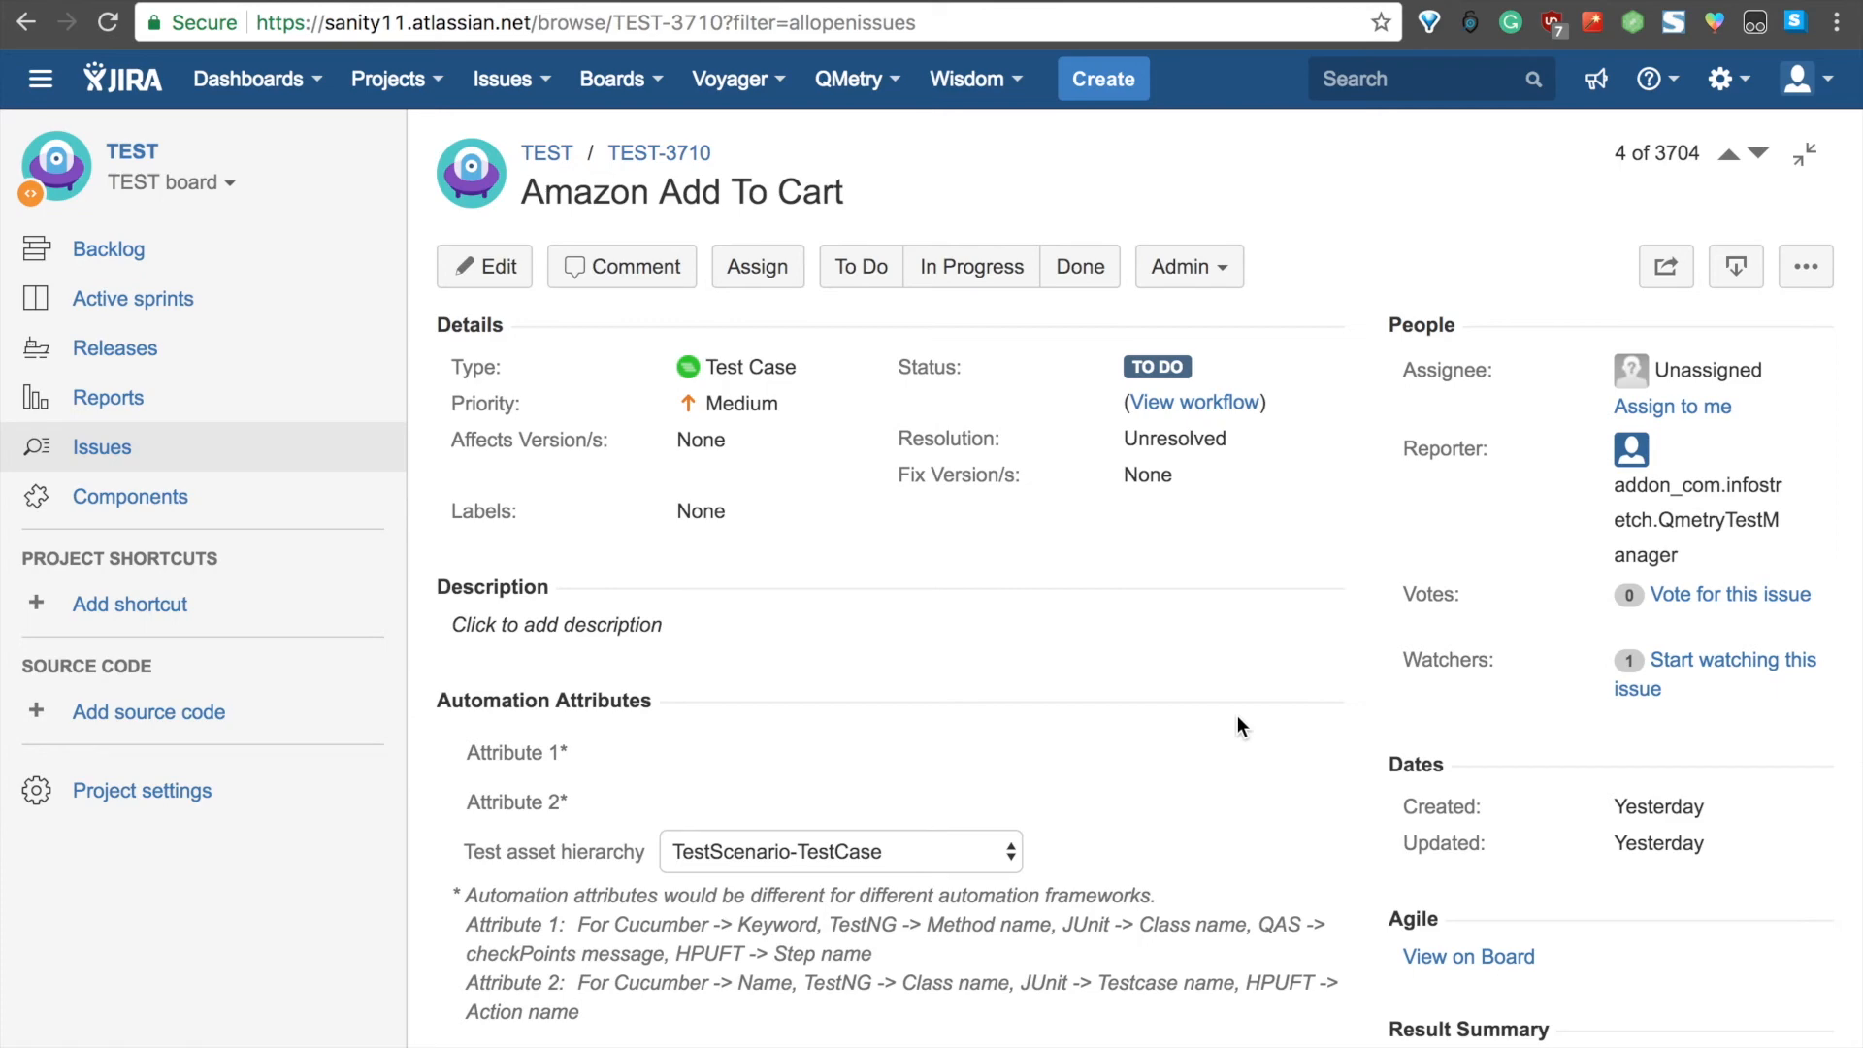
pyautogui.moveTo(1314, 774)
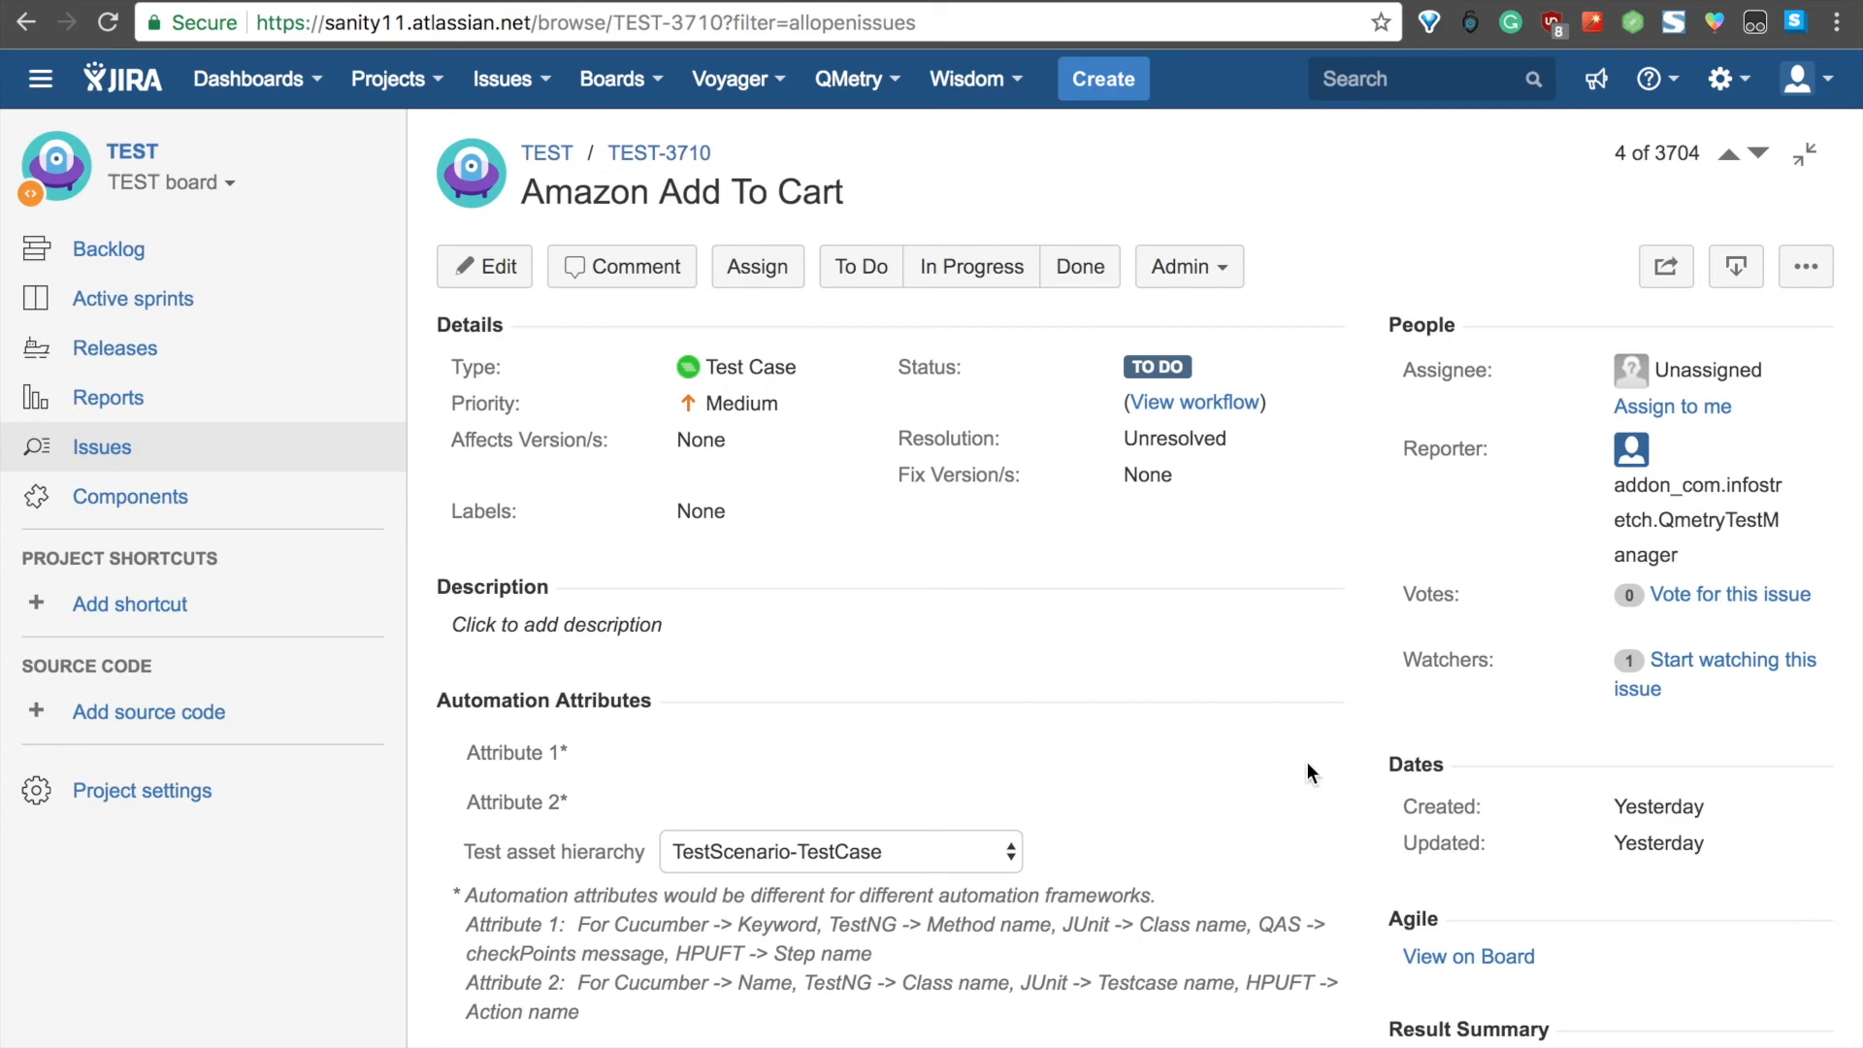
# - Review TEST-3710's Test Steps section listing the five imported steps
pyautogui.scroll(-3)
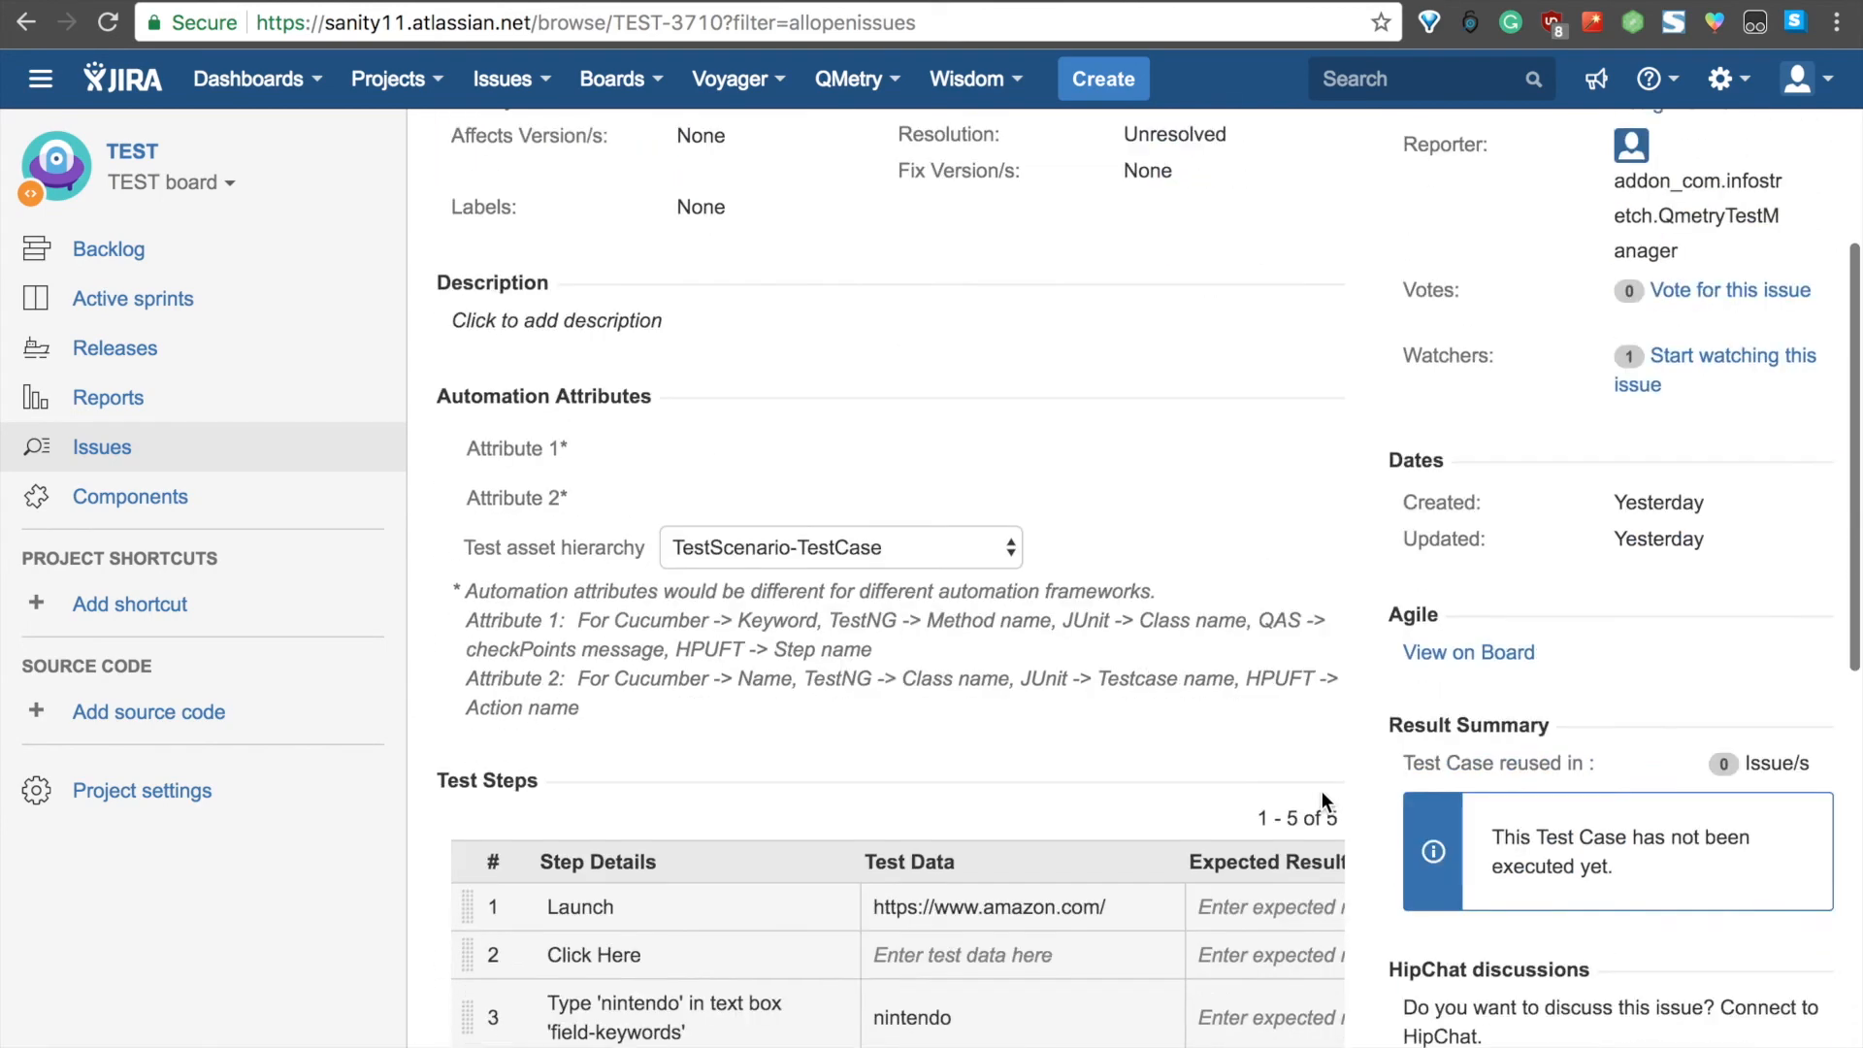
pyautogui.scroll(-3)
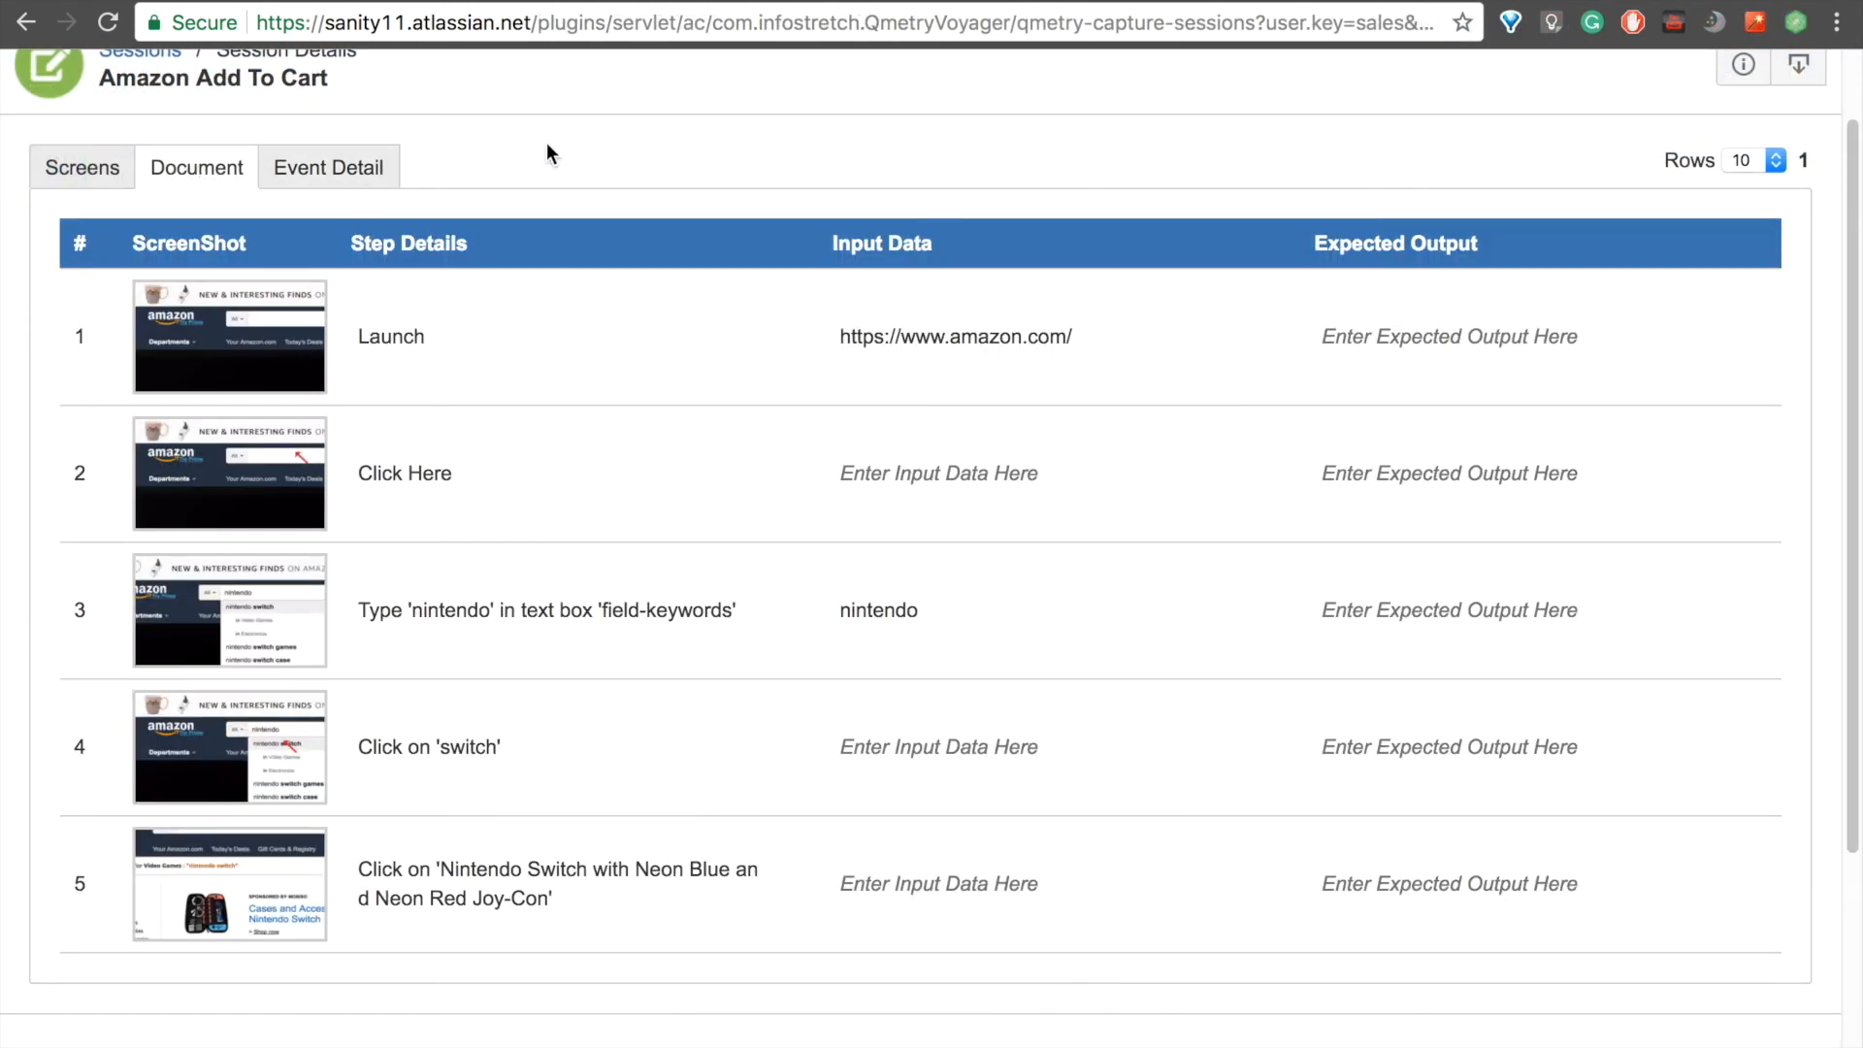
pyautogui.moveTo(666, 172)
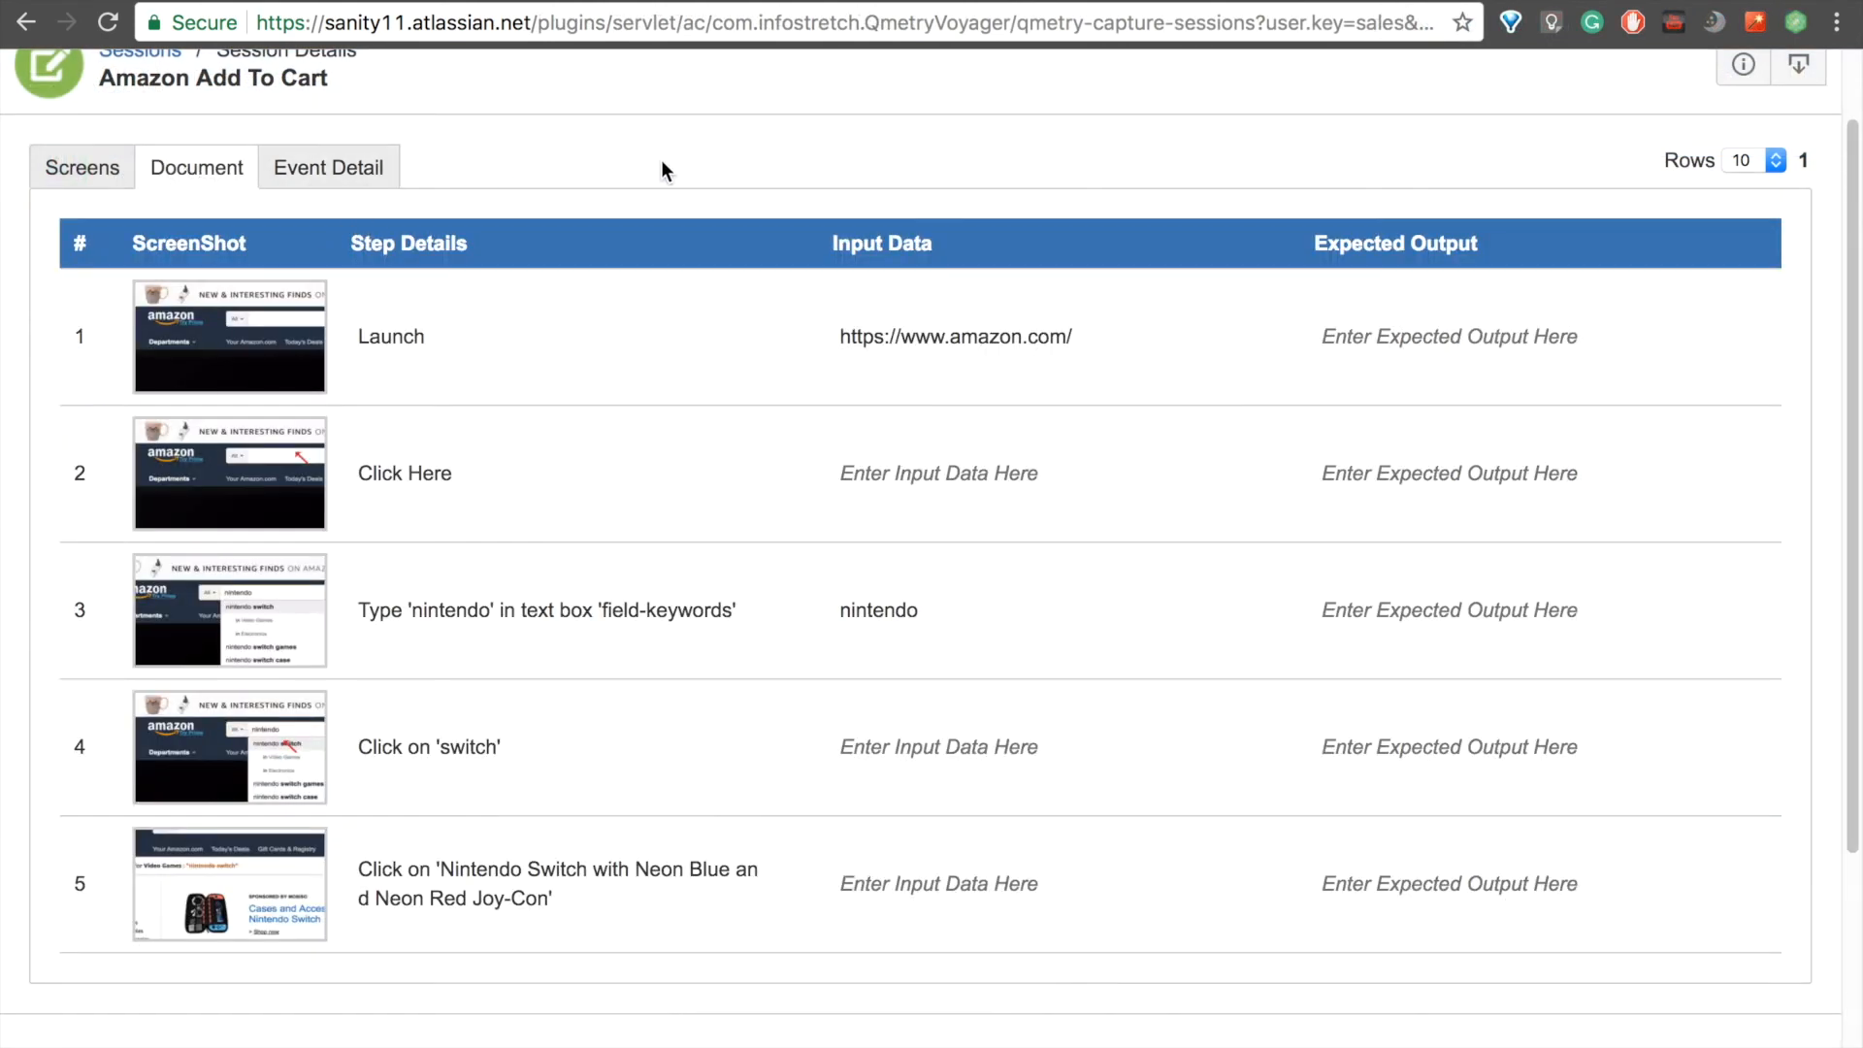